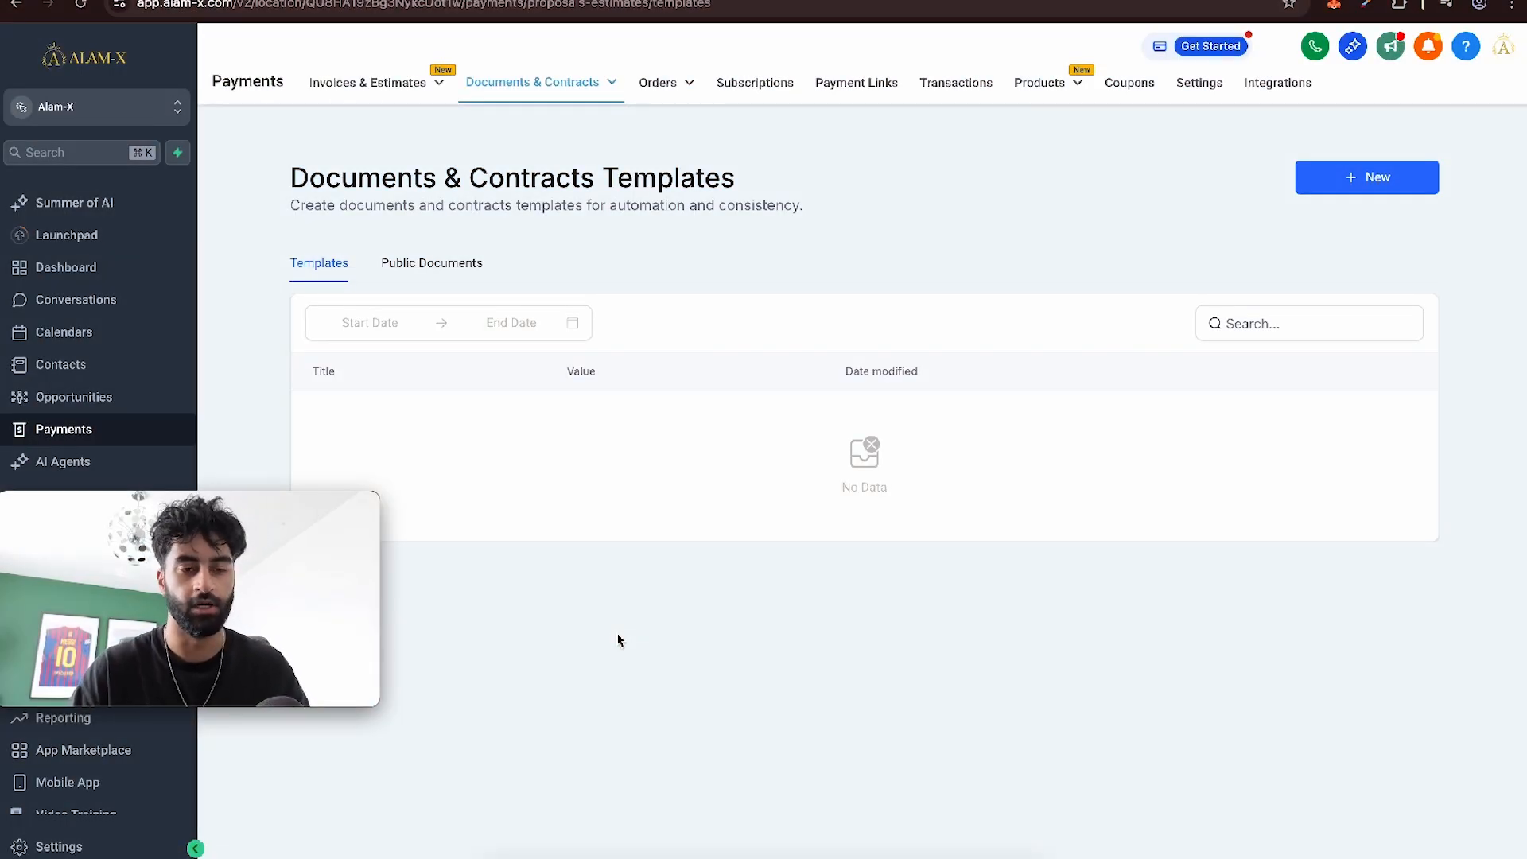
# - Review the documents and contracts list, its notification settings, and the invoice settings
pyautogui.click(534, 81)
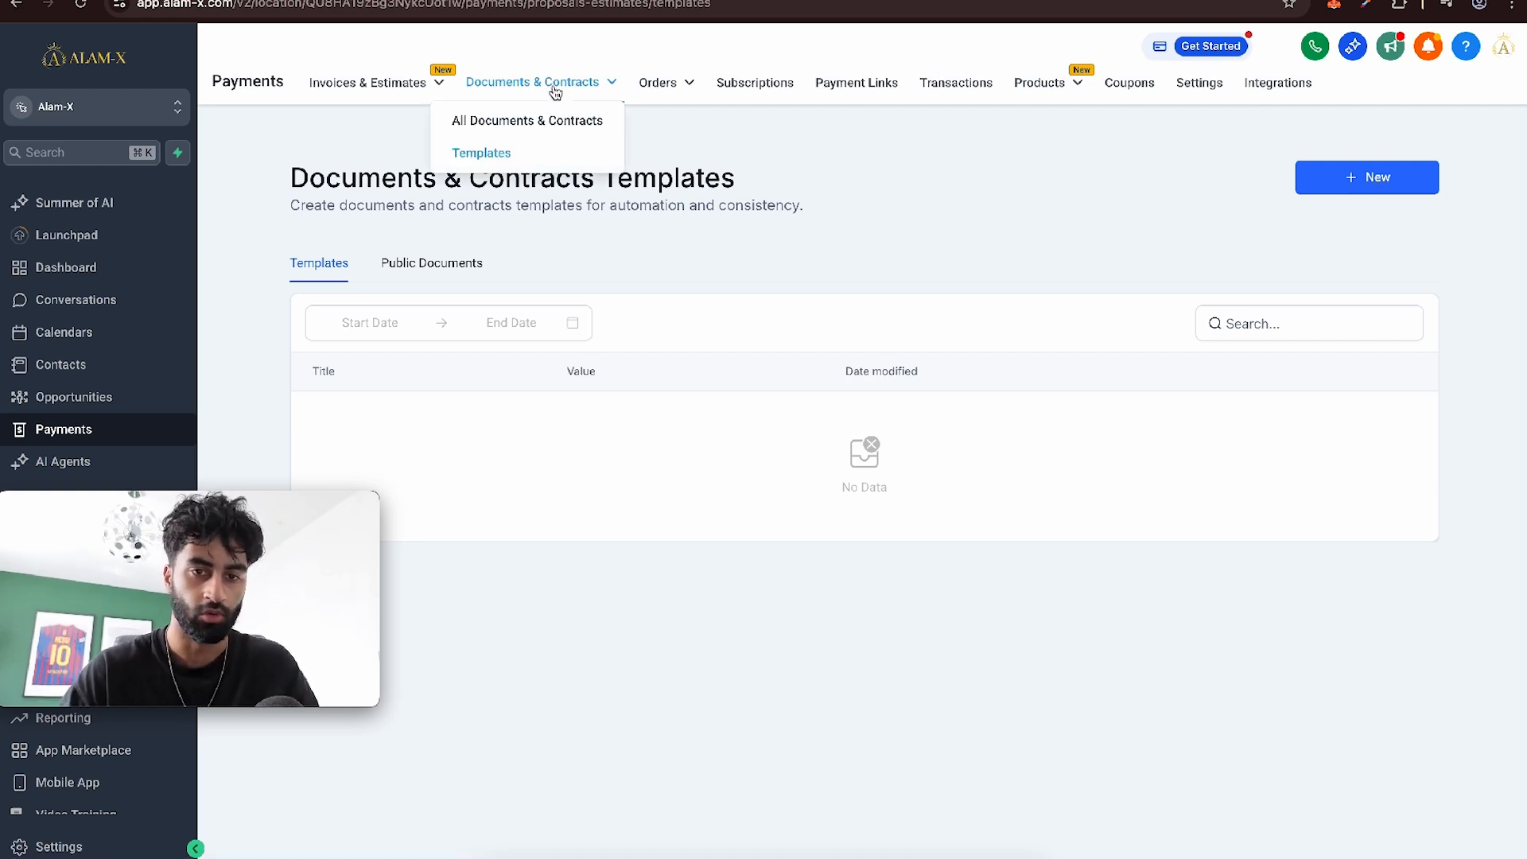
pyautogui.click(527, 119)
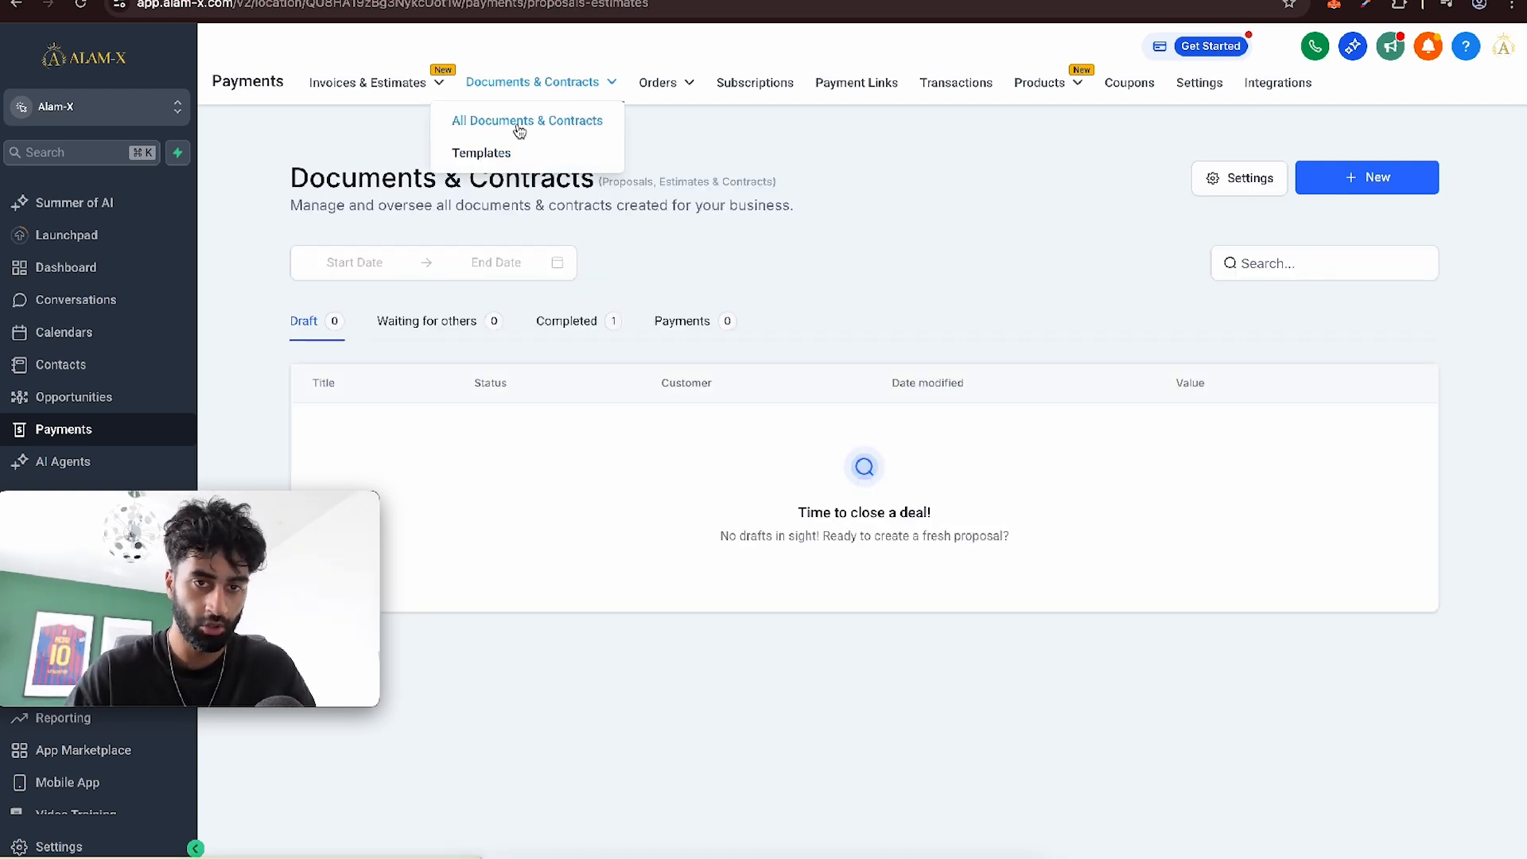
pyautogui.click(1239, 177)
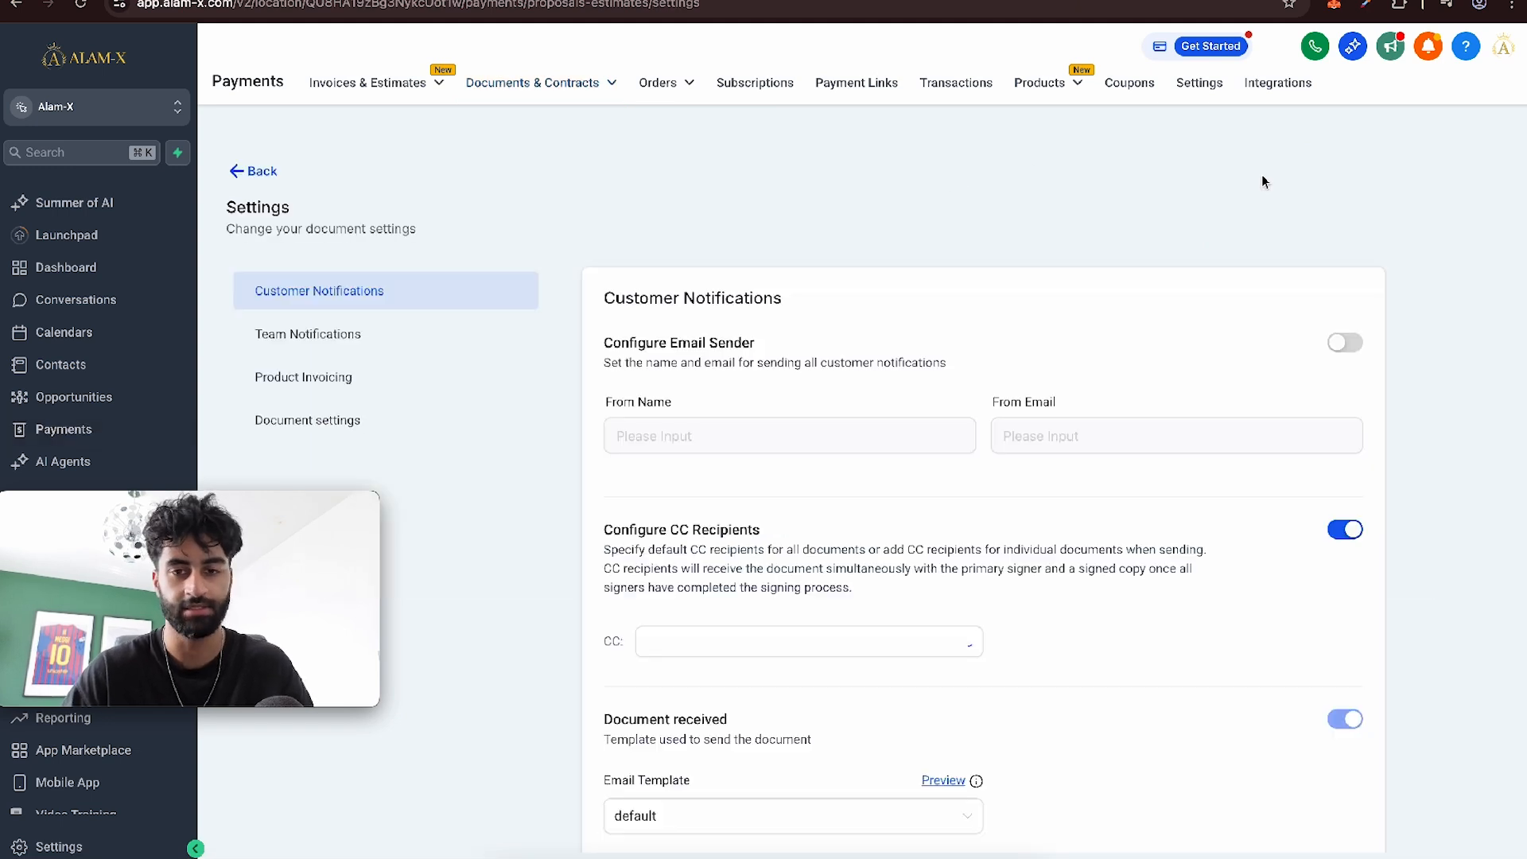
pyautogui.click(1346, 528)
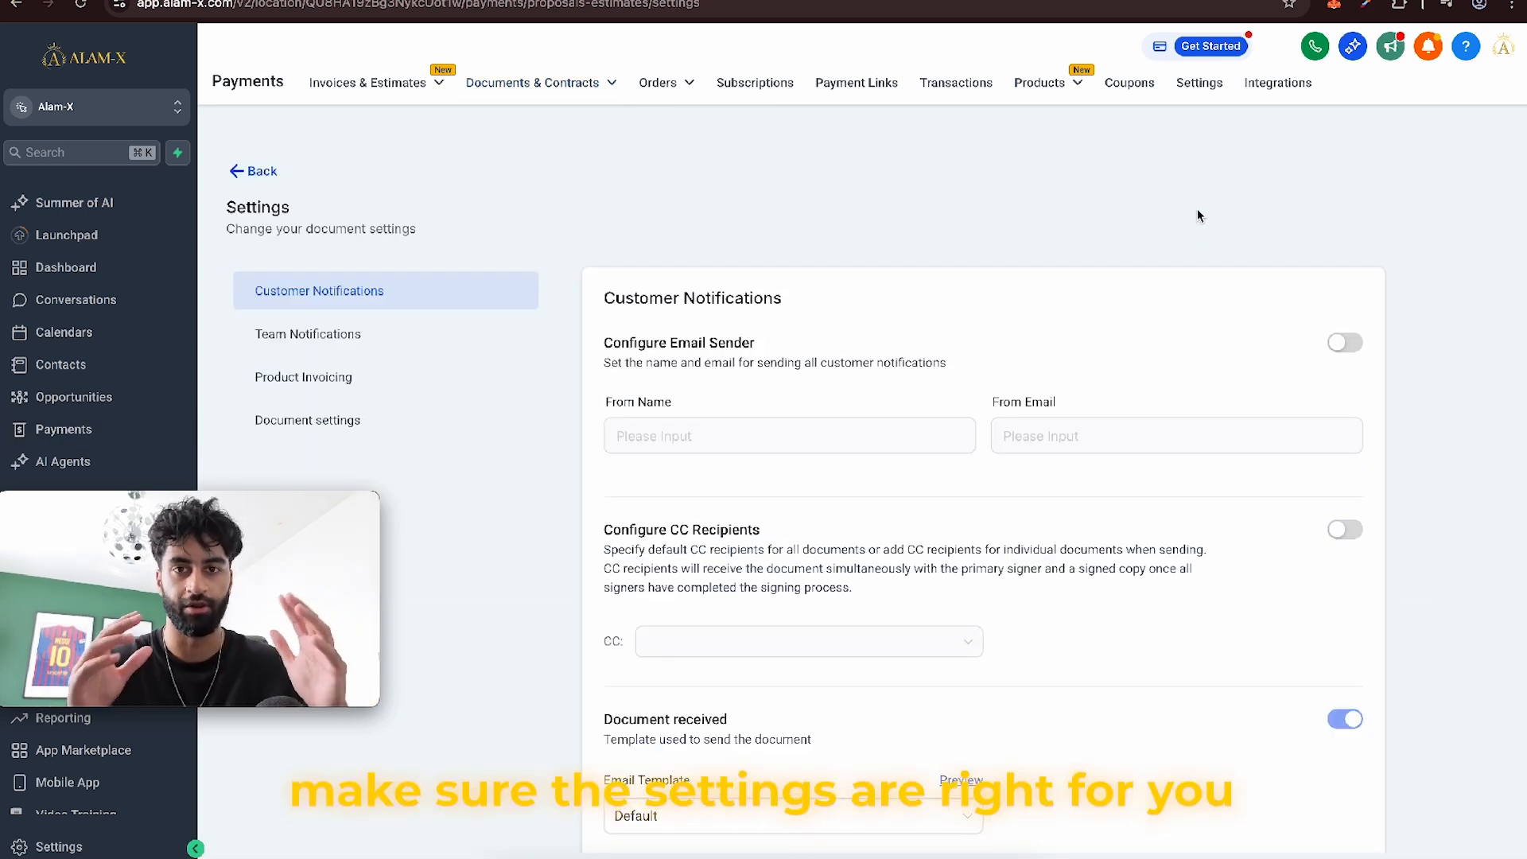
pyautogui.scroll(-3)
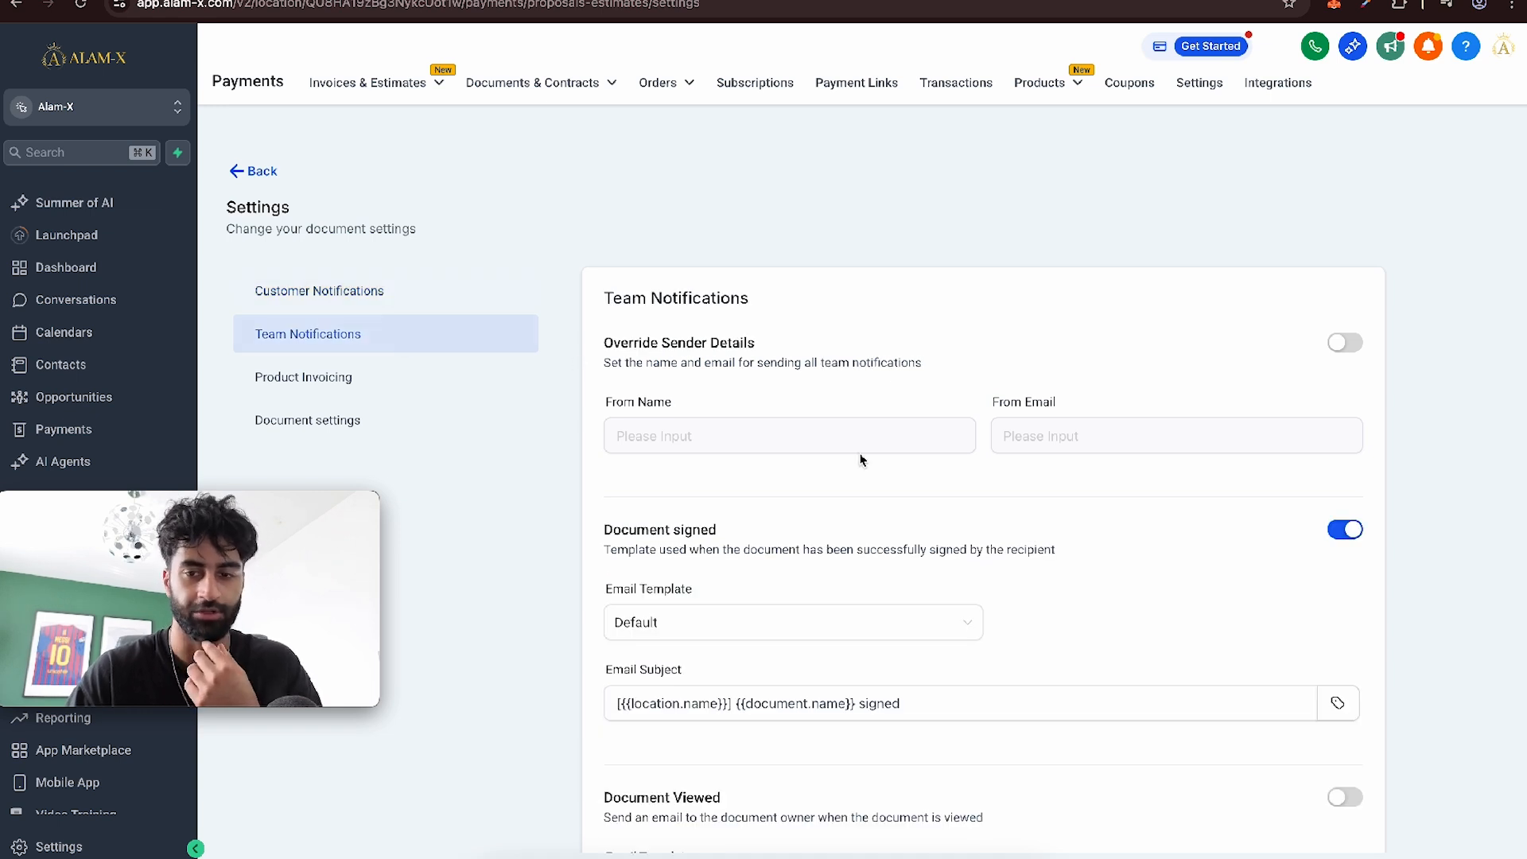
pyautogui.scroll(-3)
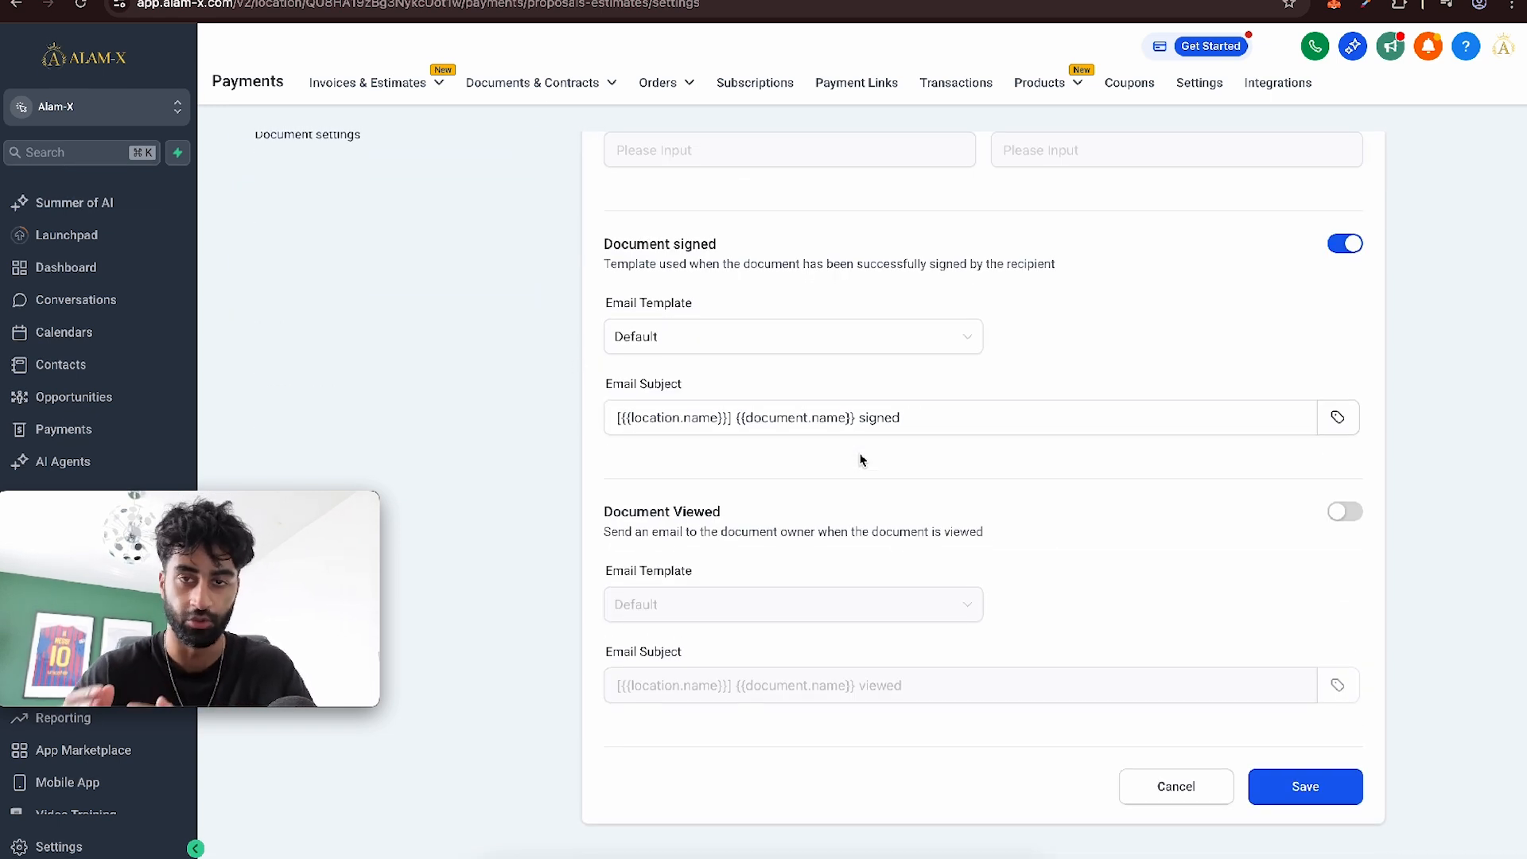
pyautogui.click(367, 81)
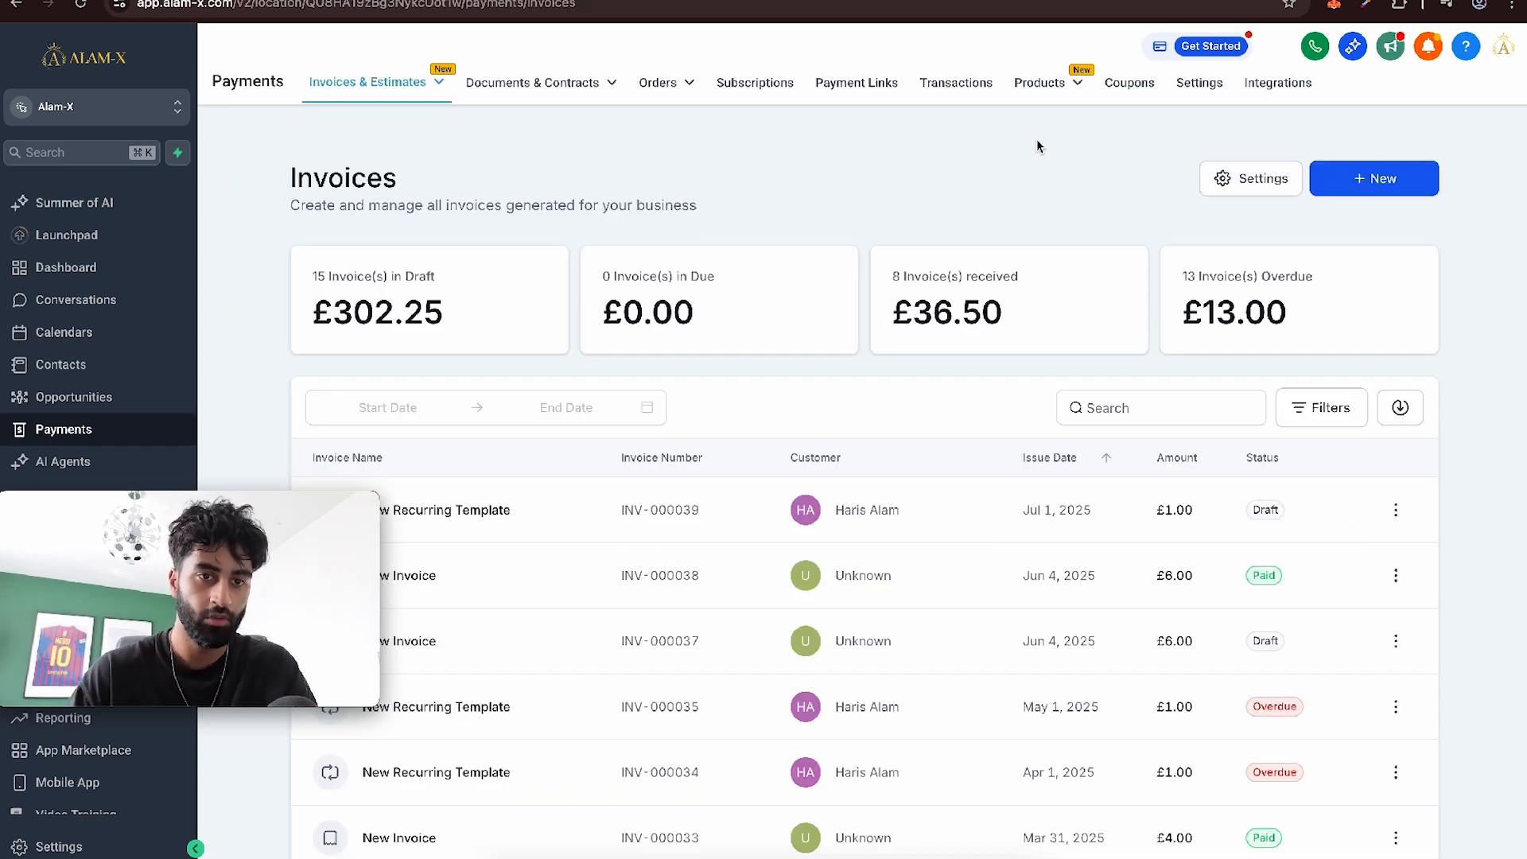
pyautogui.click(1251, 179)
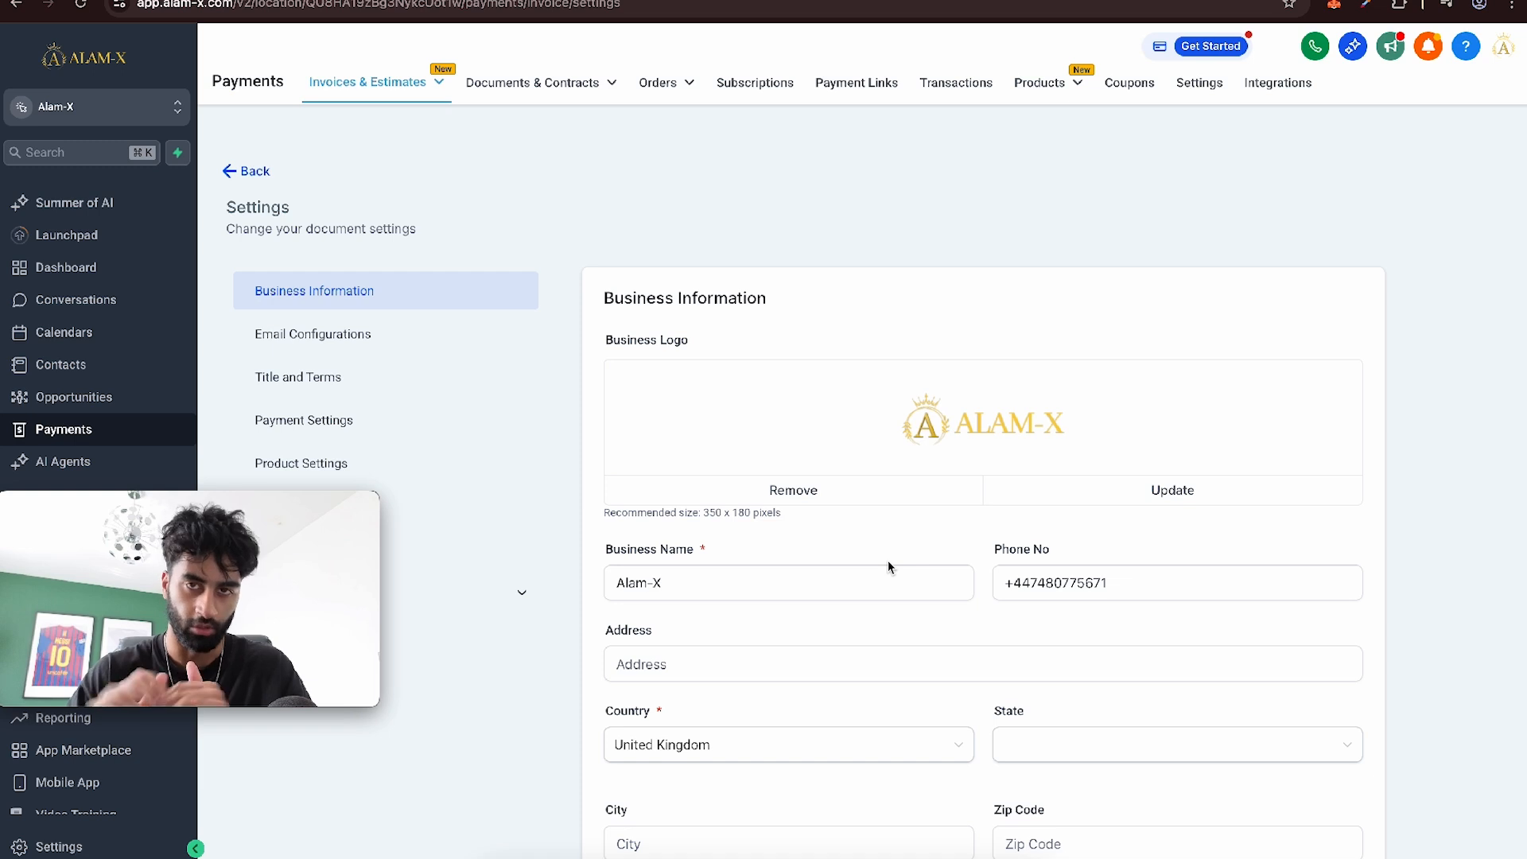
pyautogui.click(533, 81)
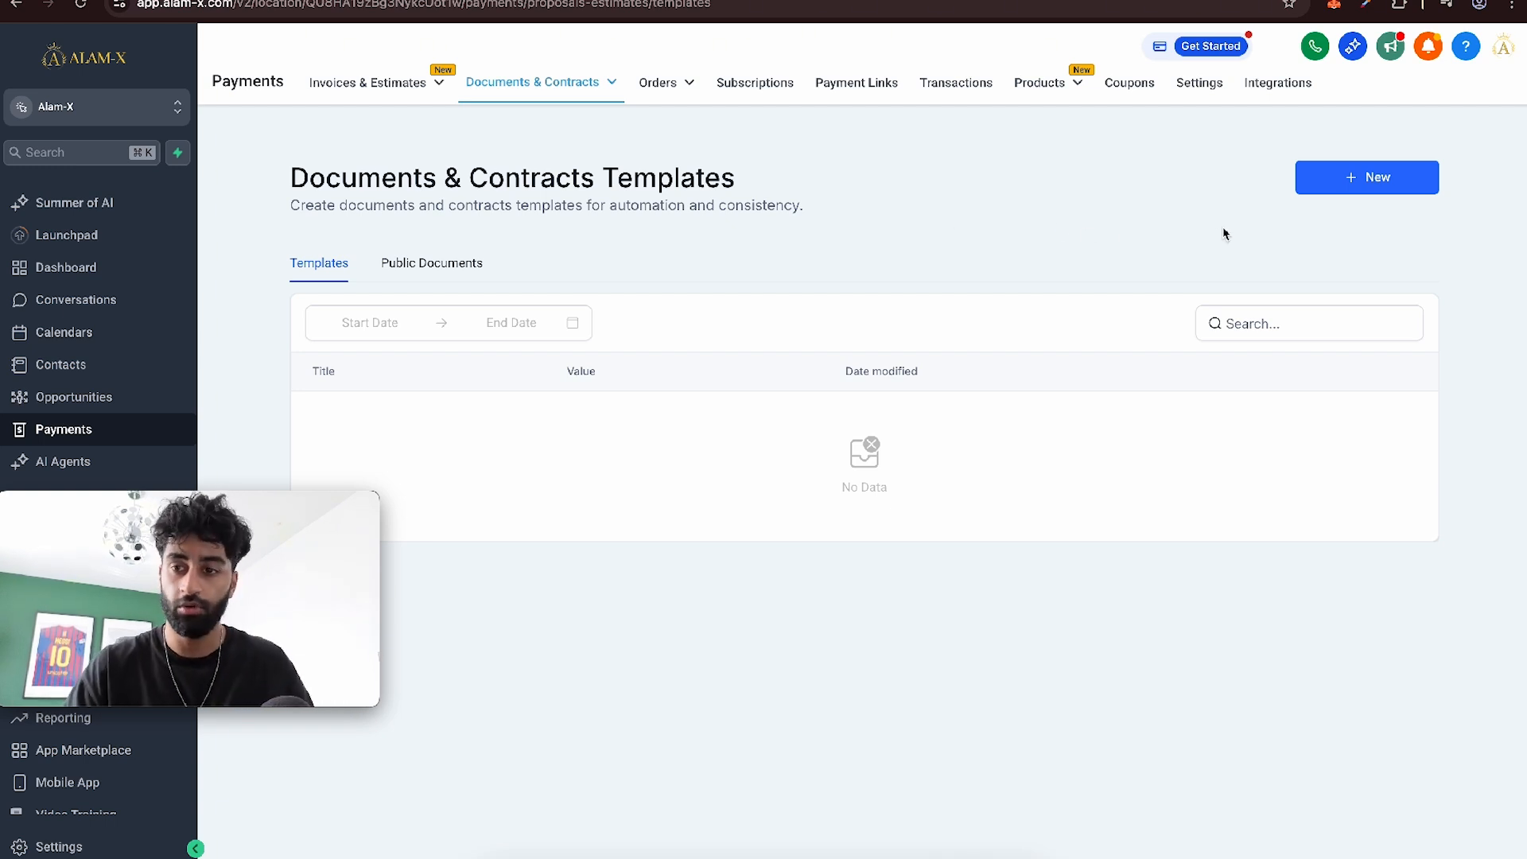
# - Start a blank new document template and bring up its addable elements library
pyautogui.click(1366, 177)
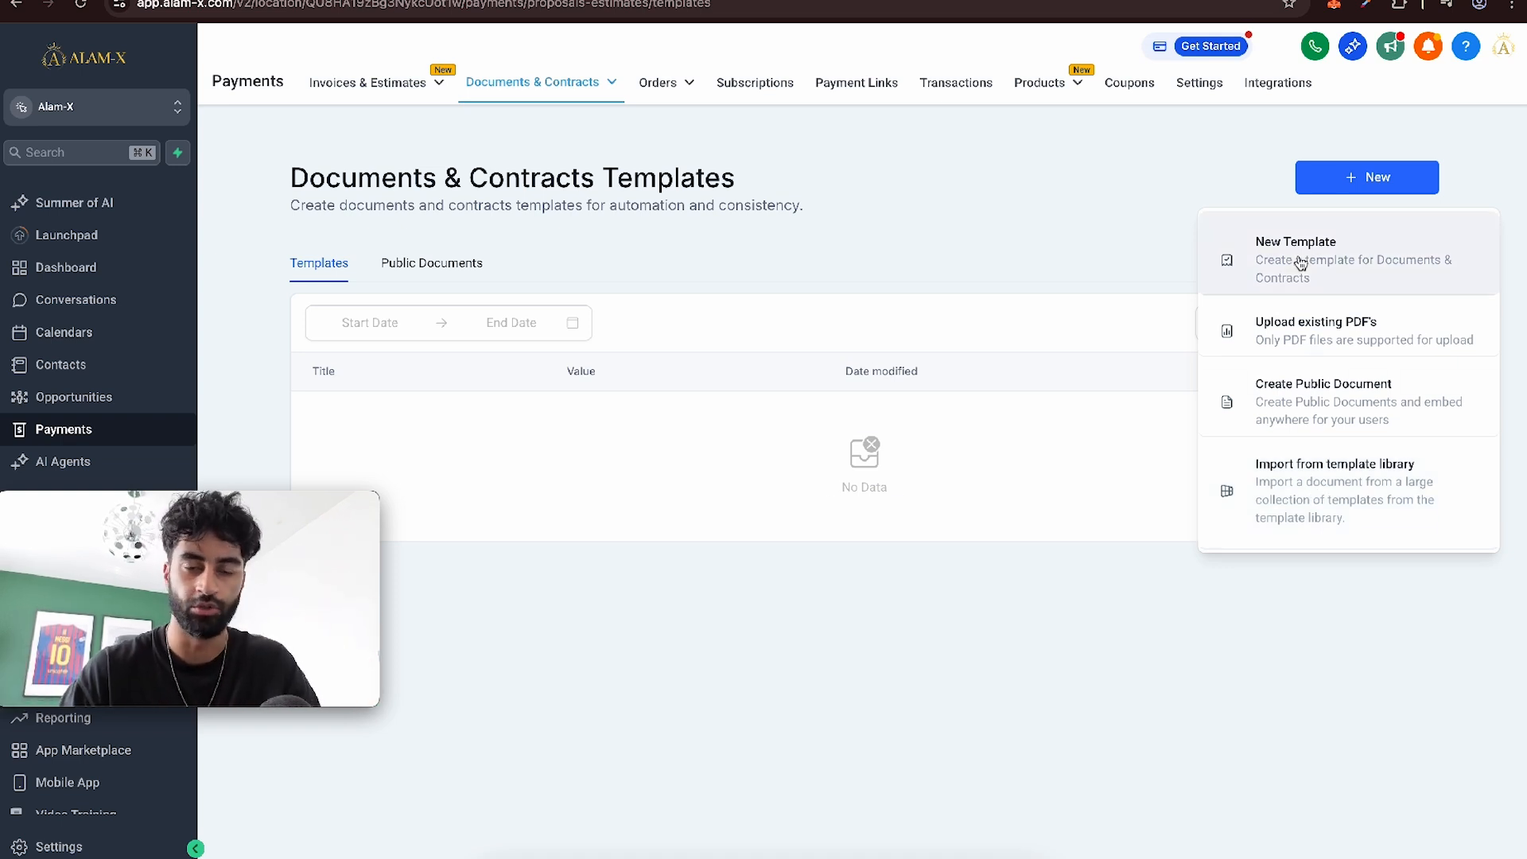
pyautogui.click(1296, 259)
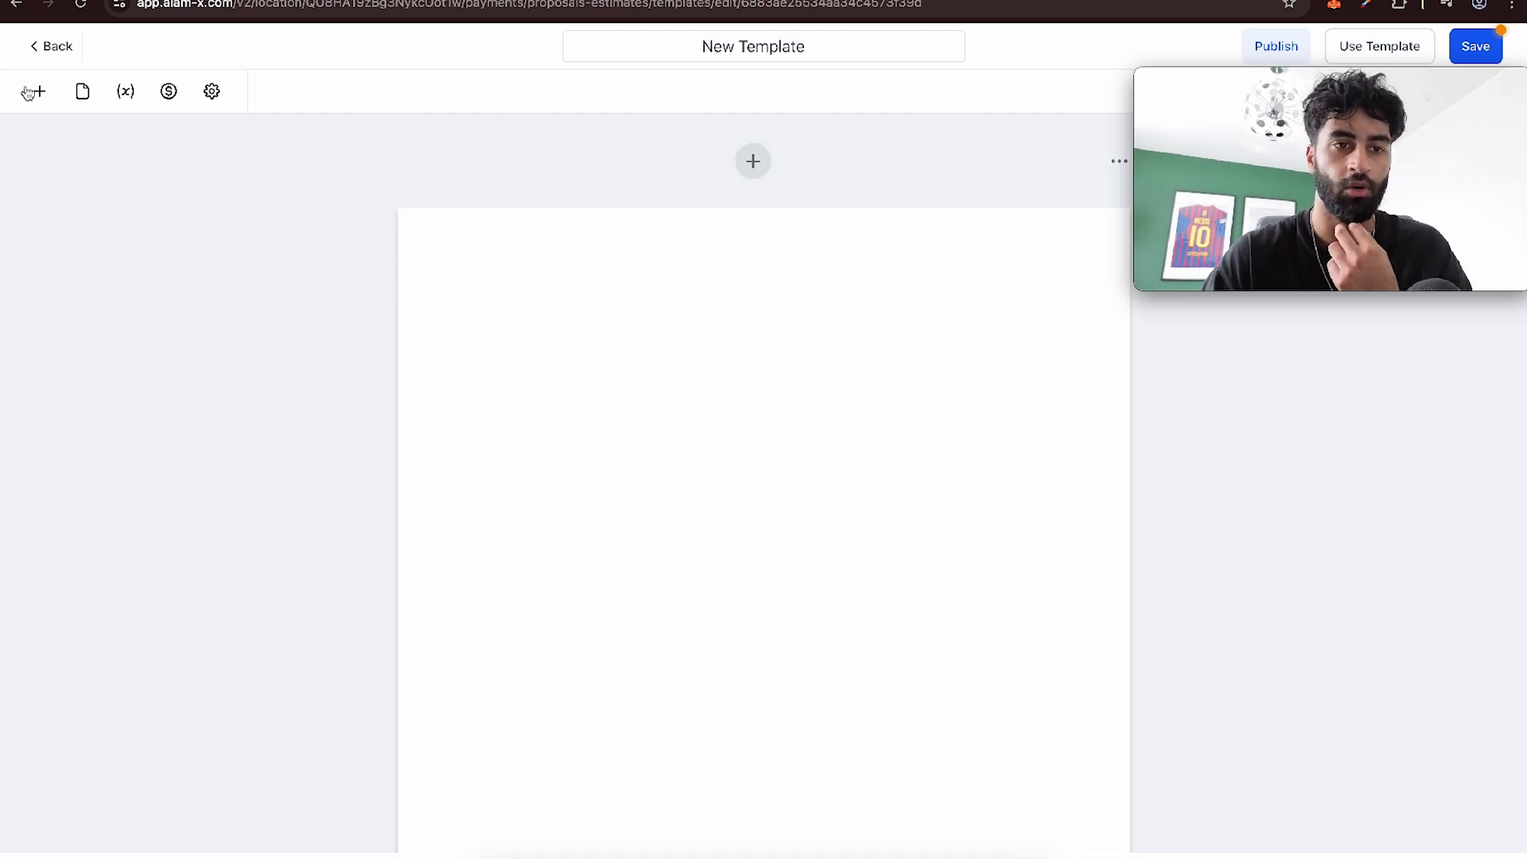
pyautogui.click(34, 90)
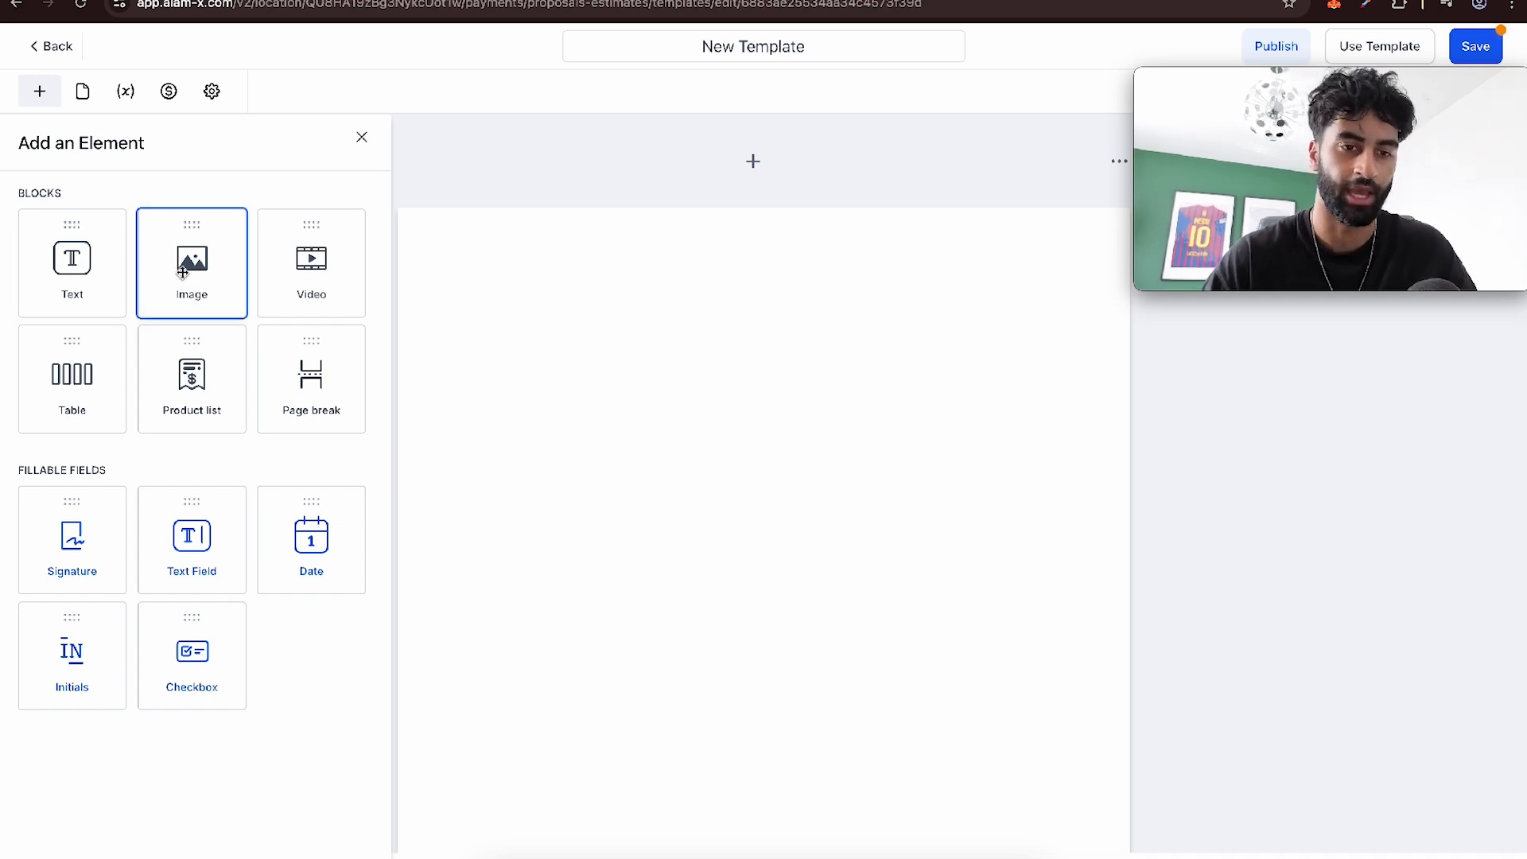
# - Add the company logo image and place a text block below it
pyautogui.click(361, 137)
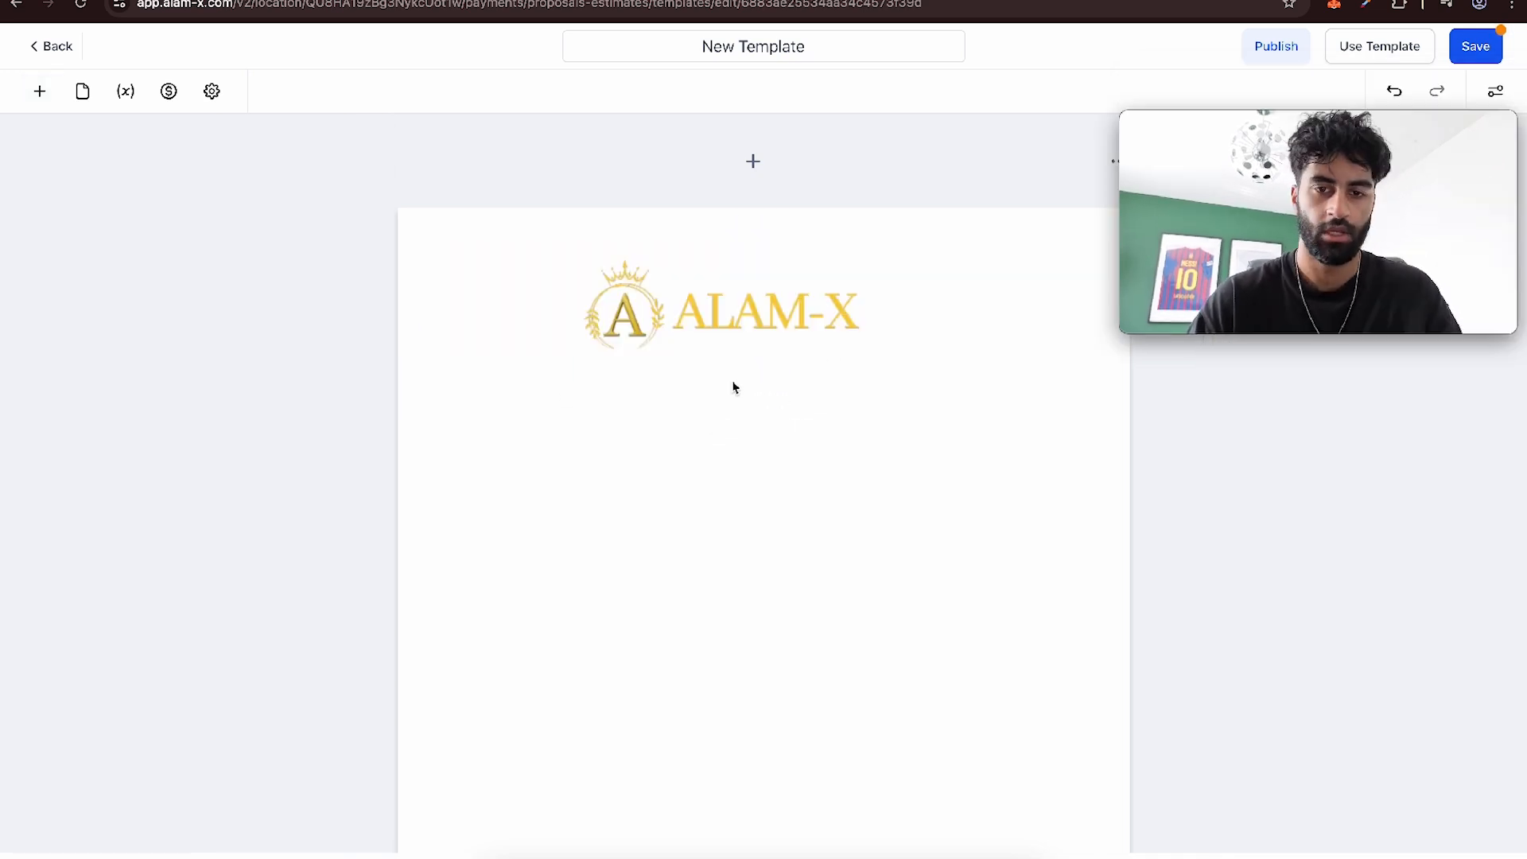
pyautogui.click(39, 92)
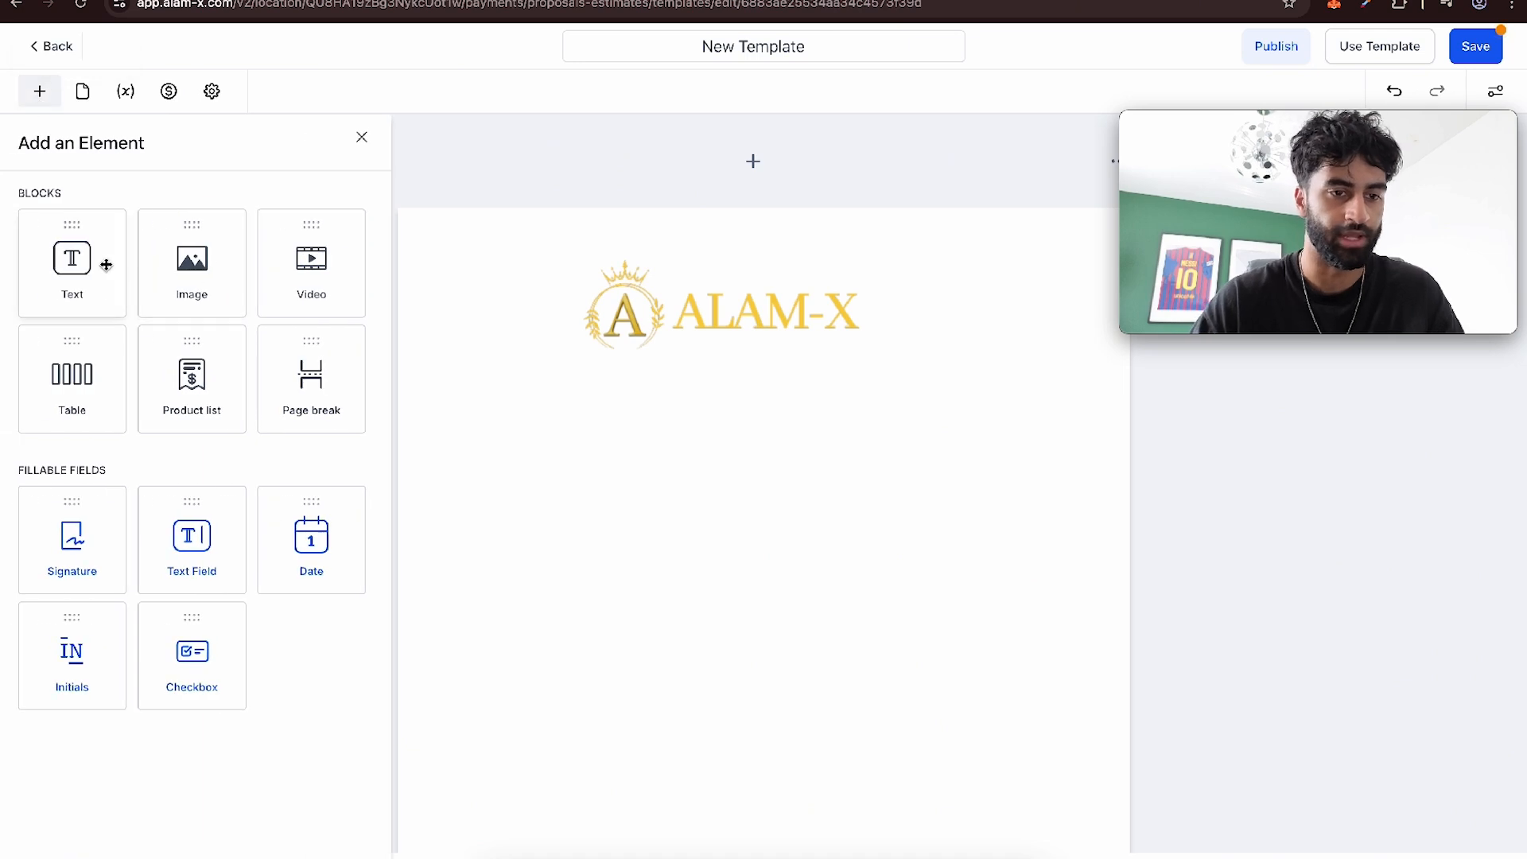
pyautogui.moveTo(72, 261); pyautogui.dragTo(789, 563)
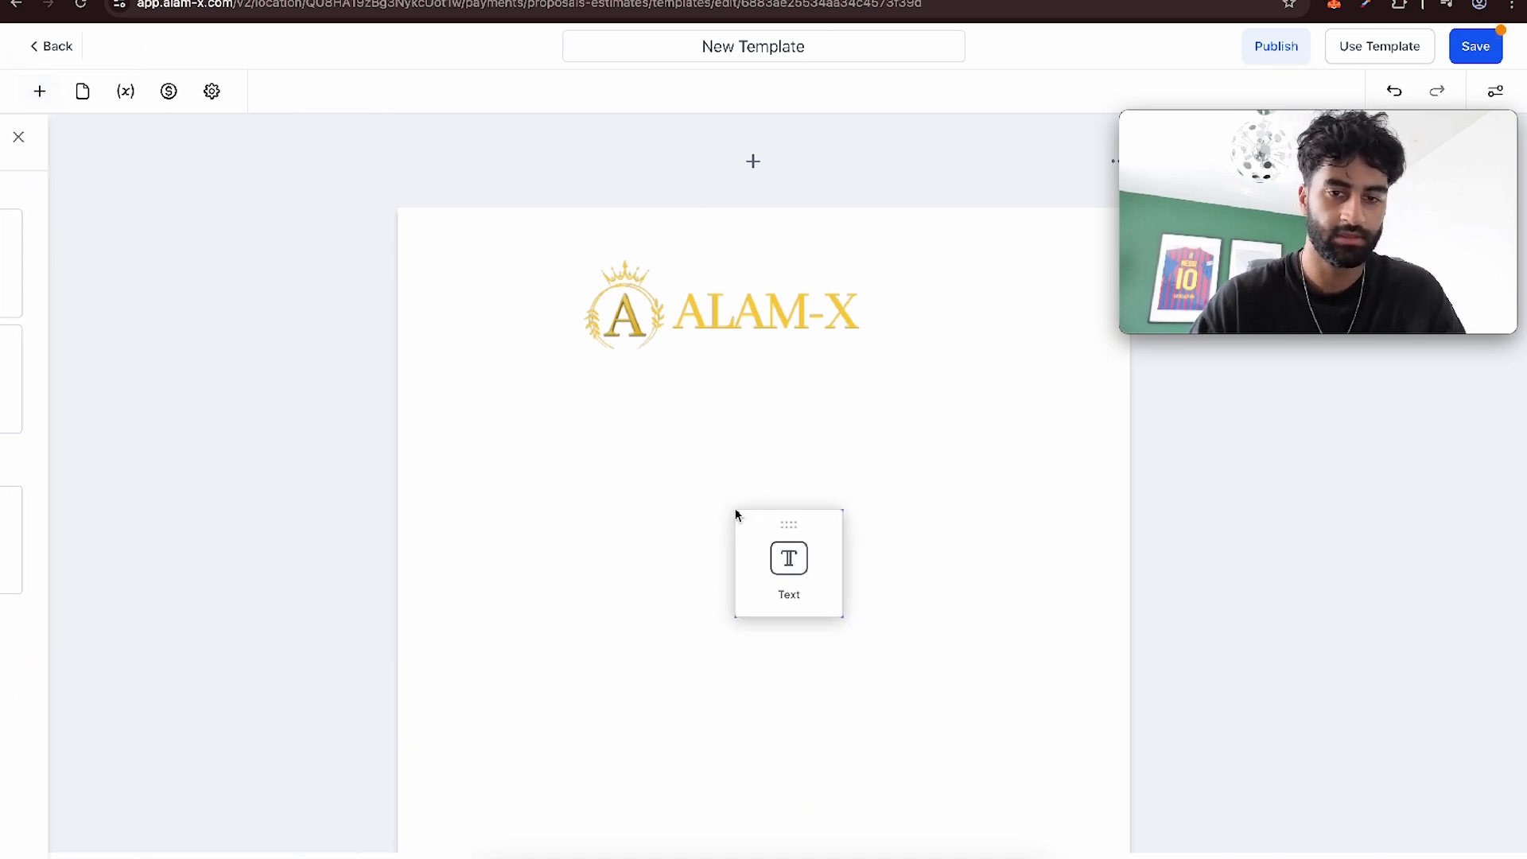
pyautogui.click(789, 558)
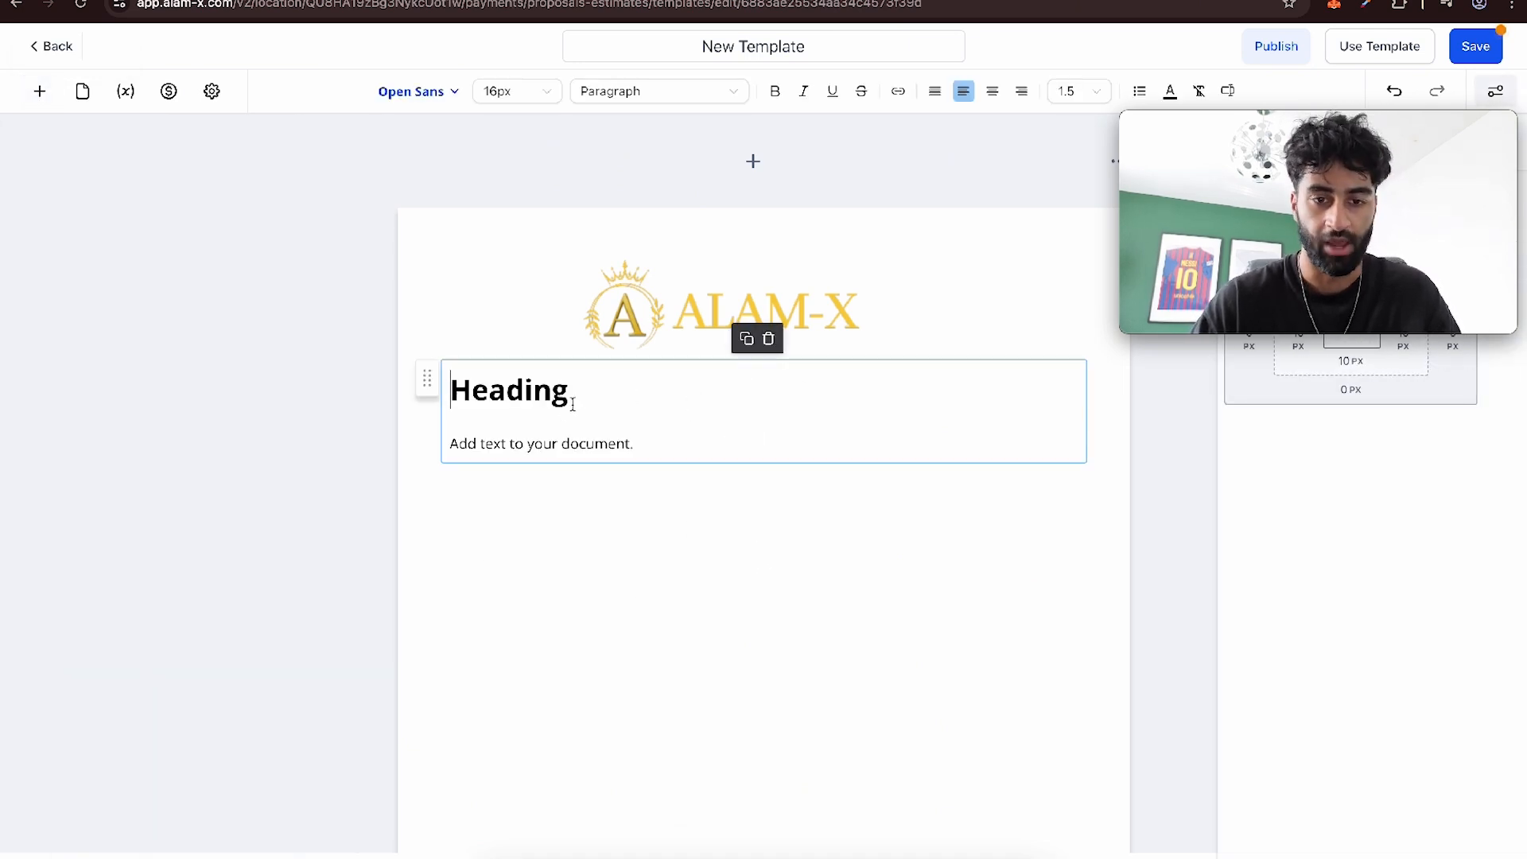
# - Retype the heading as CONTRACT and enter placeholder body text WEFJKNL
pyautogui.doubleClick(508, 389)
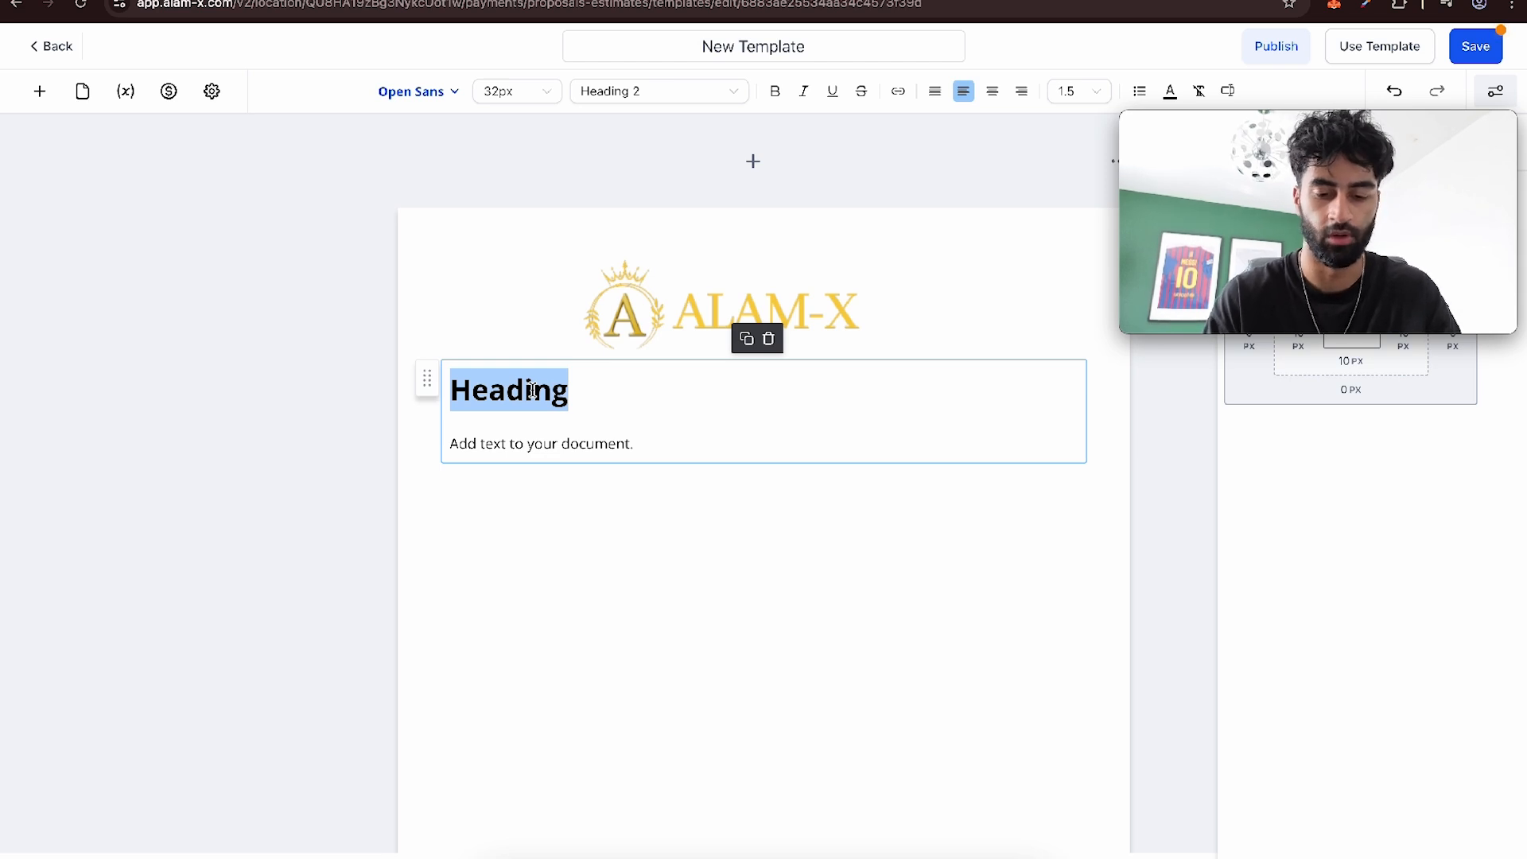
pyautogui.write('CONTRA')
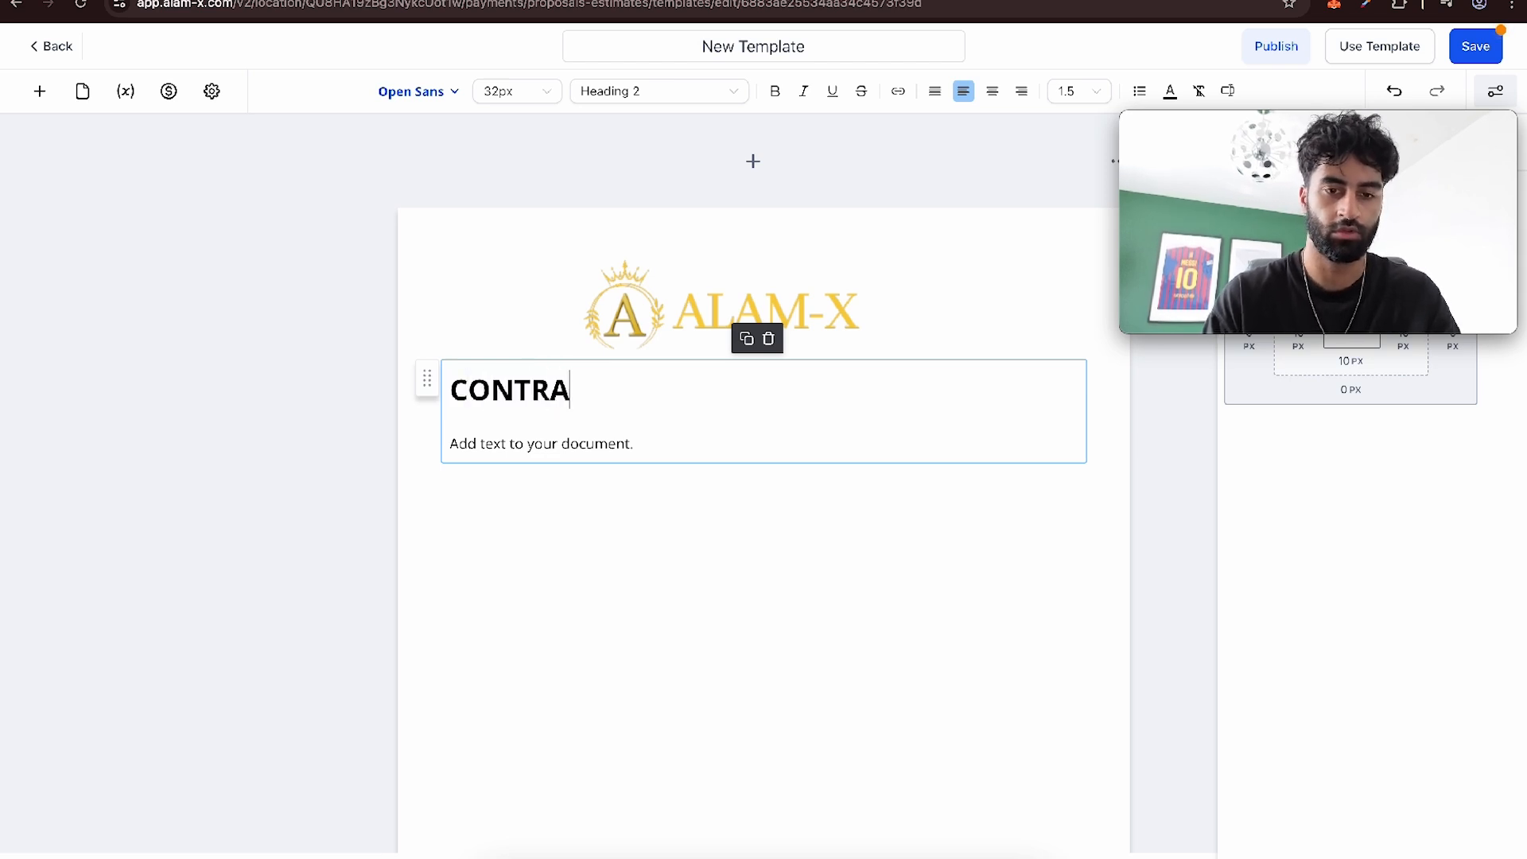
pyautogui.write('CT')
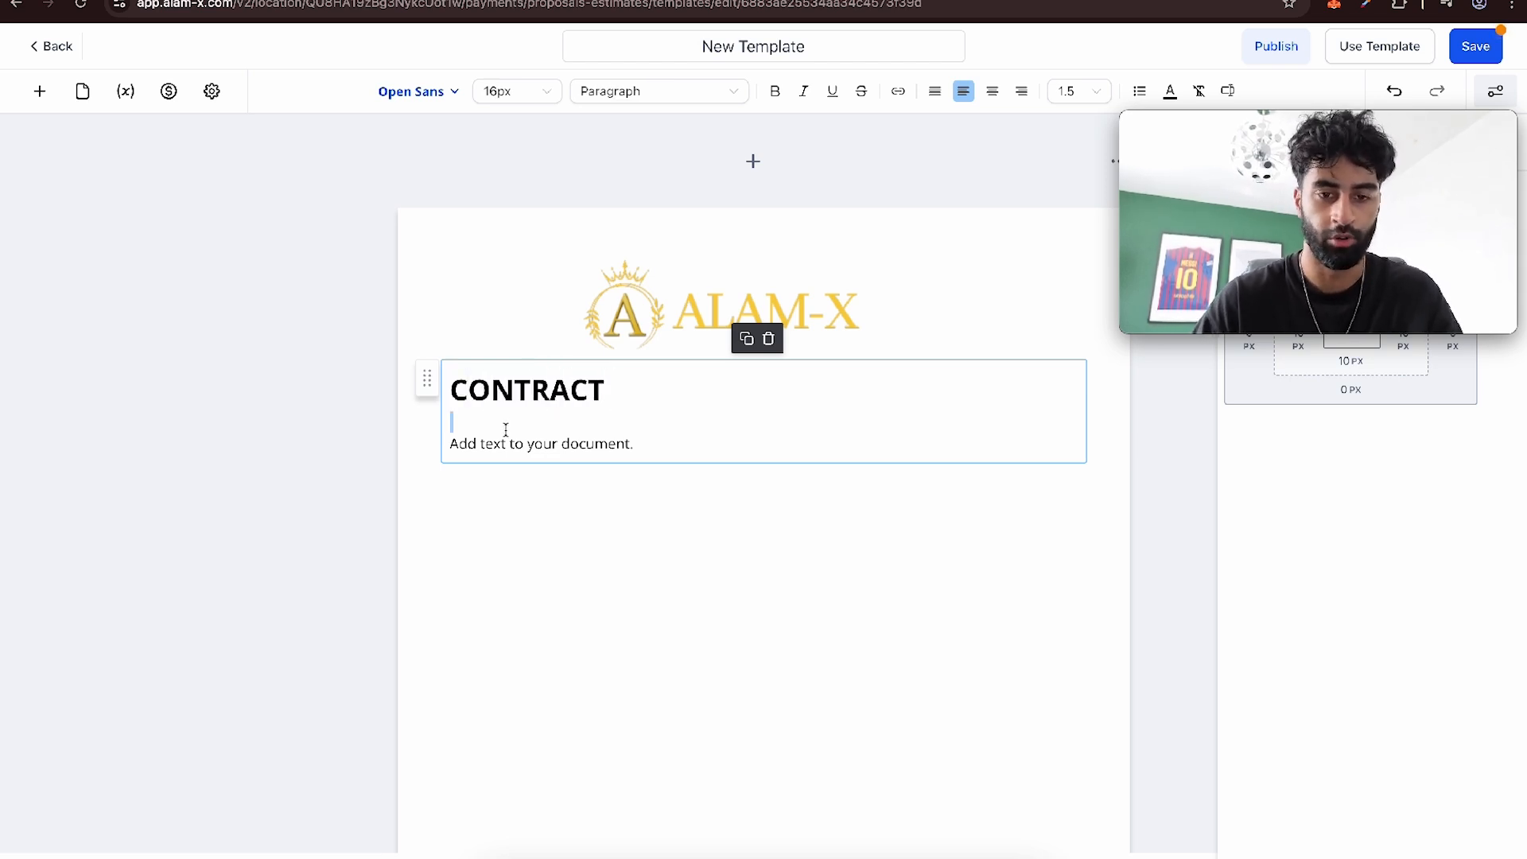
pyautogui.write('WEFJKNLLNDSVNLKVDSKNLVDSMKLVDS')
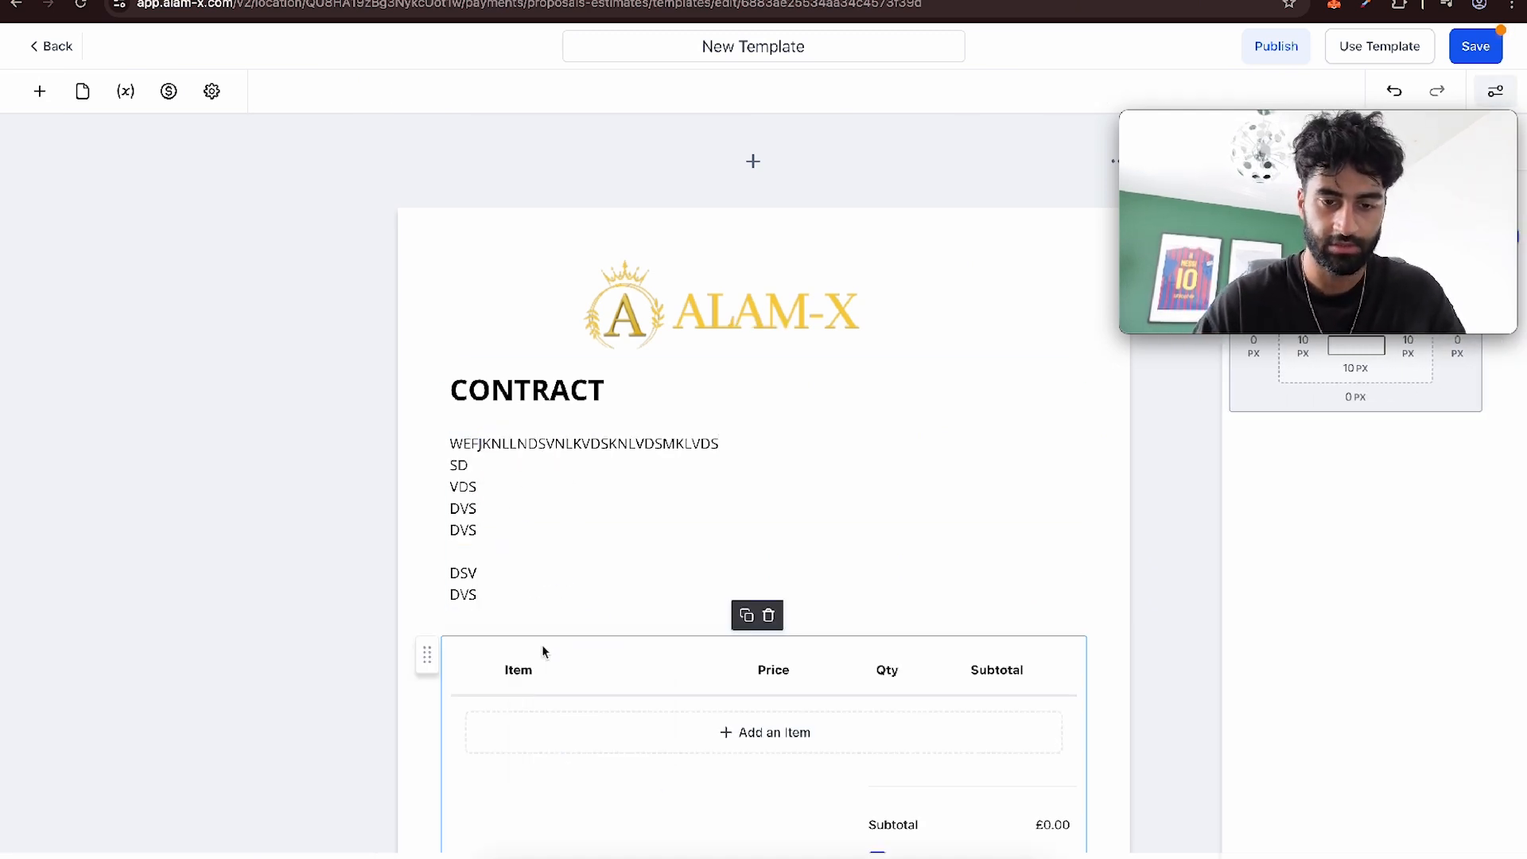
# - Add the £40 SEO Package as an item in the product list
pyautogui.click(764, 732)
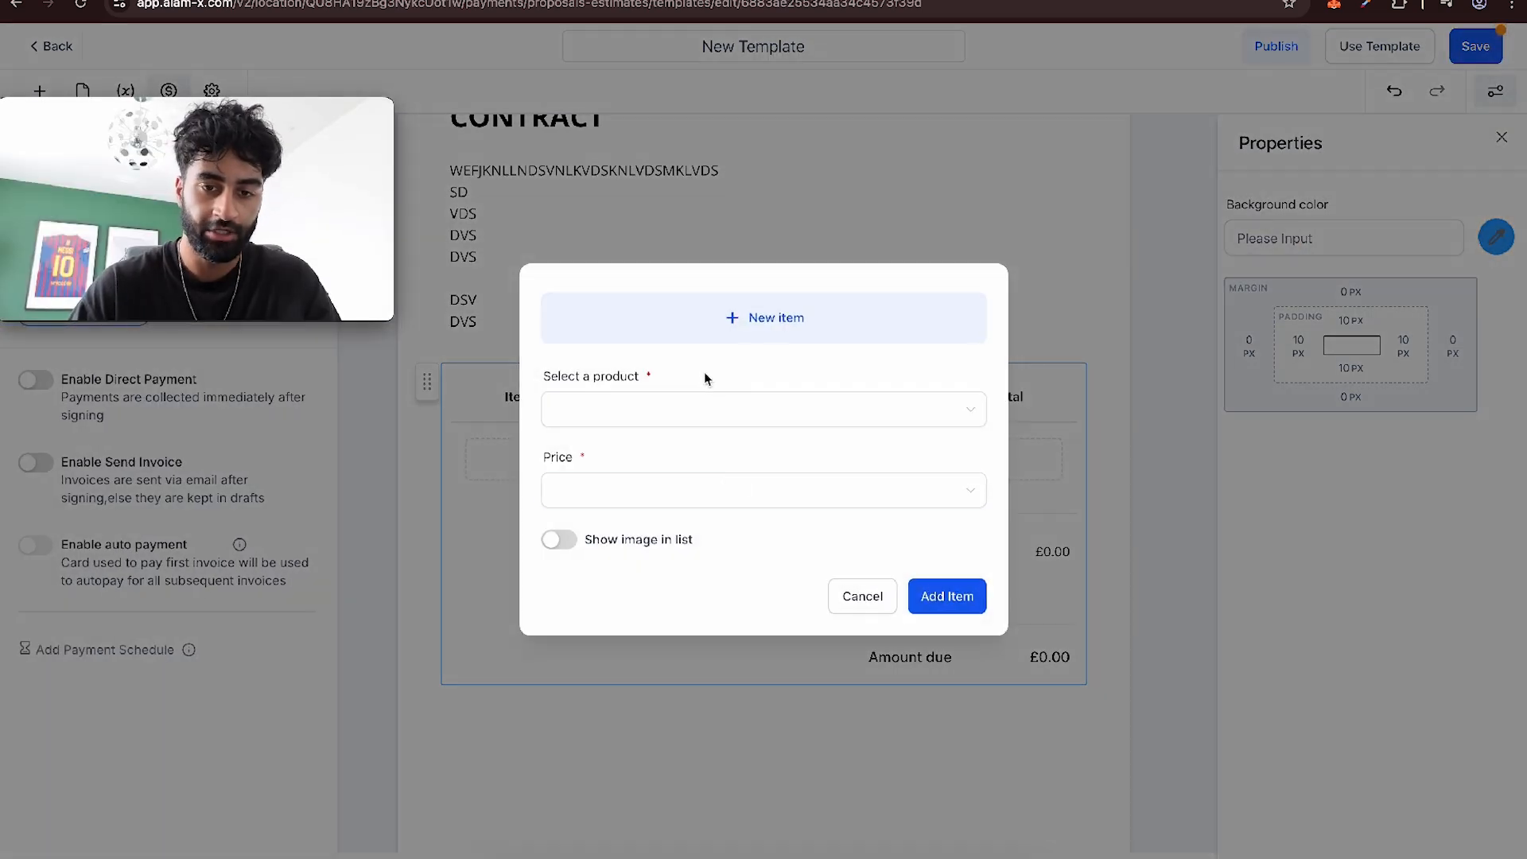
pyautogui.click(761, 409)
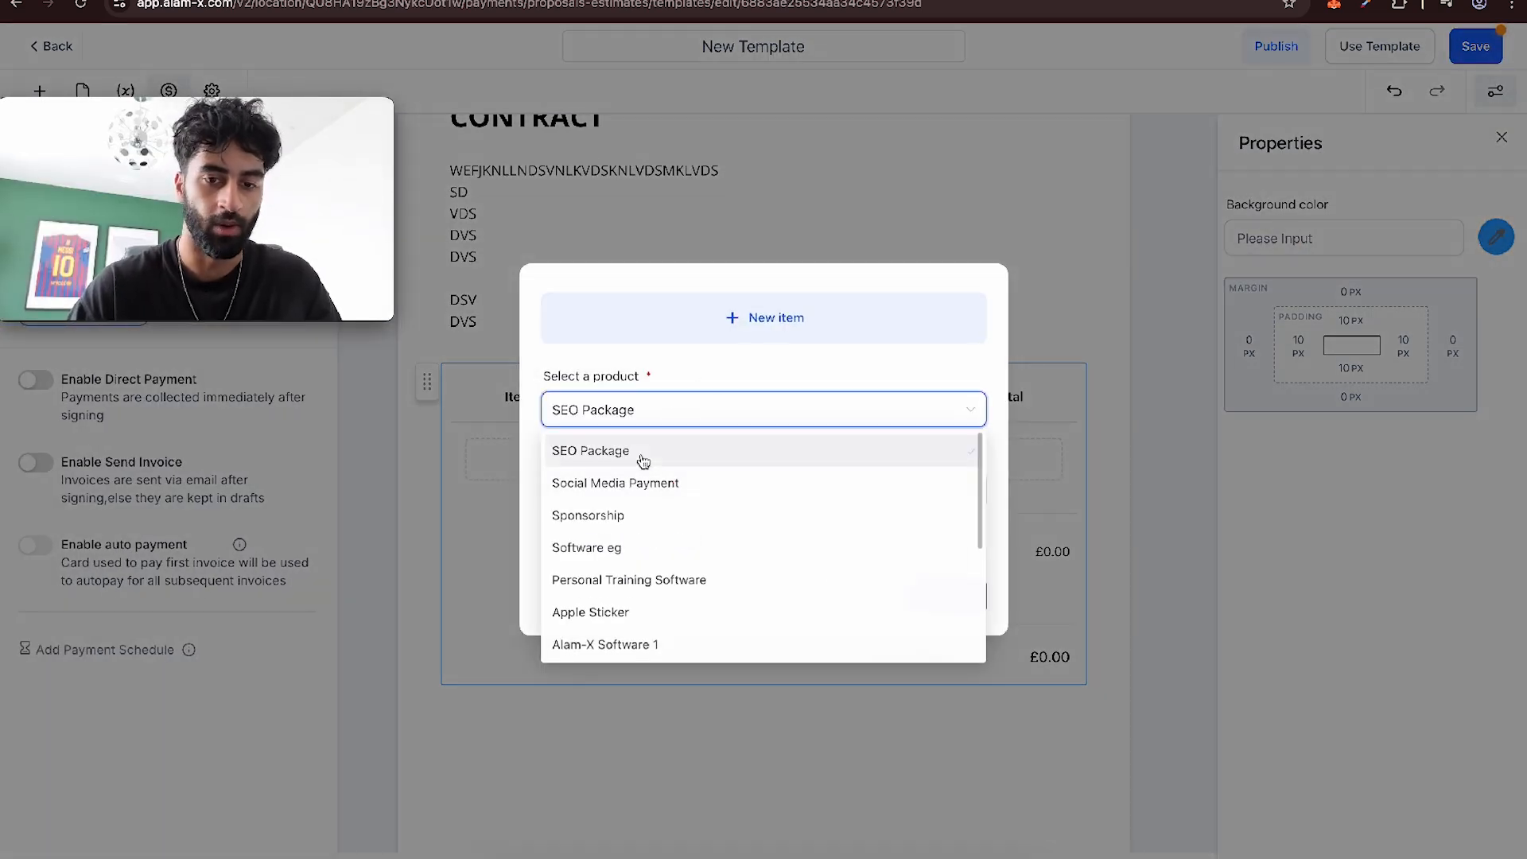
pyautogui.click(590, 450)
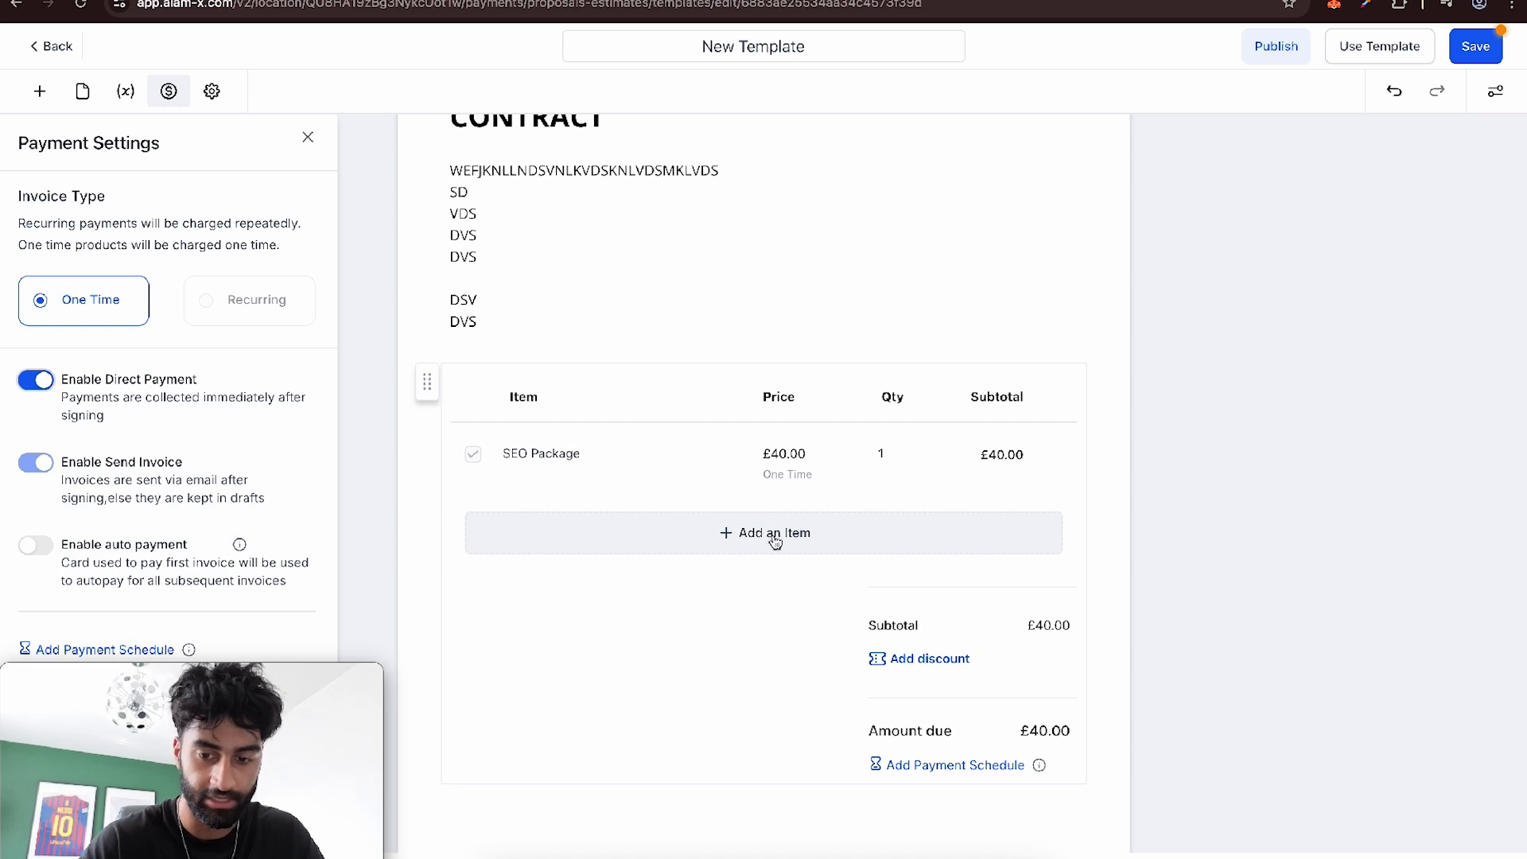
# - Turn off direct payment and invoice sending, make the item required, and allow quantities up to 10
pyautogui.click(35, 381)
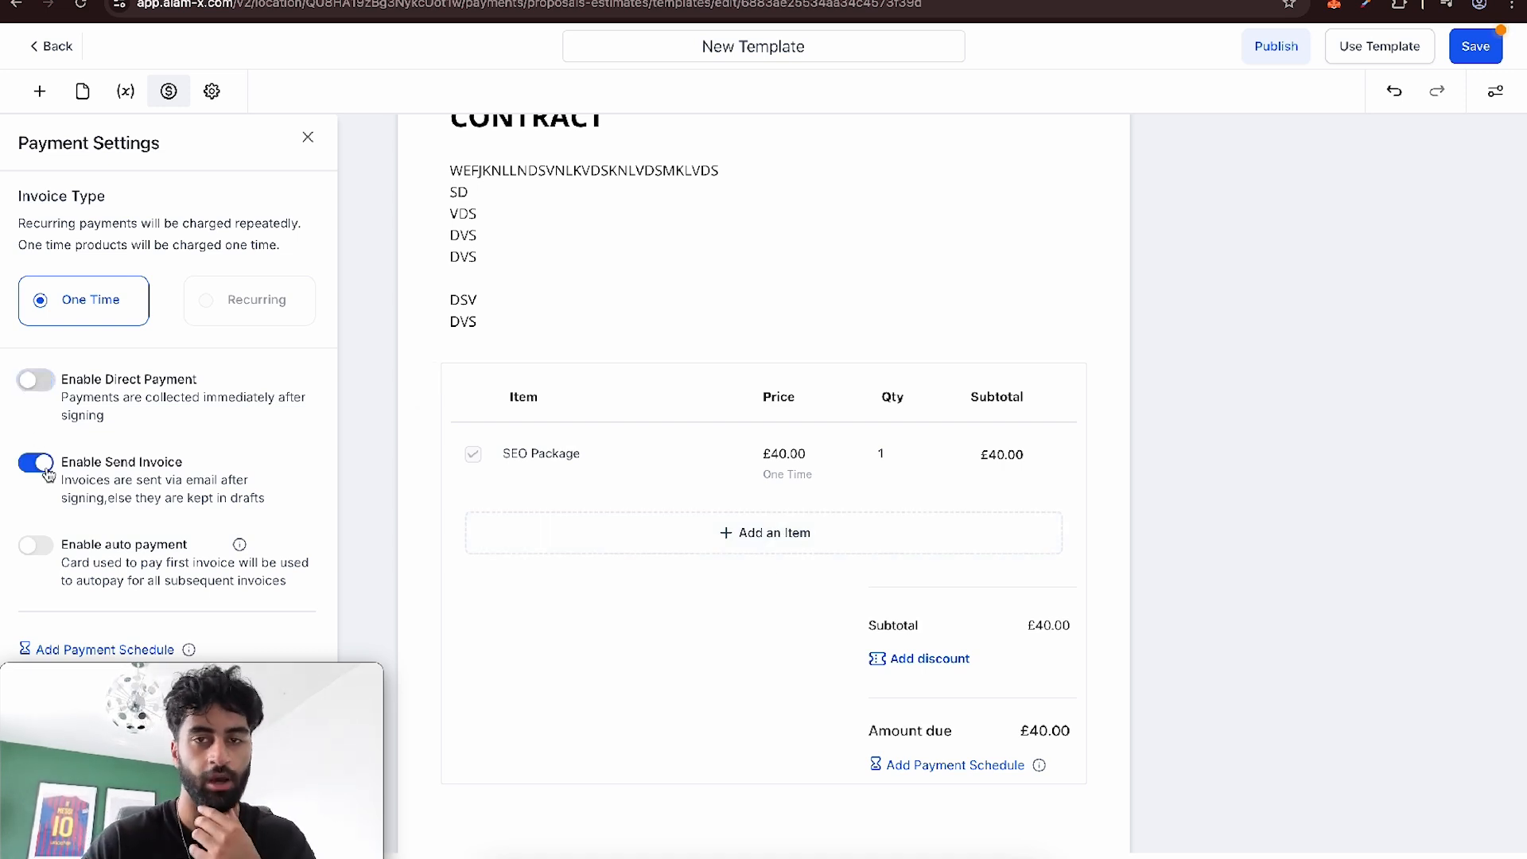
pyautogui.click(35, 461)
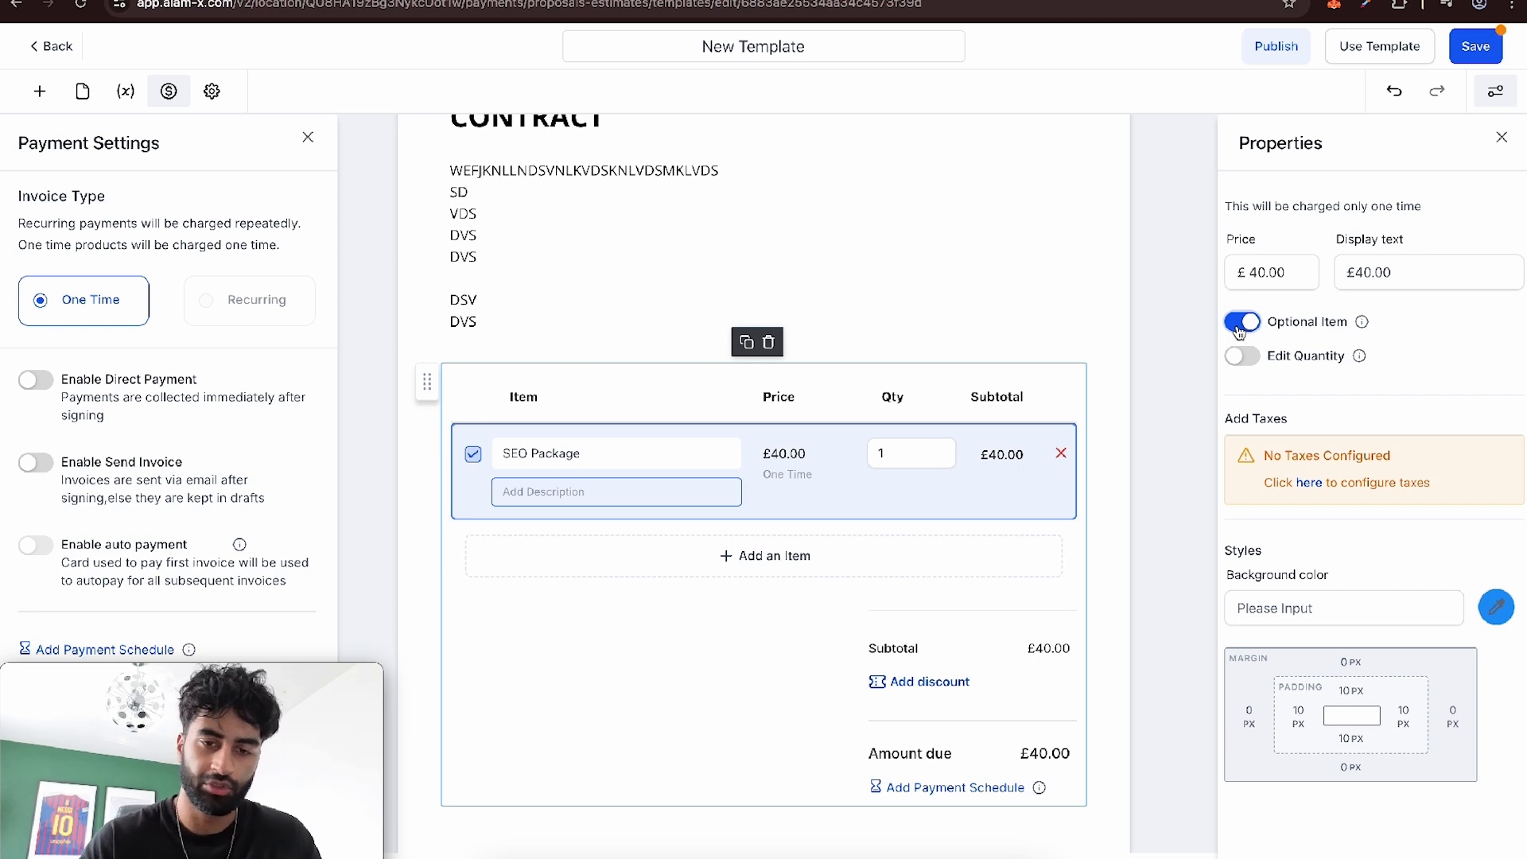
pyautogui.click(1242, 322)
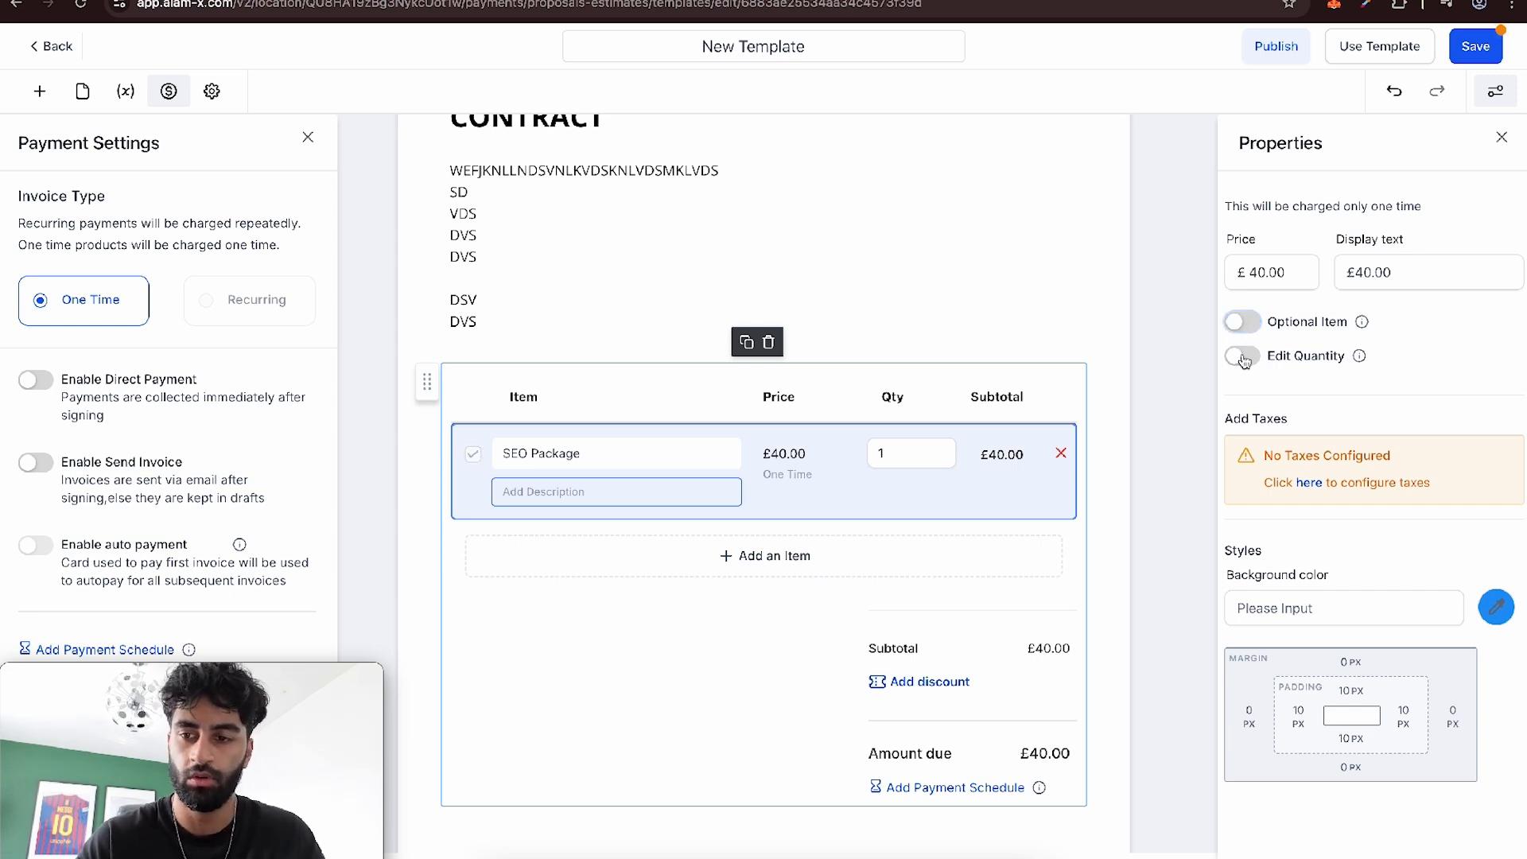
pyautogui.click(1242, 355)
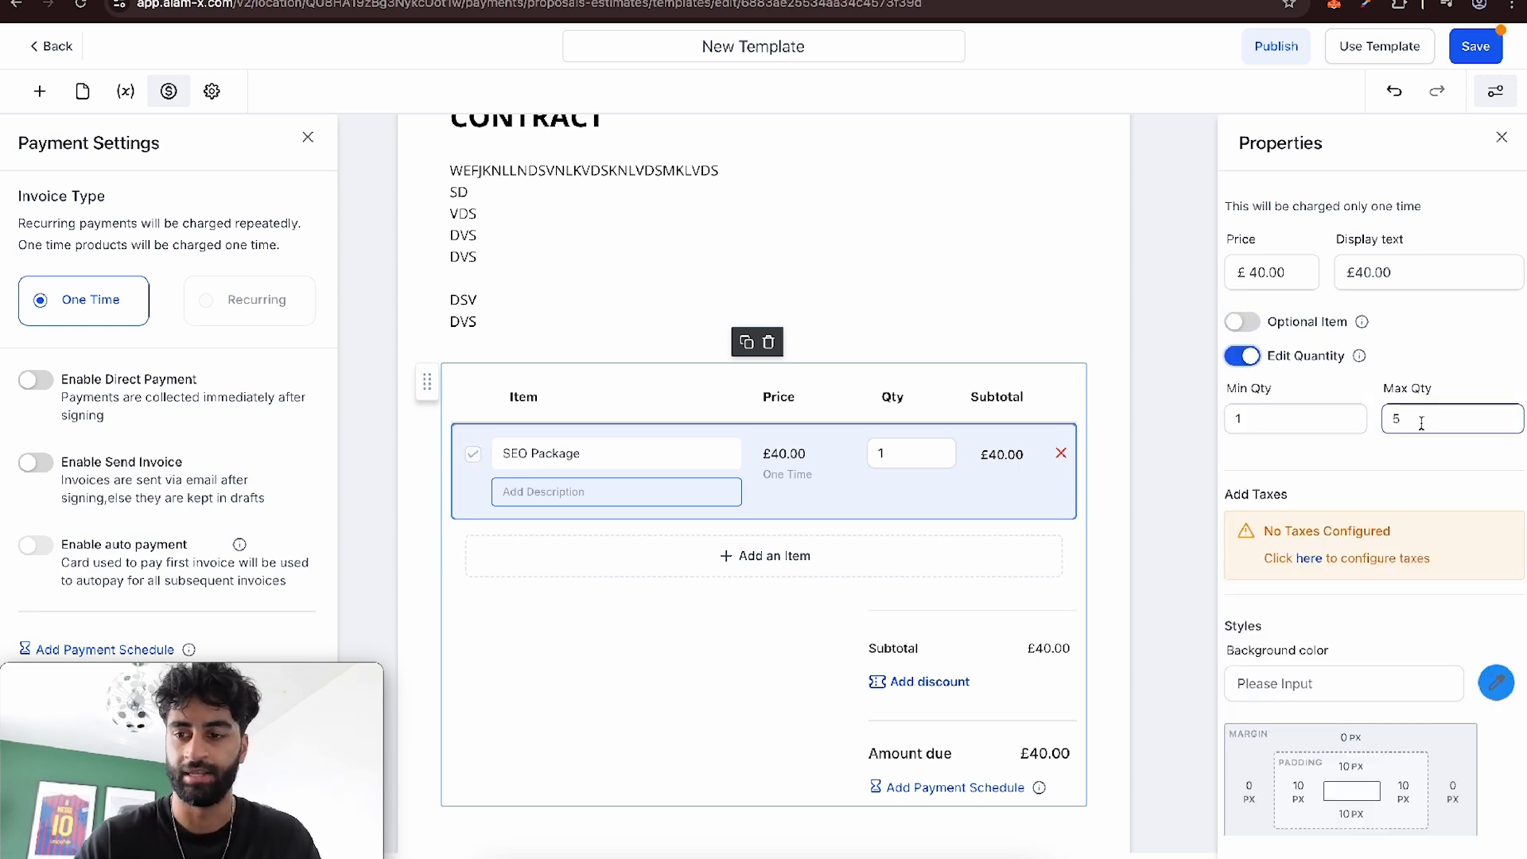
pyautogui.write('10')
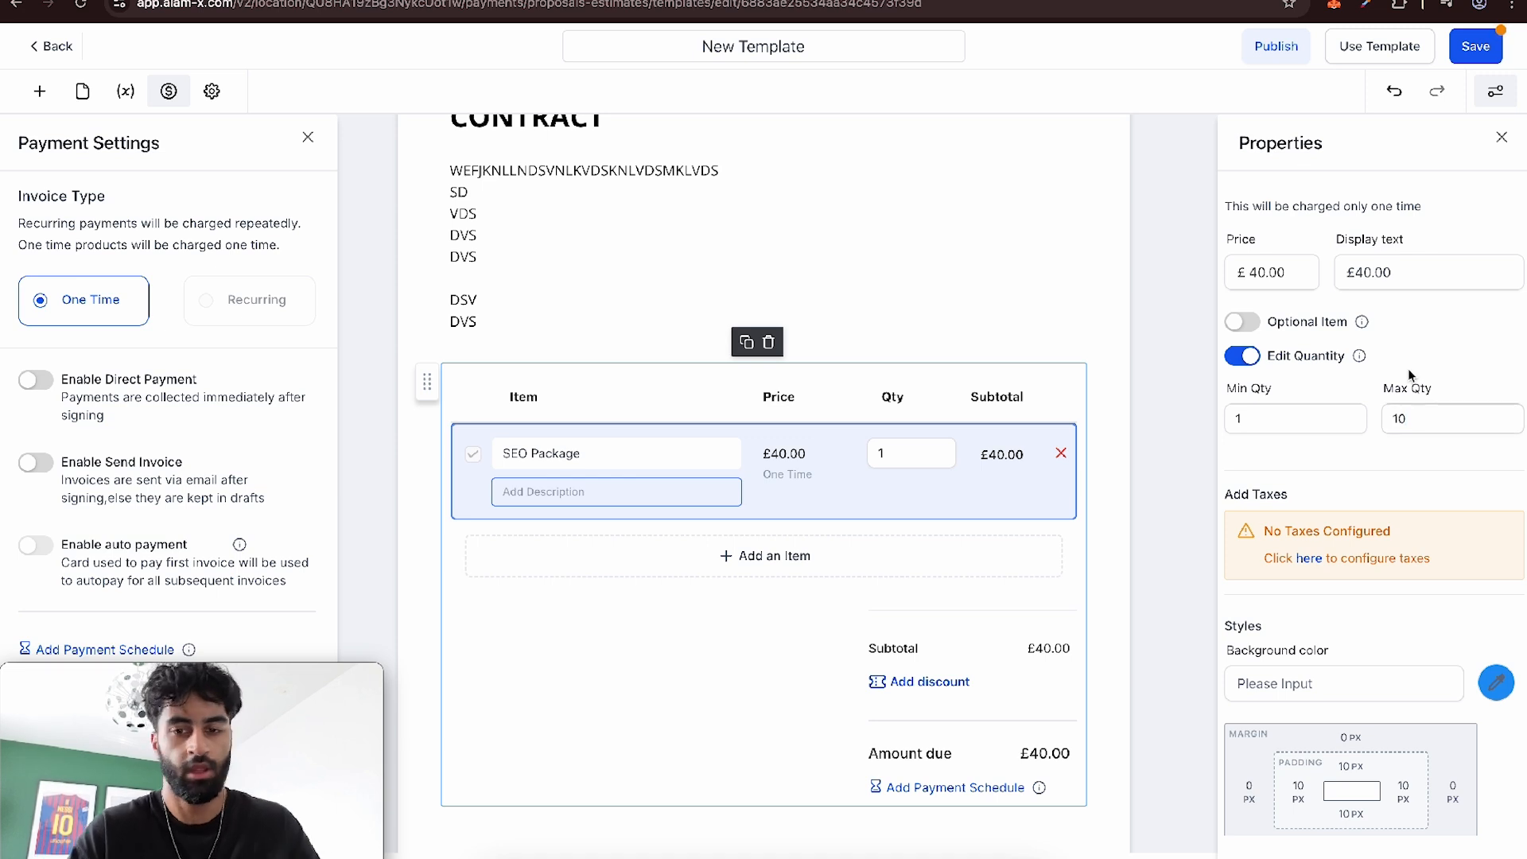
pyautogui.moveTo(1346, 493)
pyautogui.write('E')
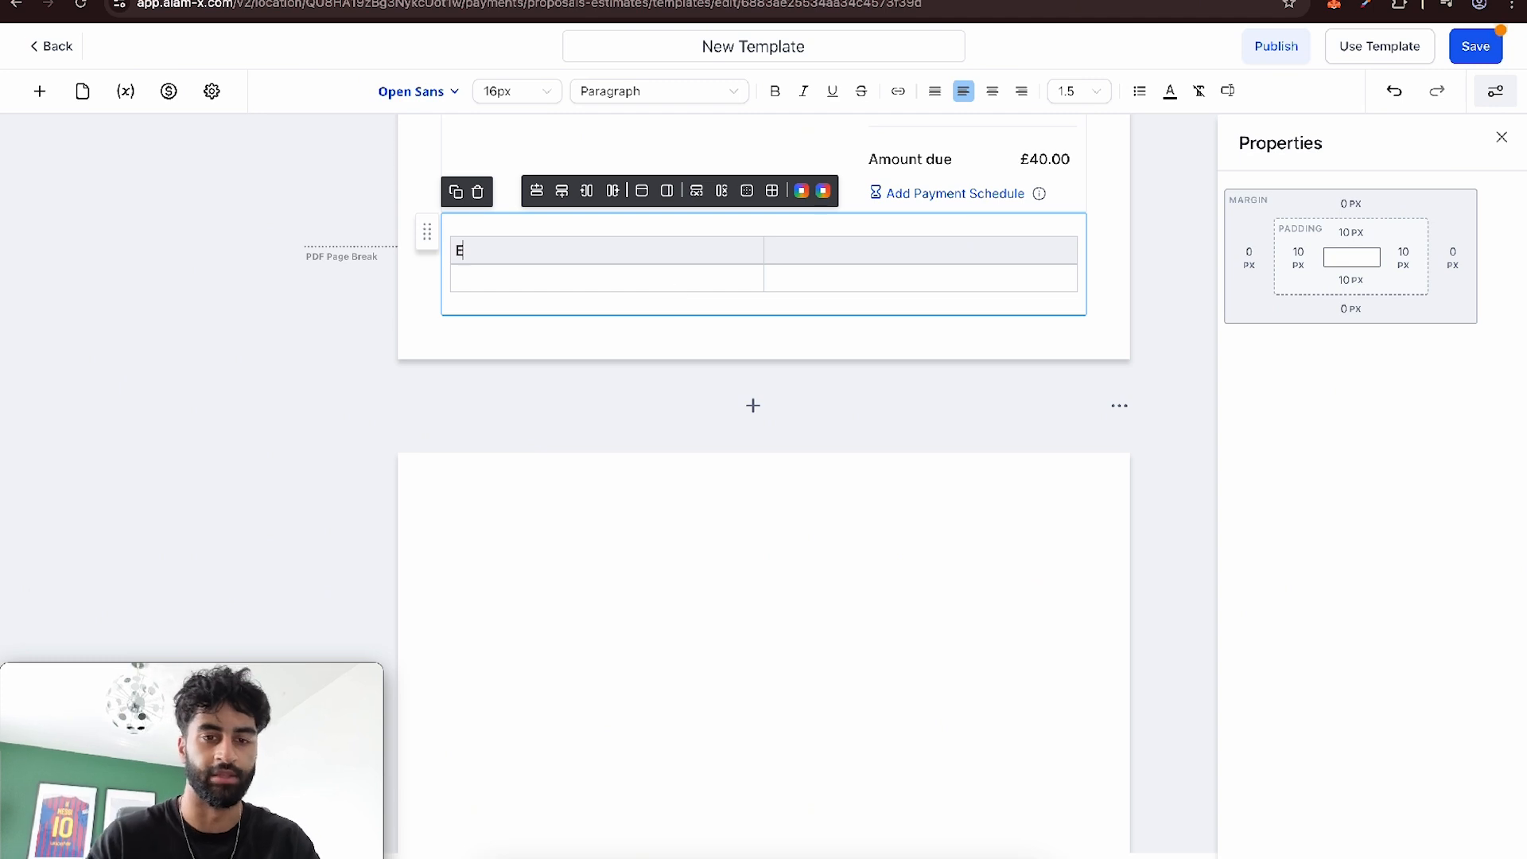
# - Add a small table under the product list and a contact signature field on the blank second page
pyautogui.write('DS')
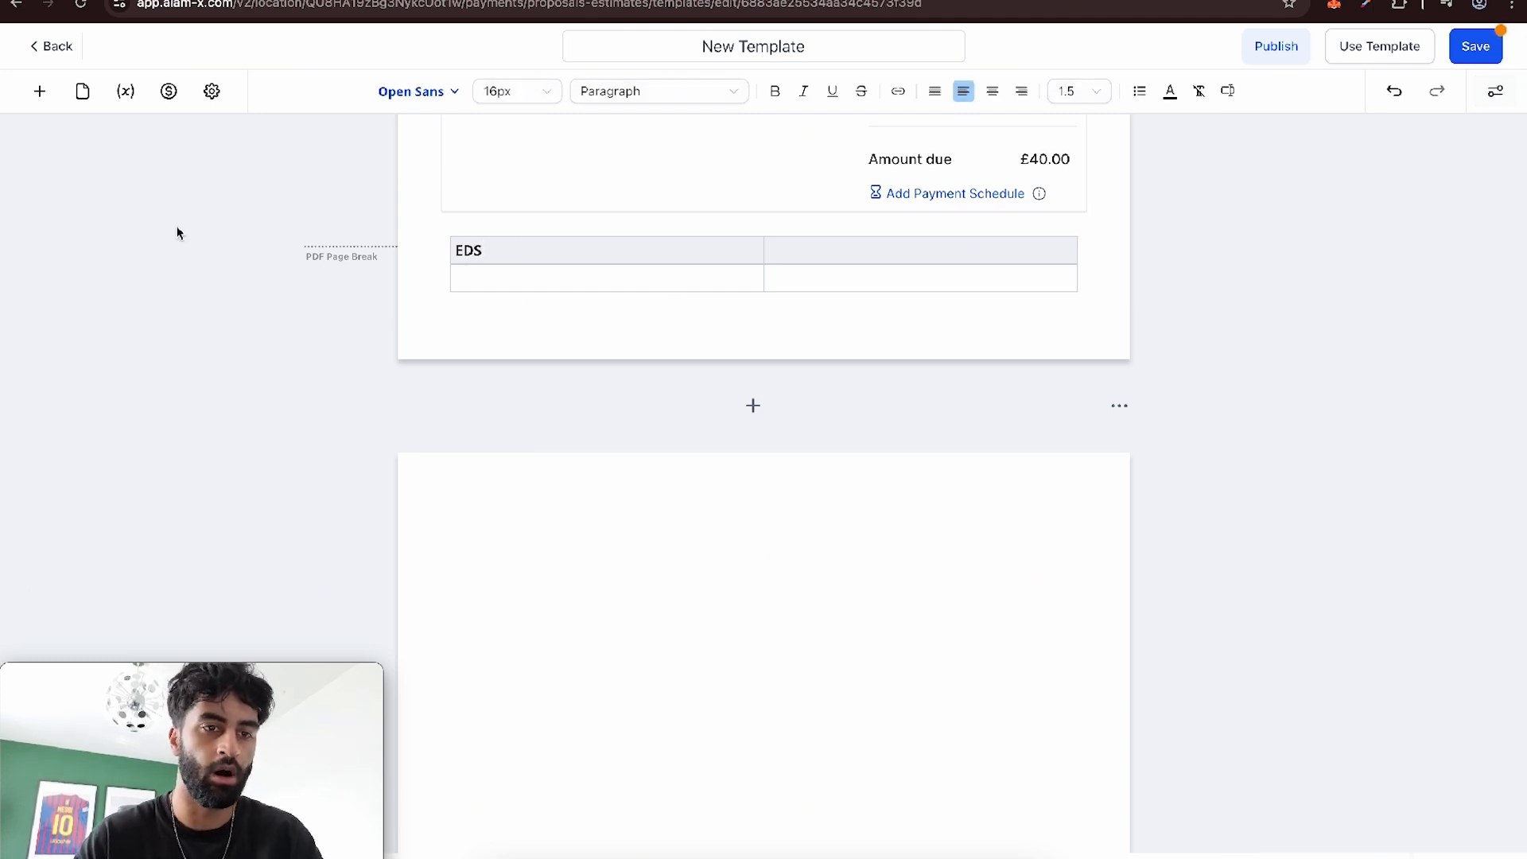
pyautogui.click(40, 92)
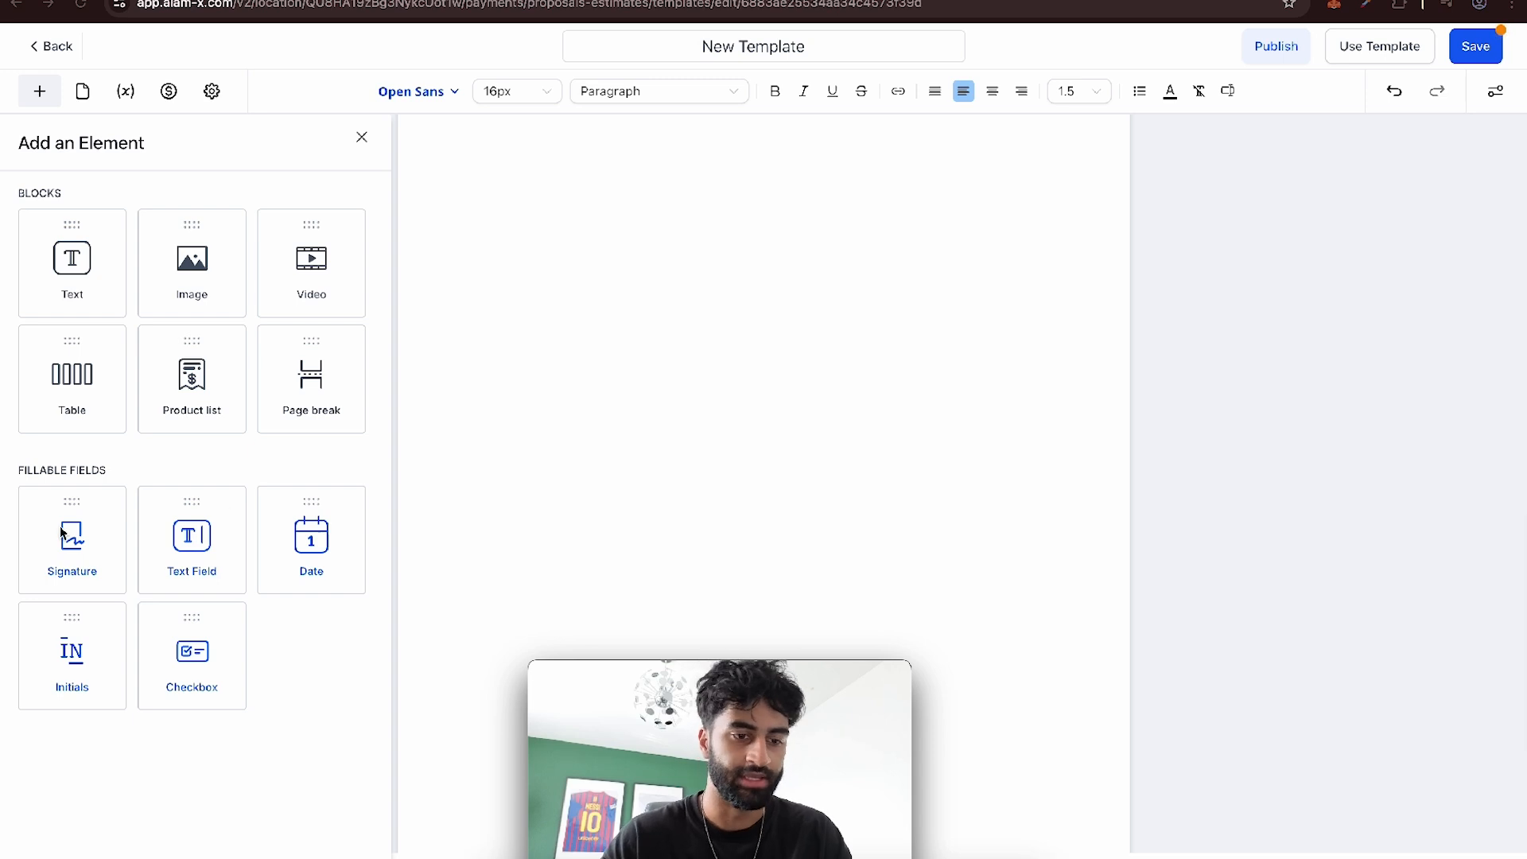
pyautogui.click(361, 137)
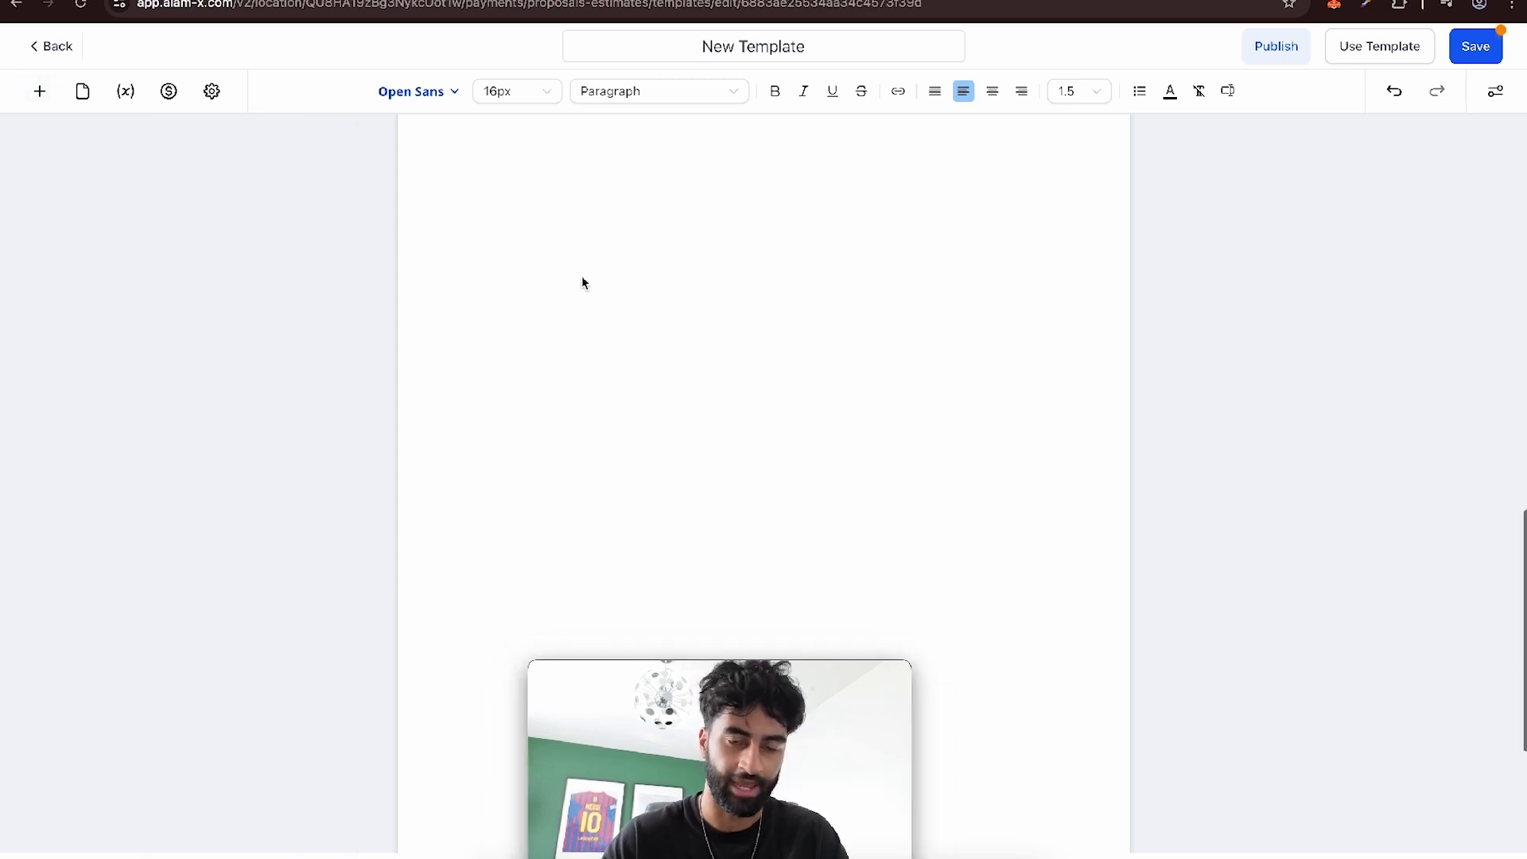
pyautogui.click(40, 91)
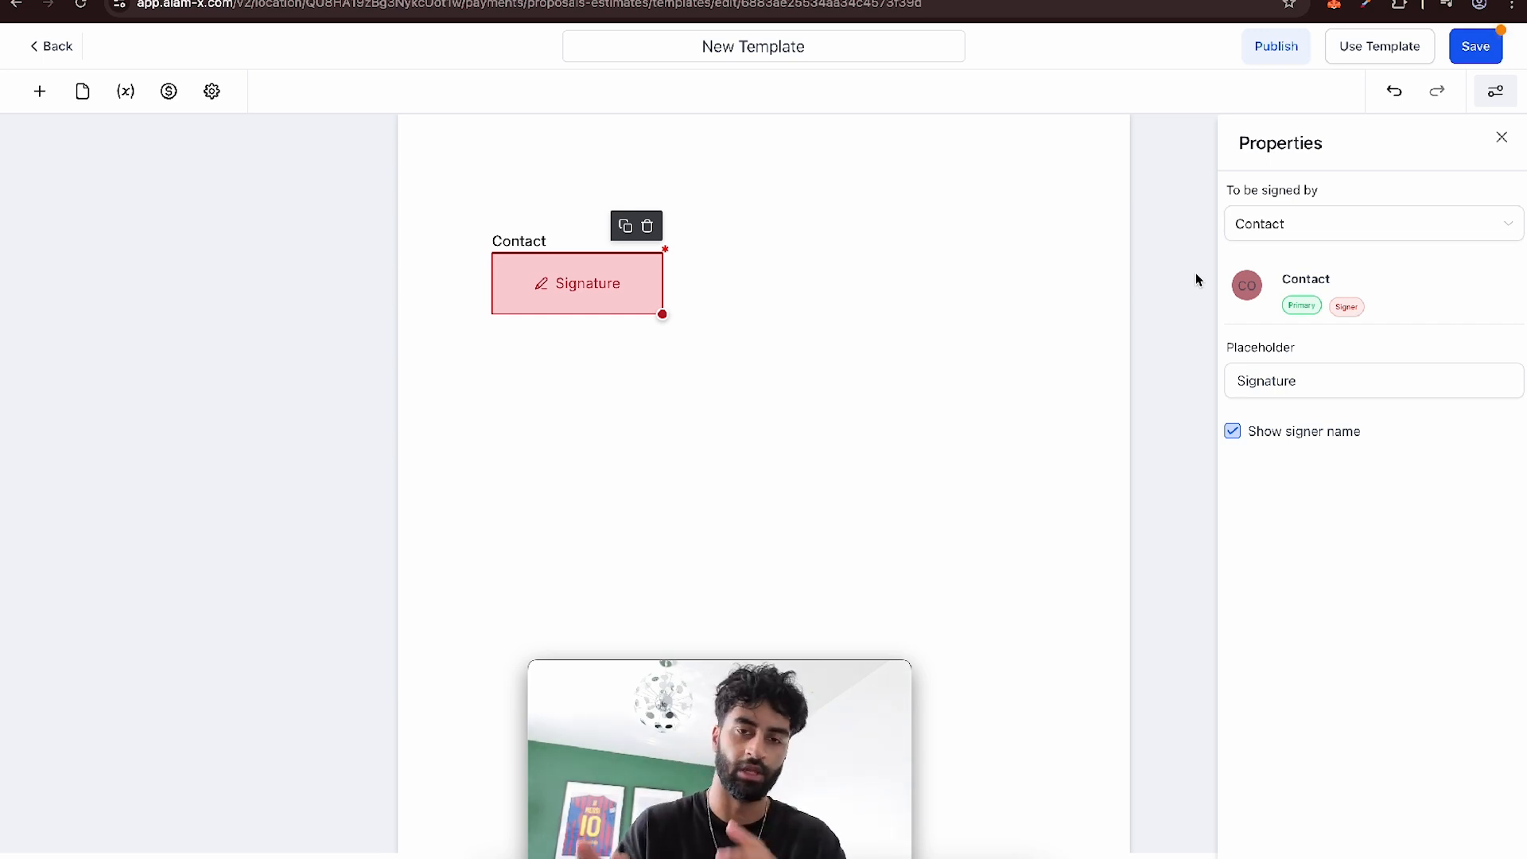
pyautogui.scroll(-3)
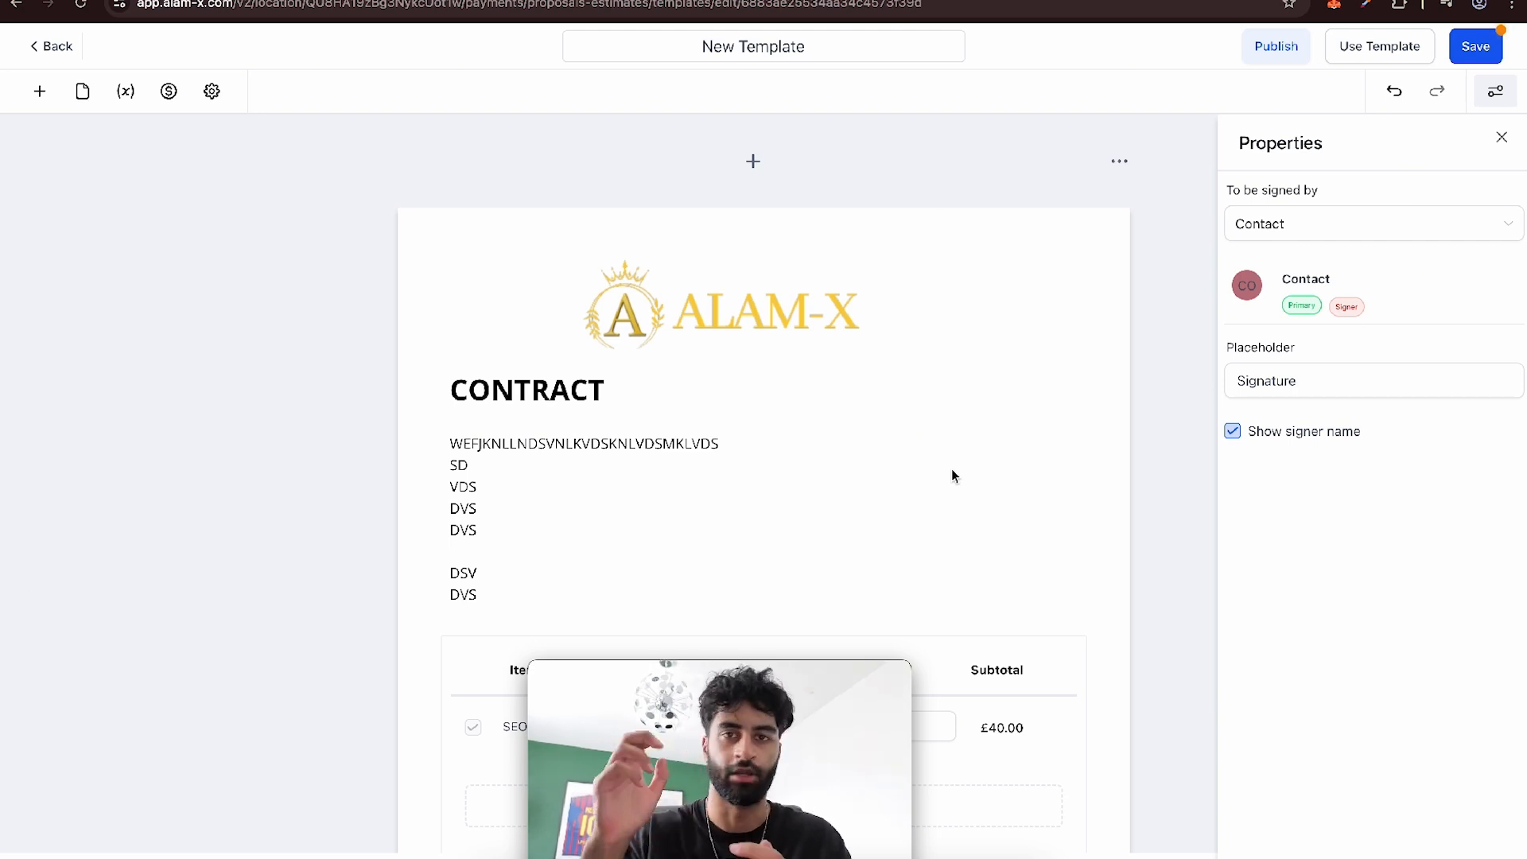
pyautogui.moveTo(558, 211)
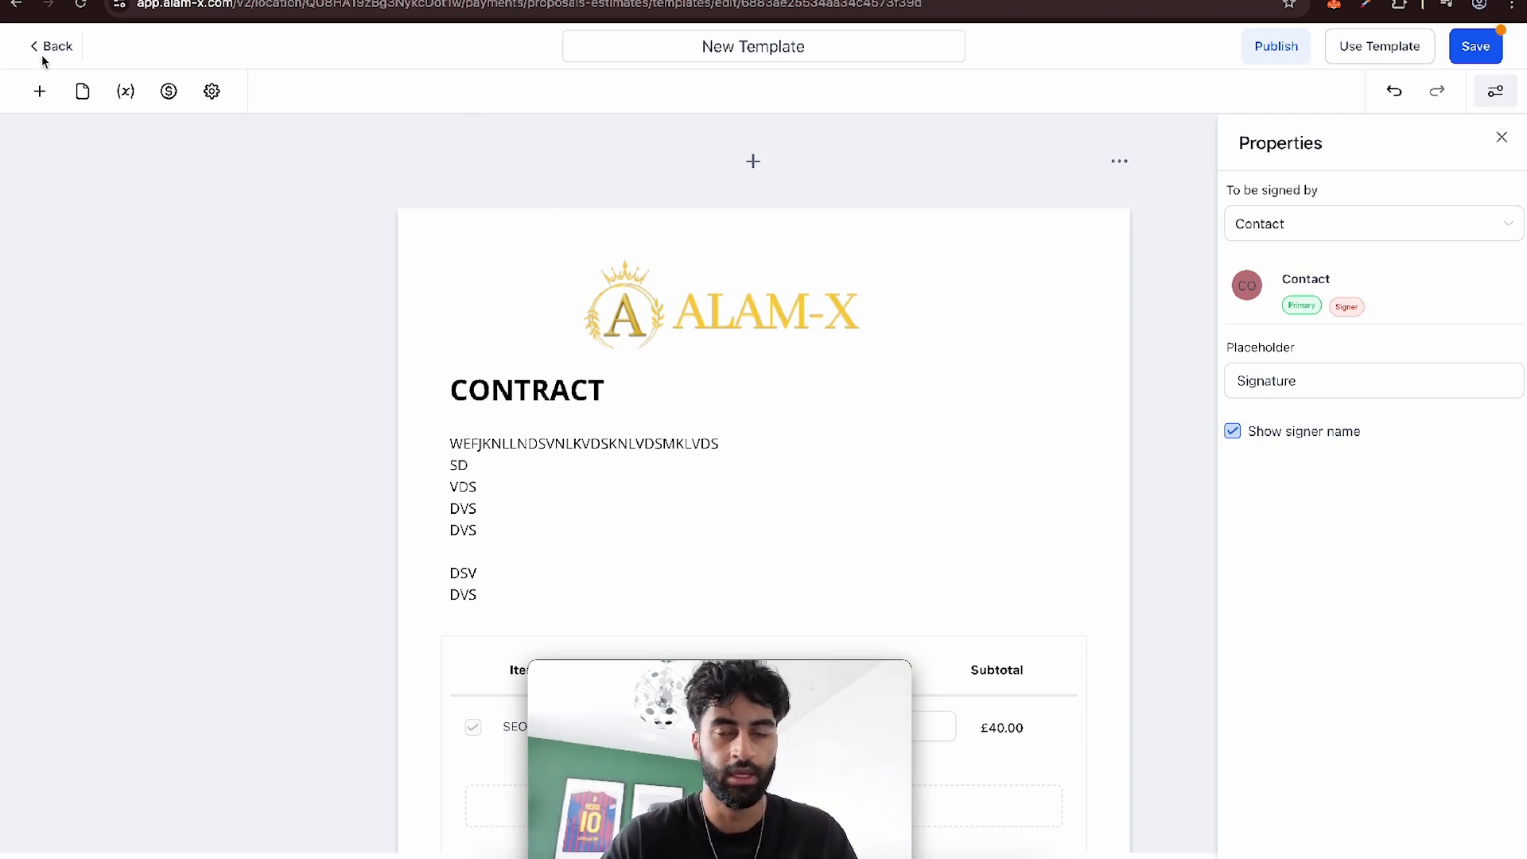
# - Discard the unsaved template and upload the downloaded Event Planner Contract PDF as a new document
pyautogui.click(50, 46)
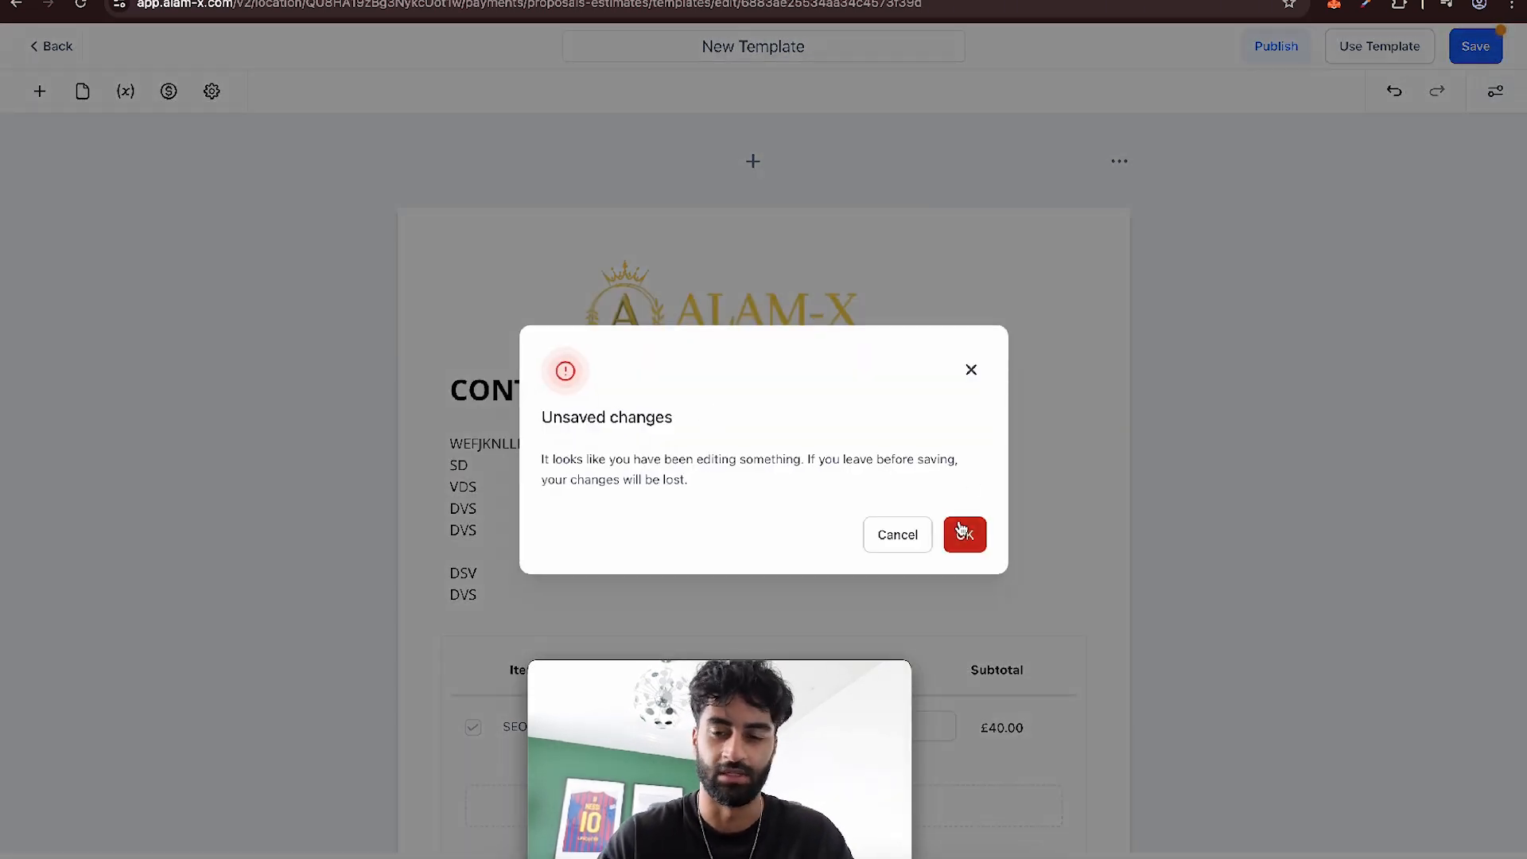
pyautogui.click(964, 535)
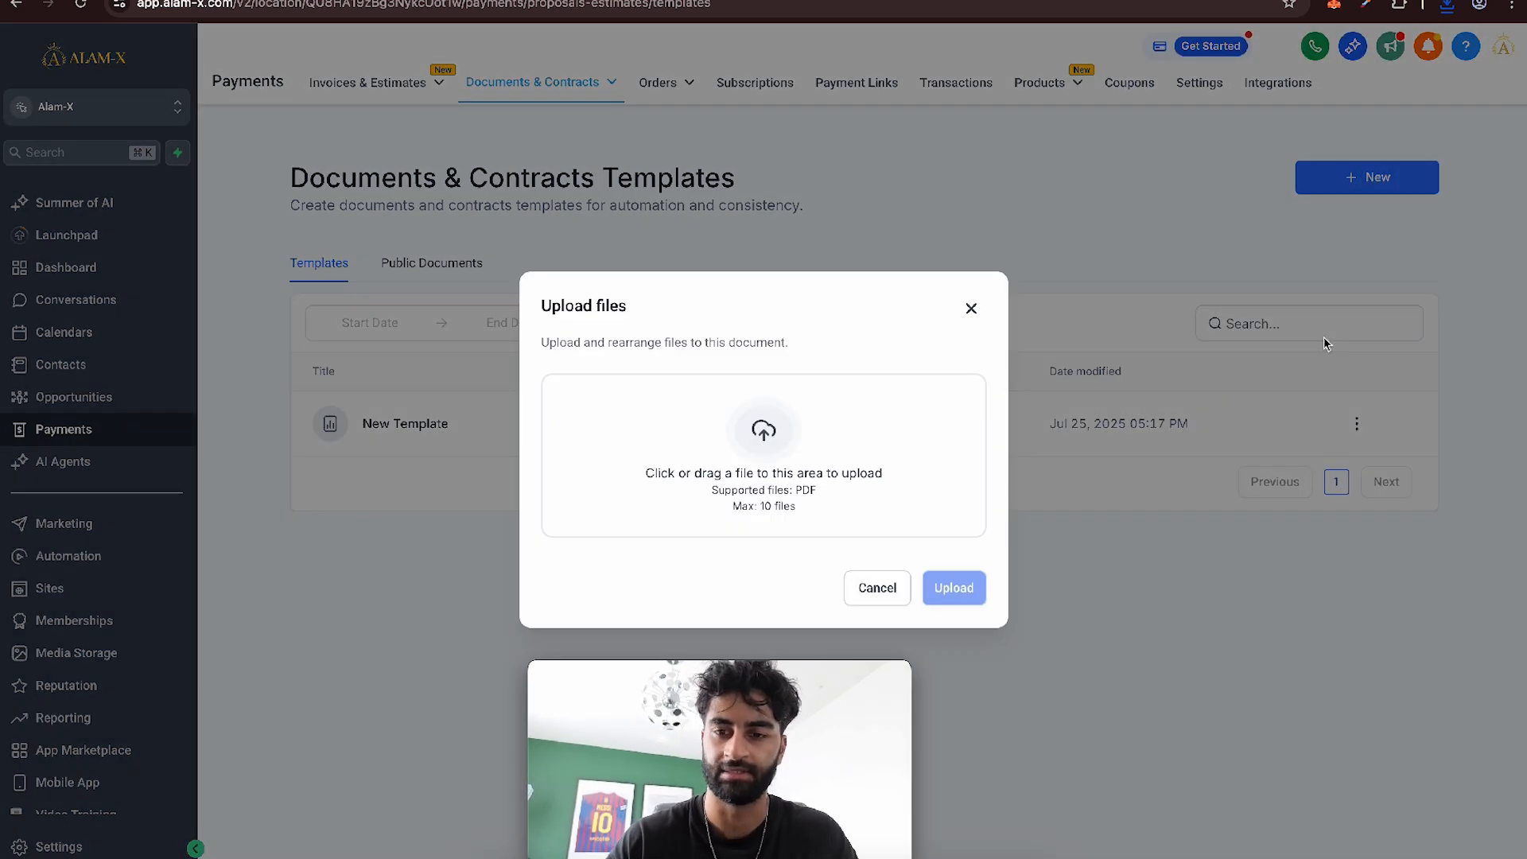
pyautogui.click(1445, 7)
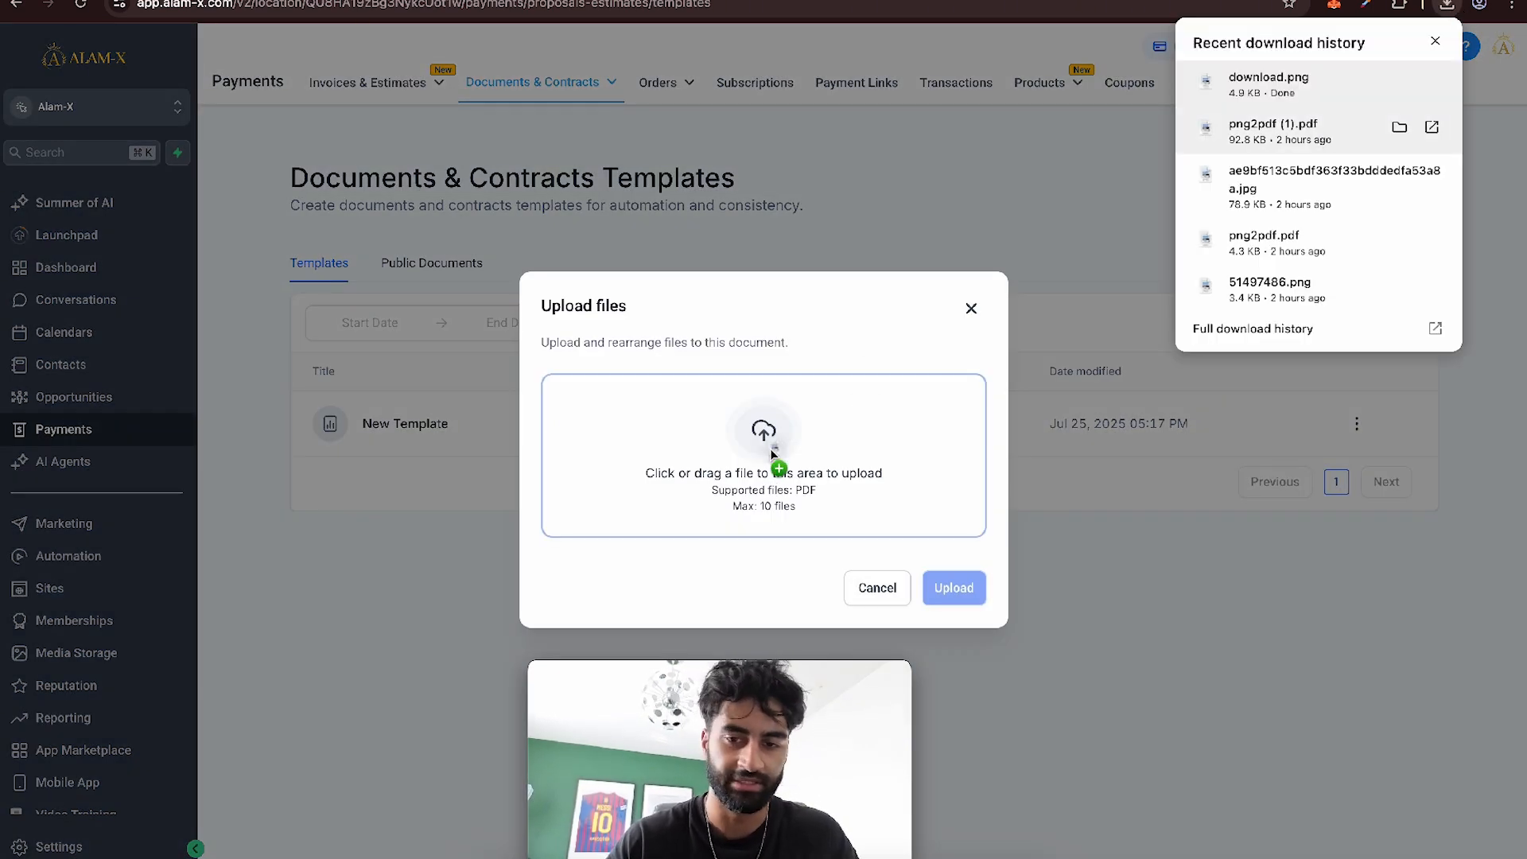
pyautogui.click(953, 587)
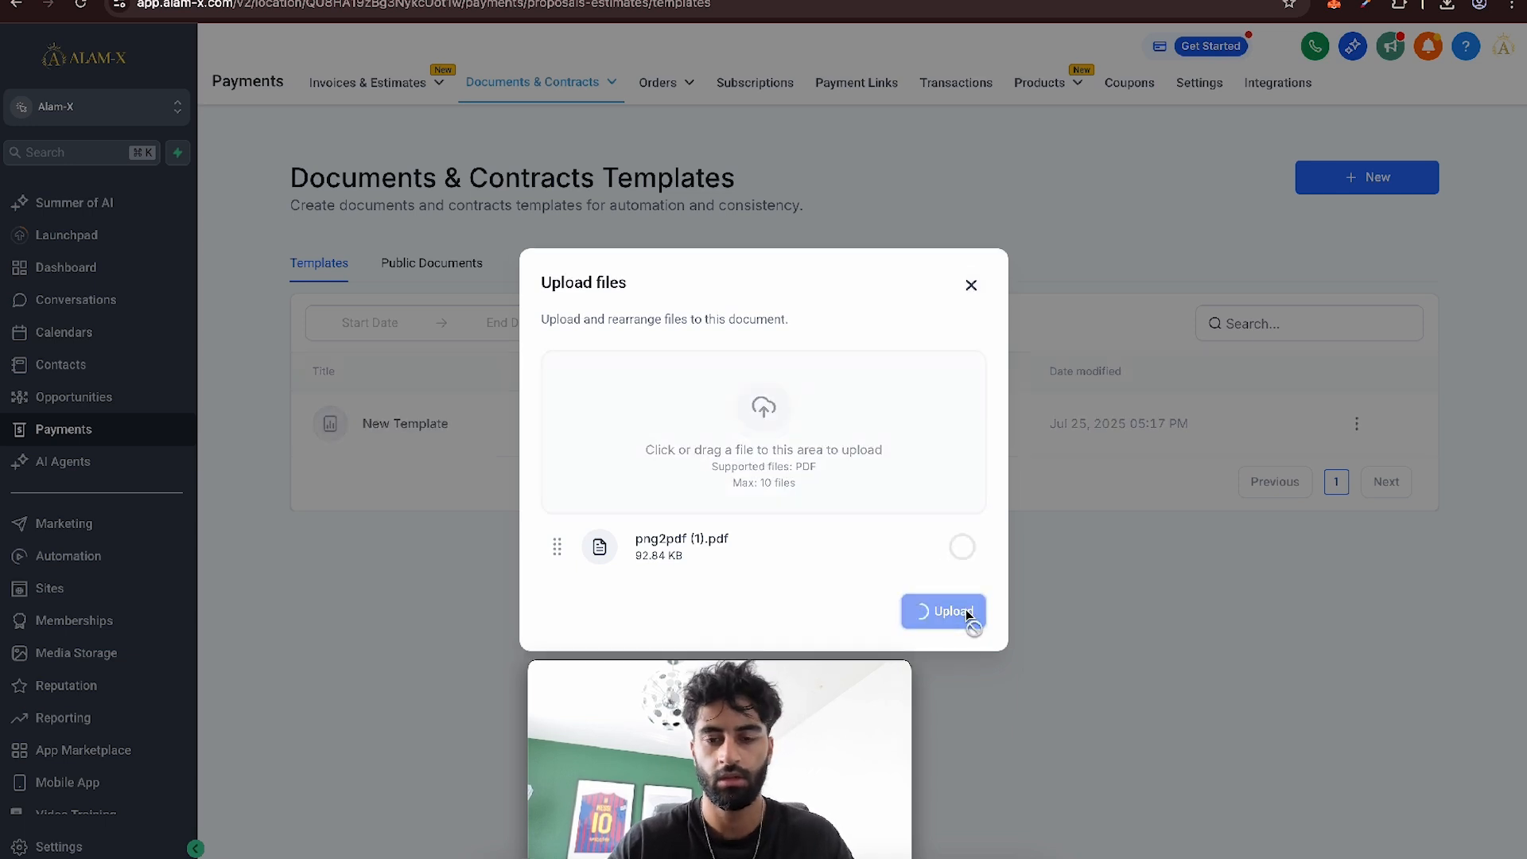
pyautogui.click(943, 611)
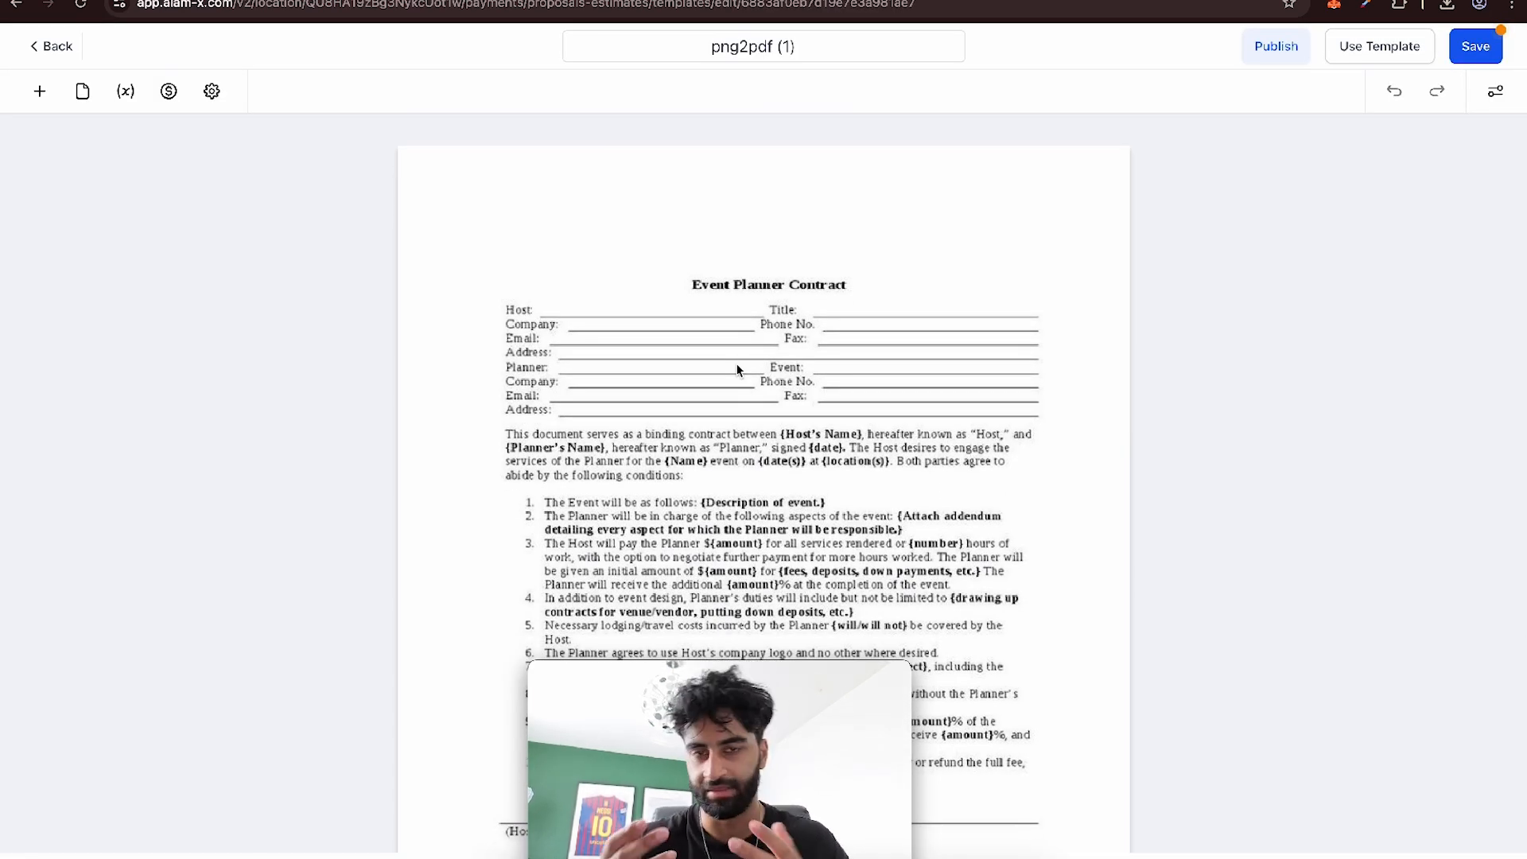
# - Place required contact text fields beside the Host and Title lines of the contract
pyautogui.click(40, 91)
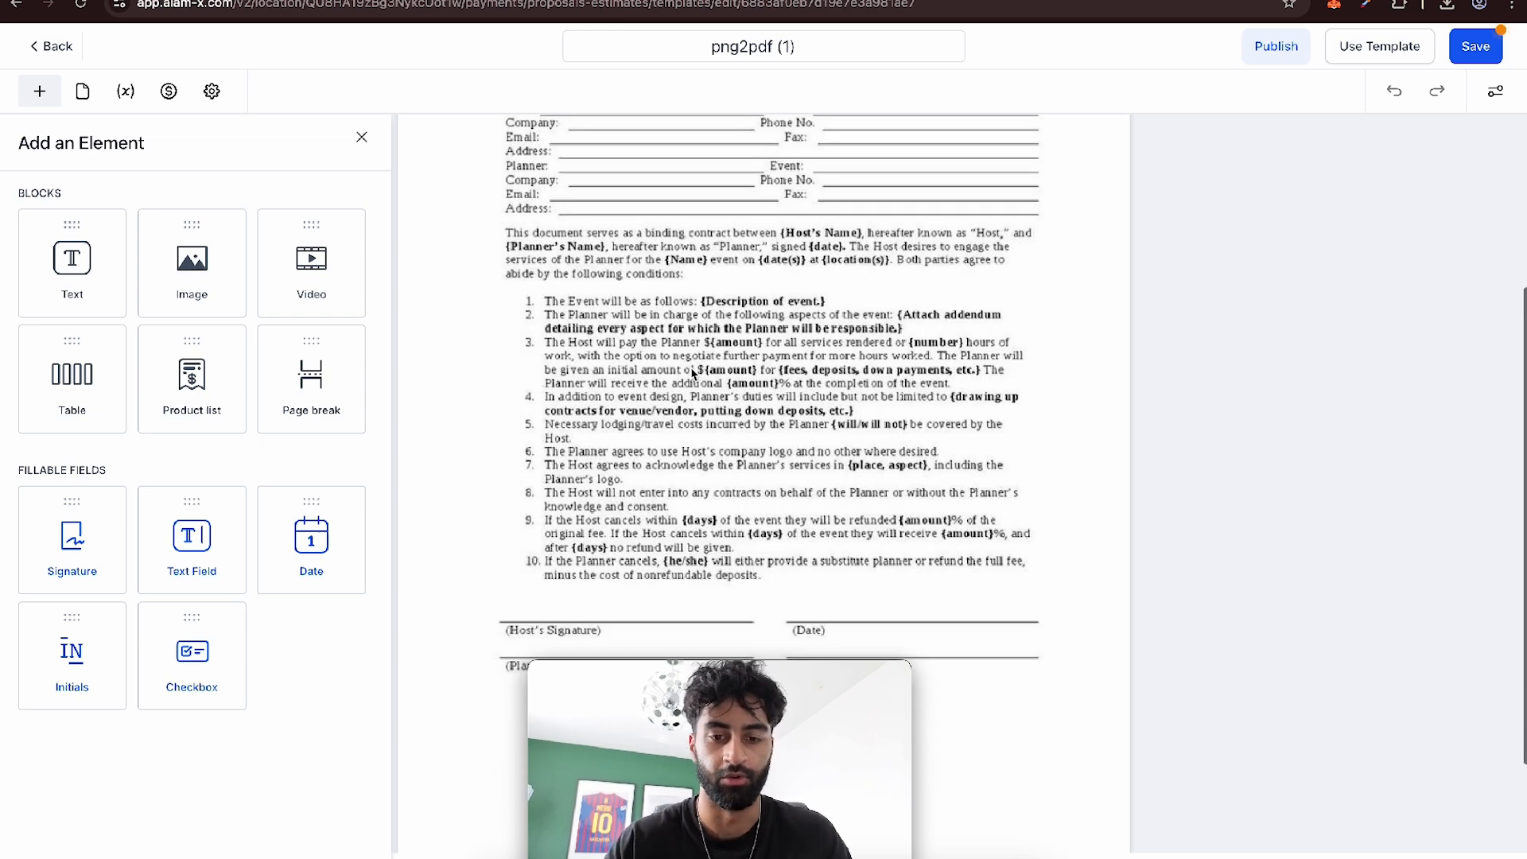
pyautogui.scroll(-3)
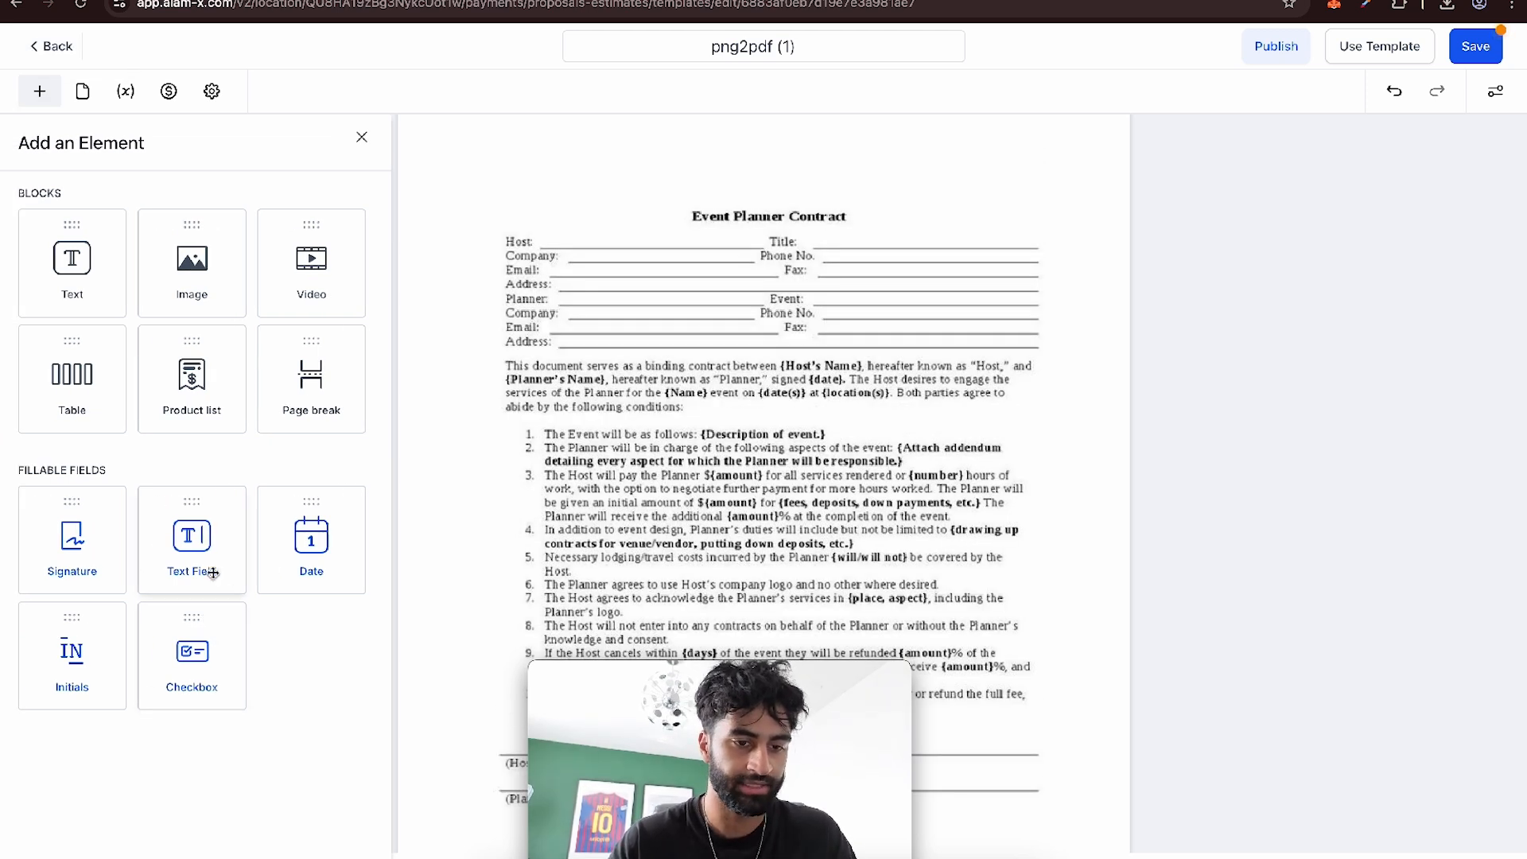
pyautogui.click(191, 539)
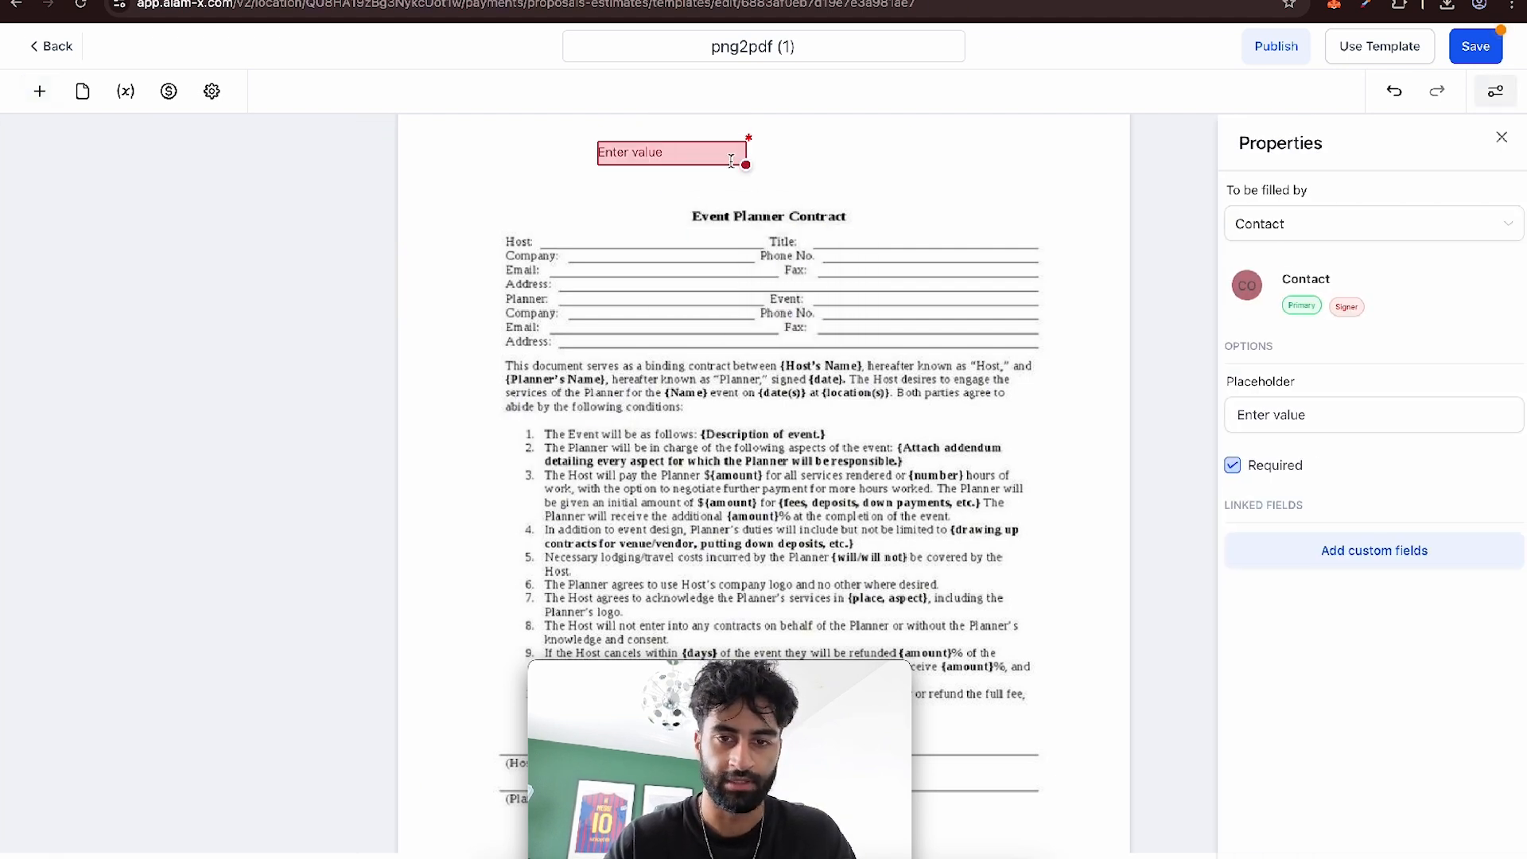
pyautogui.moveTo(672, 153); pyautogui.dragTo(628, 237)
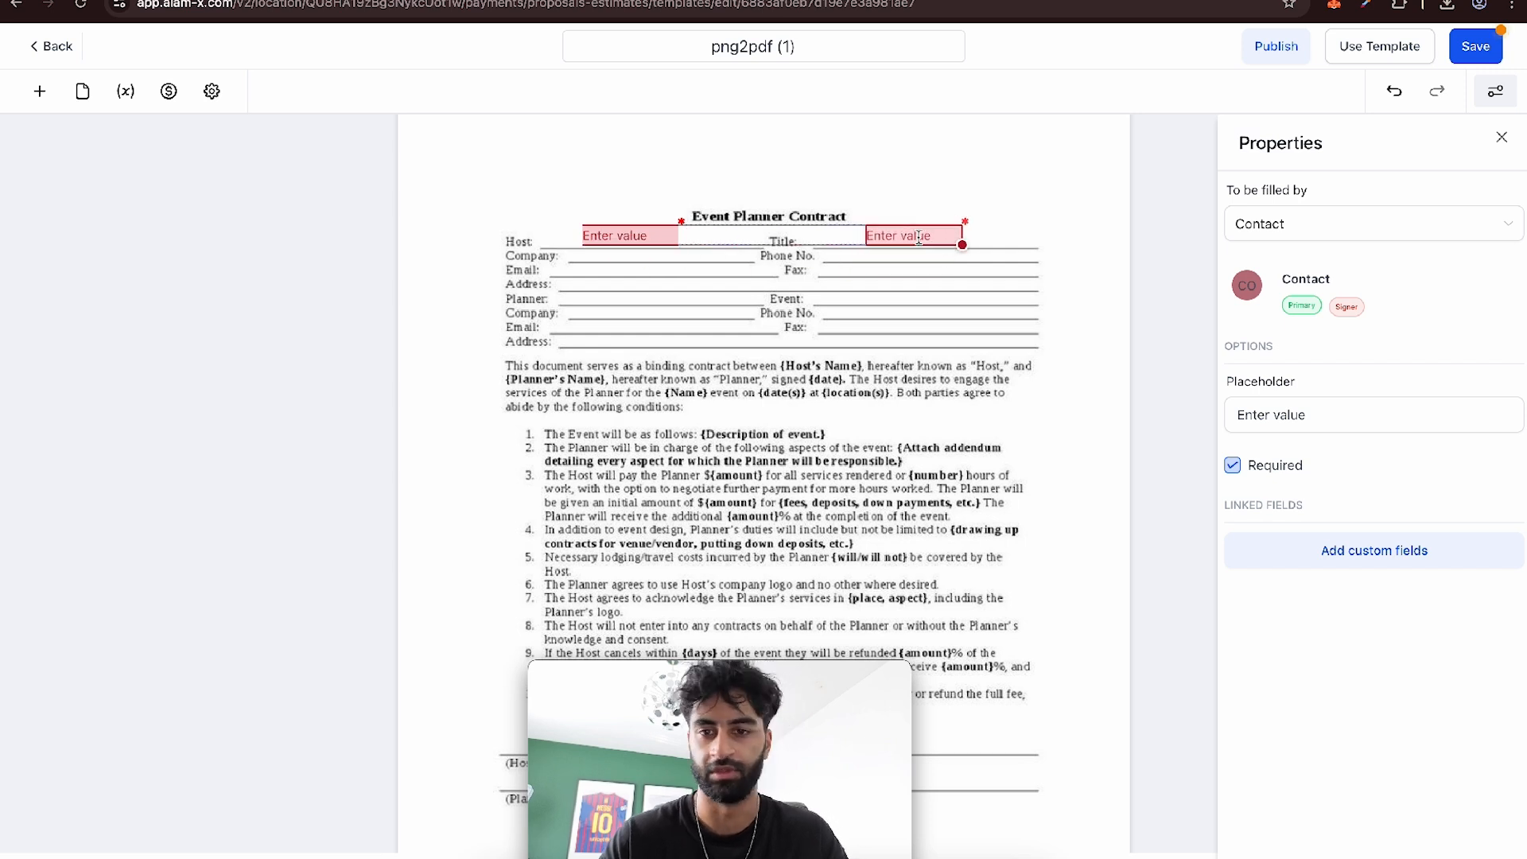
pyautogui.scroll(-3)
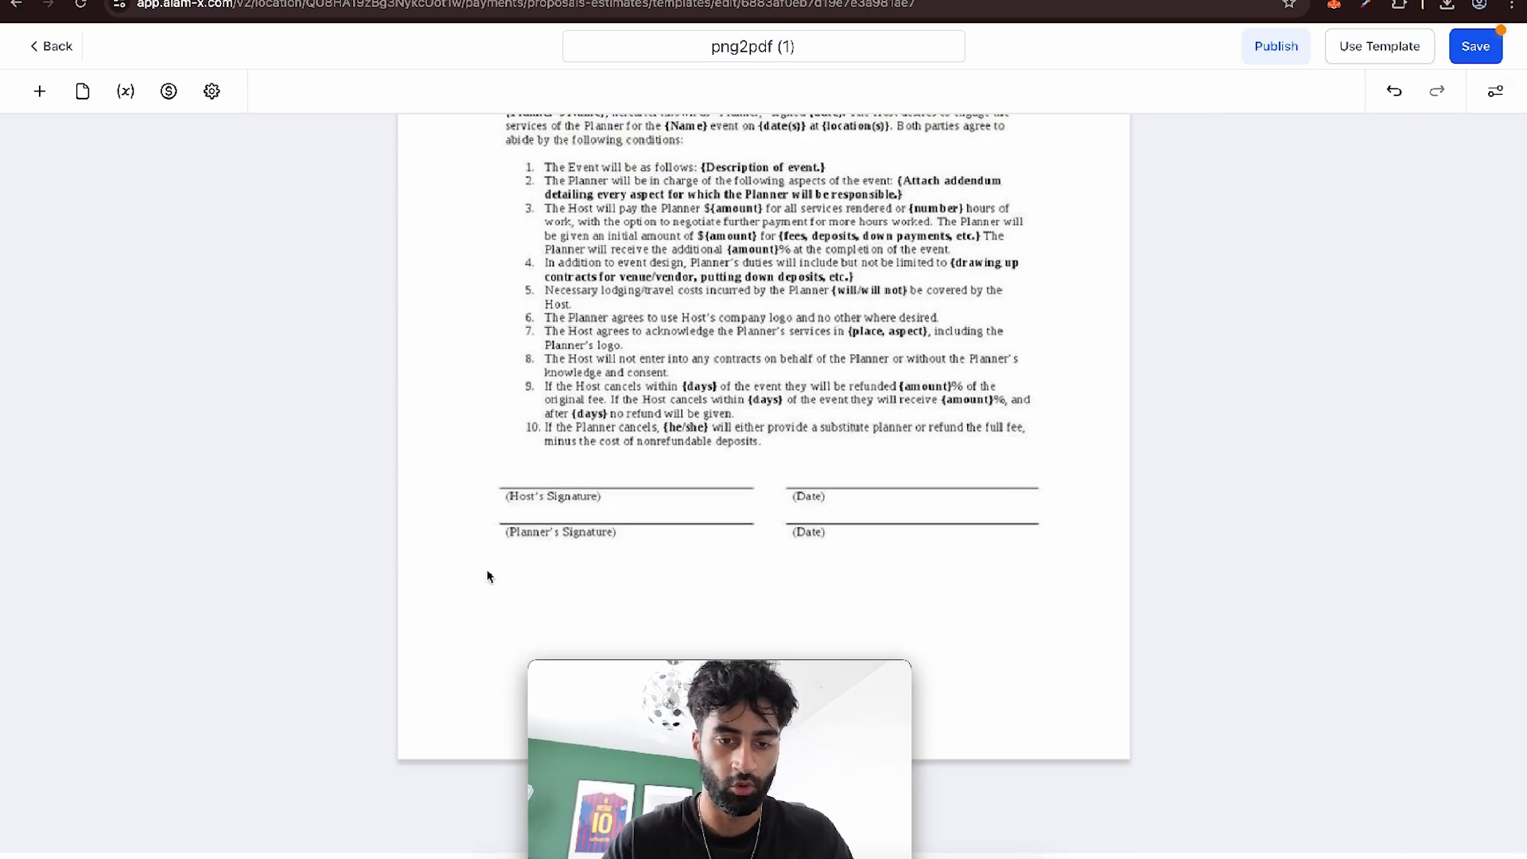
# - Drop signature fields on the Host and Planner signature lines and date fields on both Date lines
pyautogui.click(38, 90)
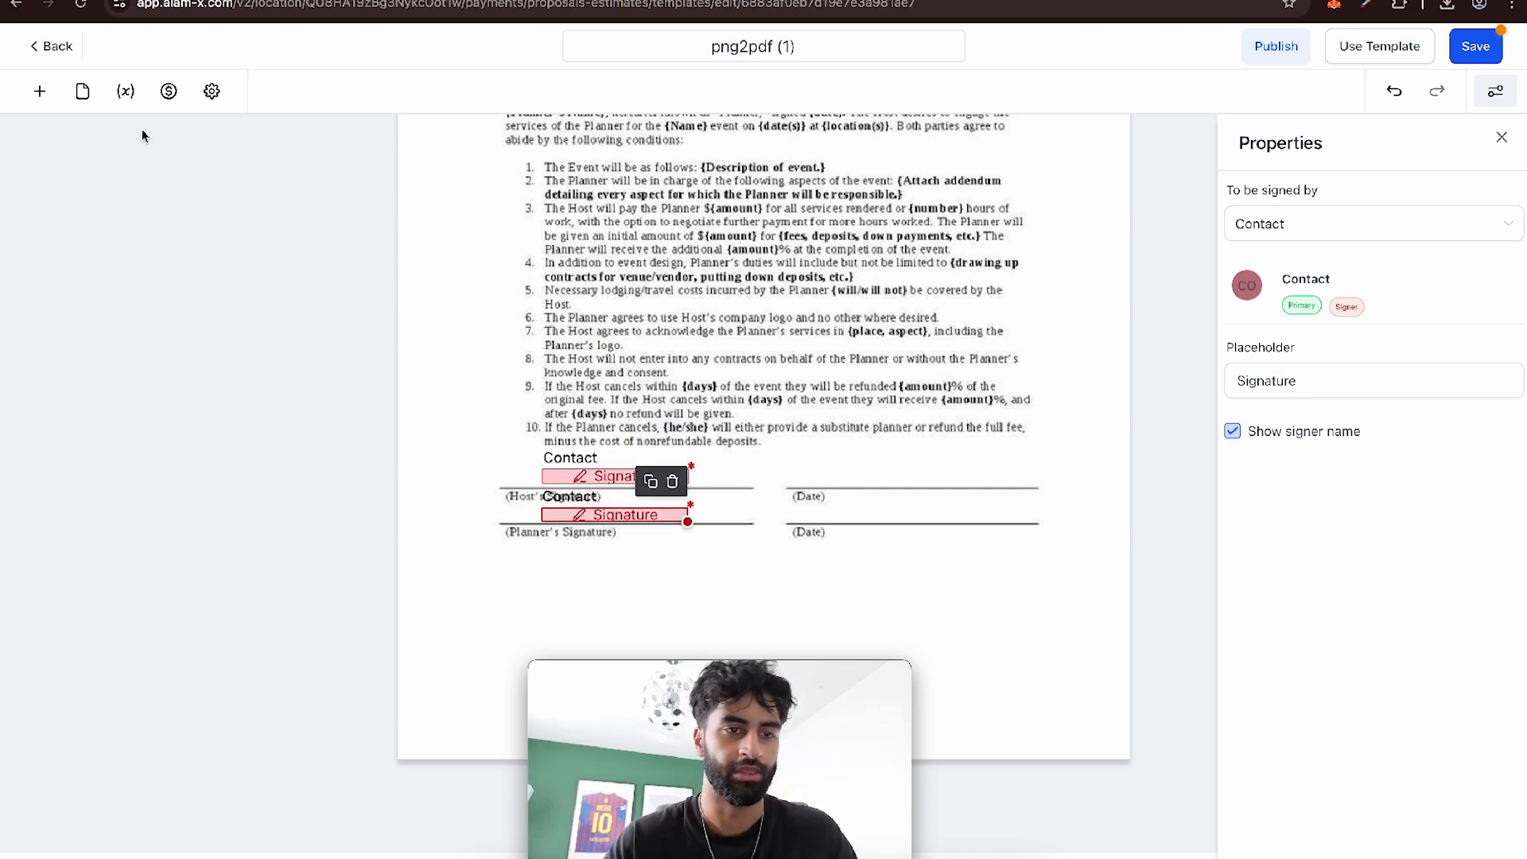
pyautogui.click(39, 91)
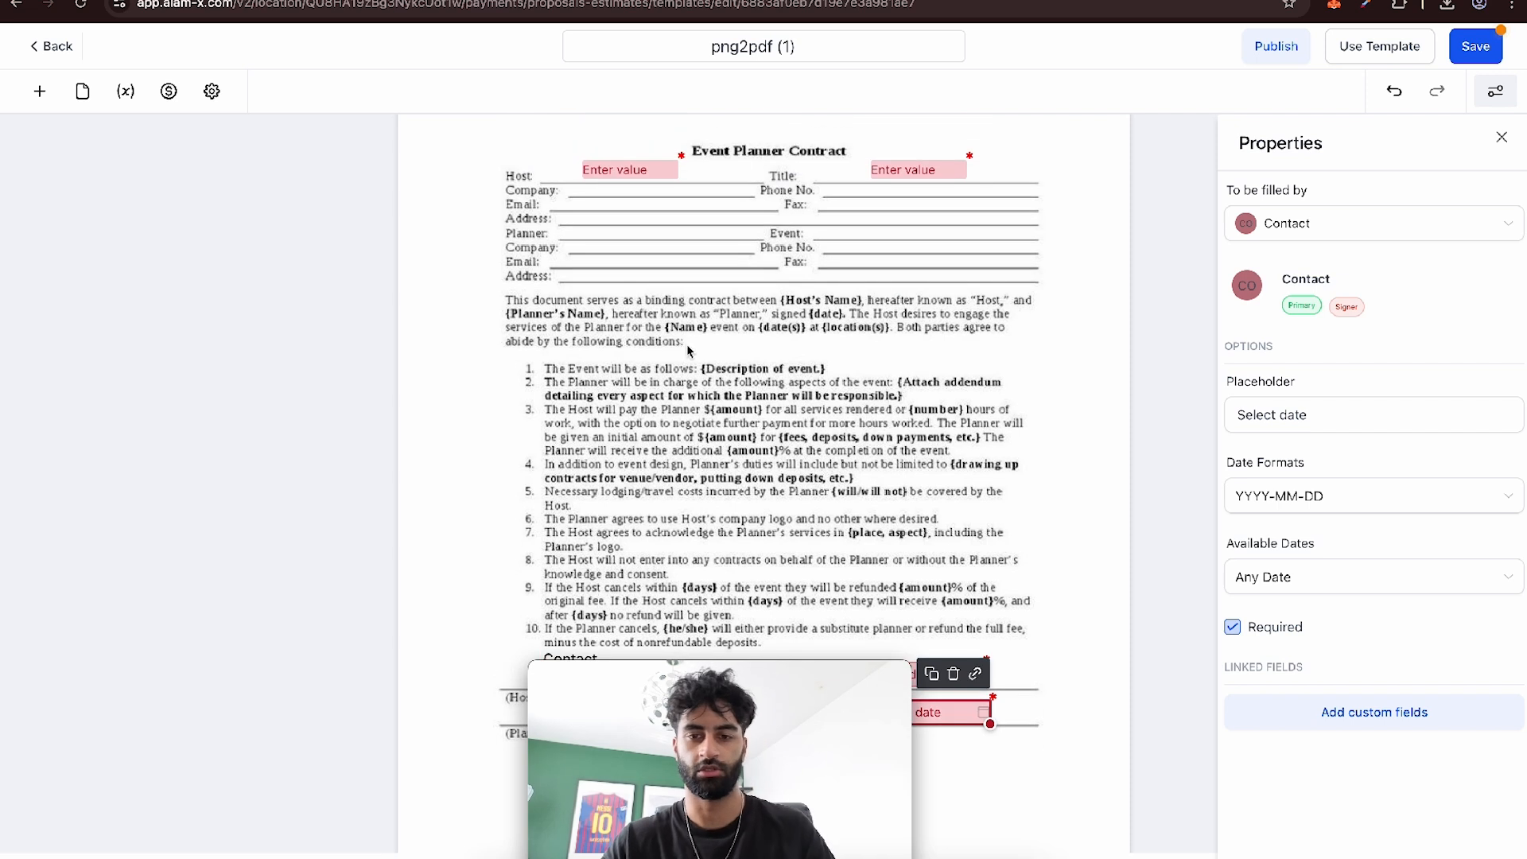
pyautogui.moveTo(662, 414)
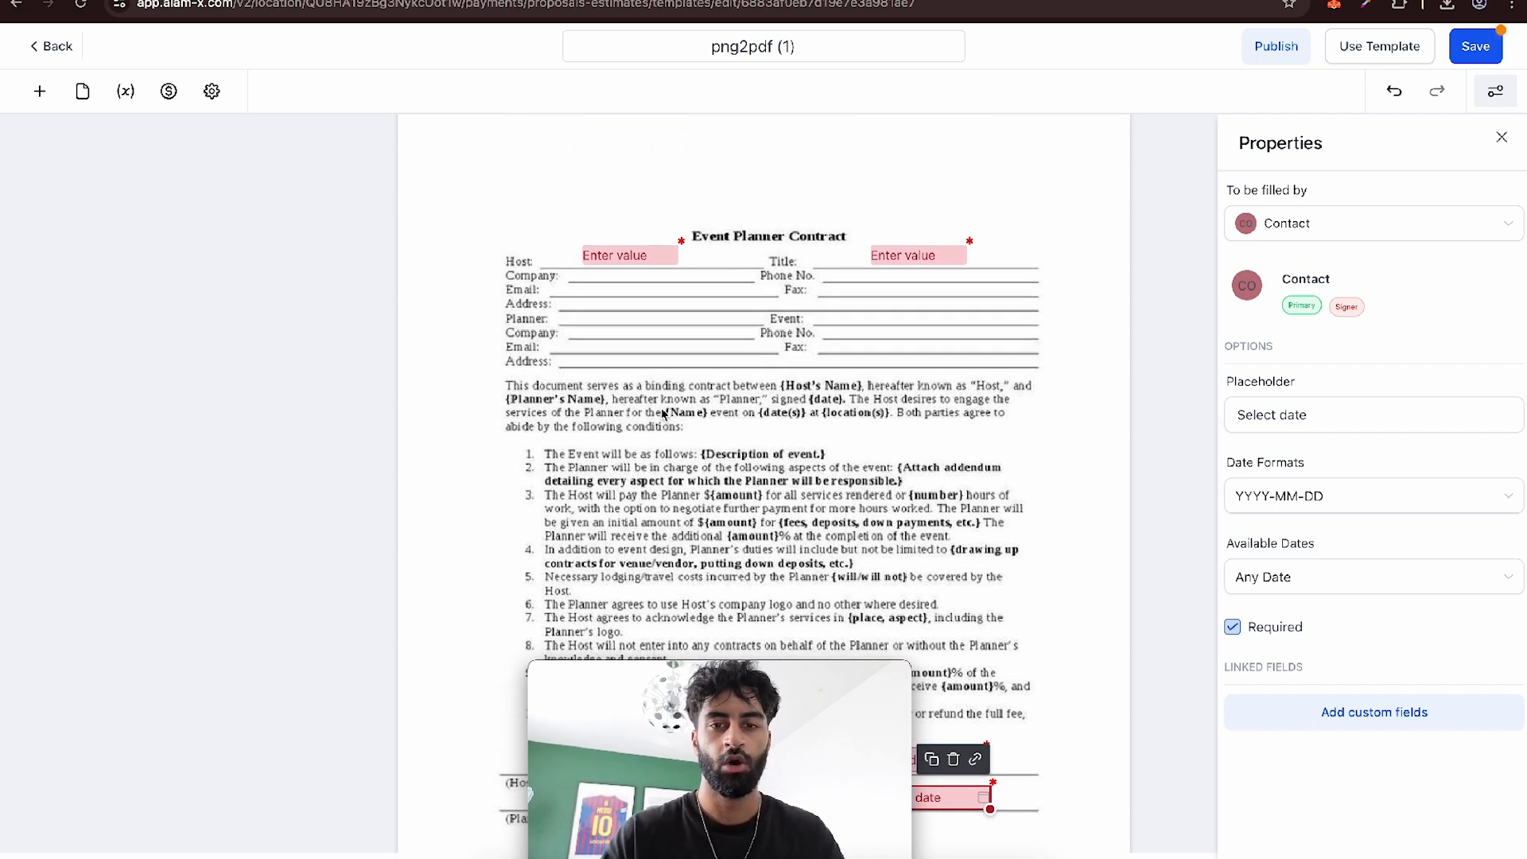
pyautogui.scroll(-3)
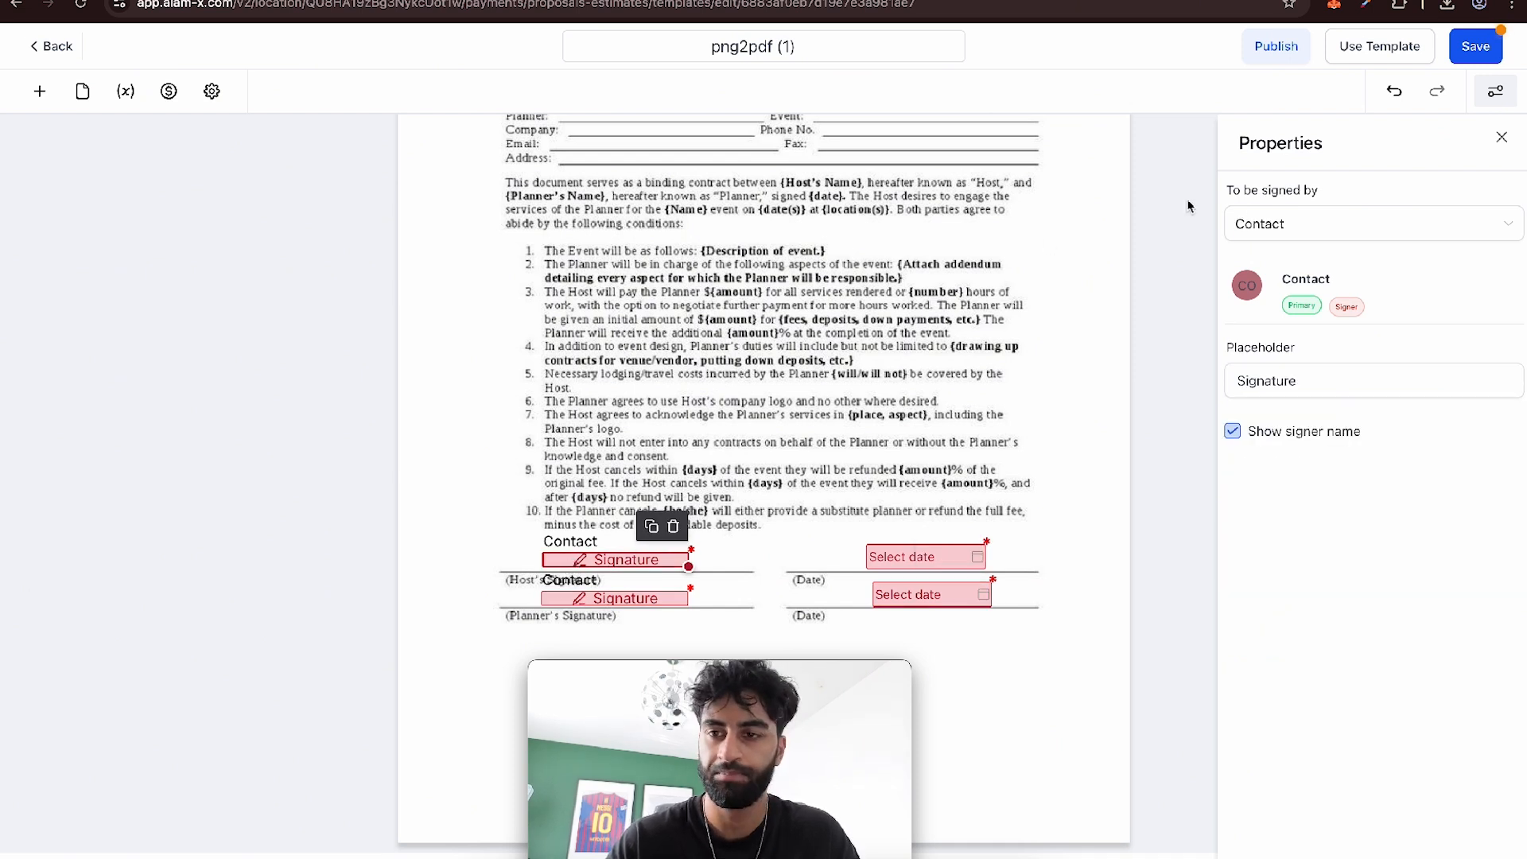
# - Assign yourself as signer of the Host signature field and check the Planner field remains unassigned
pyautogui.click(1370, 223)
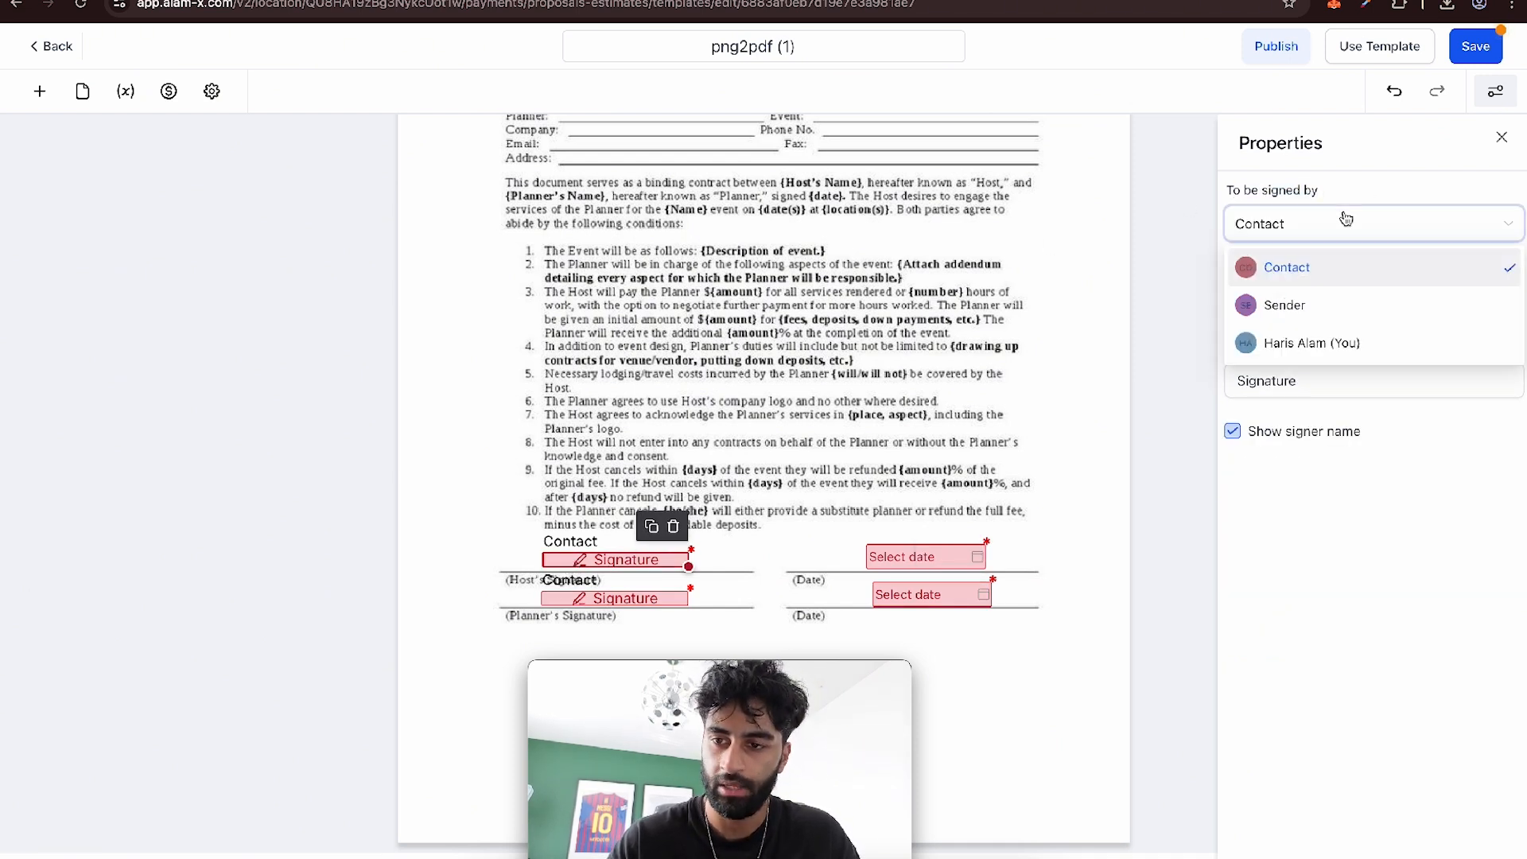
pyautogui.click(1311, 343)
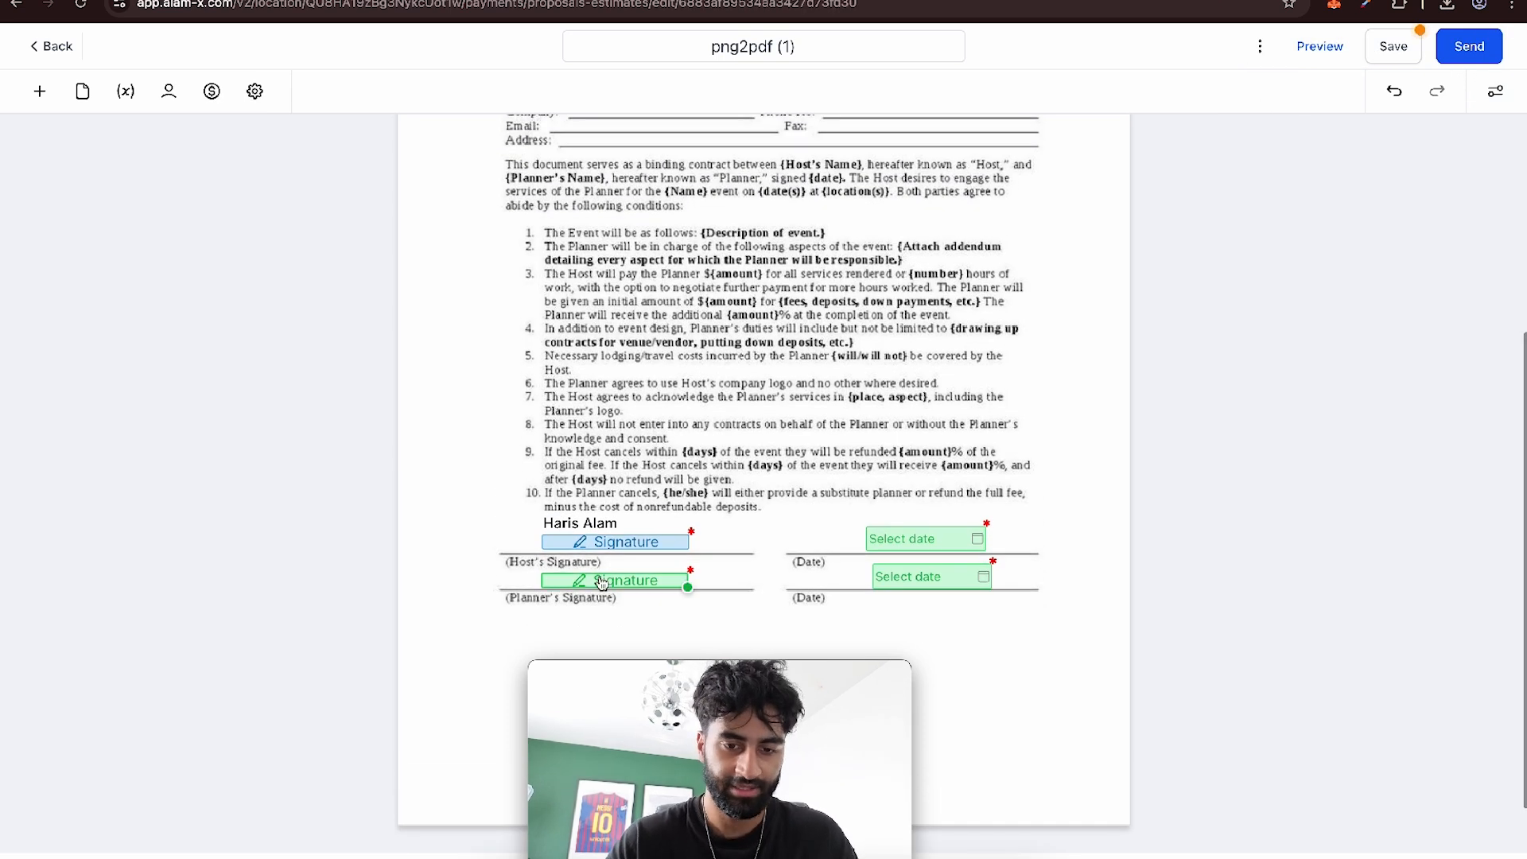
pyautogui.click(614, 541)
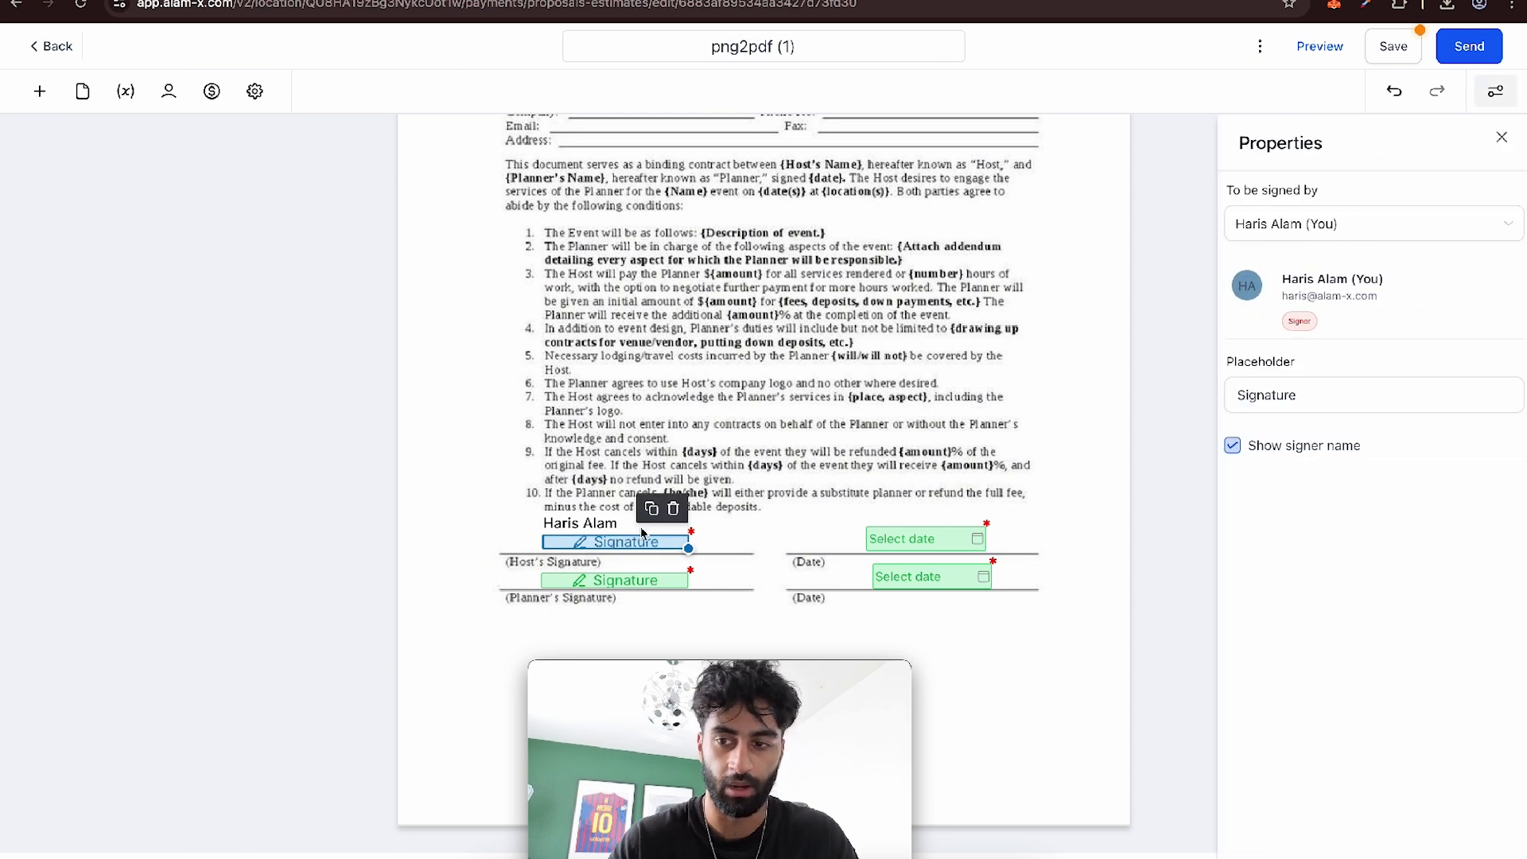
pyautogui.click(614, 581)
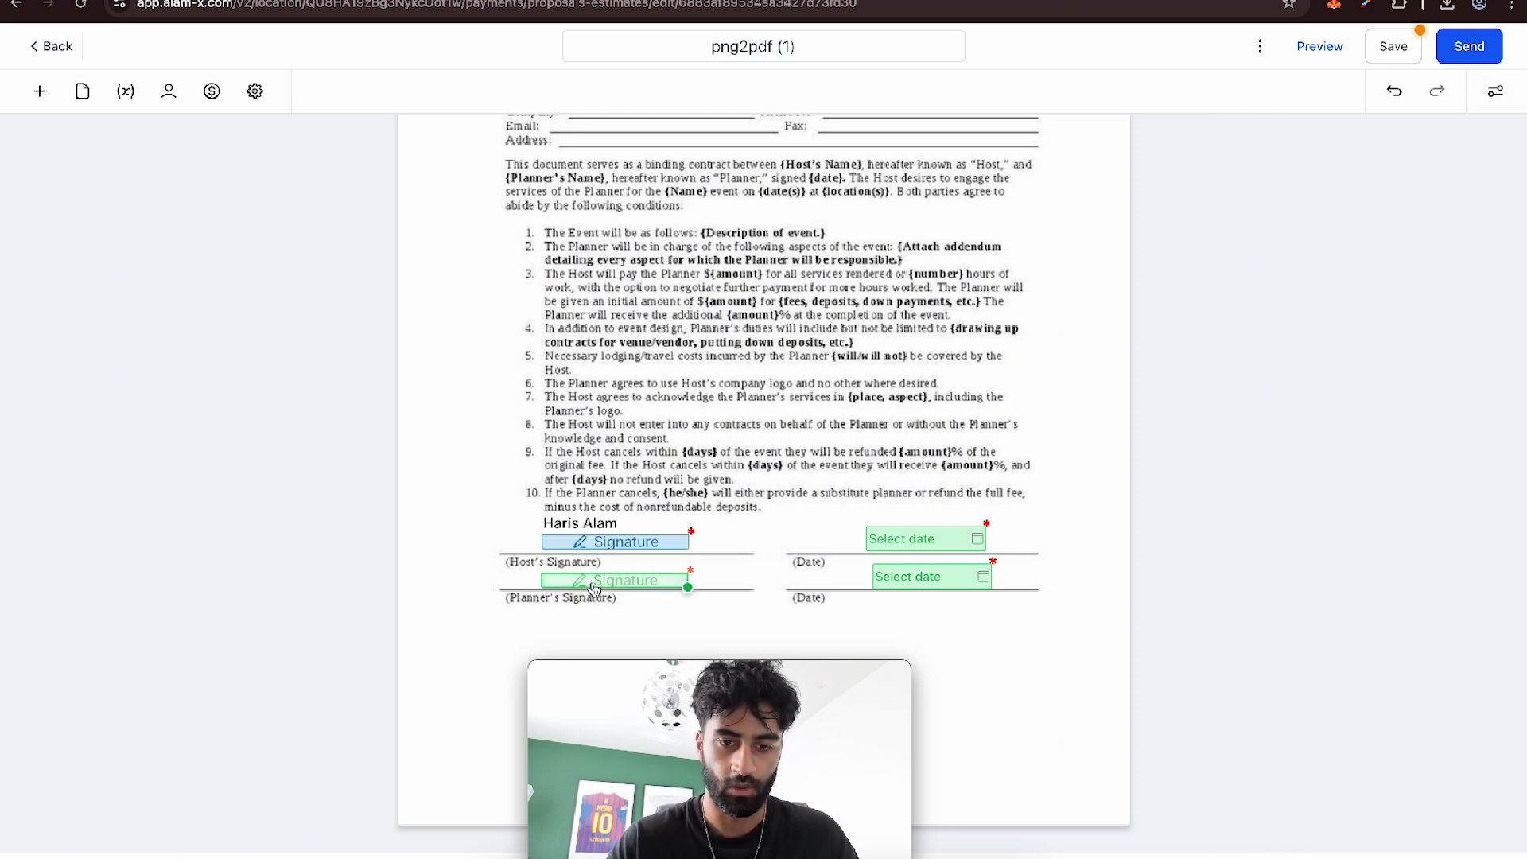
pyautogui.click(614, 579)
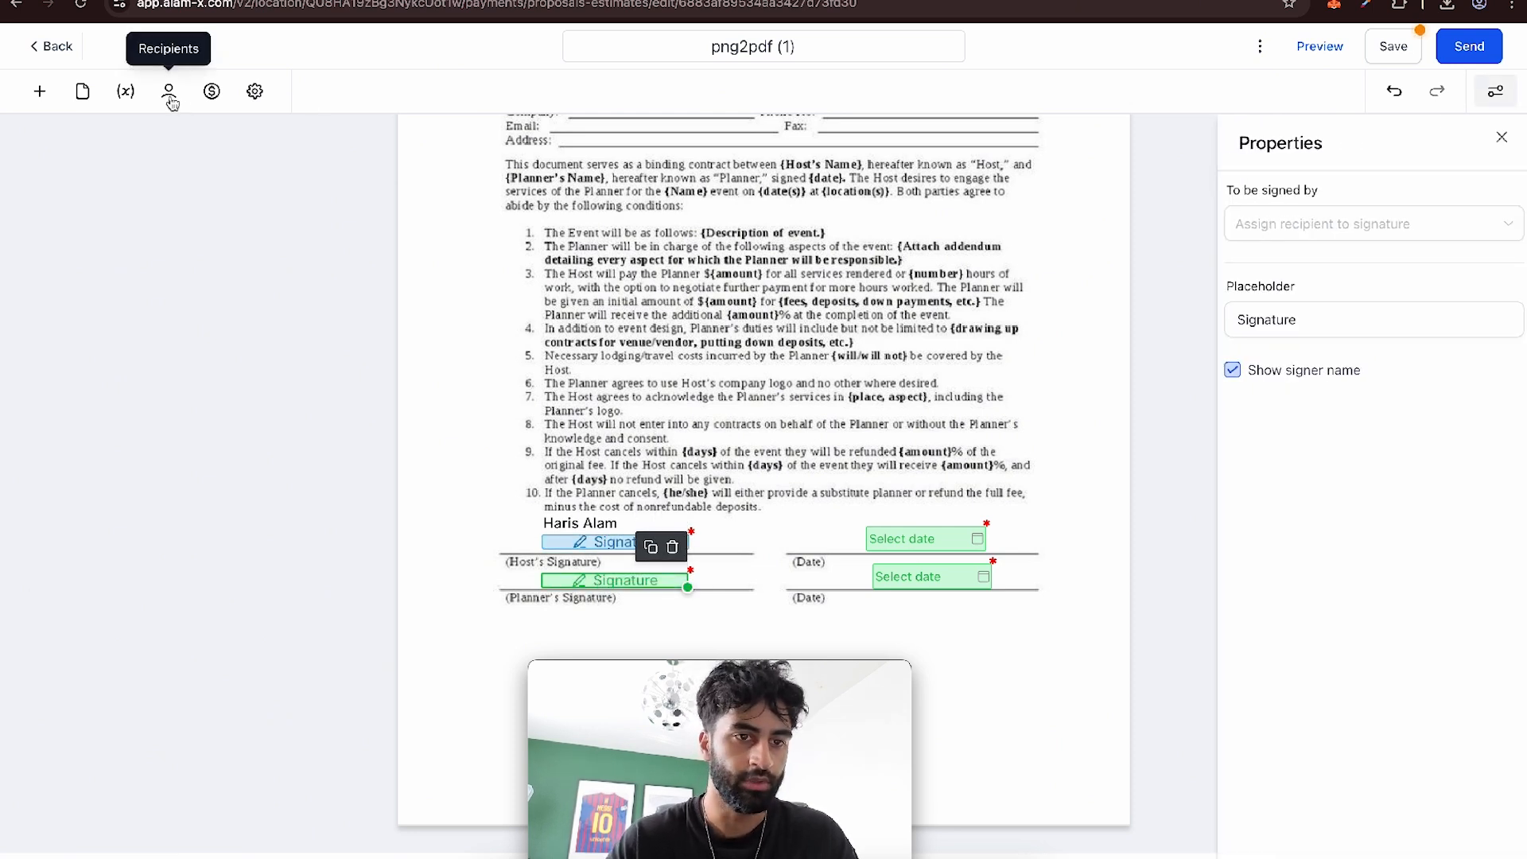
# - Add the primary client contact as recipient for the Planner fields and save the contract
pyautogui.click(168, 93)
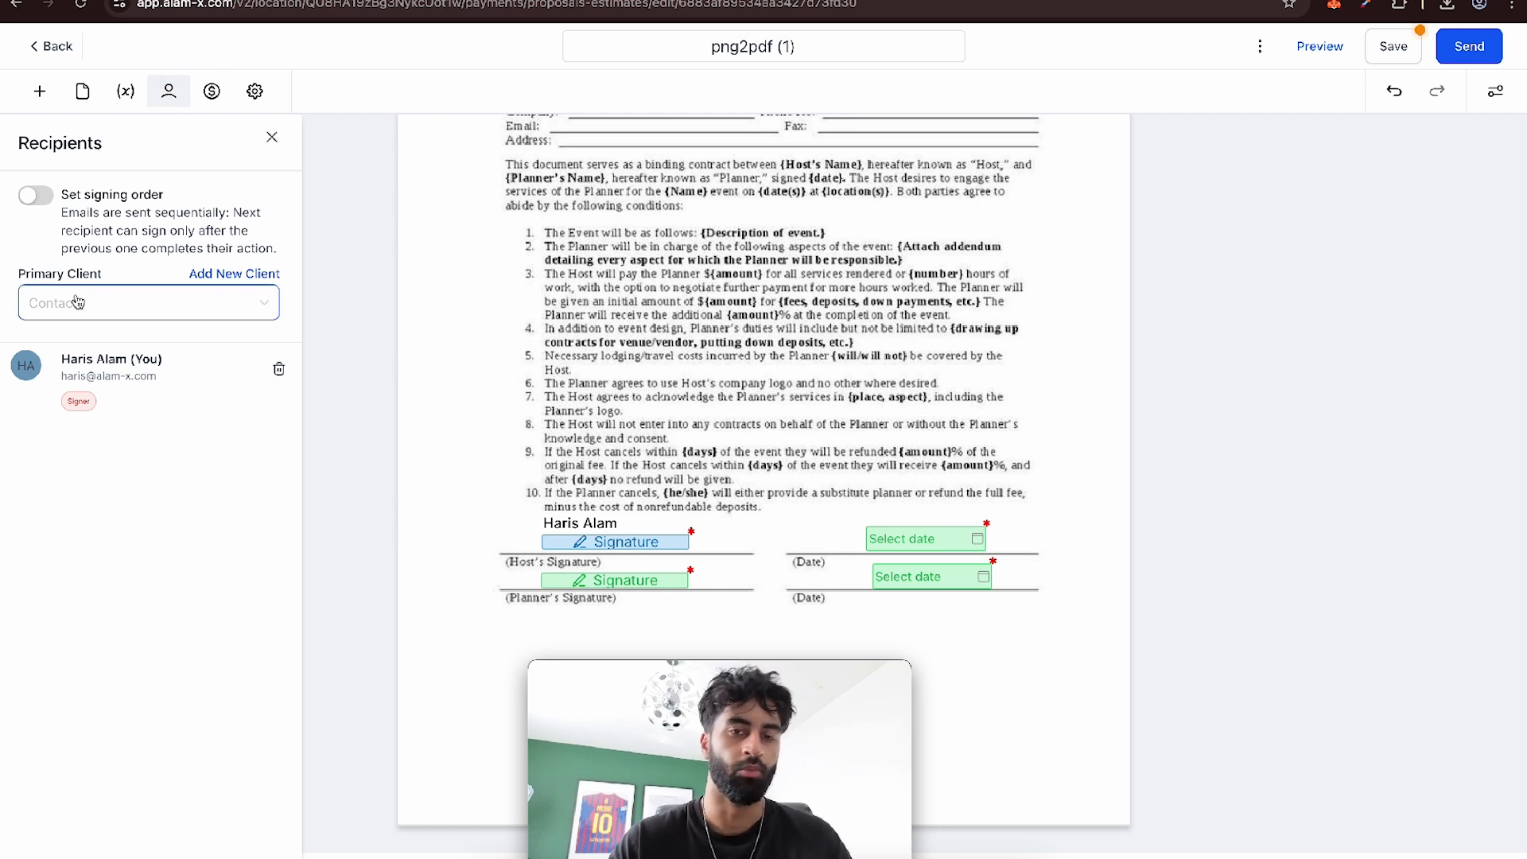
pyautogui.click(148, 302)
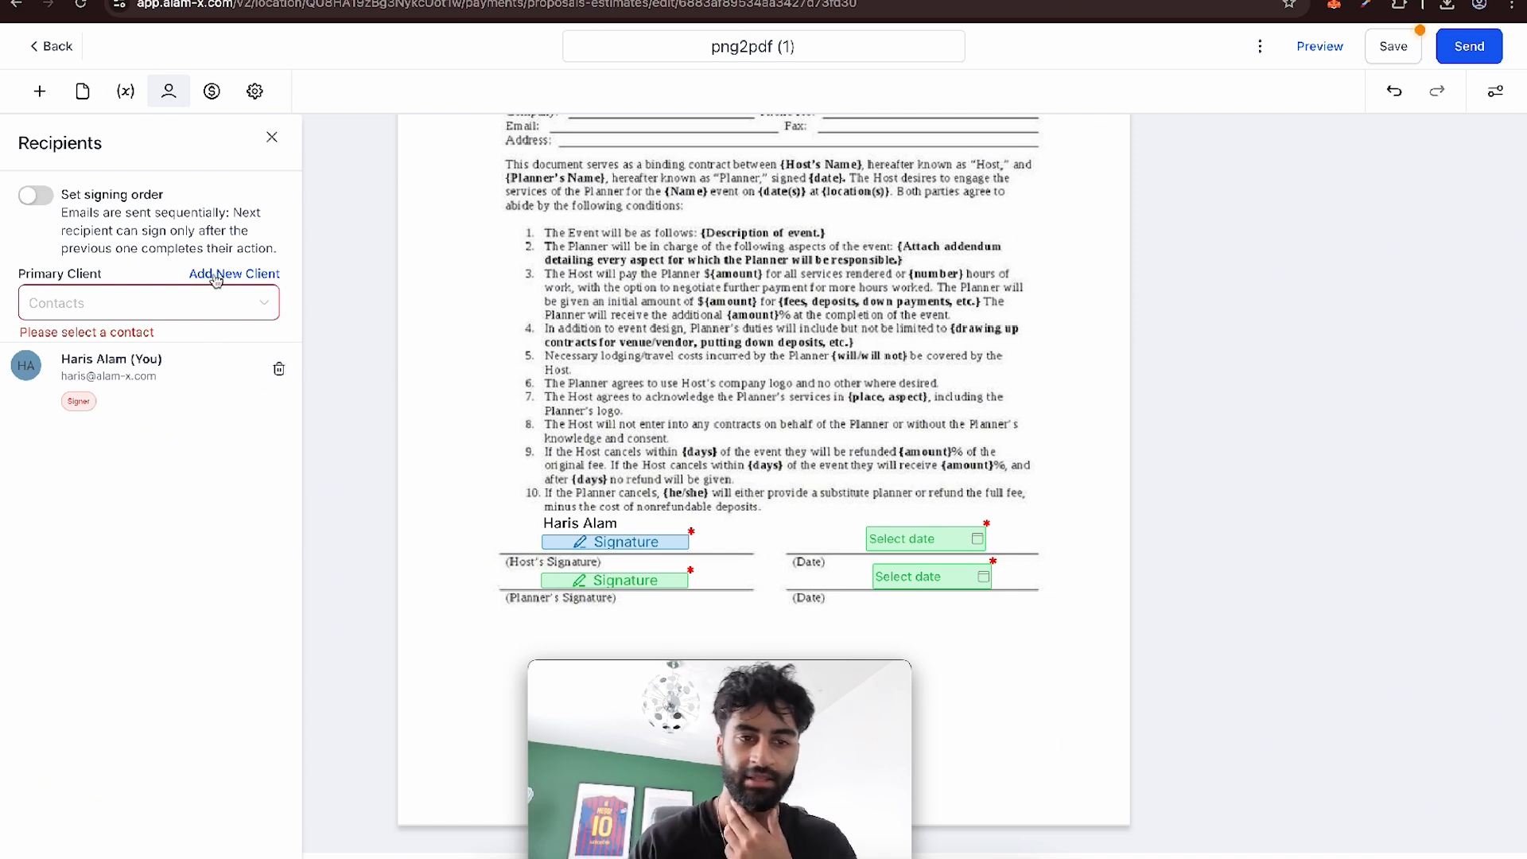
pyautogui.click(234, 273)
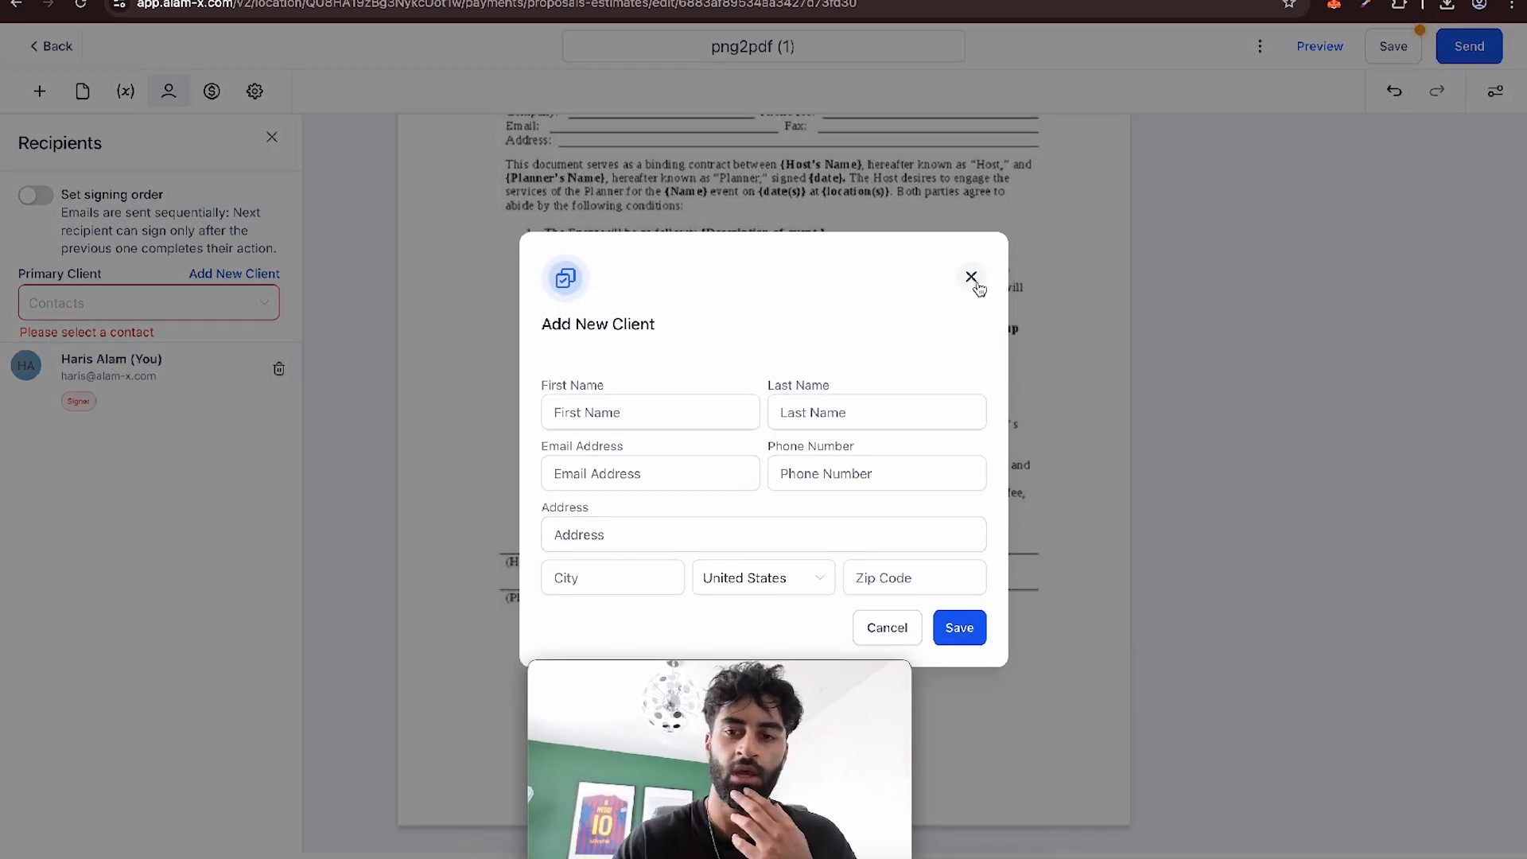
pyautogui.click(970, 279)
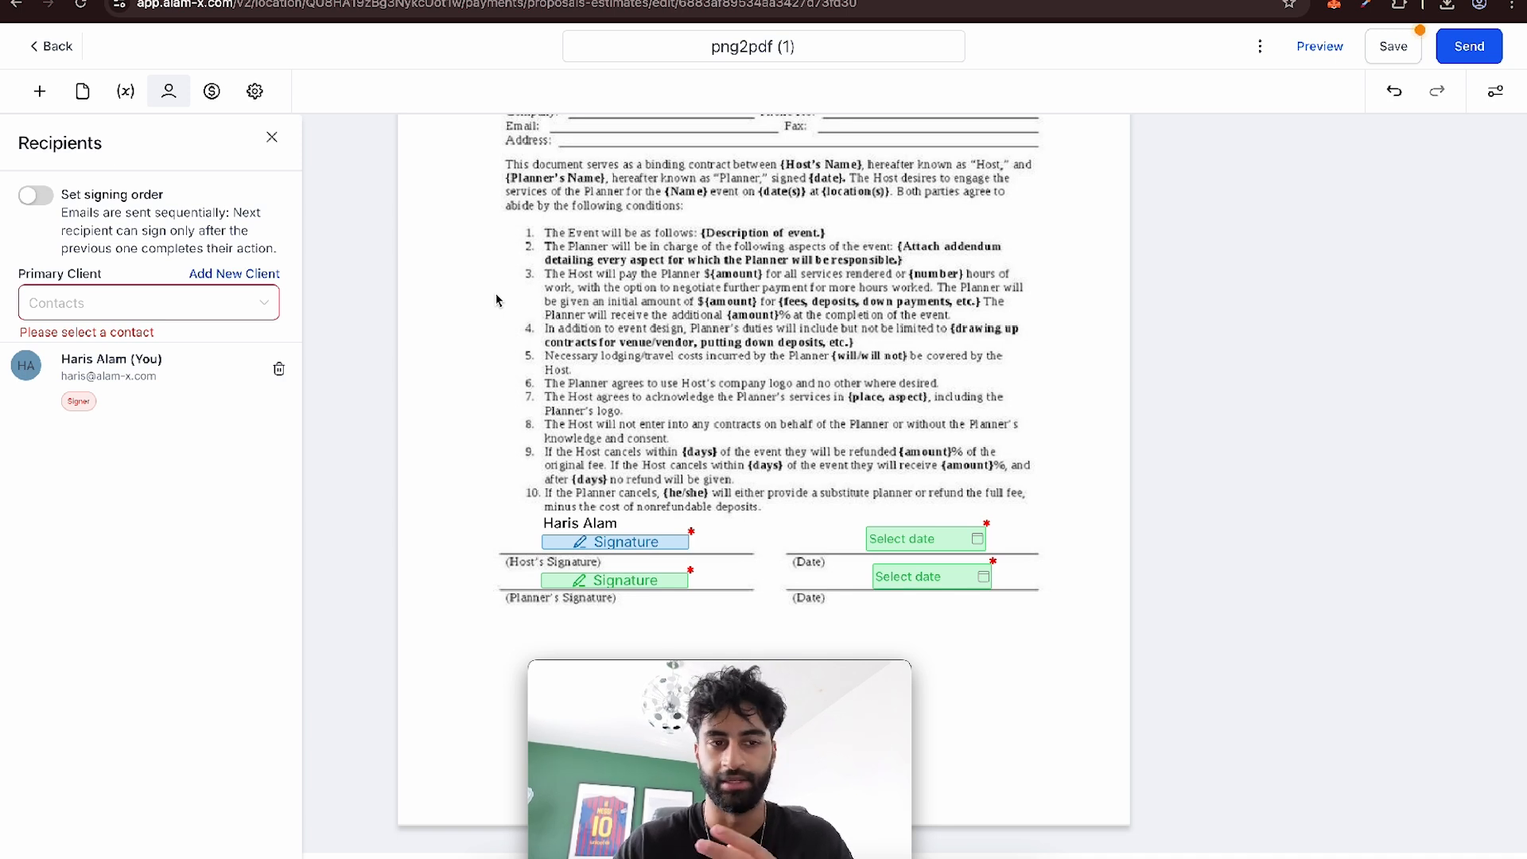
pyautogui.click(146, 302)
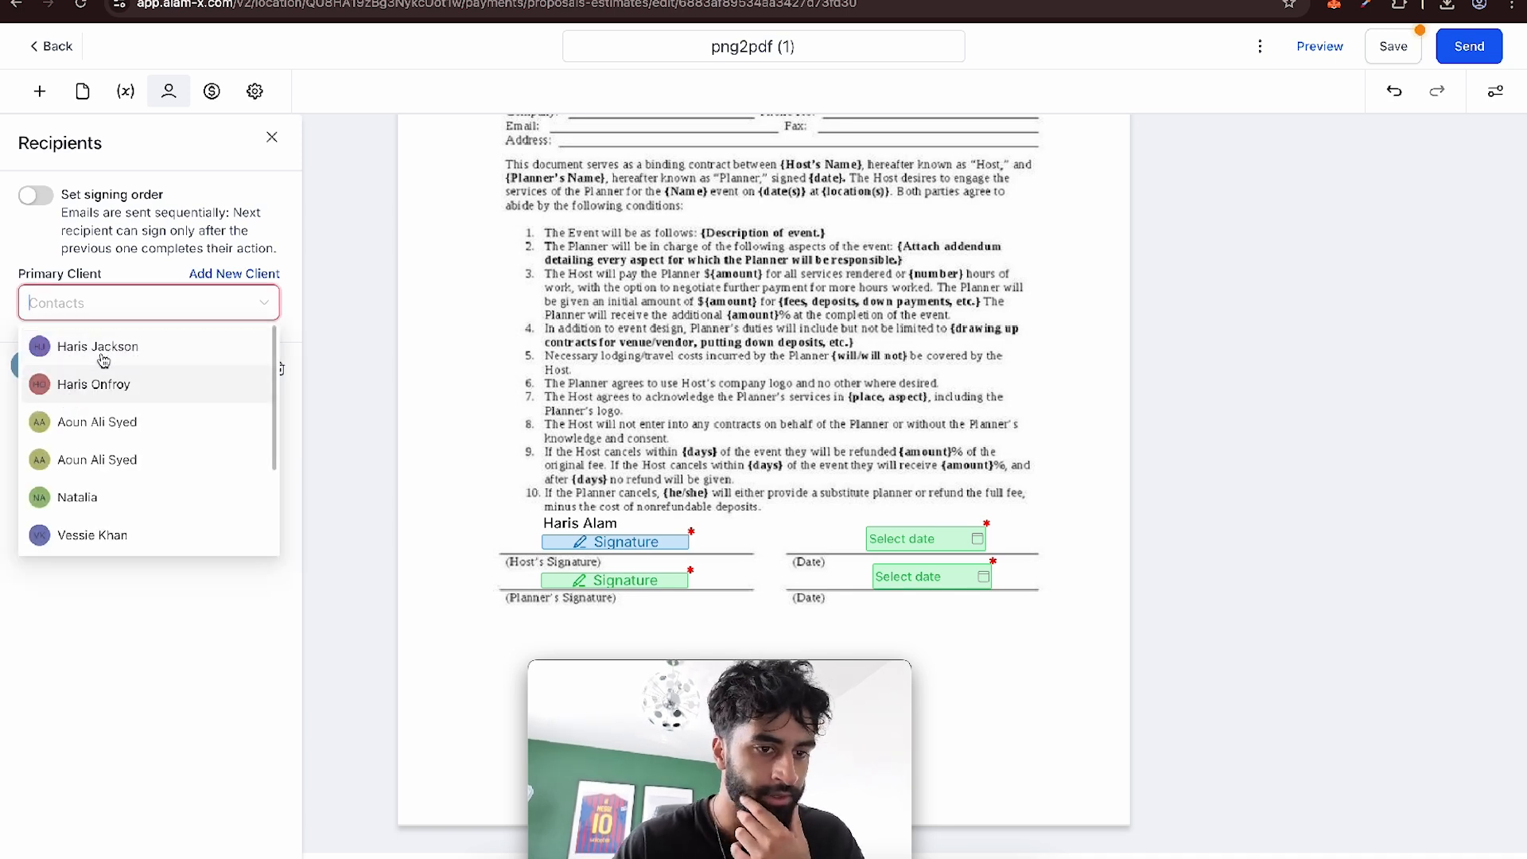
pyautogui.click(97, 345)
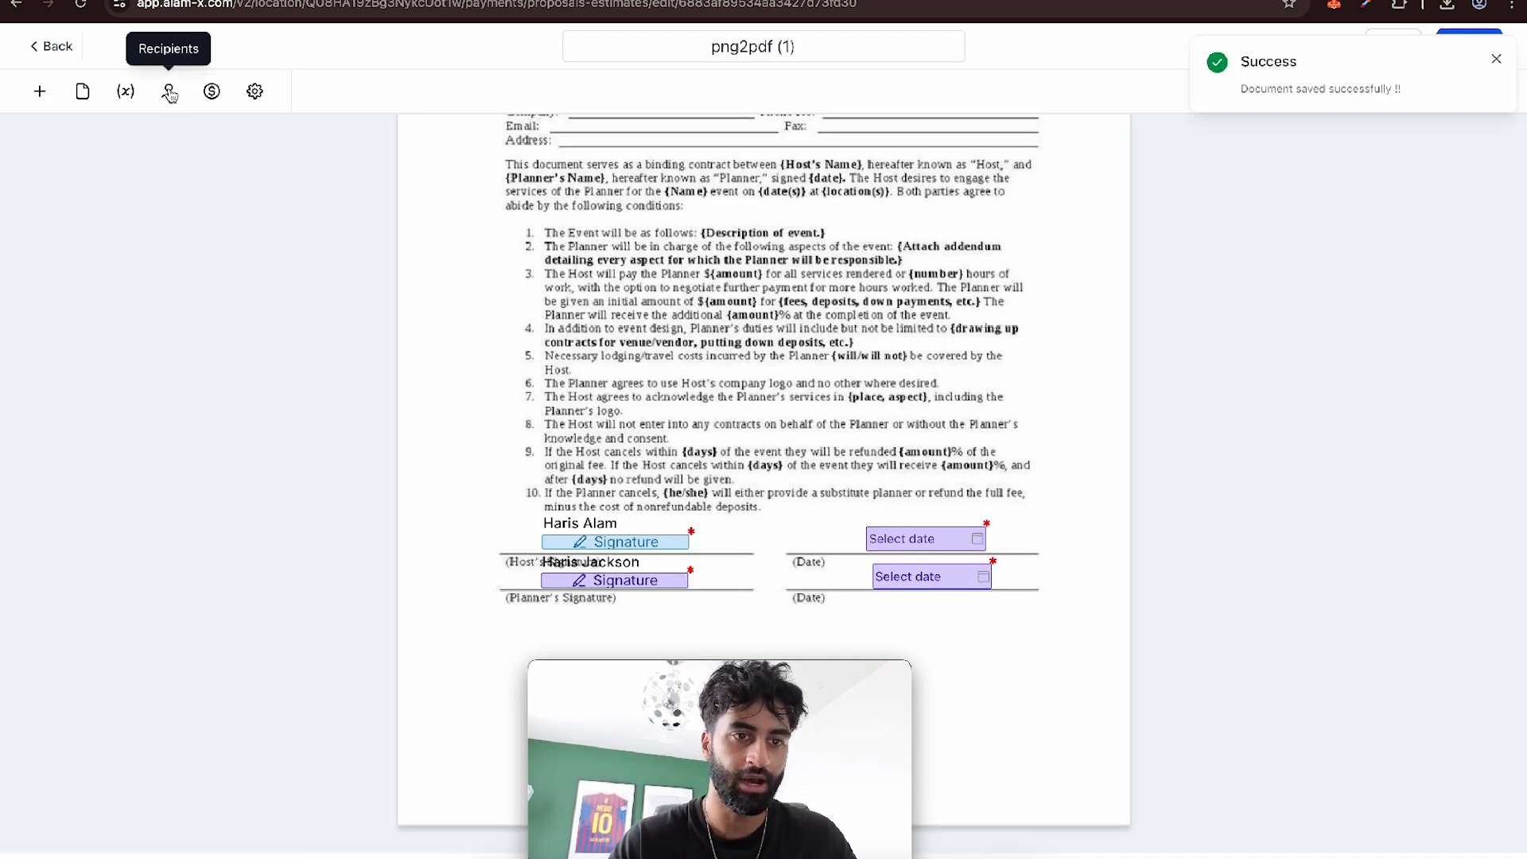
pyautogui.click(167, 90)
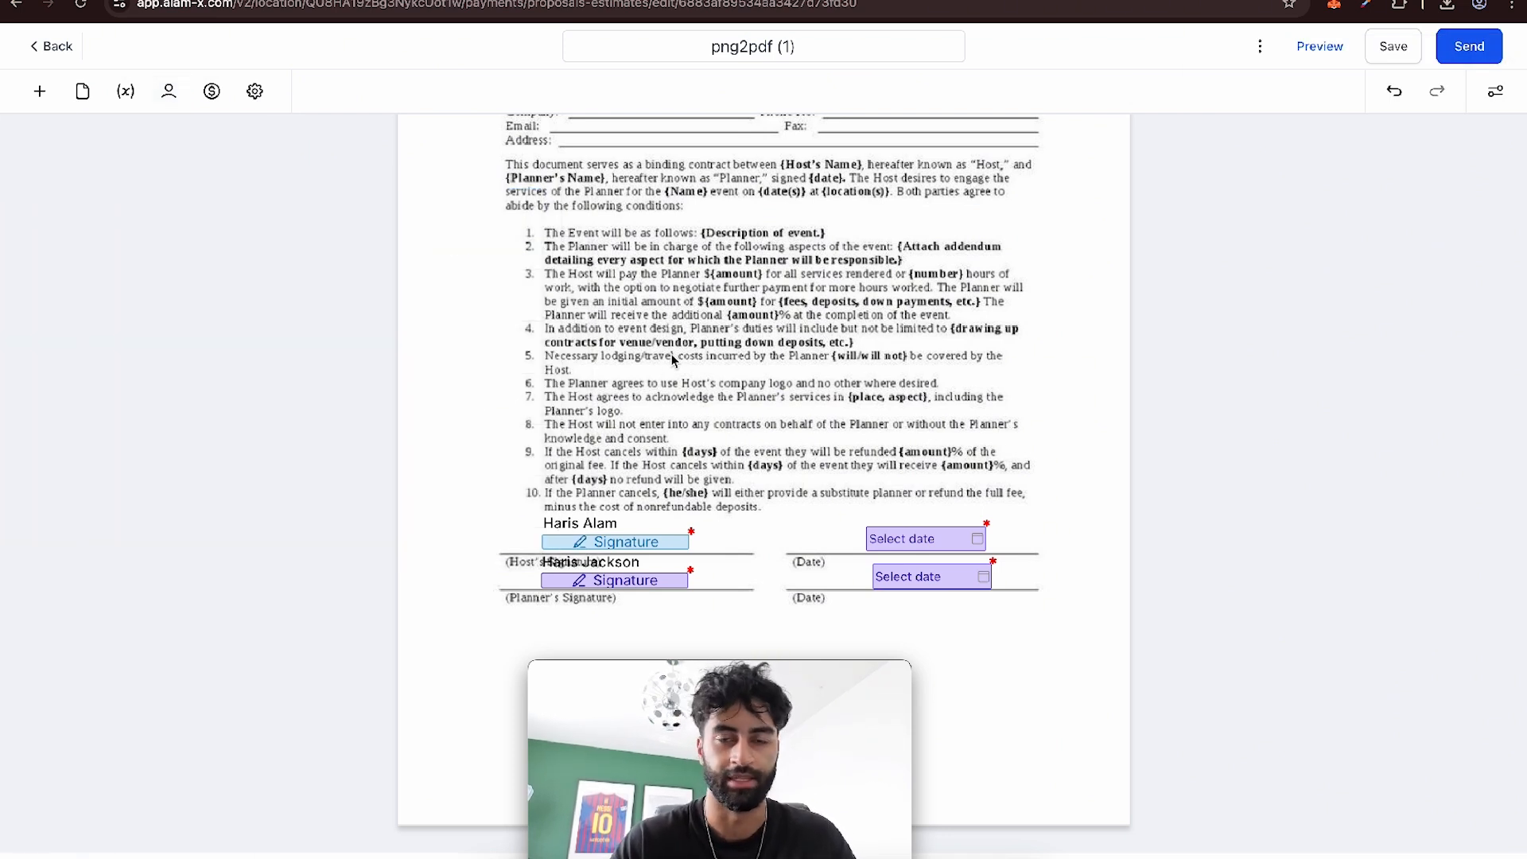
# - Assign the planner's signature to the second signer, confirm the date field, and show the recipient list
pyautogui.click(614, 579)
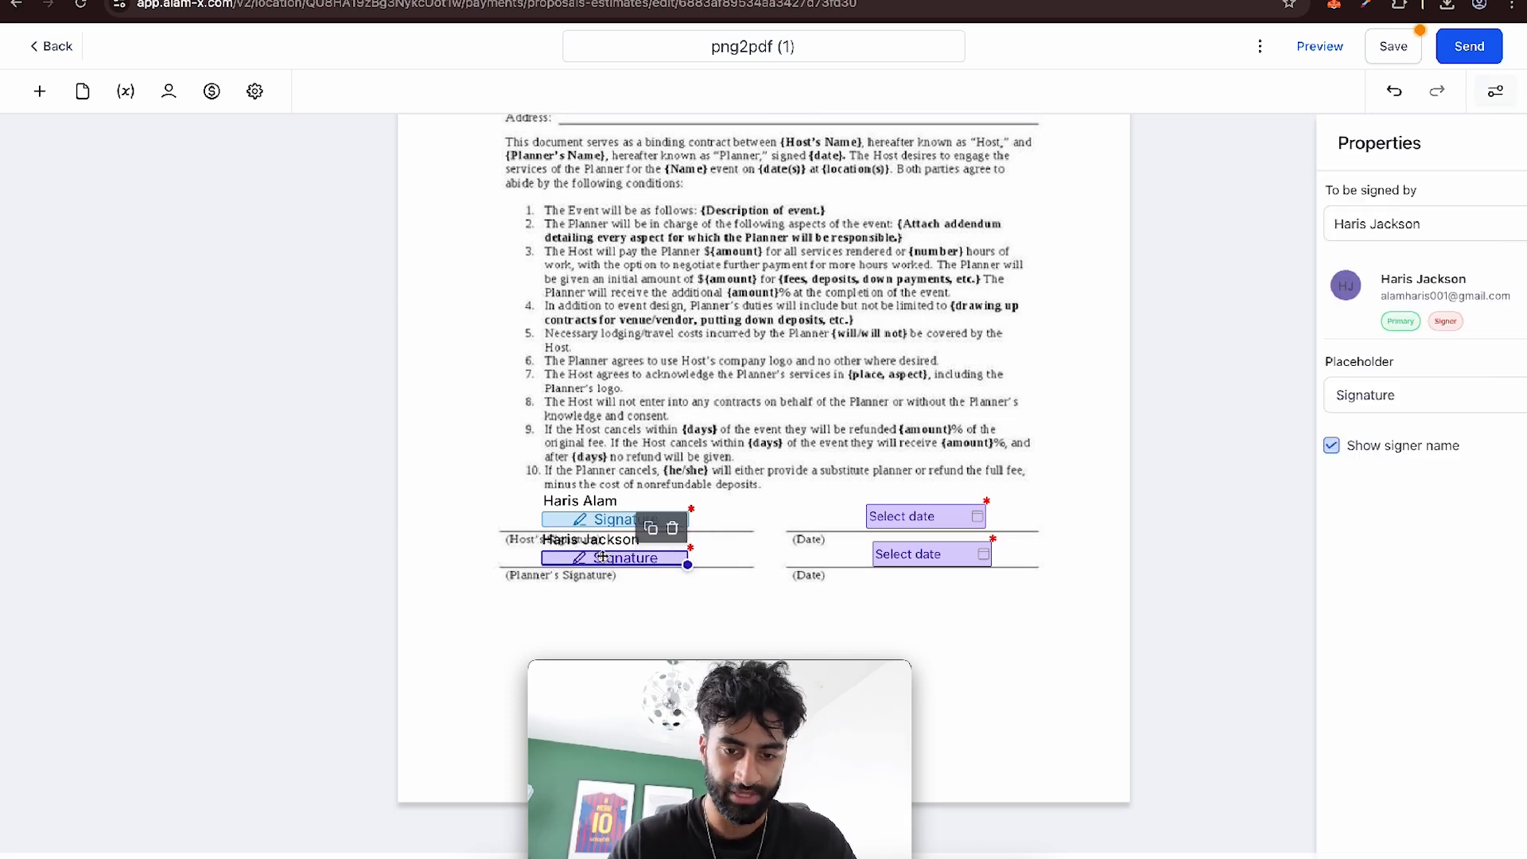
pyautogui.click(1373, 222)
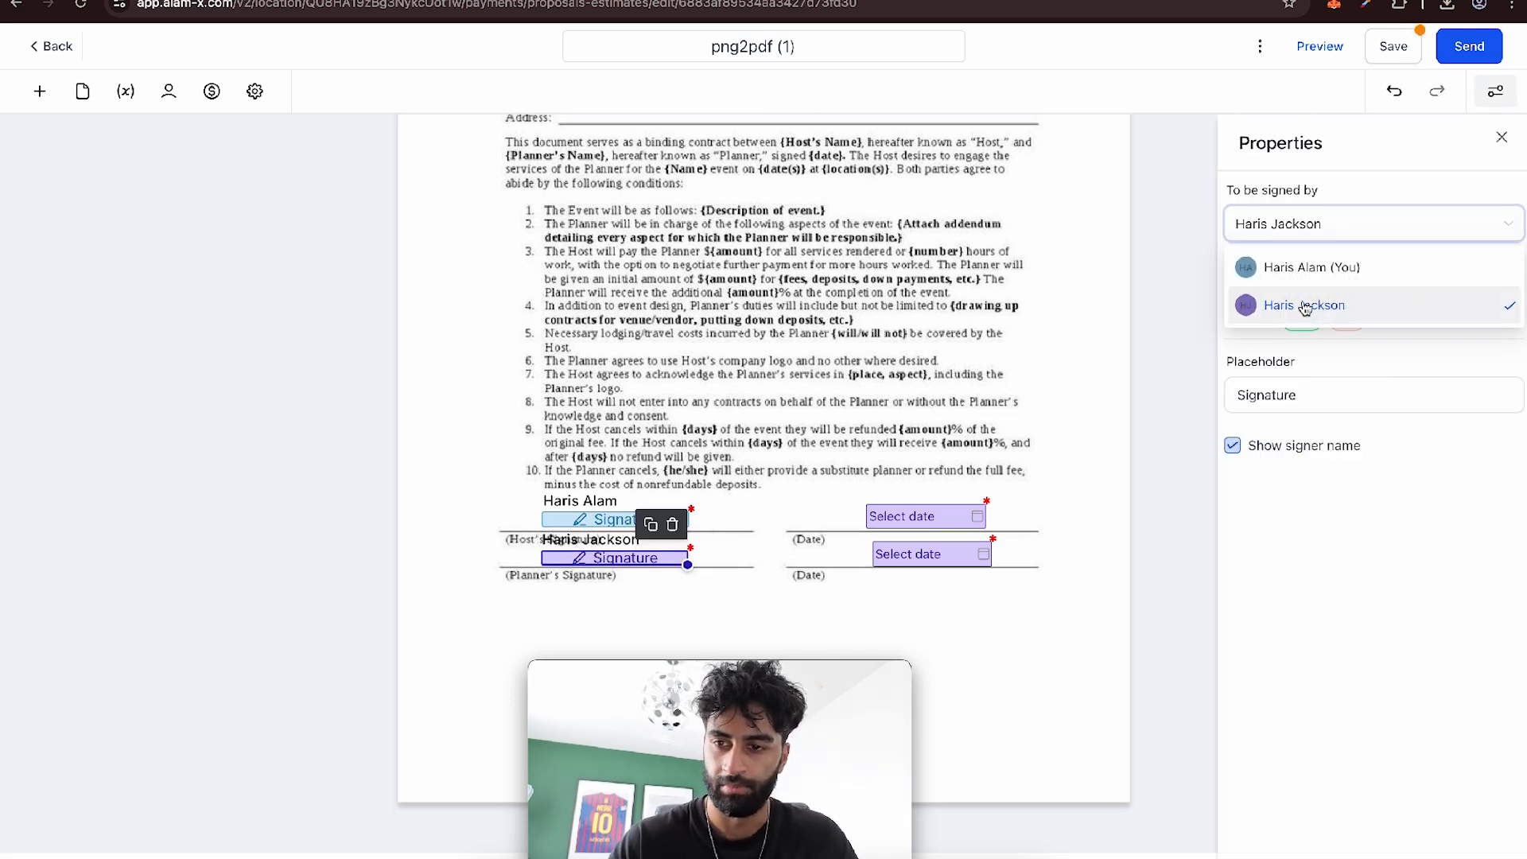
pyautogui.click(922, 515)
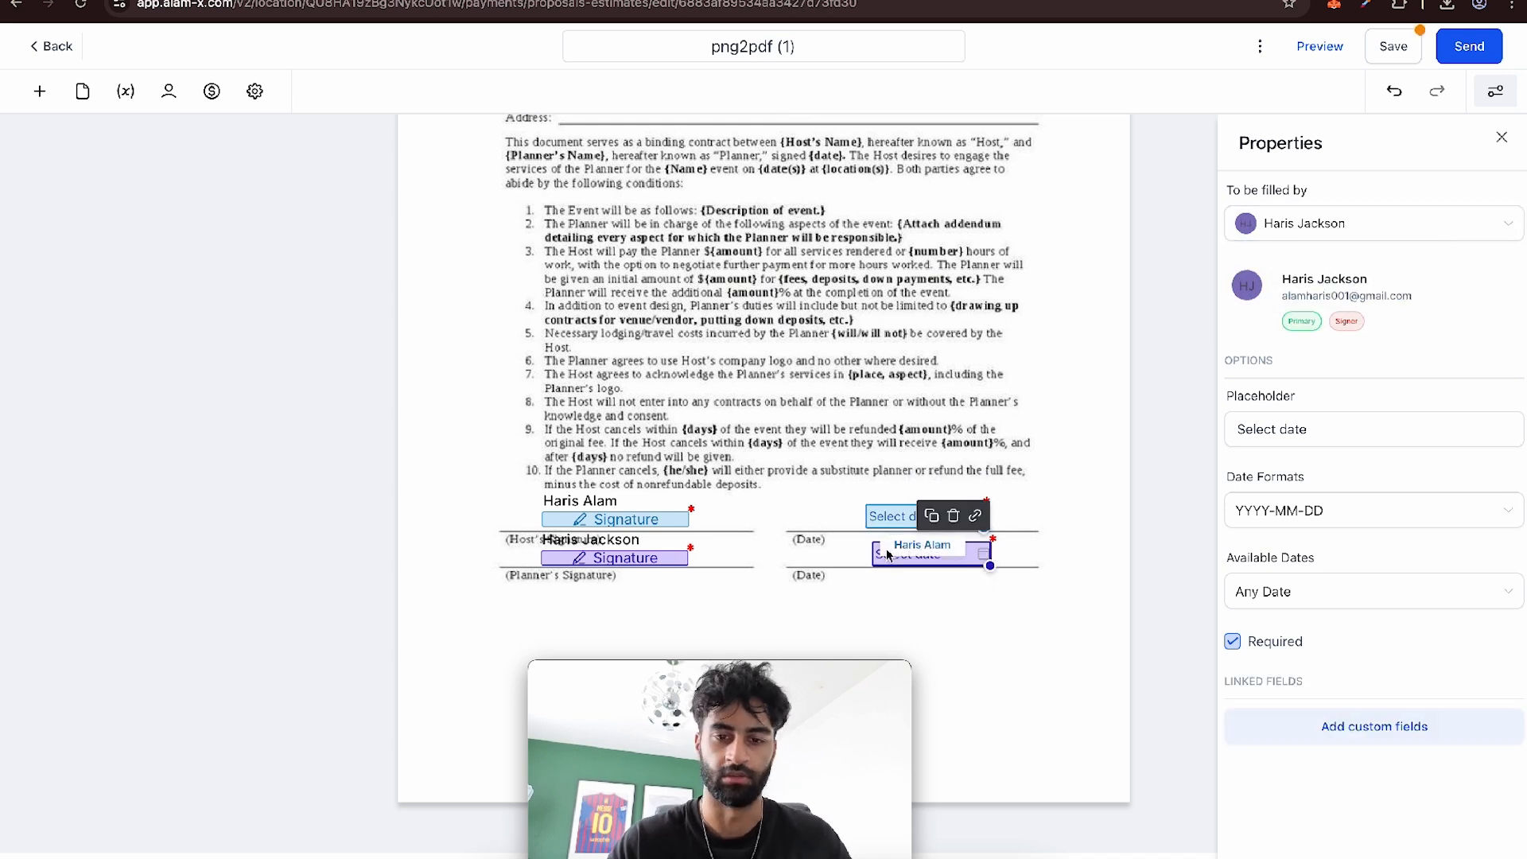
pyautogui.click(167, 91)
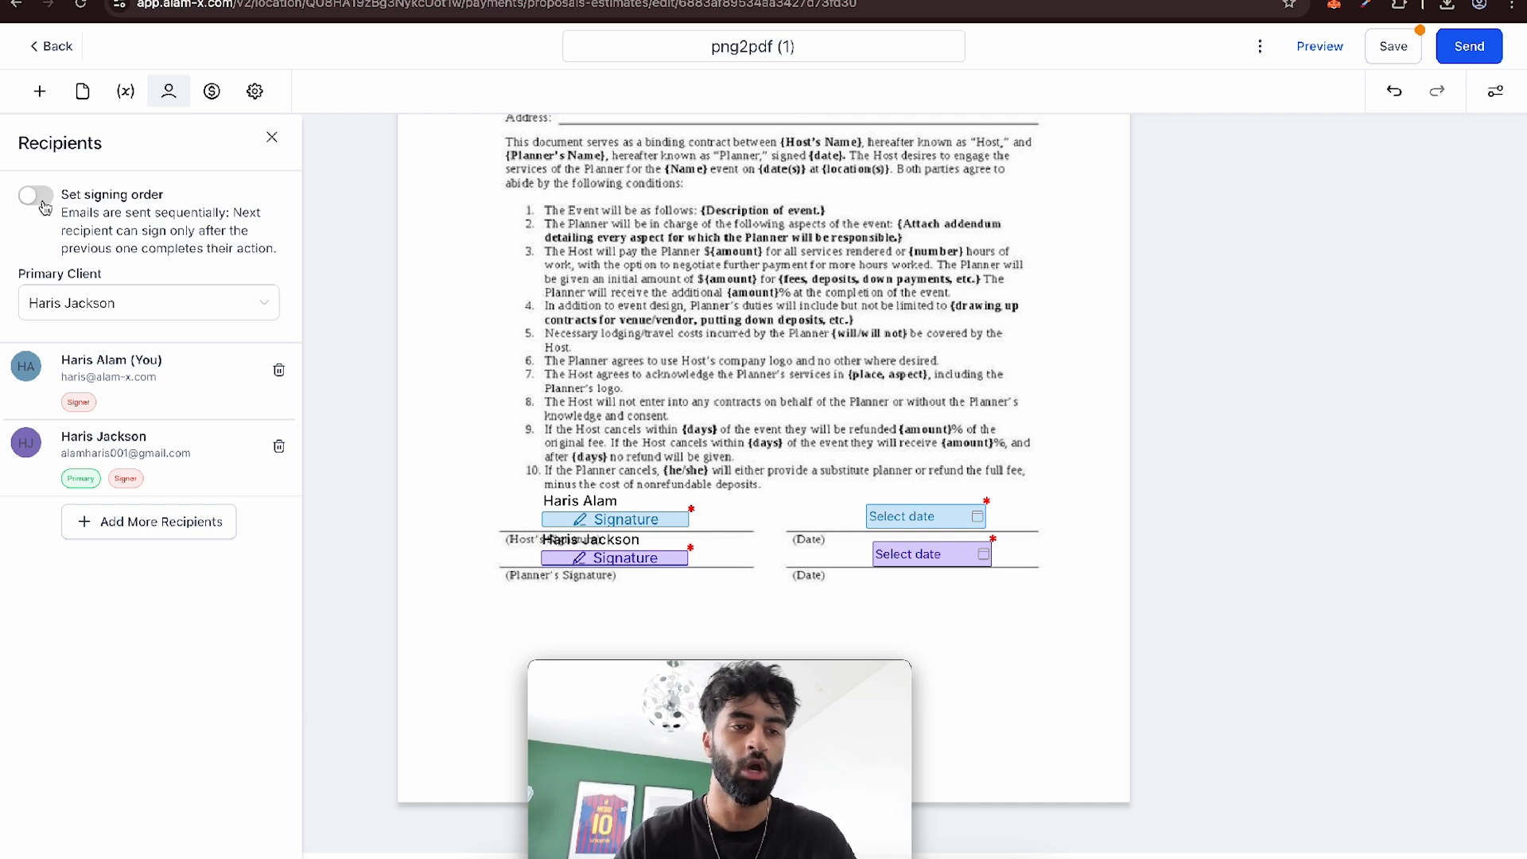
# - Enable signing order, assign the Host field to the first signer, and save the contract
pyautogui.click(34, 196)
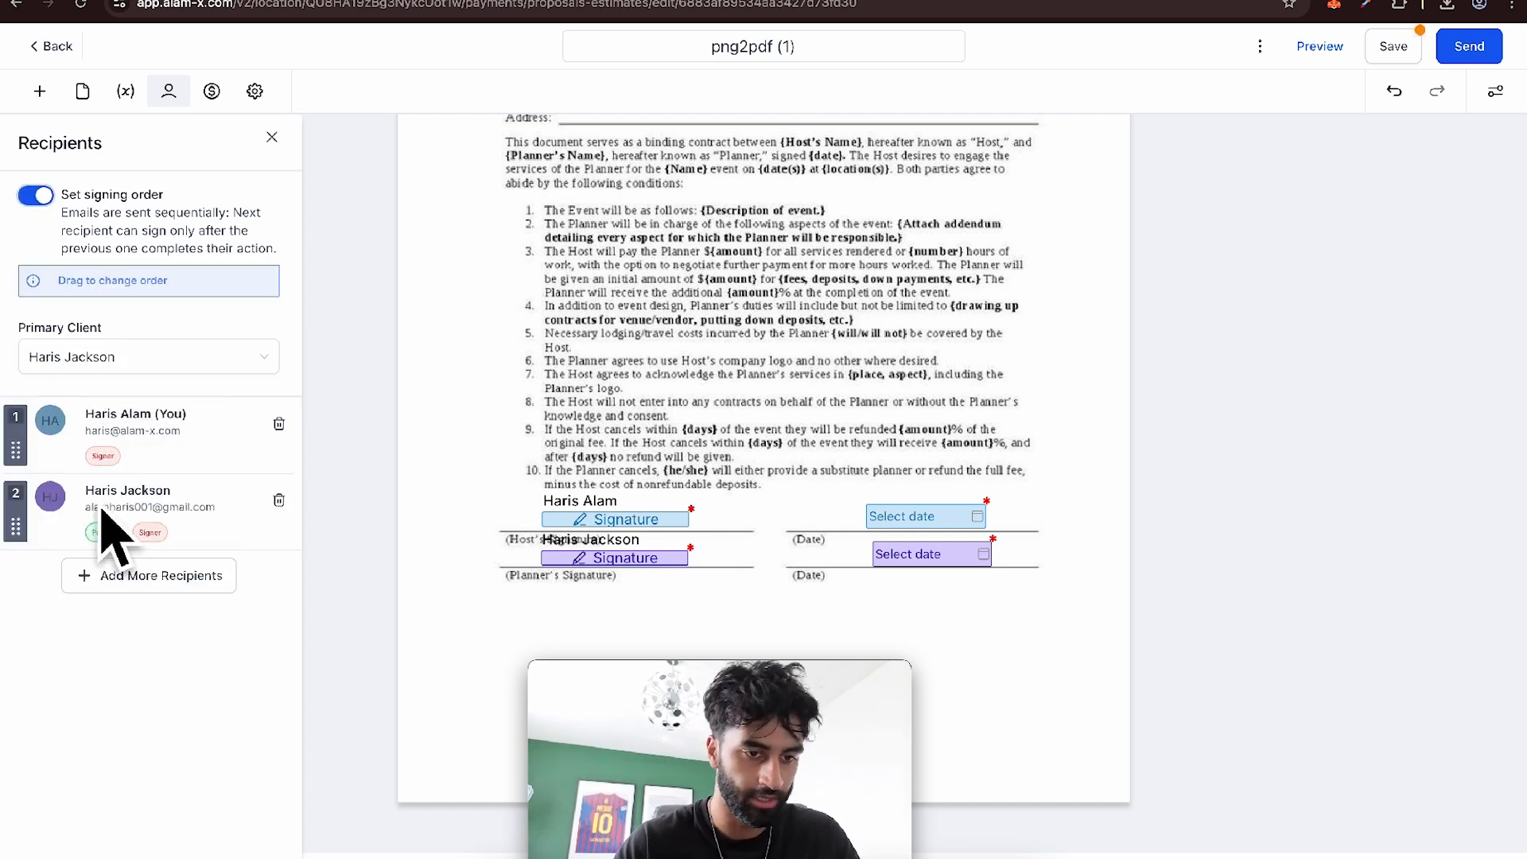
pyautogui.moveTo(102, 501)
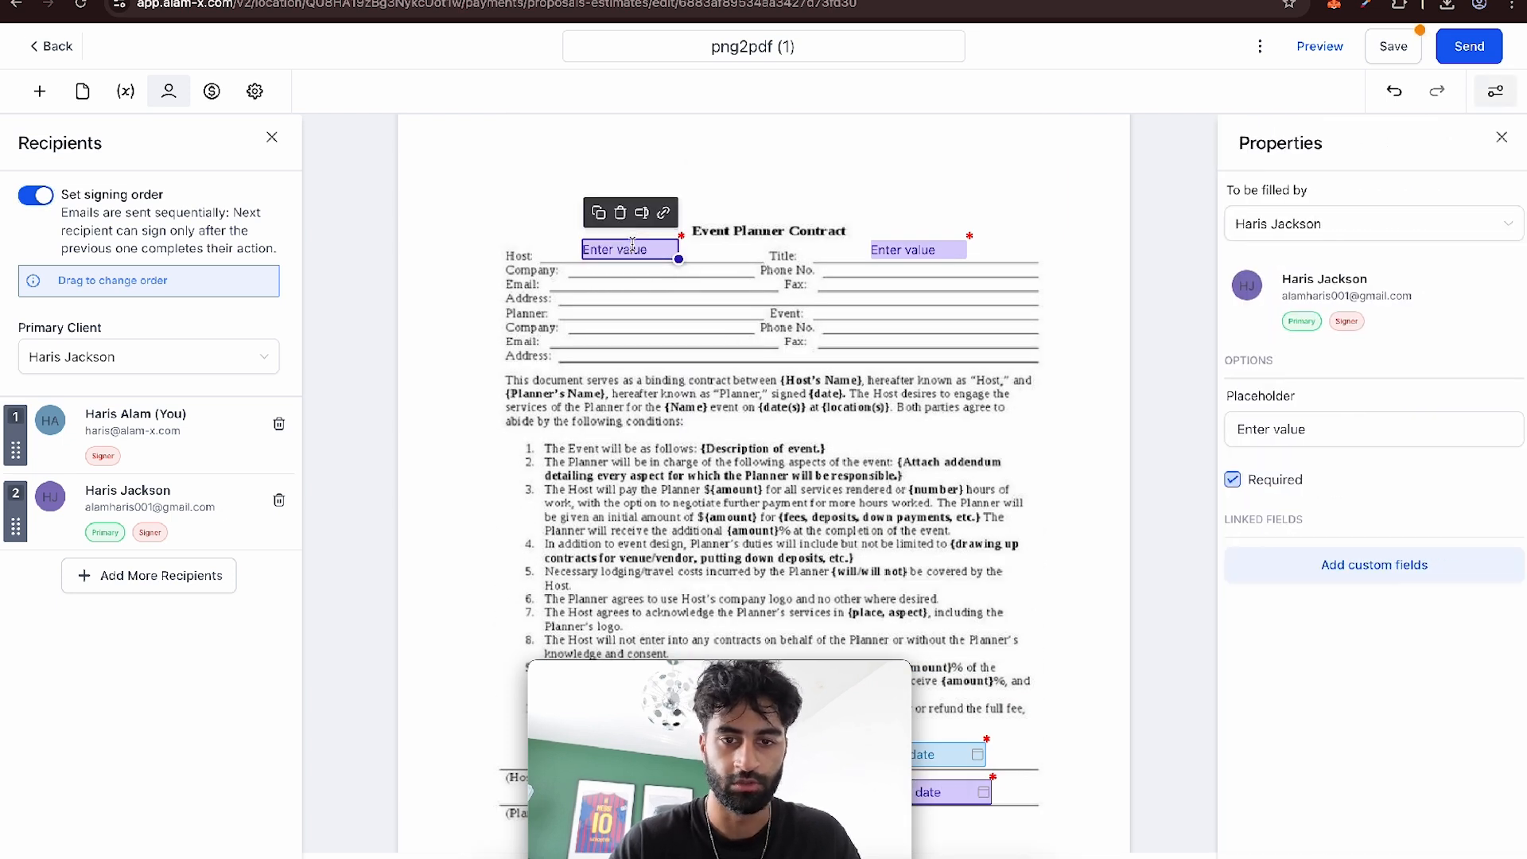
pyautogui.click(1370, 223)
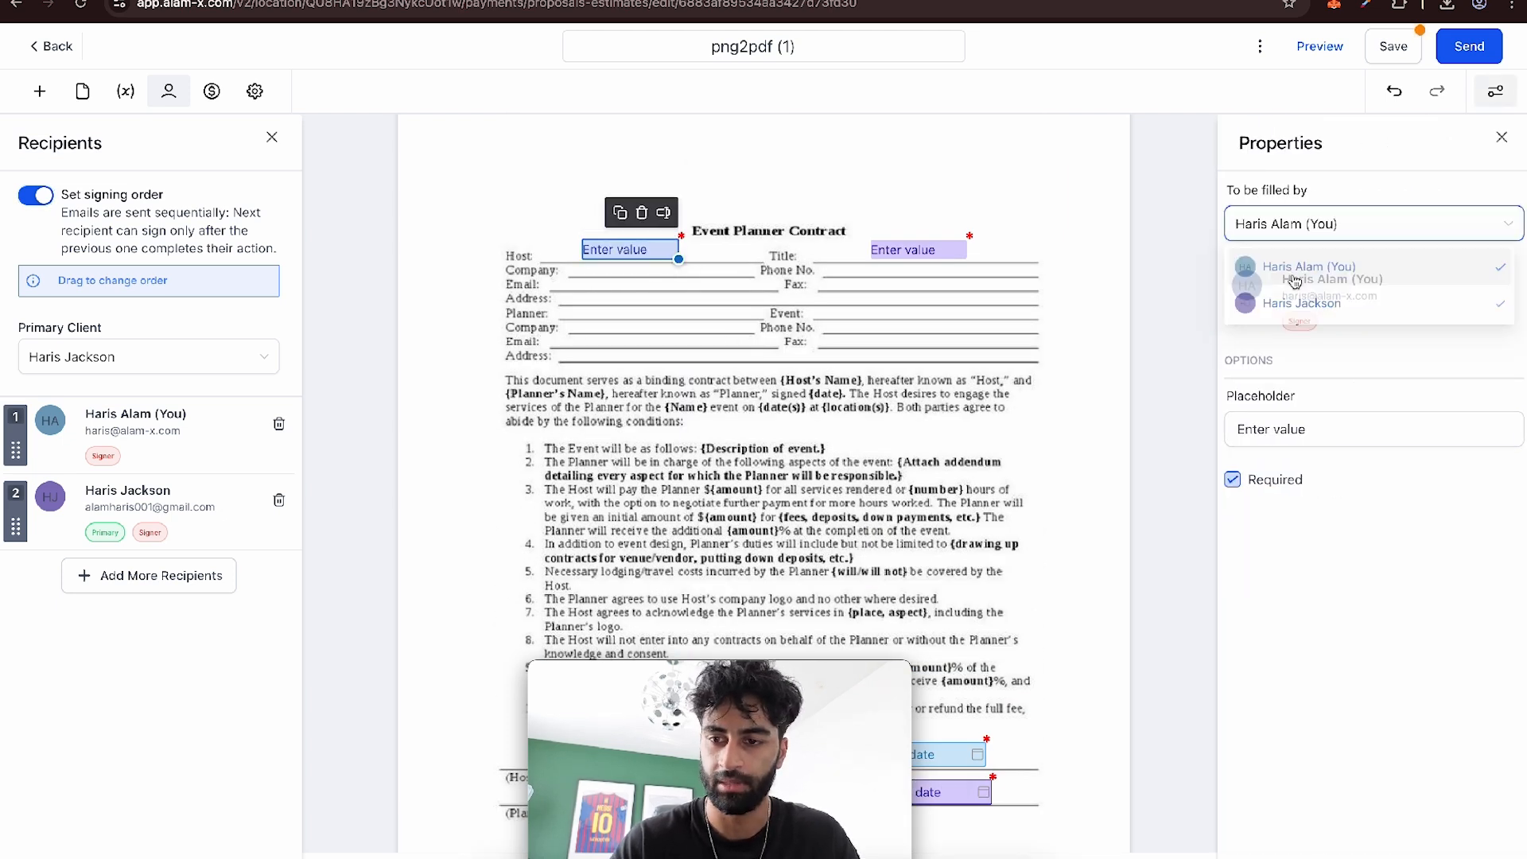
pyautogui.click(1139, 398)
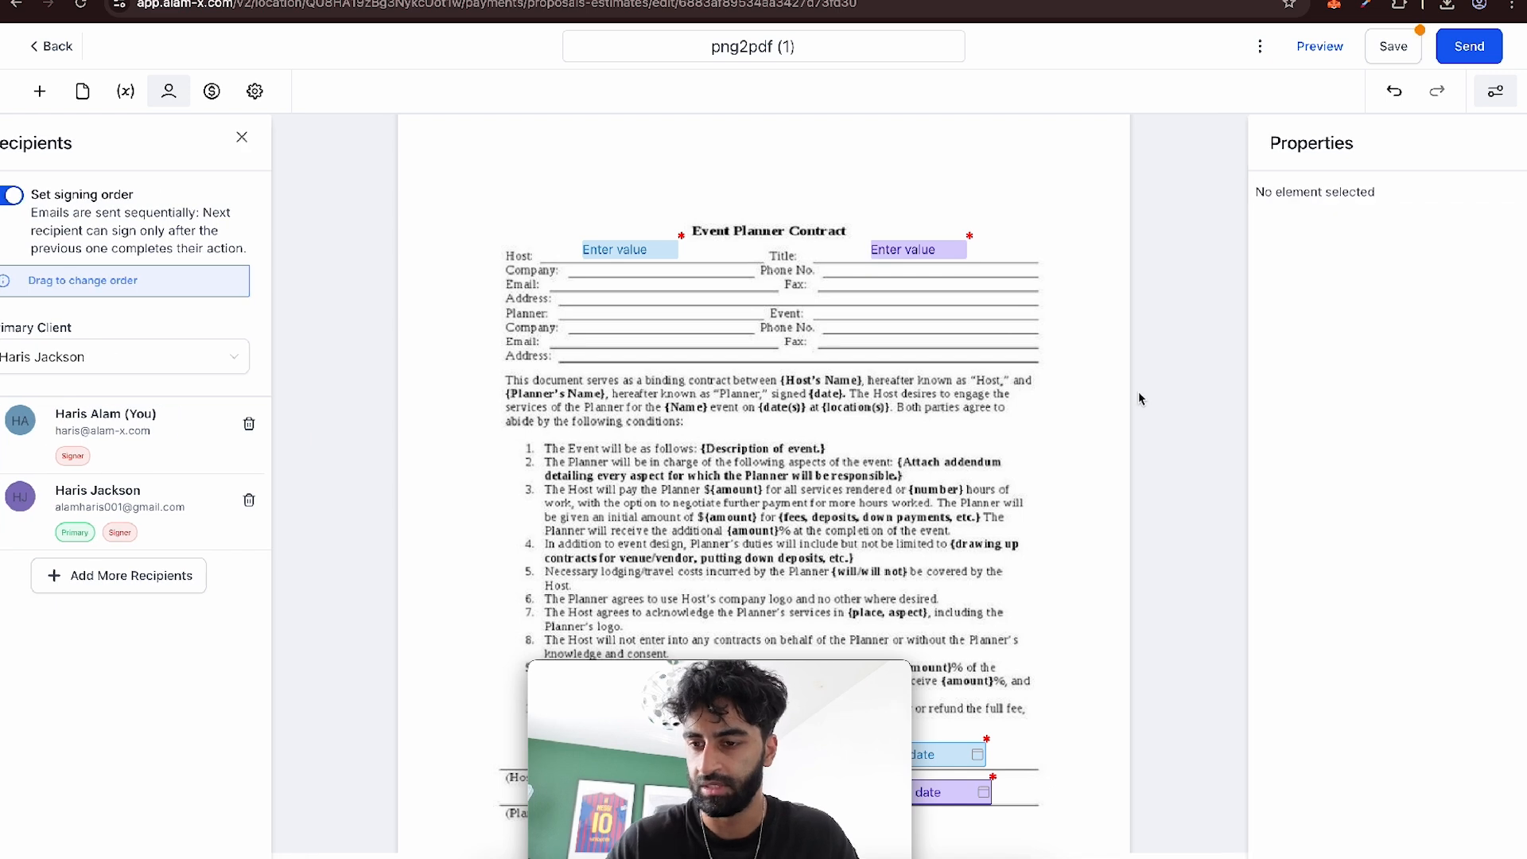
pyautogui.click(1392, 47)
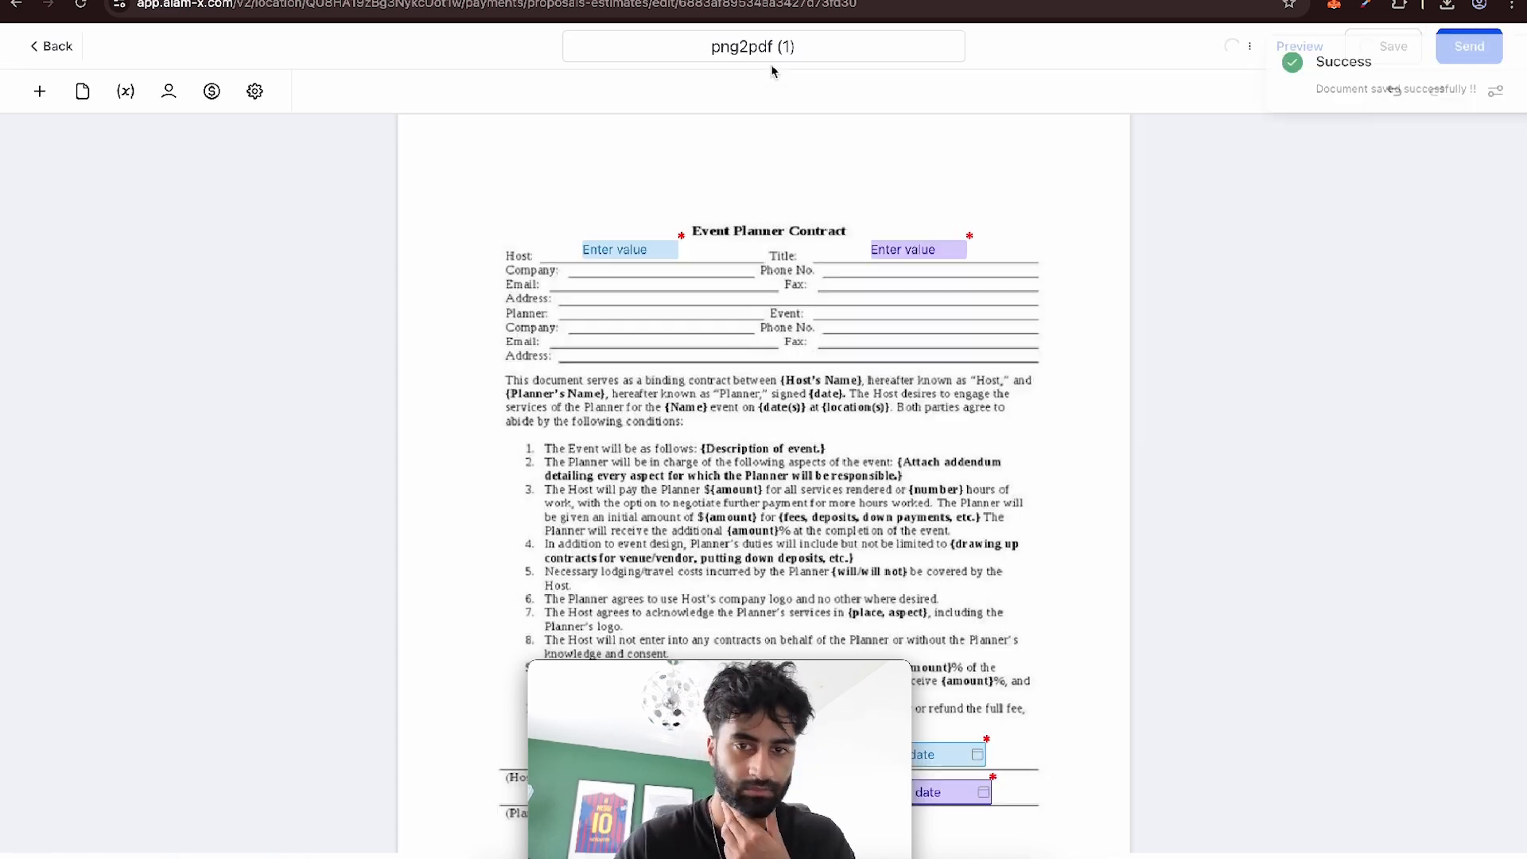
# - Rename the contract to 'highlevel haris contract' and return to the Documents & Contracts list
pyautogui.write('h')
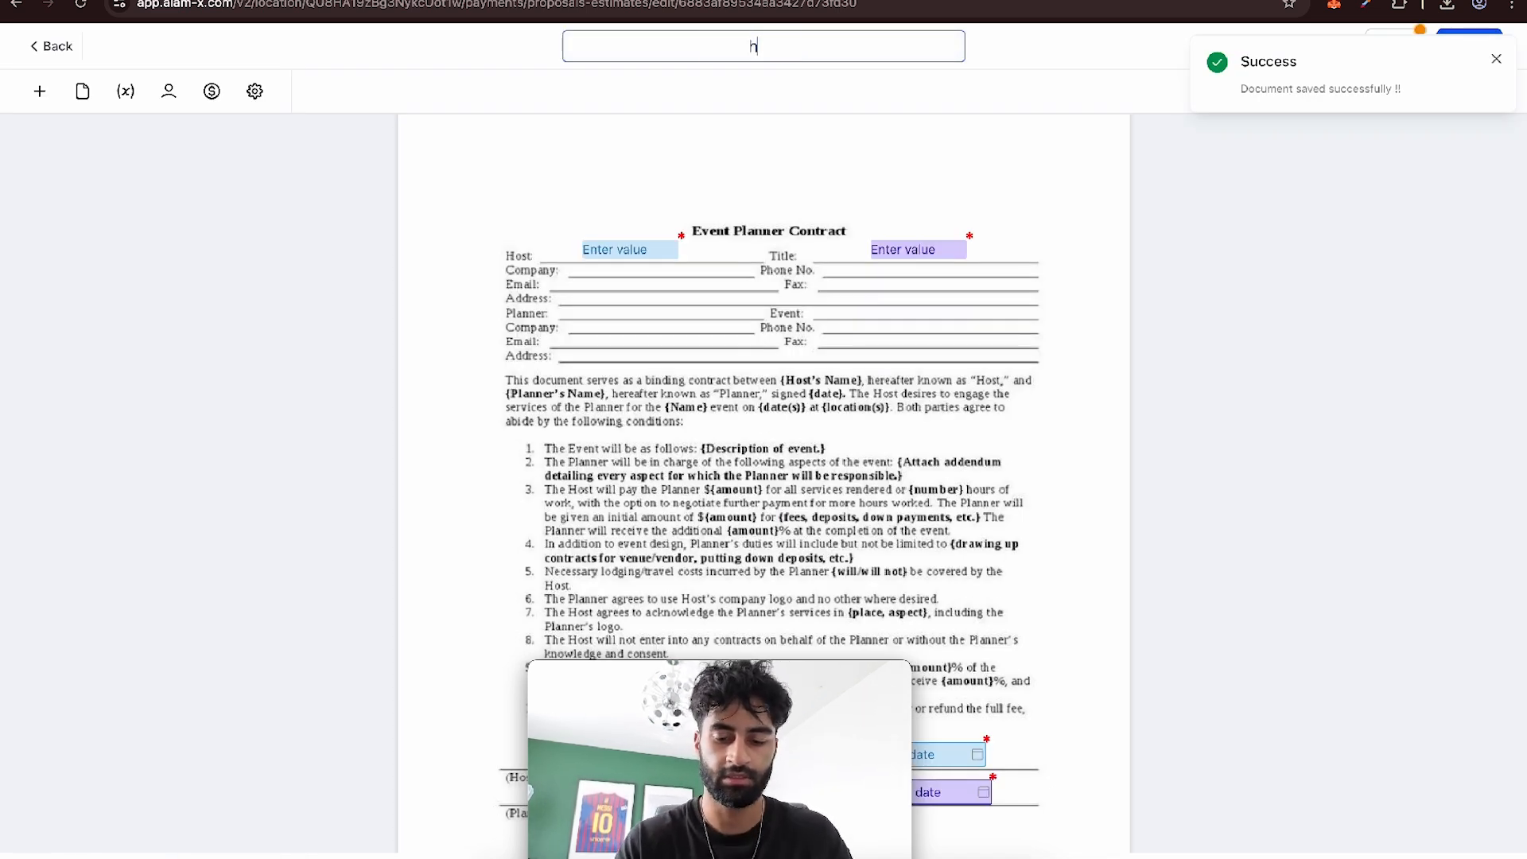
pyautogui.write('ighlevel ga')
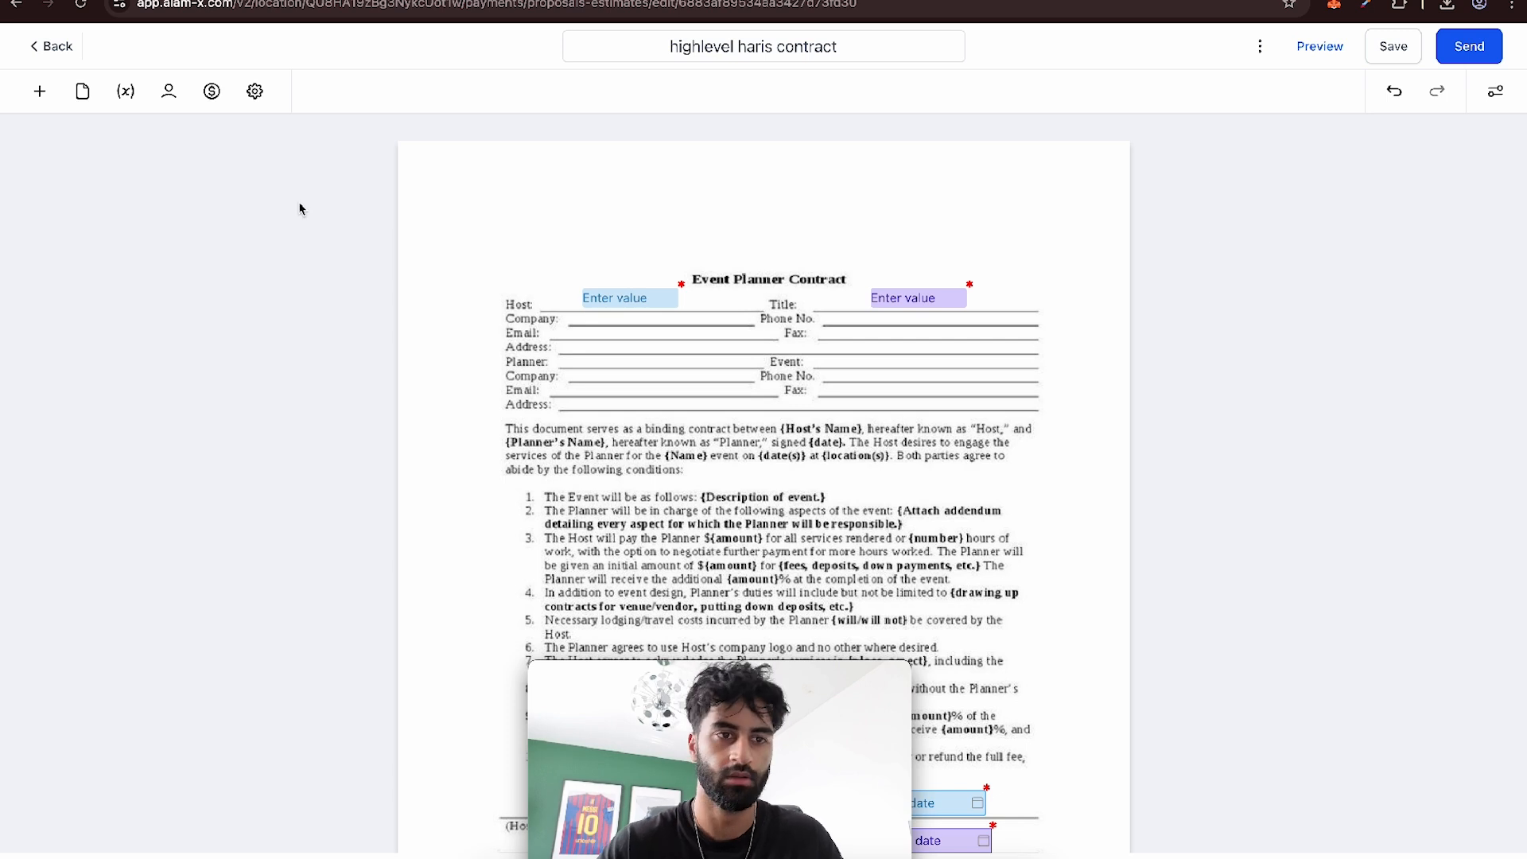
pyautogui.click(50, 46)
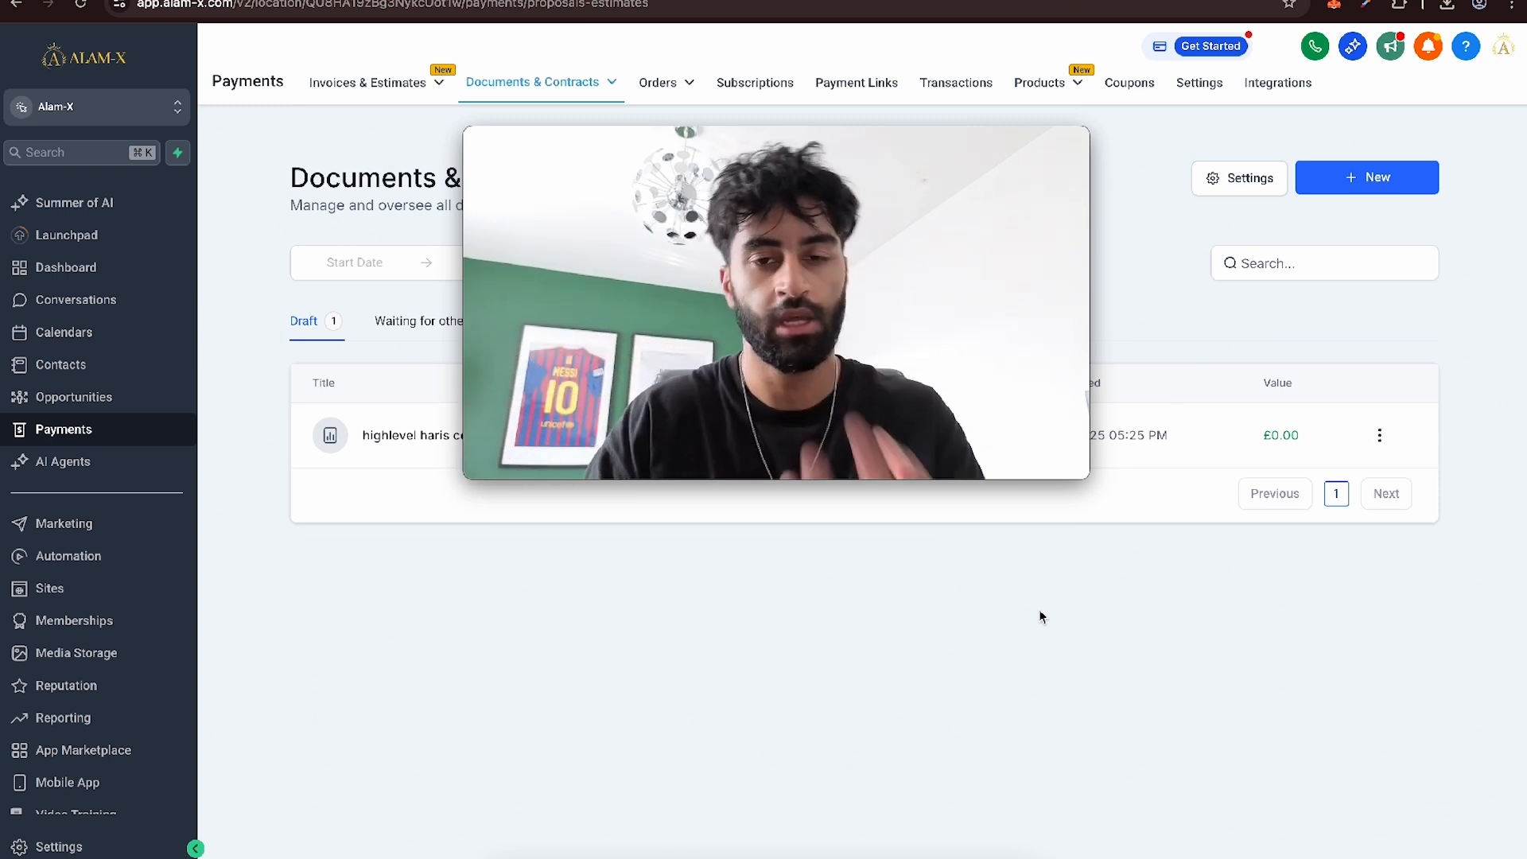
# - Create a new automation workflow triggered from Documents & Contracts
pyautogui.click(68, 555)
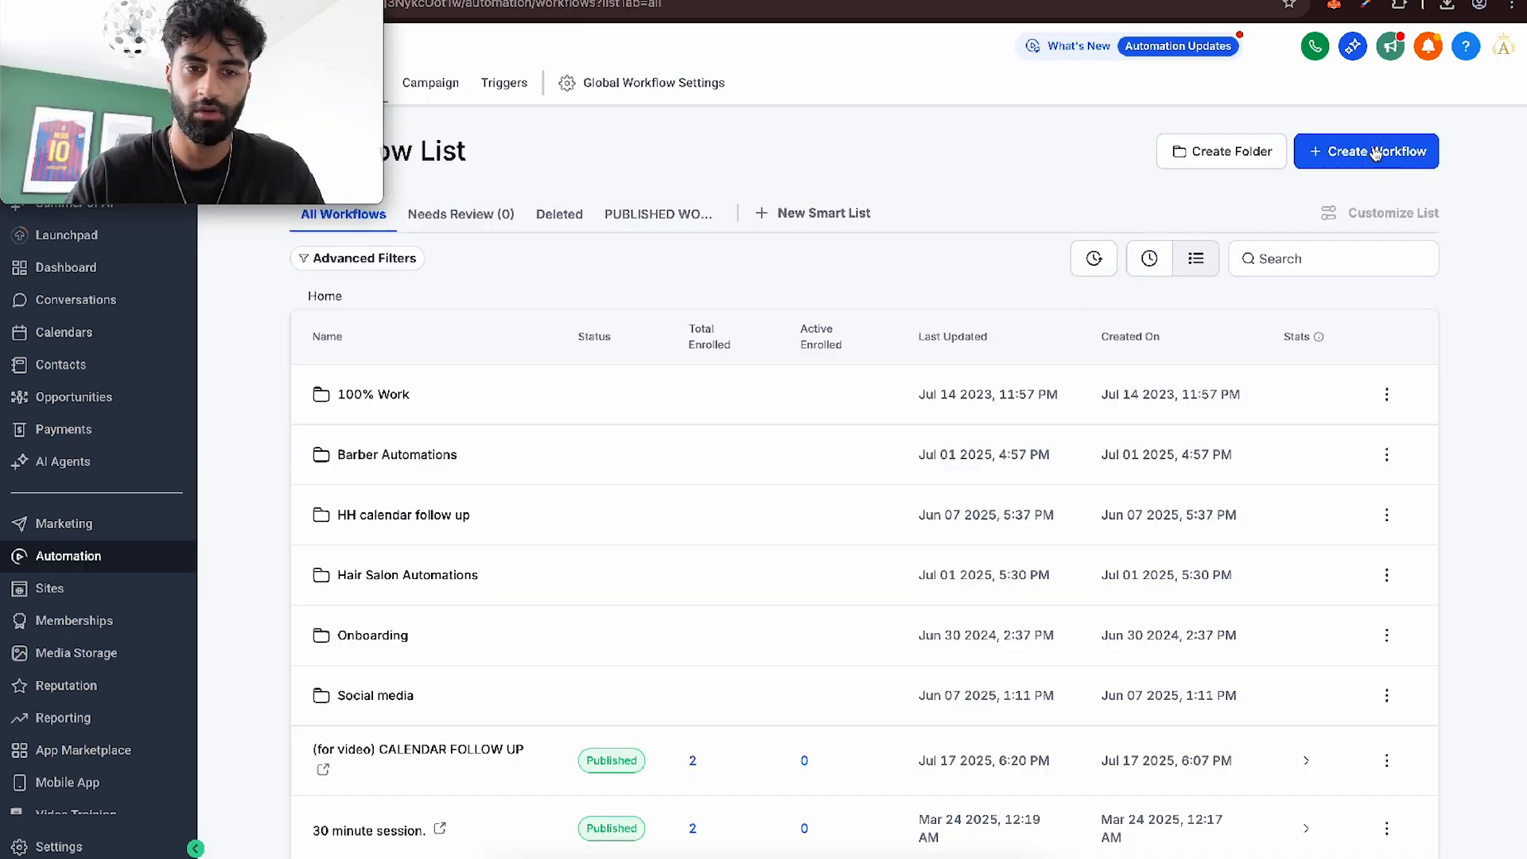
pyautogui.click(1364, 151)
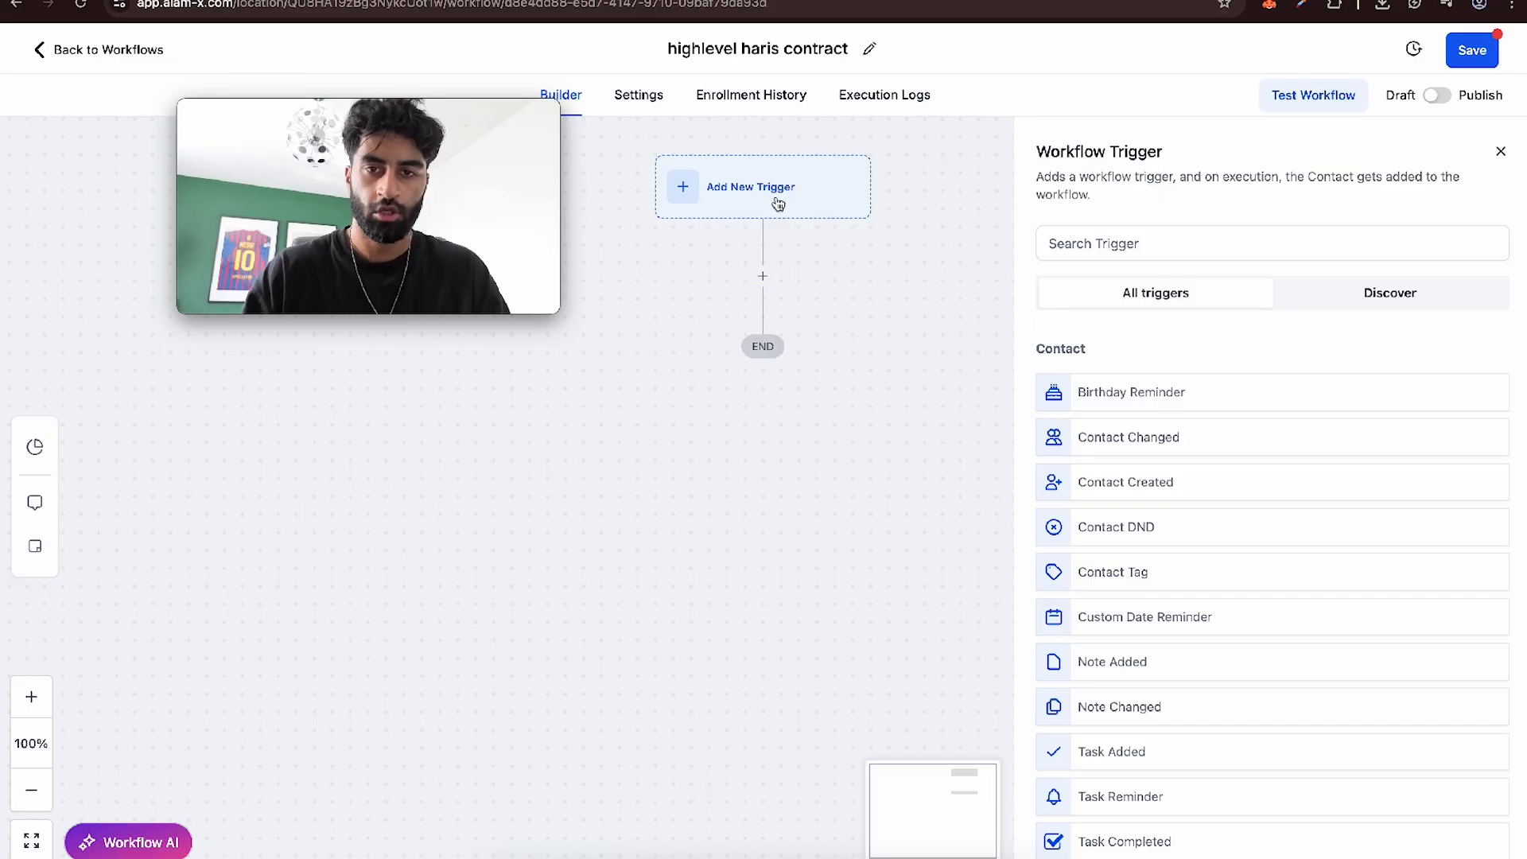
pyautogui.click(1271, 243)
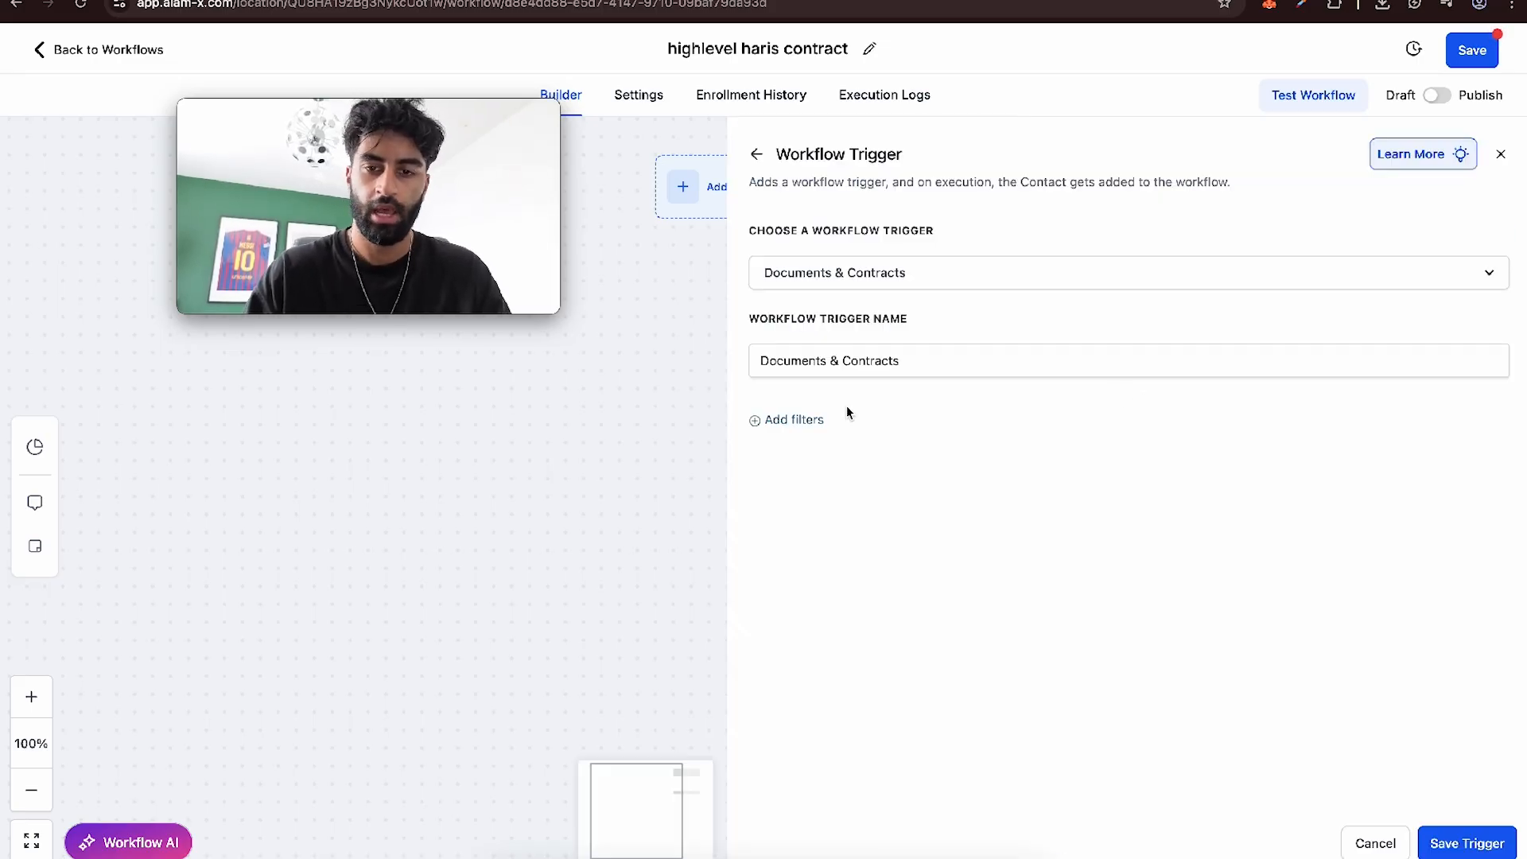
# - Try a document-template filter on the trigger, then remove it
pyautogui.click(792, 418)
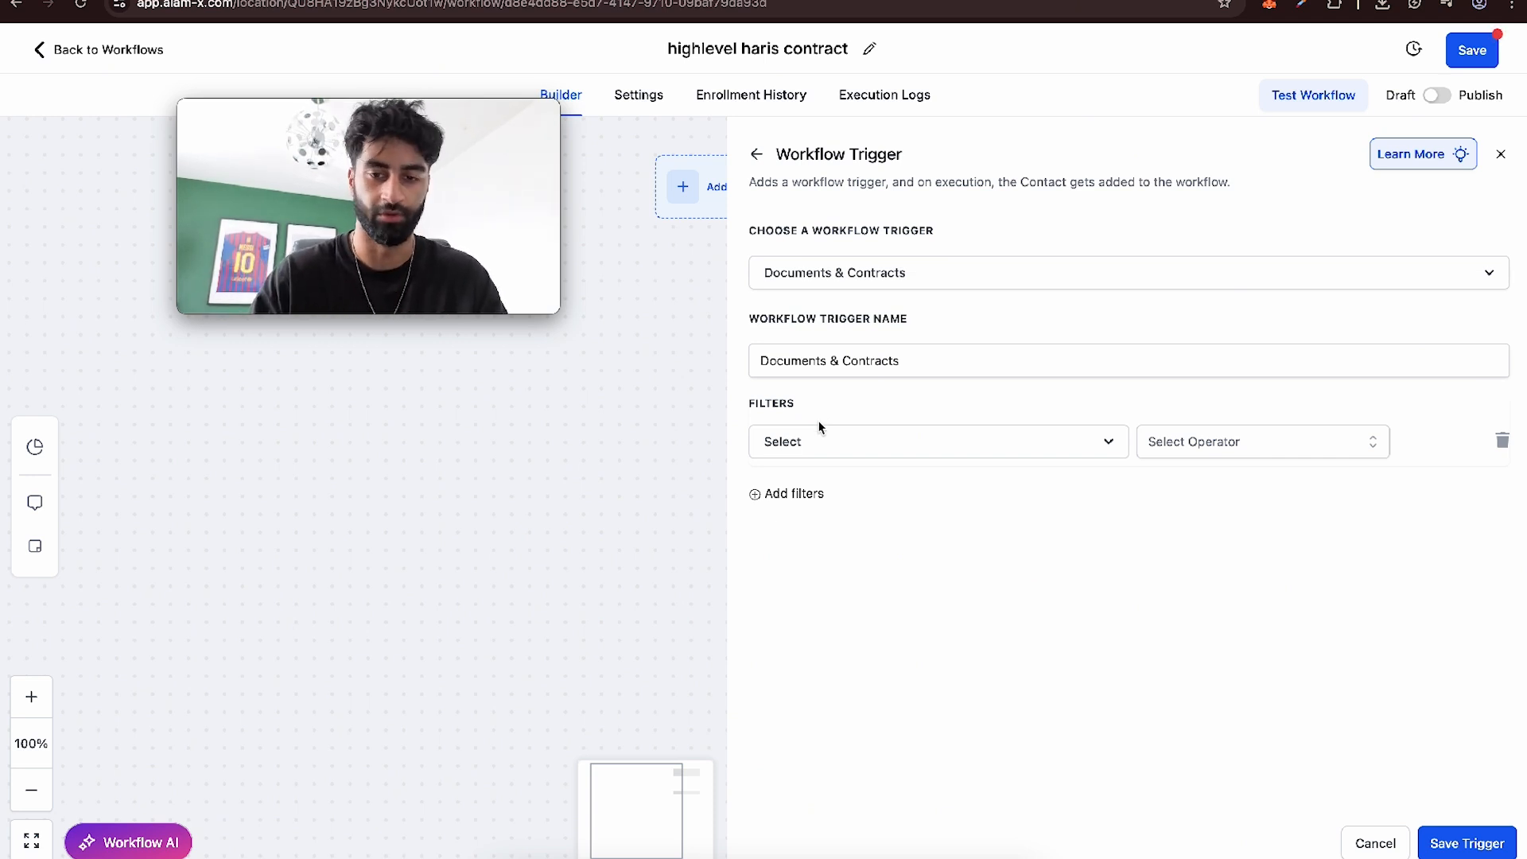
pyautogui.click(935, 441)
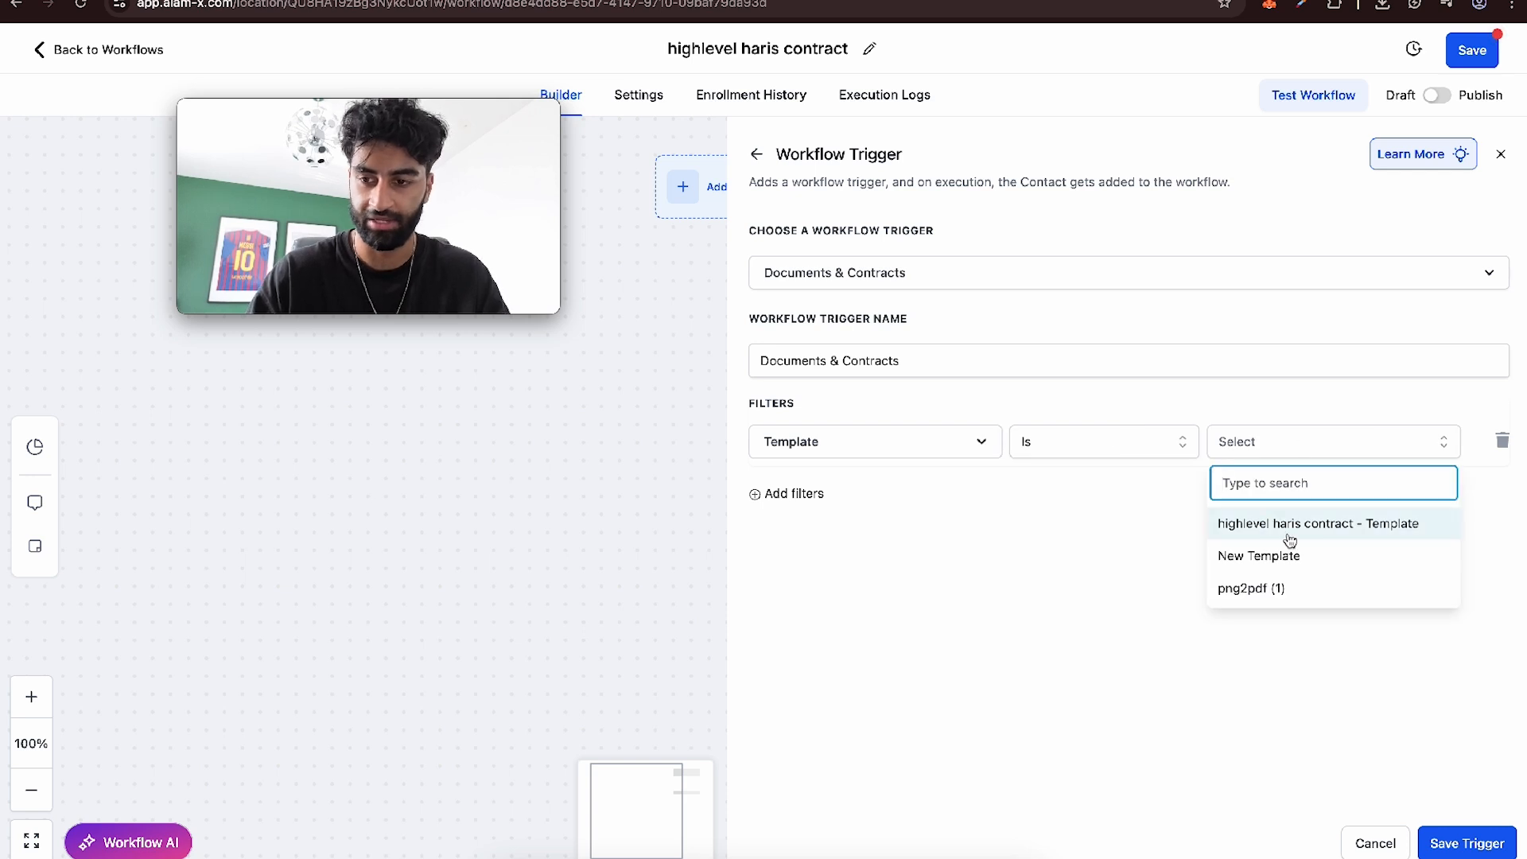
pyautogui.click(1317, 523)
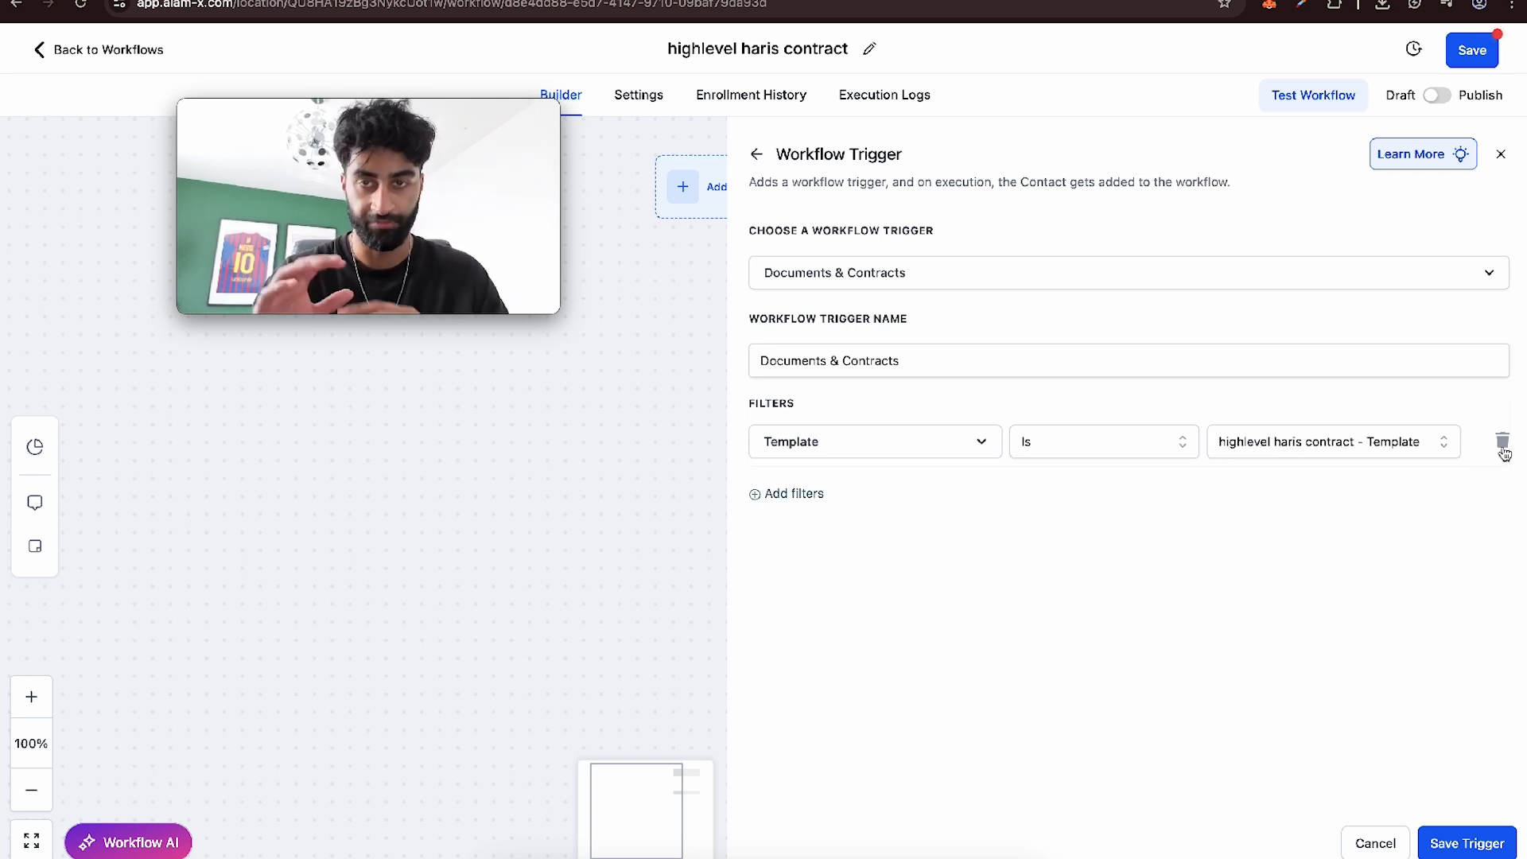
pyautogui.click(1503, 441)
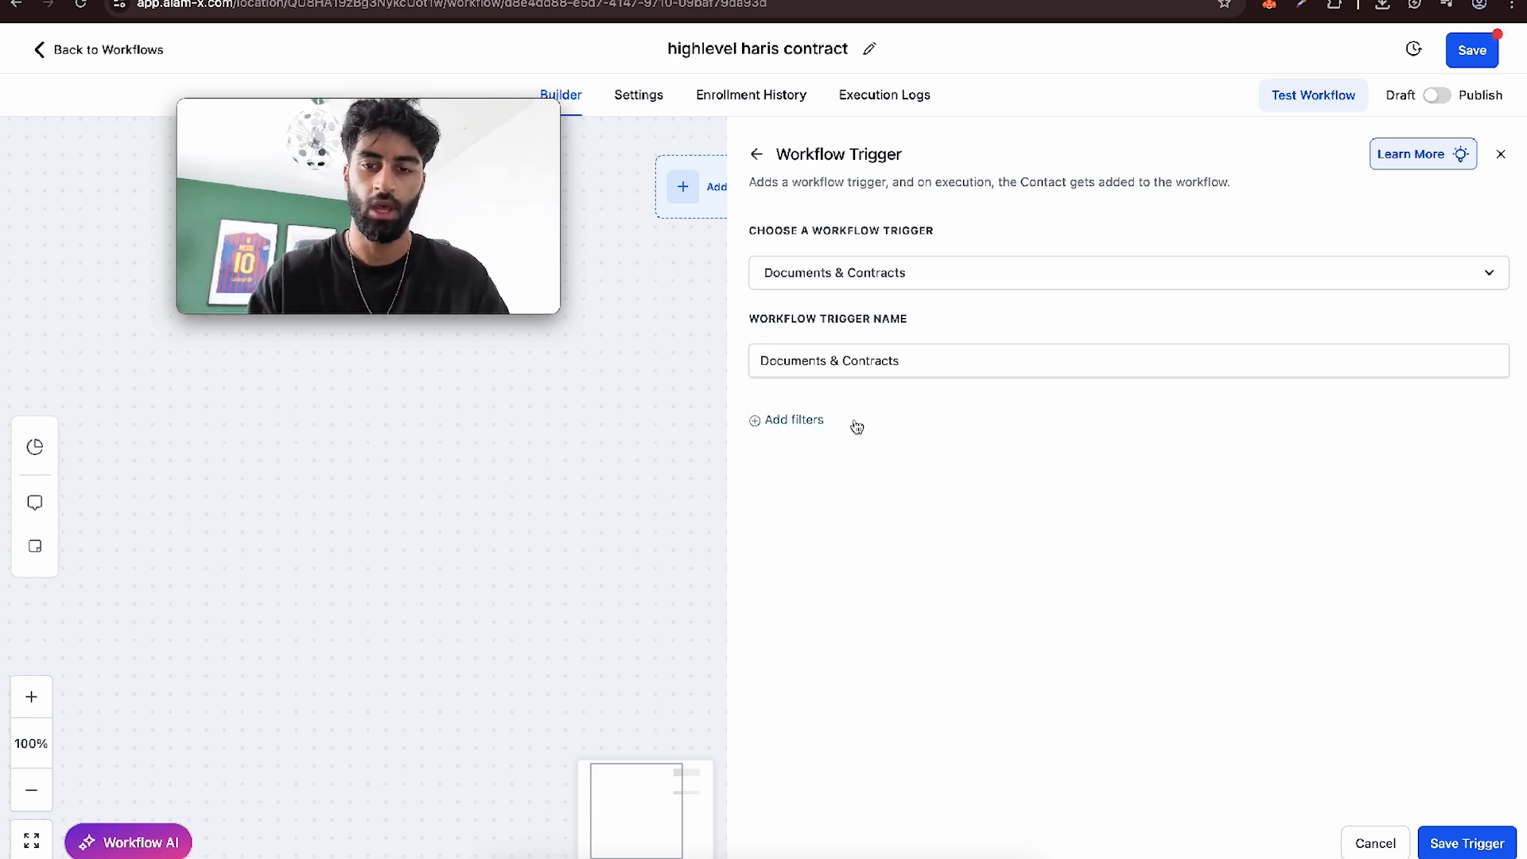
# - Filter the trigger on Status Is Signed/Accepted and save it
pyautogui.click(792, 420)
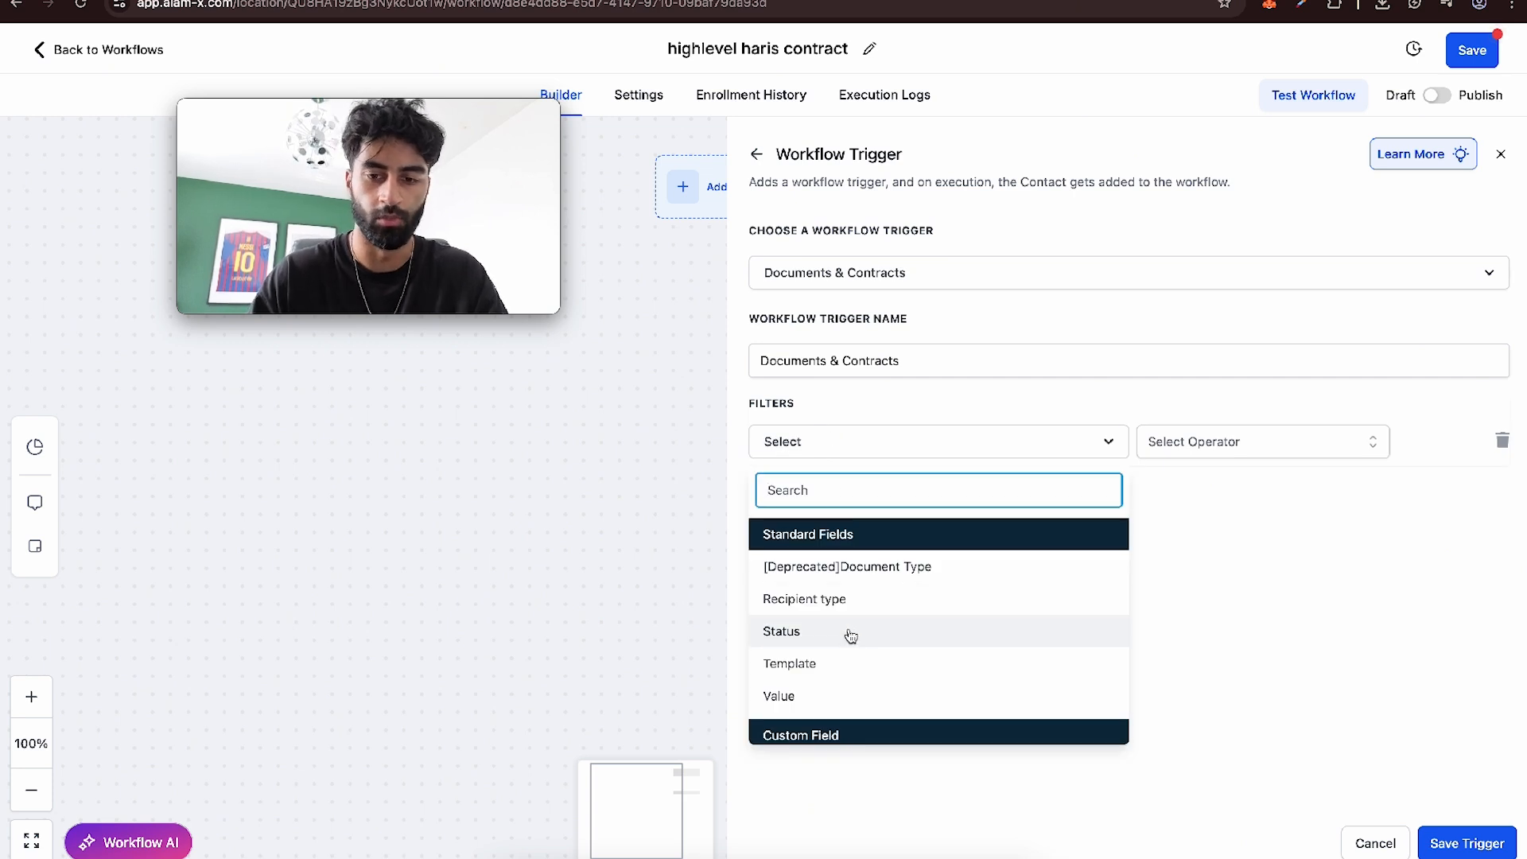
pyautogui.click(781, 632)
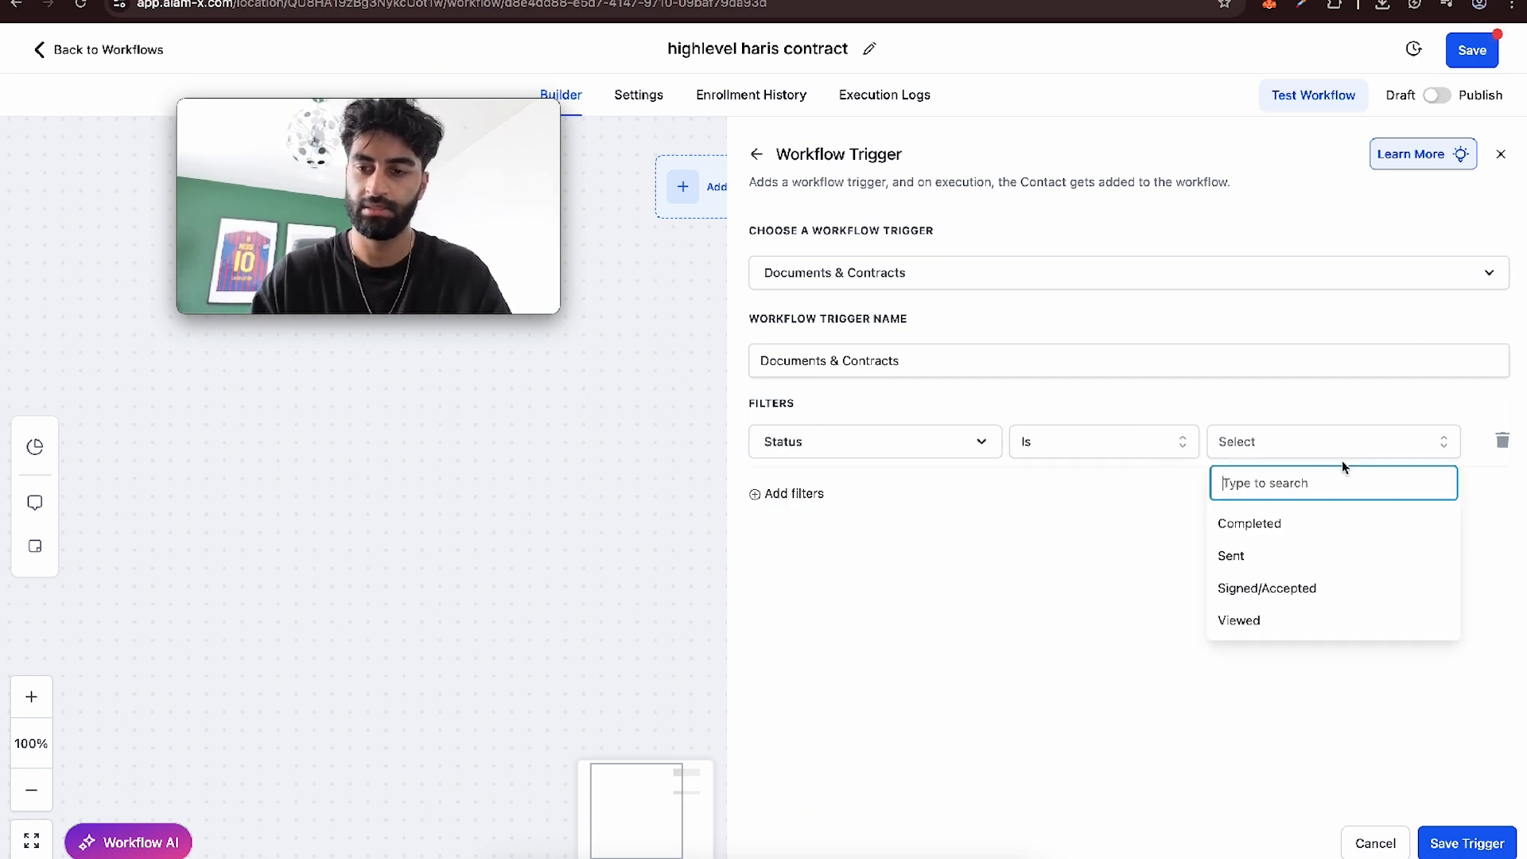
pyautogui.click(1266, 587)
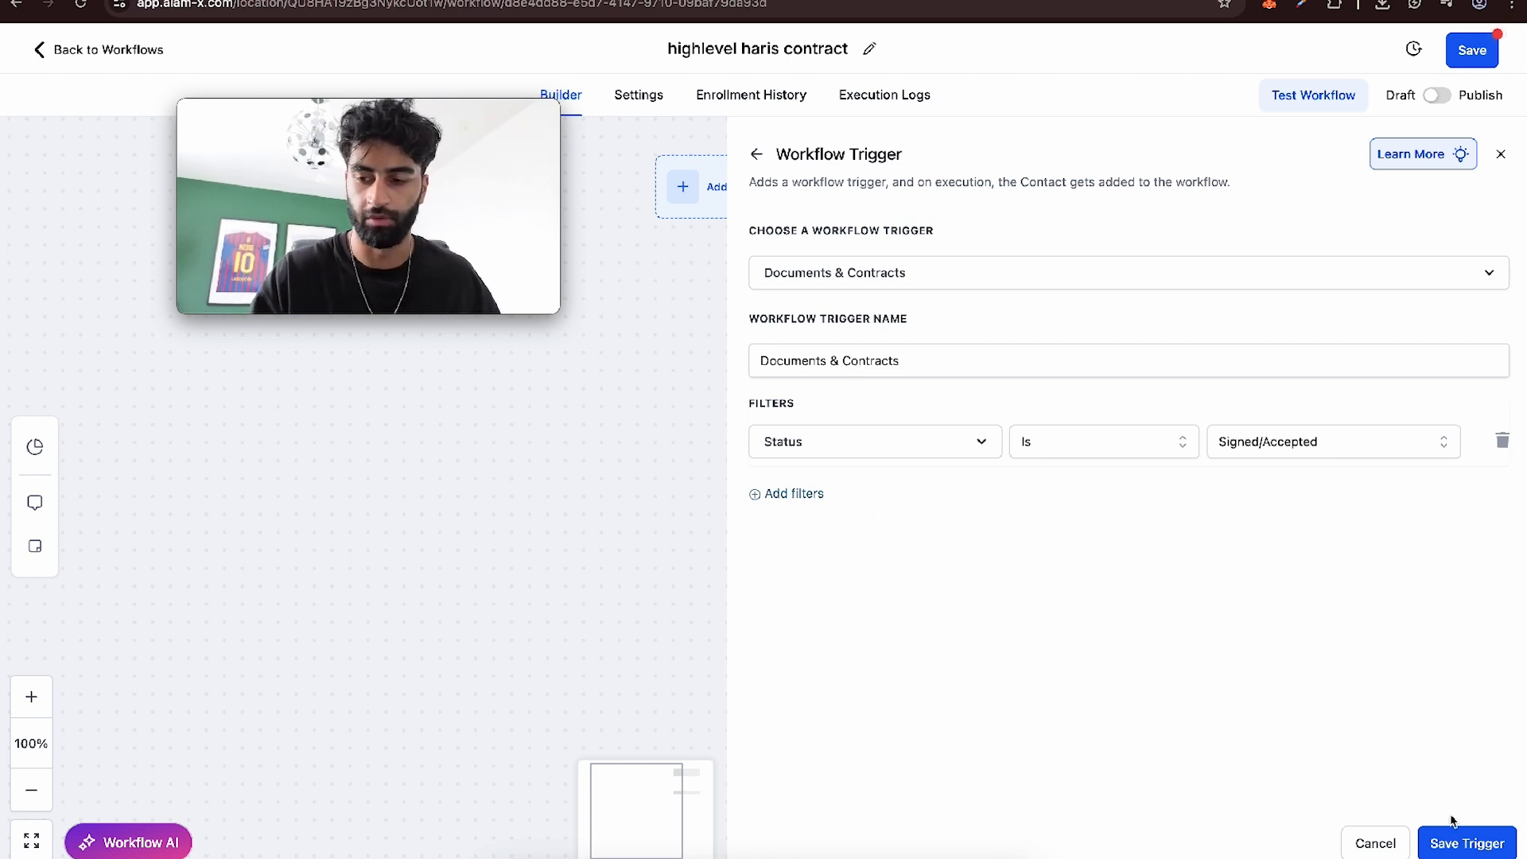
pyautogui.click(1466, 843)
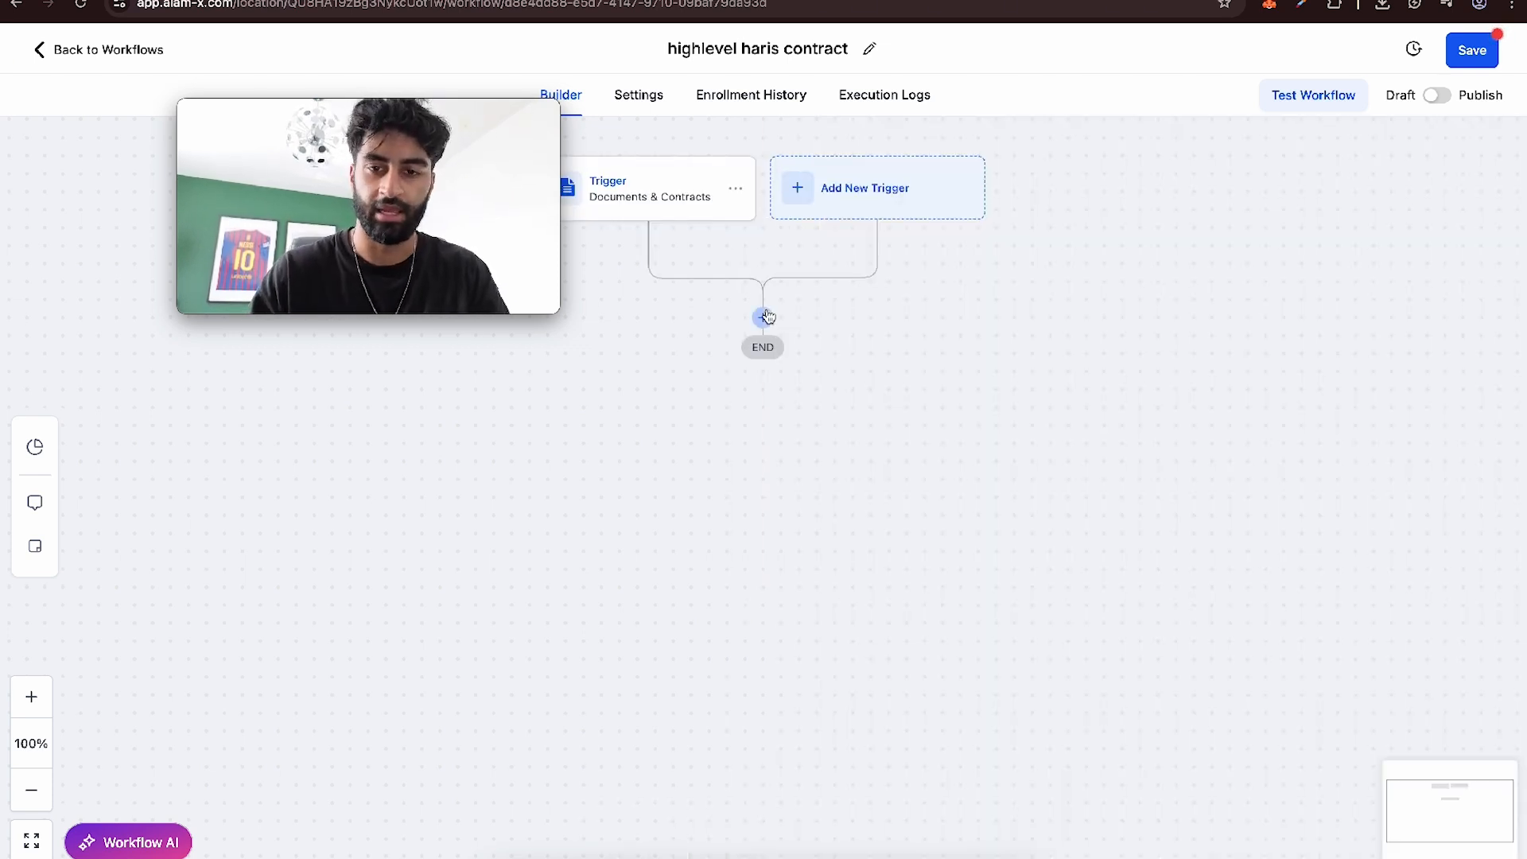
# - Add a Send SMS action step to the workflow
pyautogui.write('in')
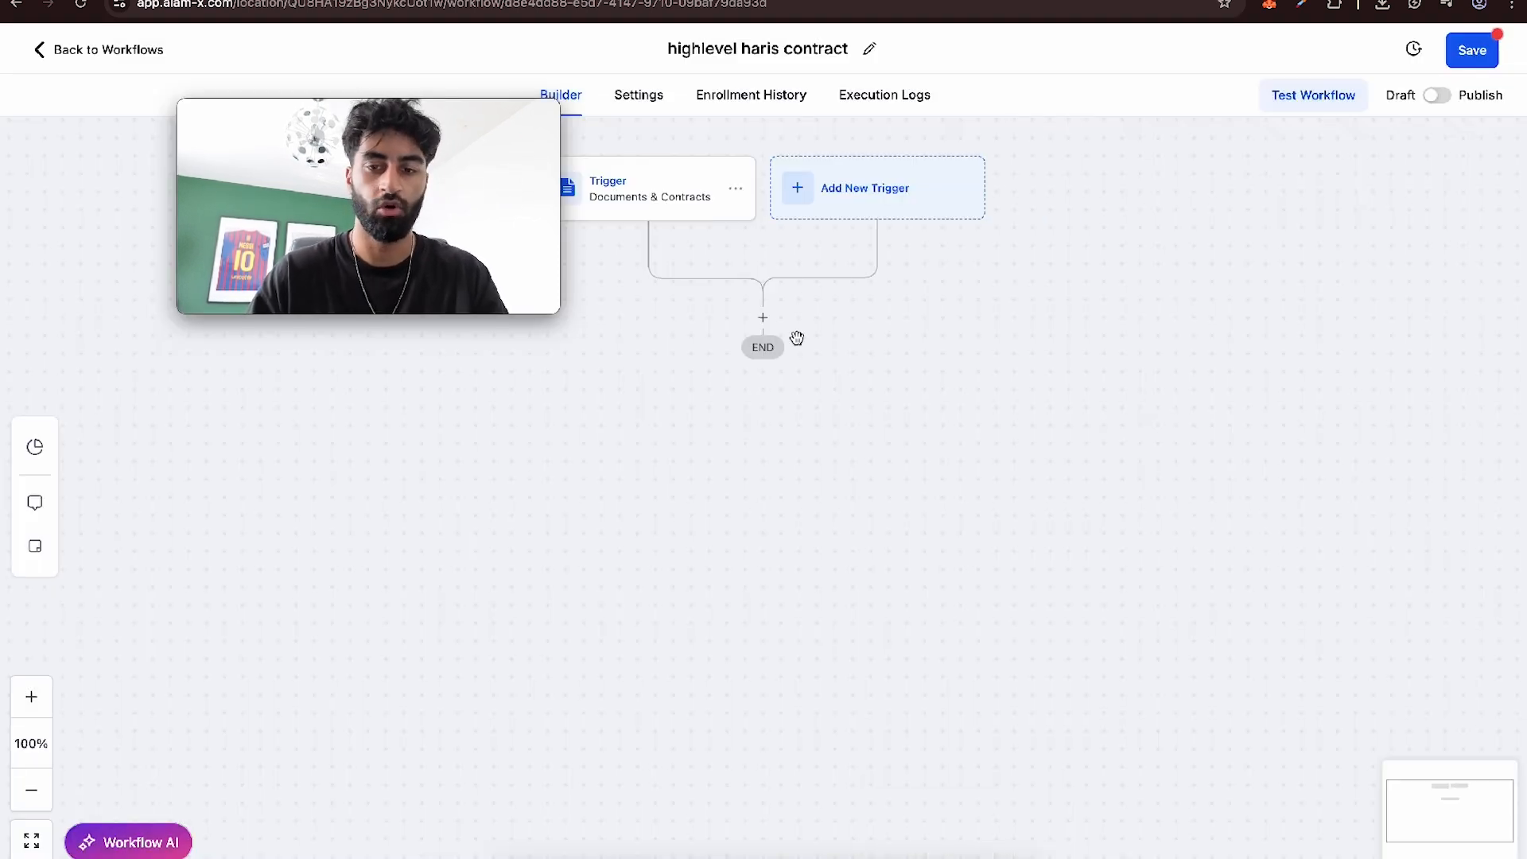
pyautogui.write('sms')
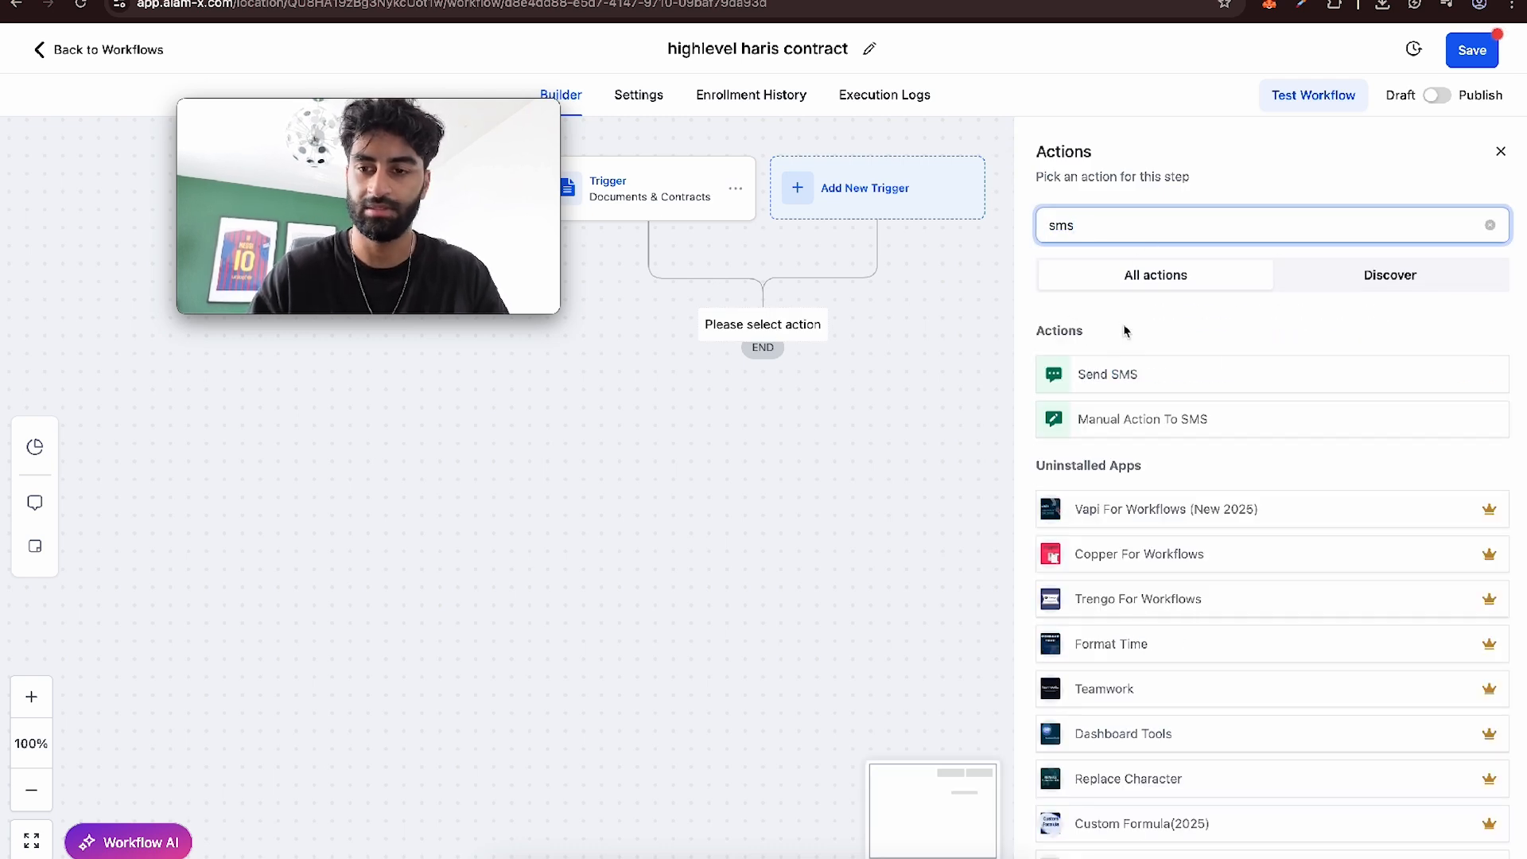
pyautogui.click(1107, 374)
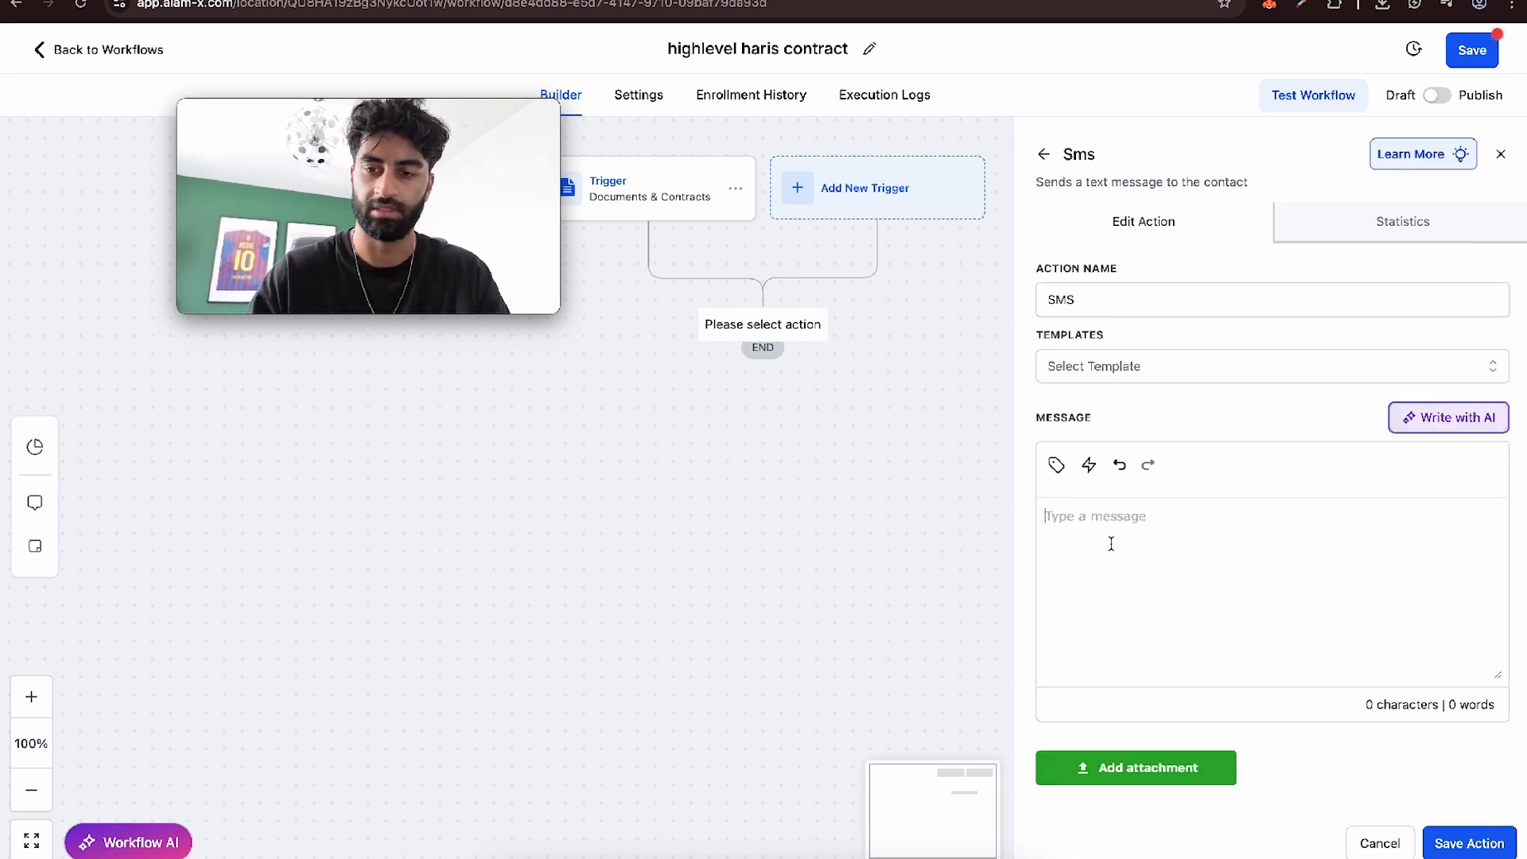
pyautogui.write('Hey heres the link fo')
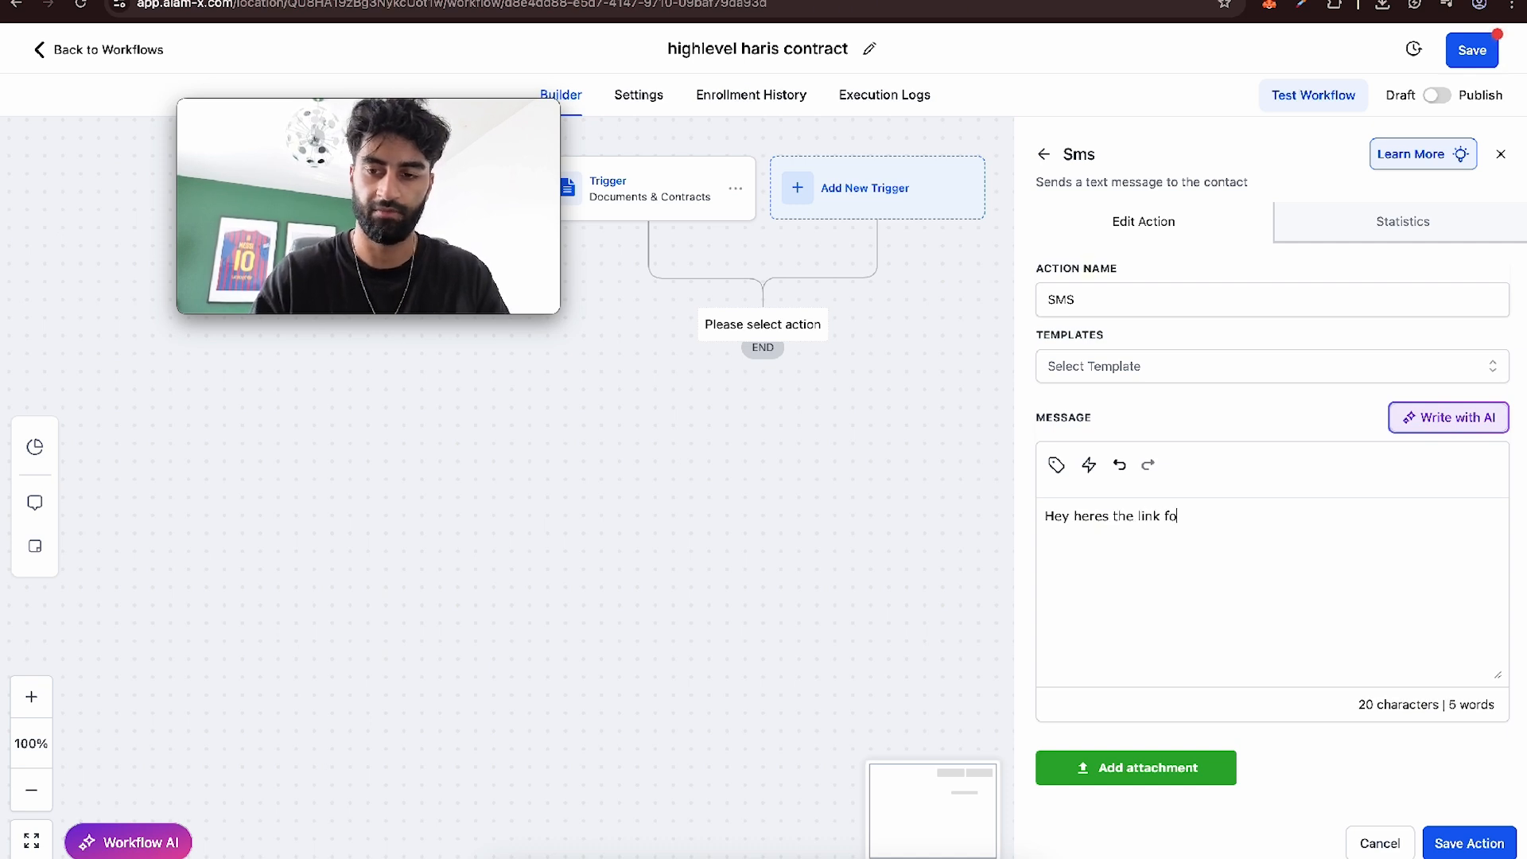
pyautogui.write('r the payment form:')
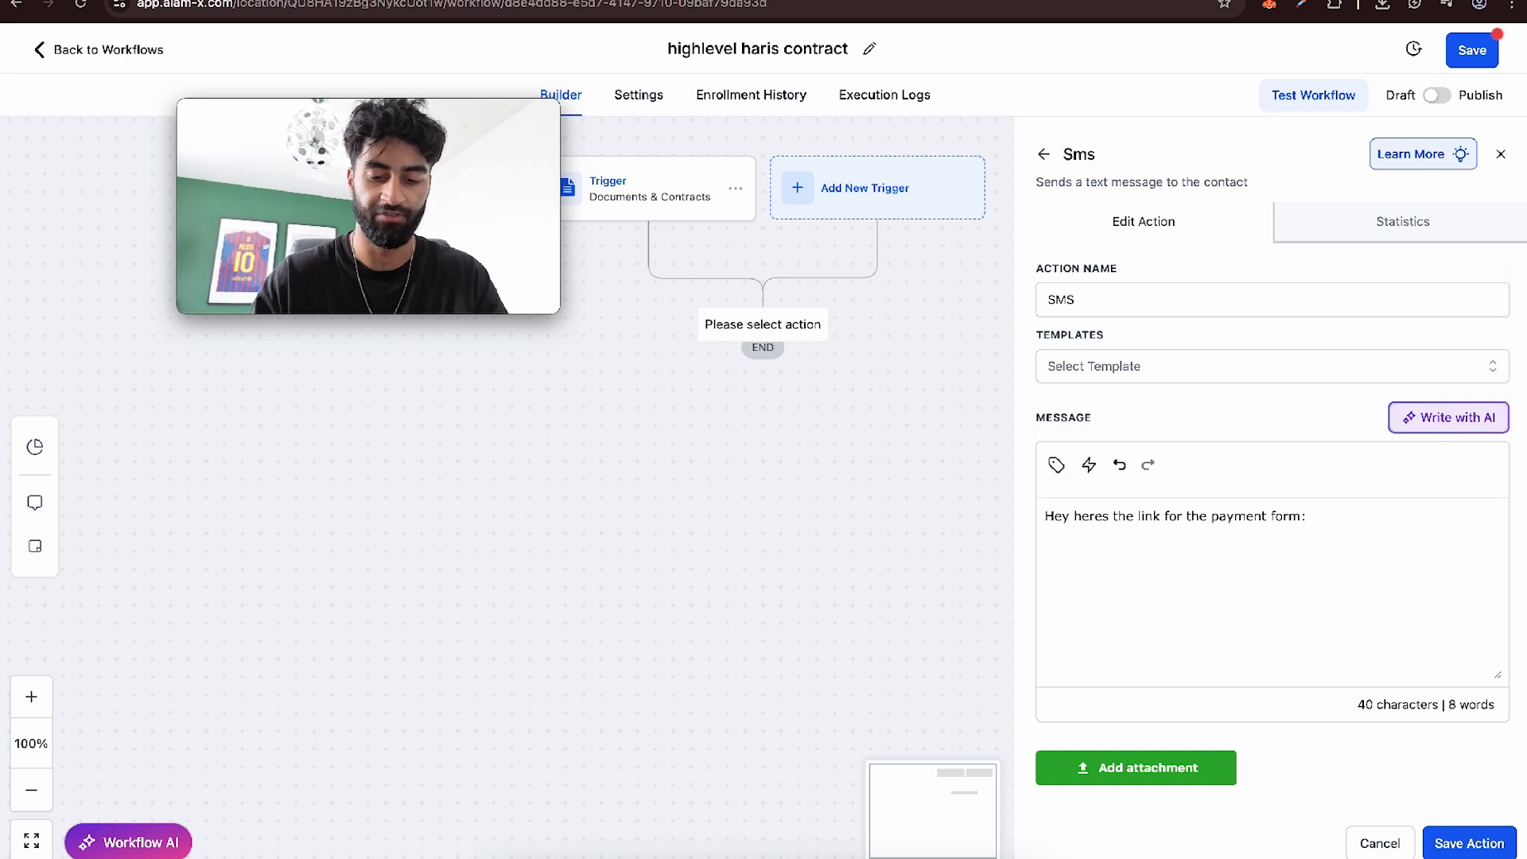
pyautogui.write('www.')
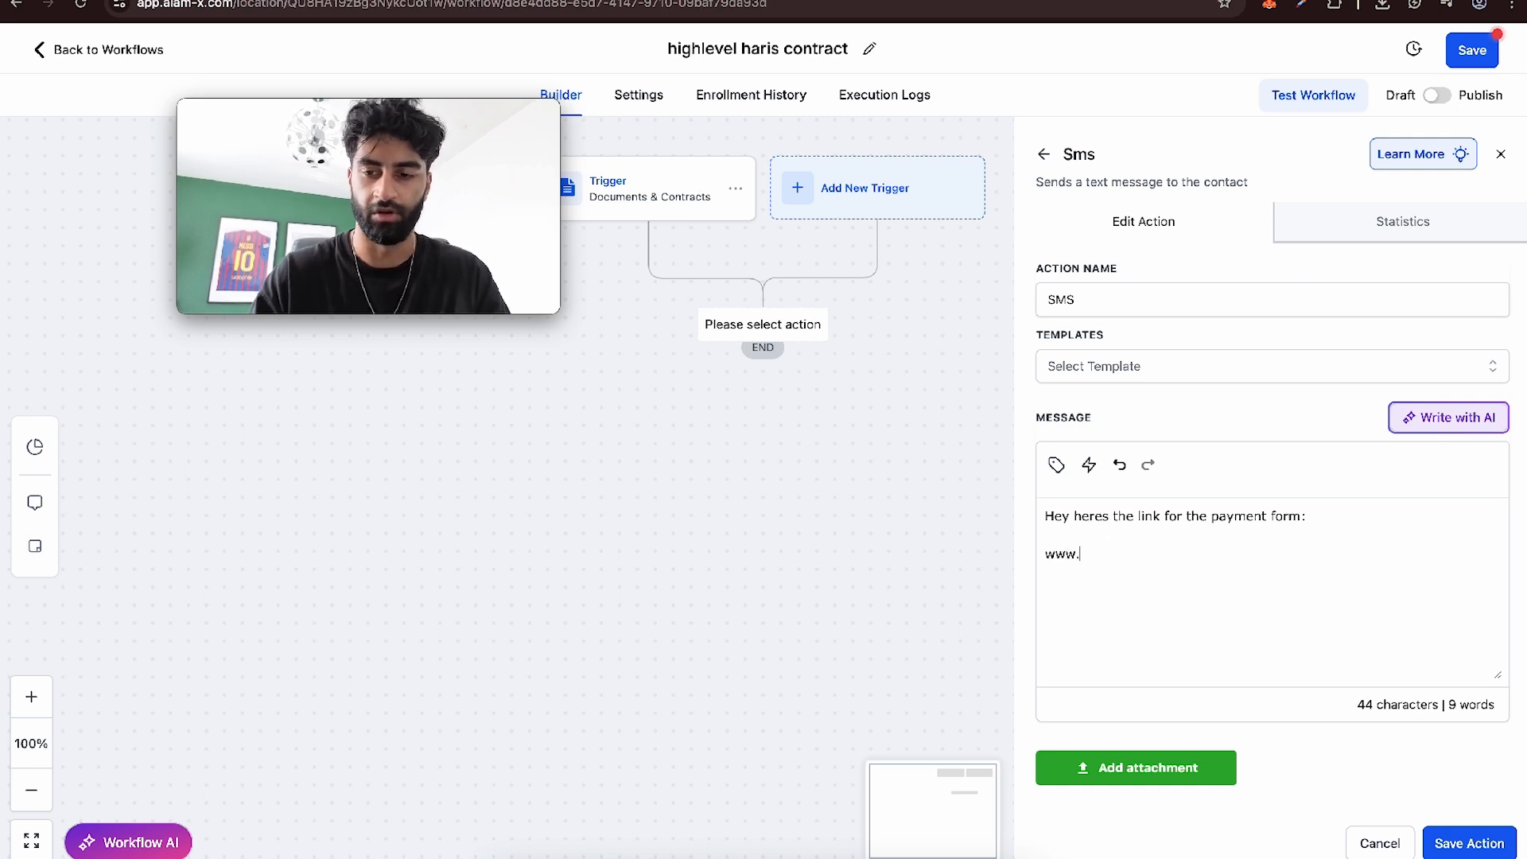
pyautogui.write('alam-x.')
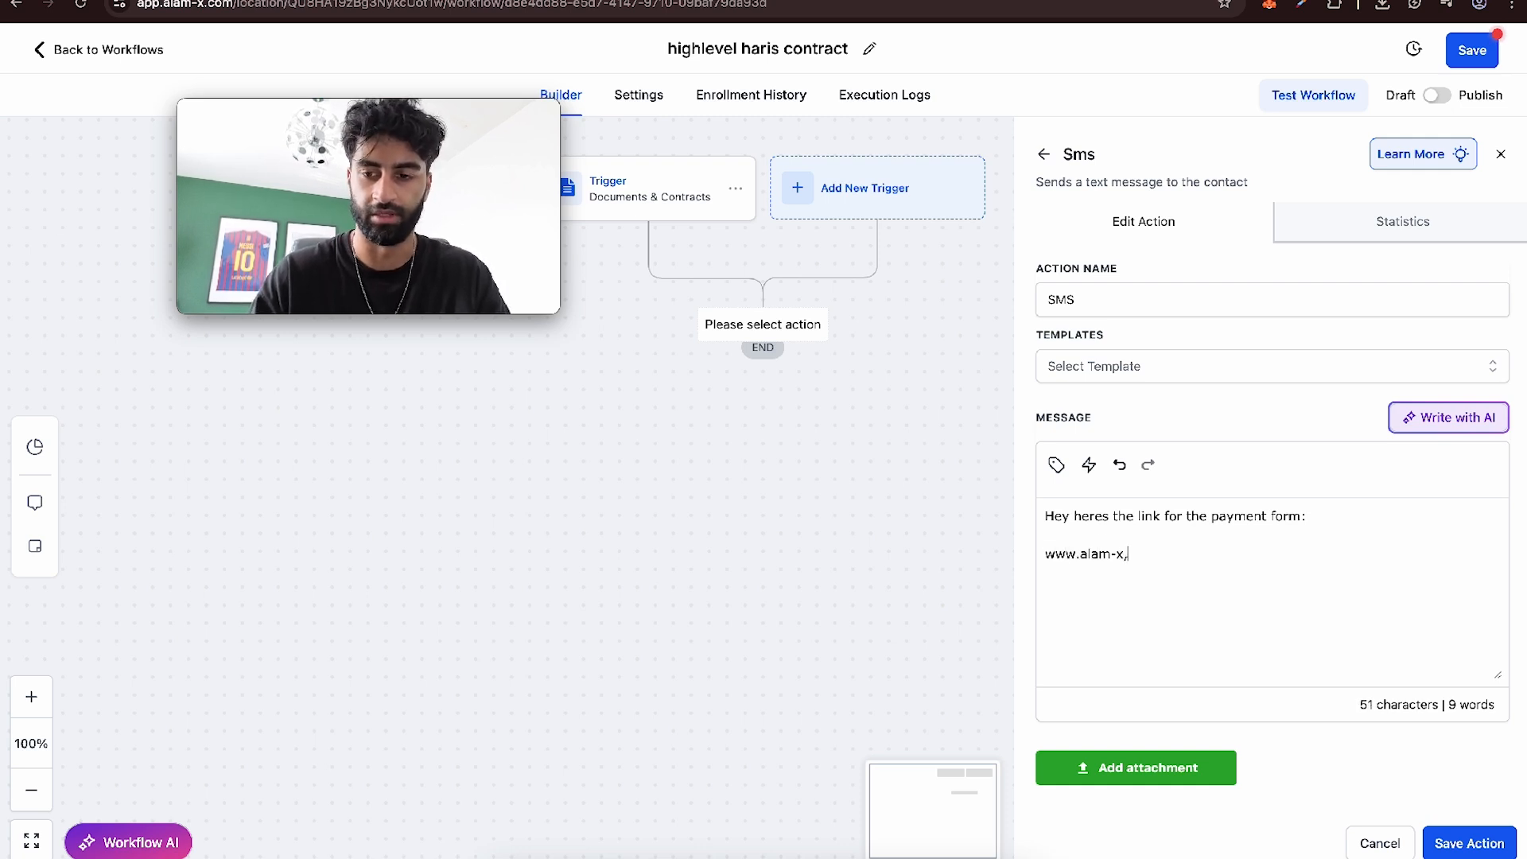
pyautogui.write('com')
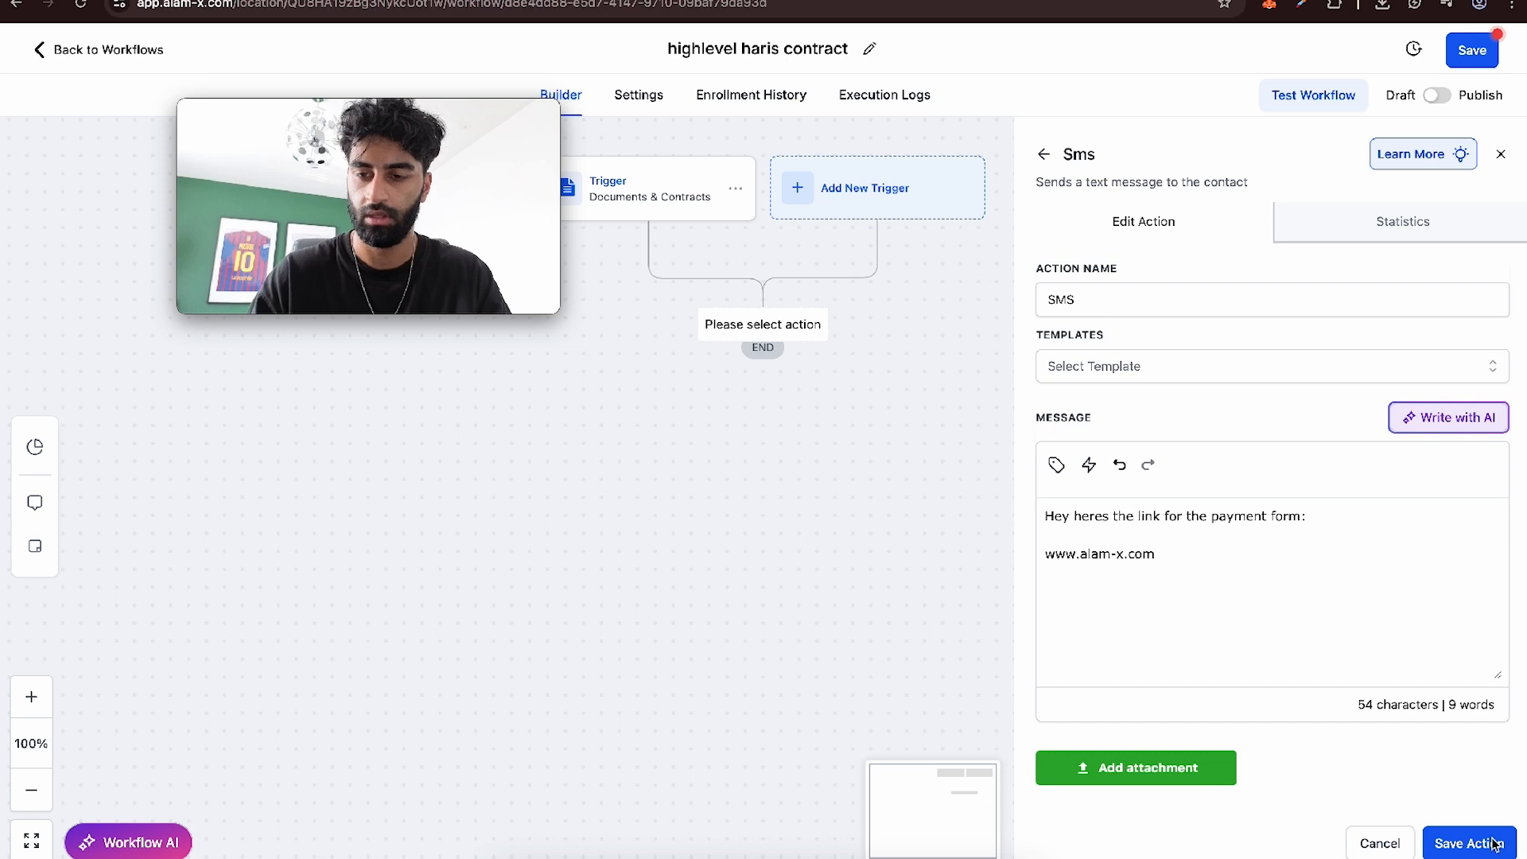
pyautogui.click(1469, 843)
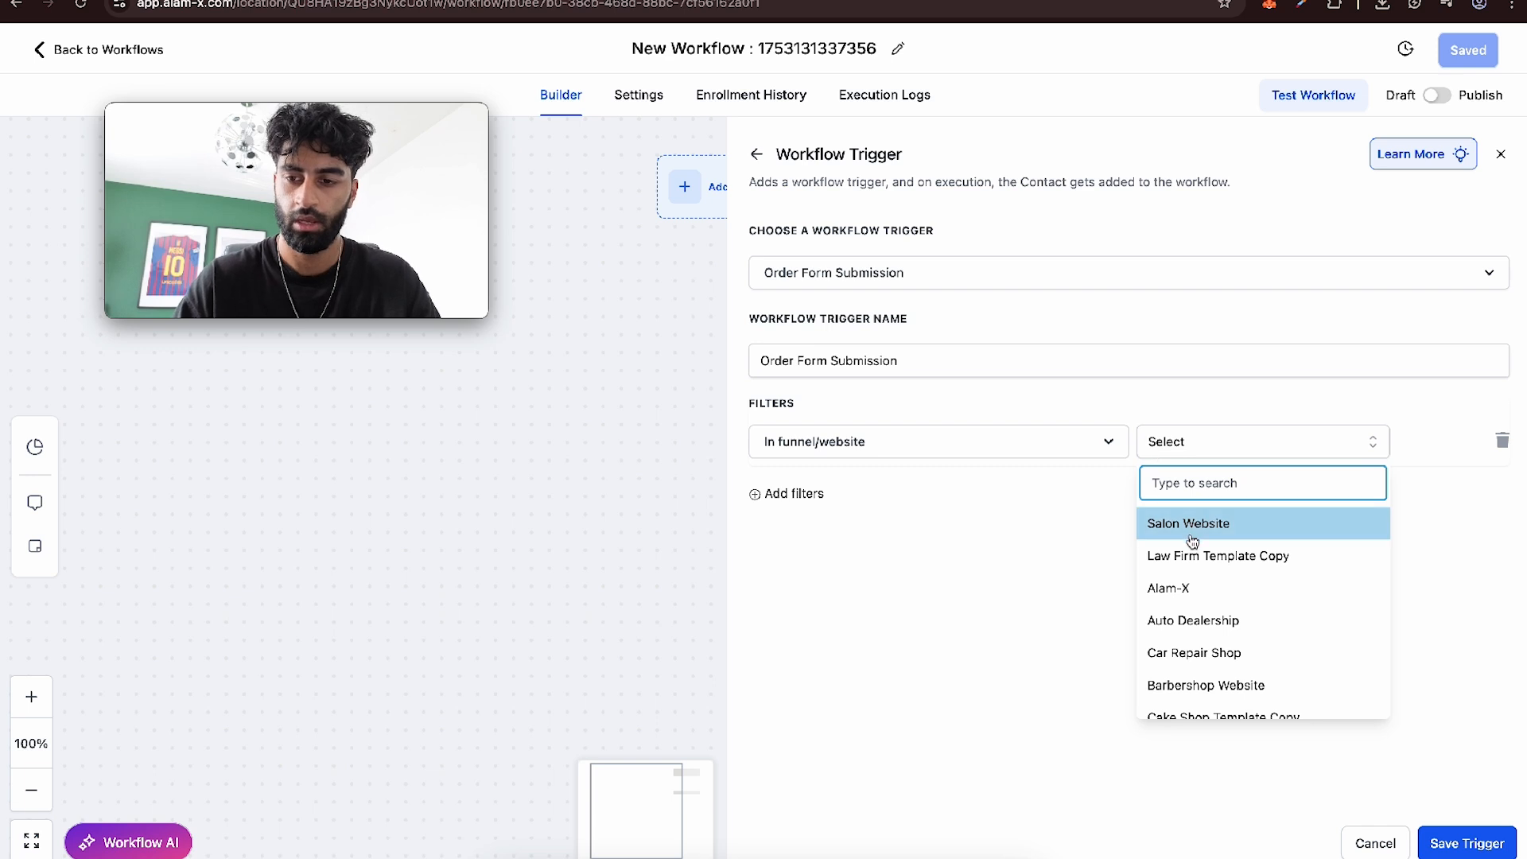
# - Filter the Order Form Submission trigger to Purchase Alam-X Software funnel, Purchase page, Alam-X Software product, and save
pyautogui.scroll(-3)
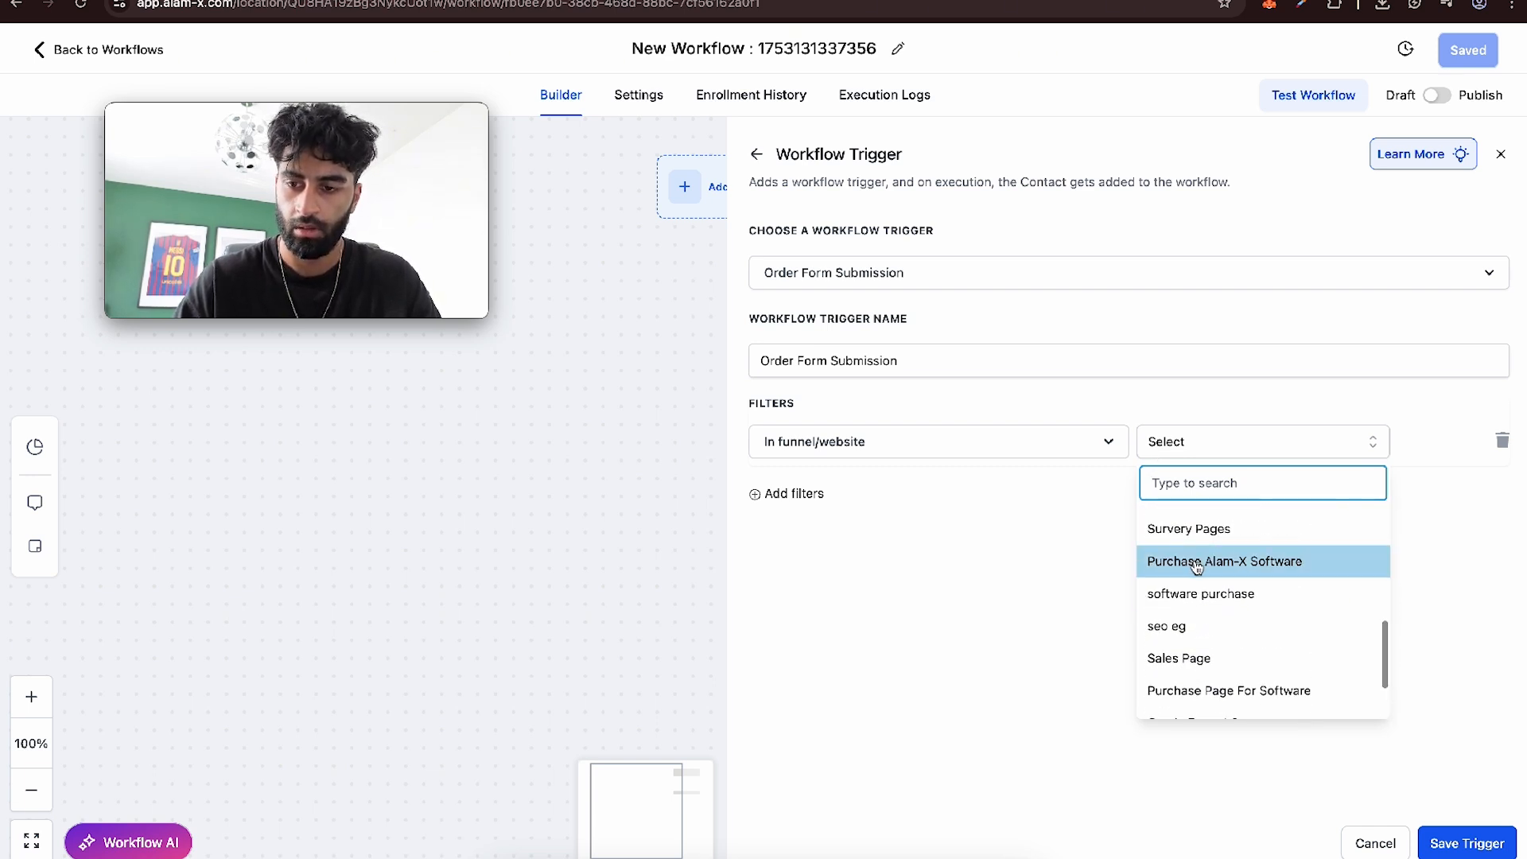
pyautogui.click(1223, 562)
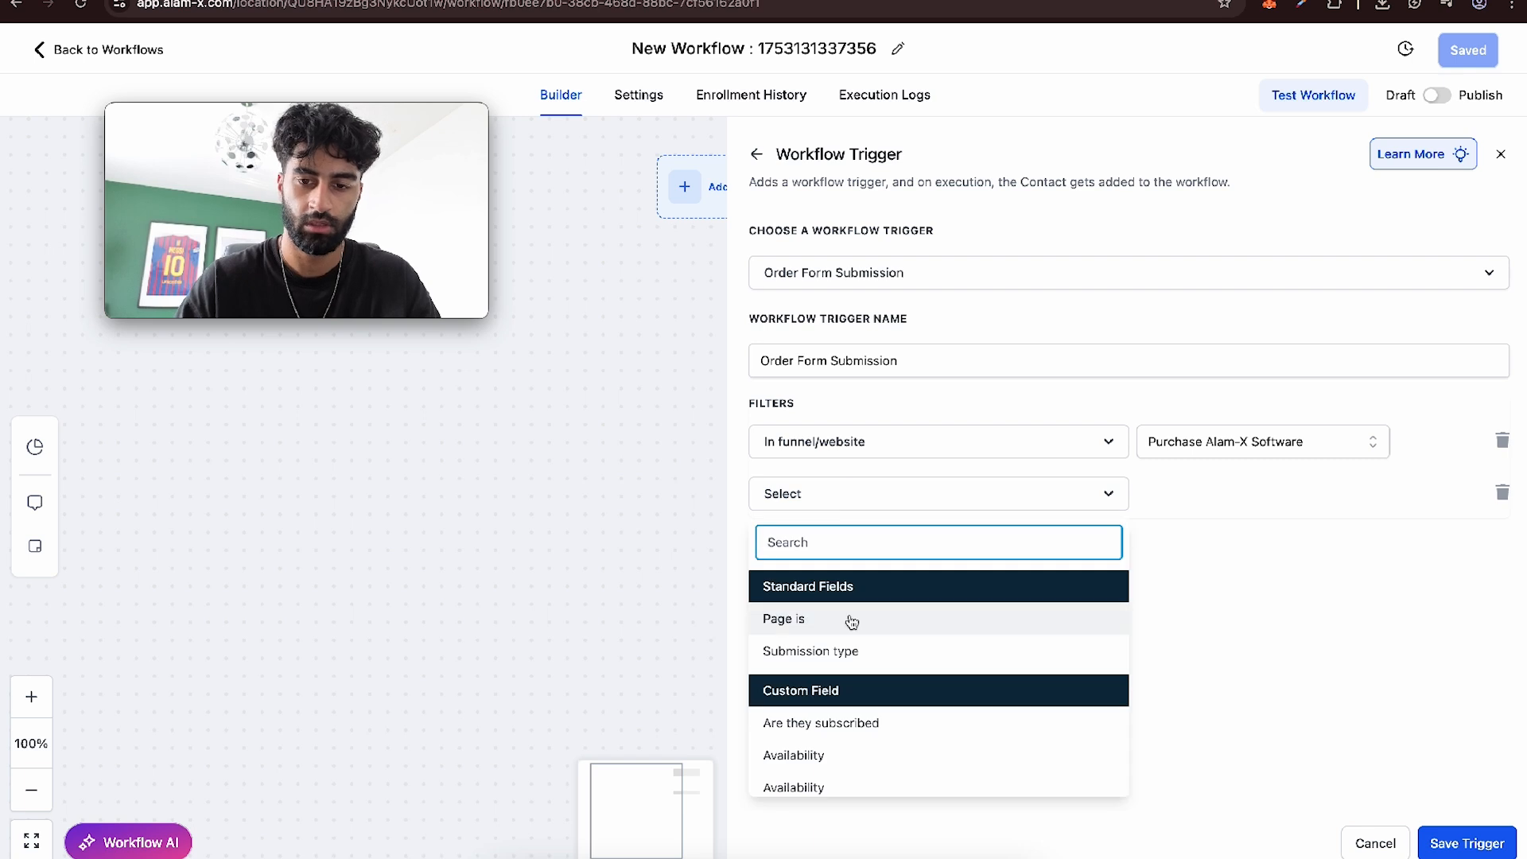
pyautogui.click(784, 619)
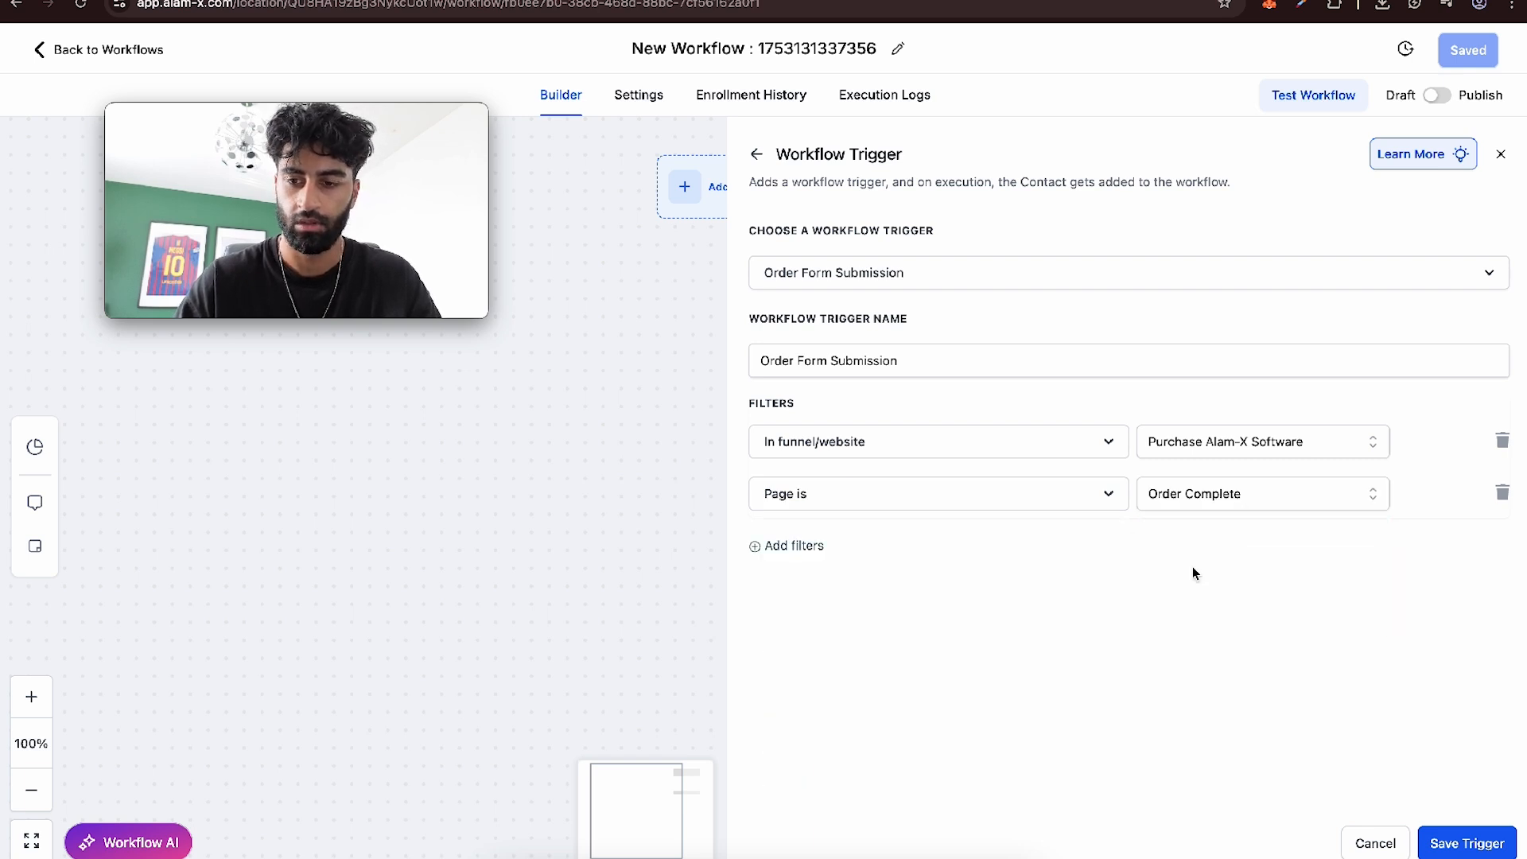
pyautogui.click(1257, 493)
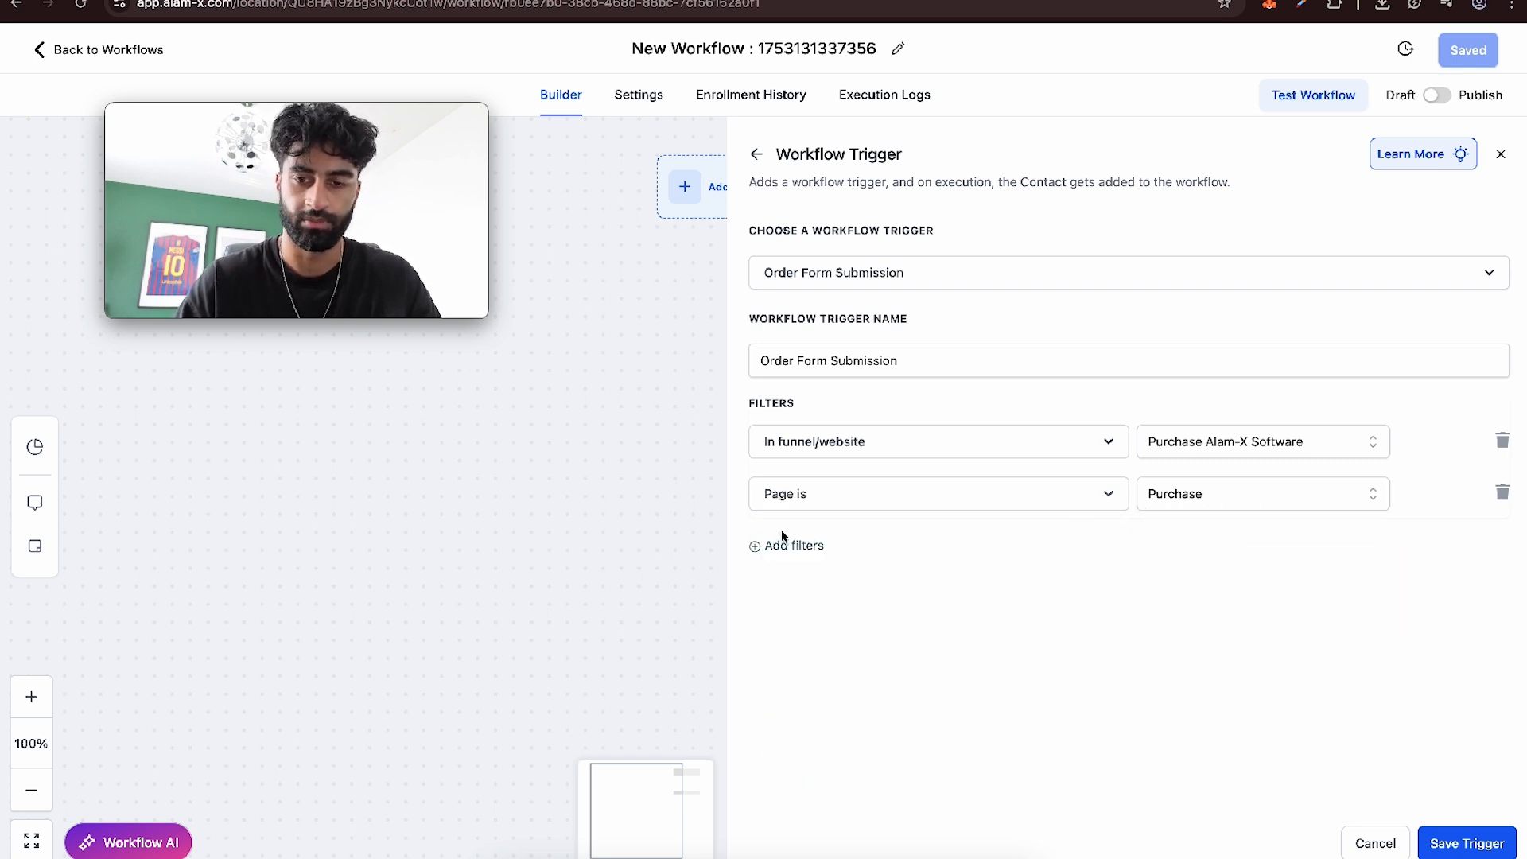
pyautogui.click(792, 546)
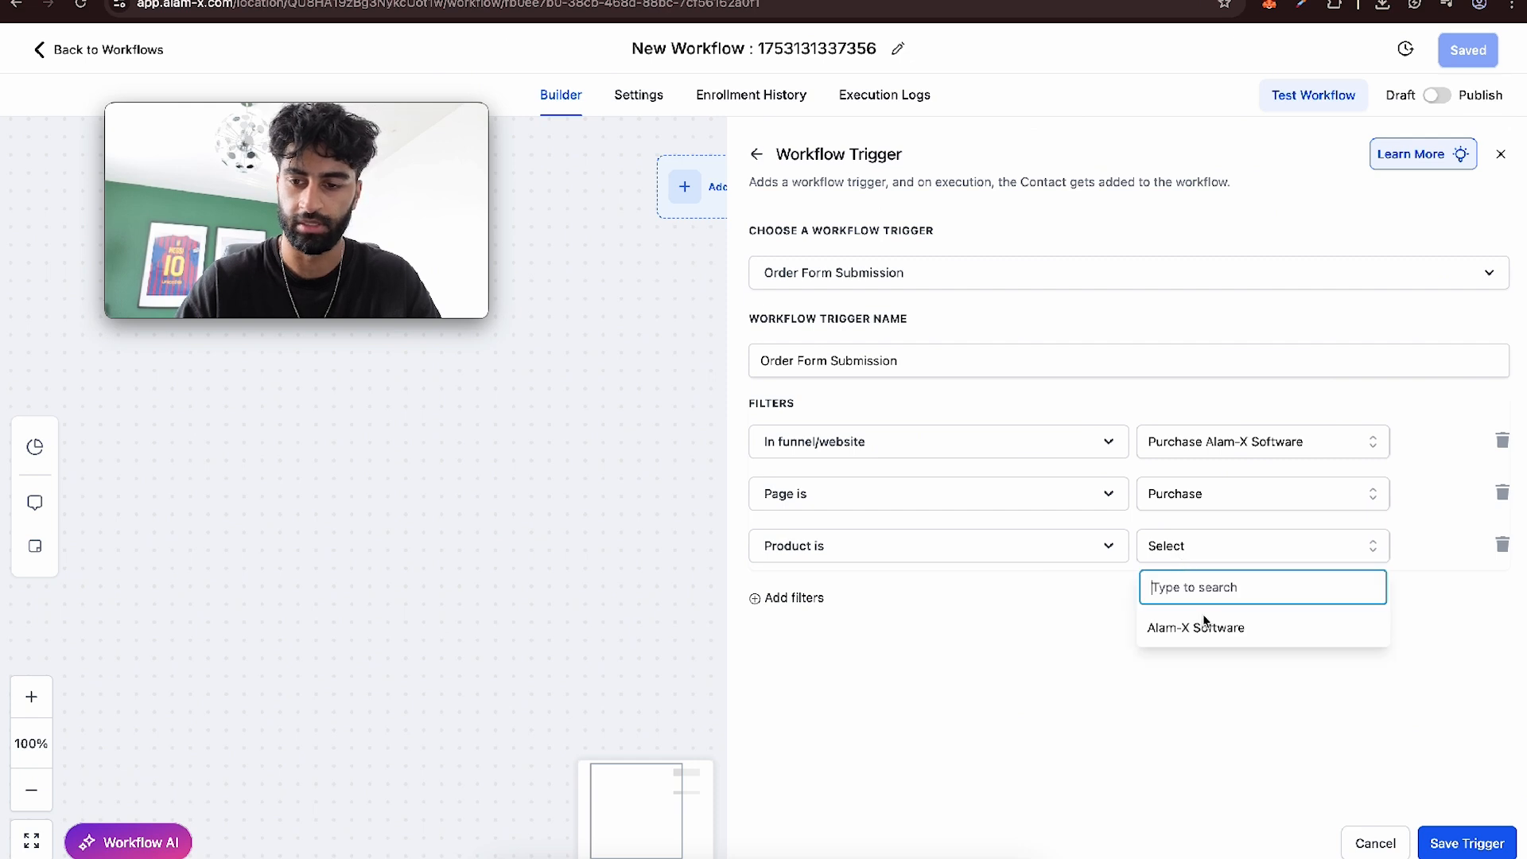
pyautogui.click(1195, 627)
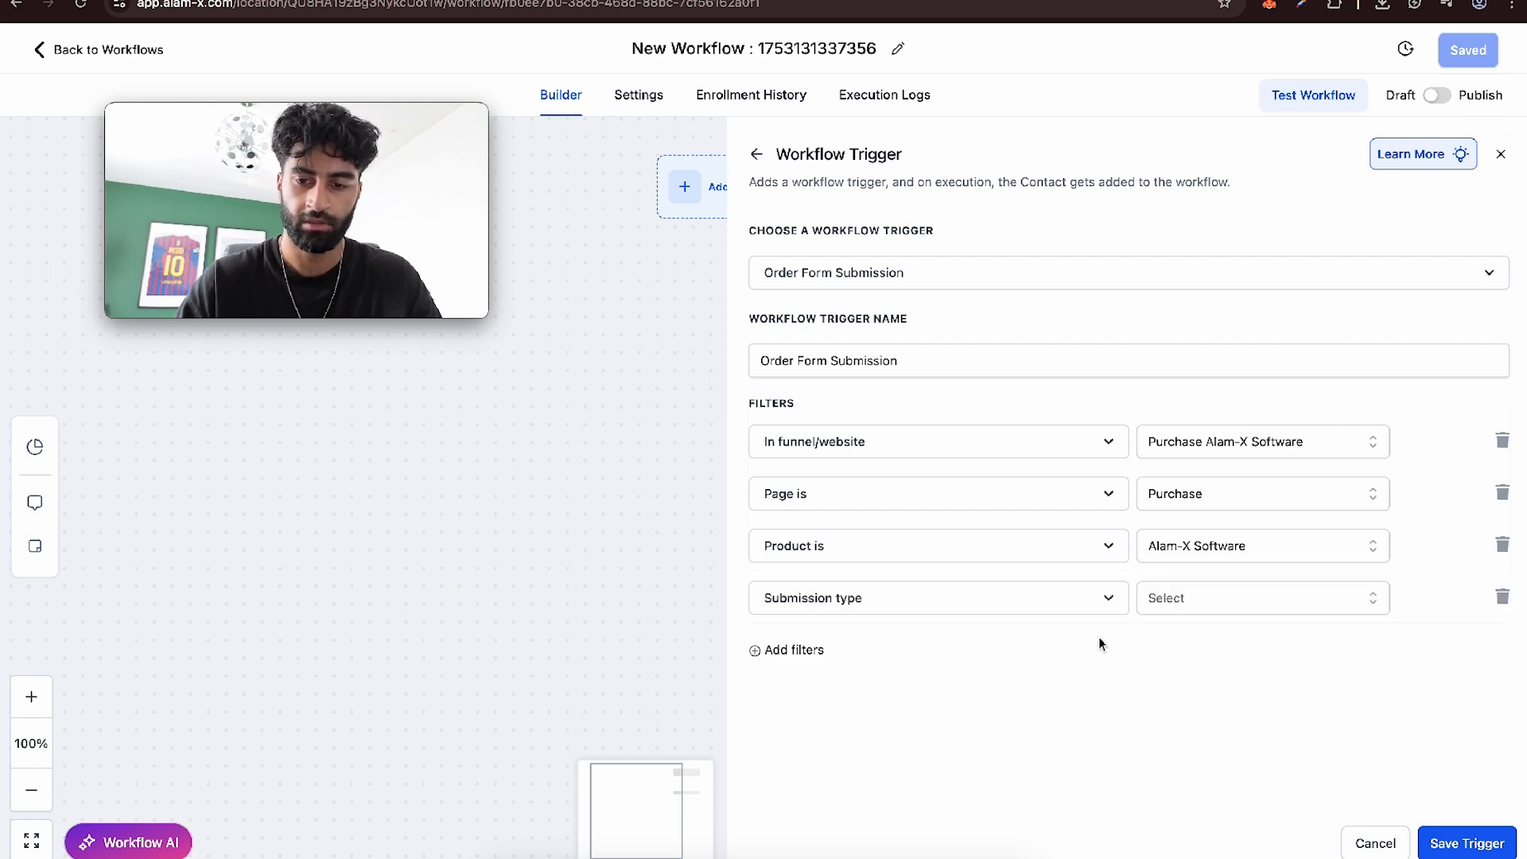
pyautogui.click(1467, 843)
pyautogui.write('email')
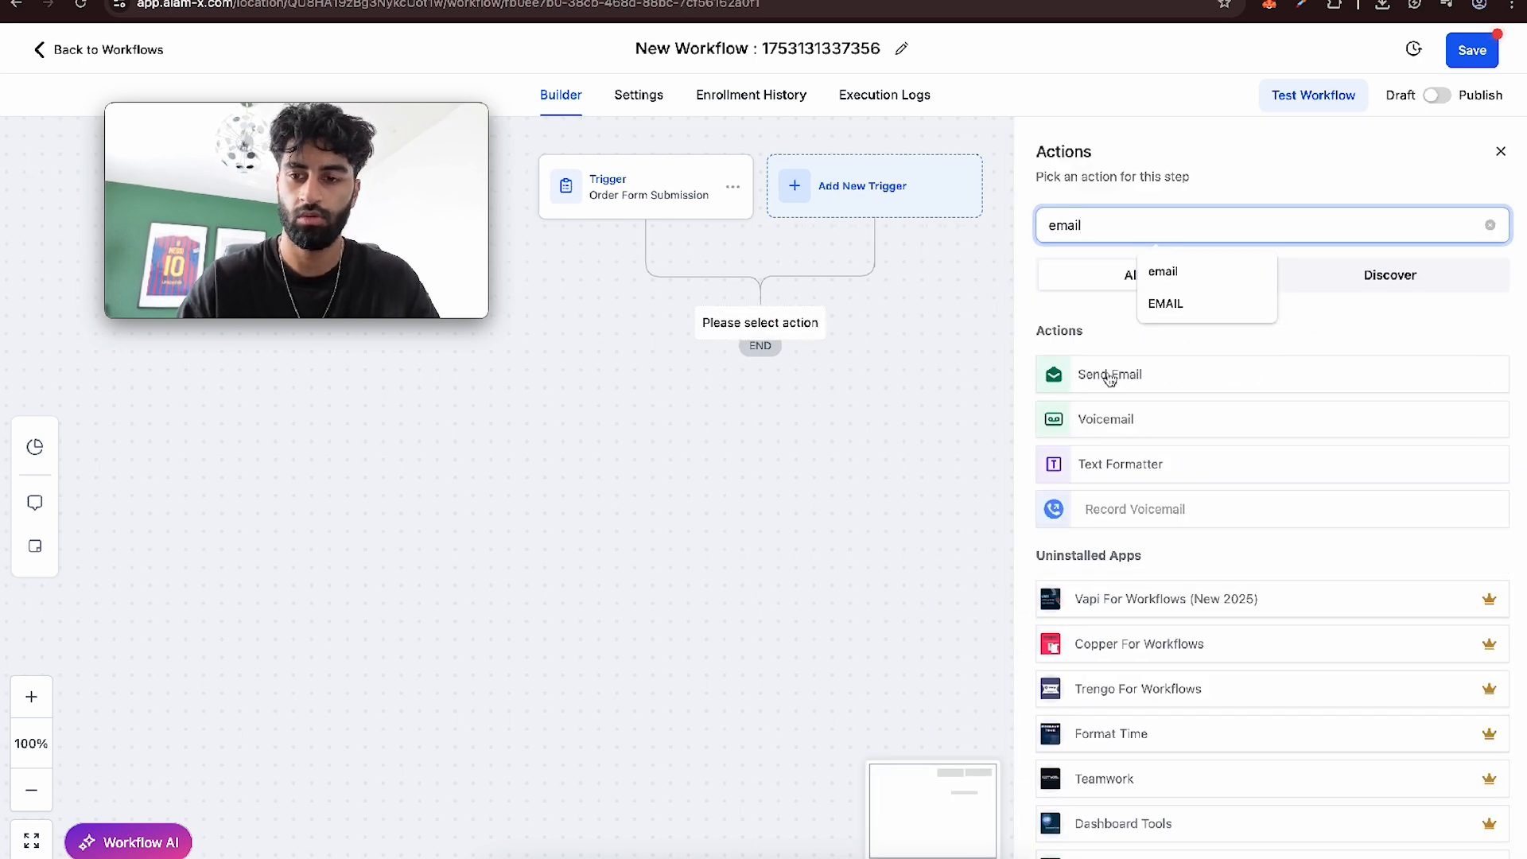
# - Add a Send Email action step to the workflow
pyautogui.click(1109, 374)
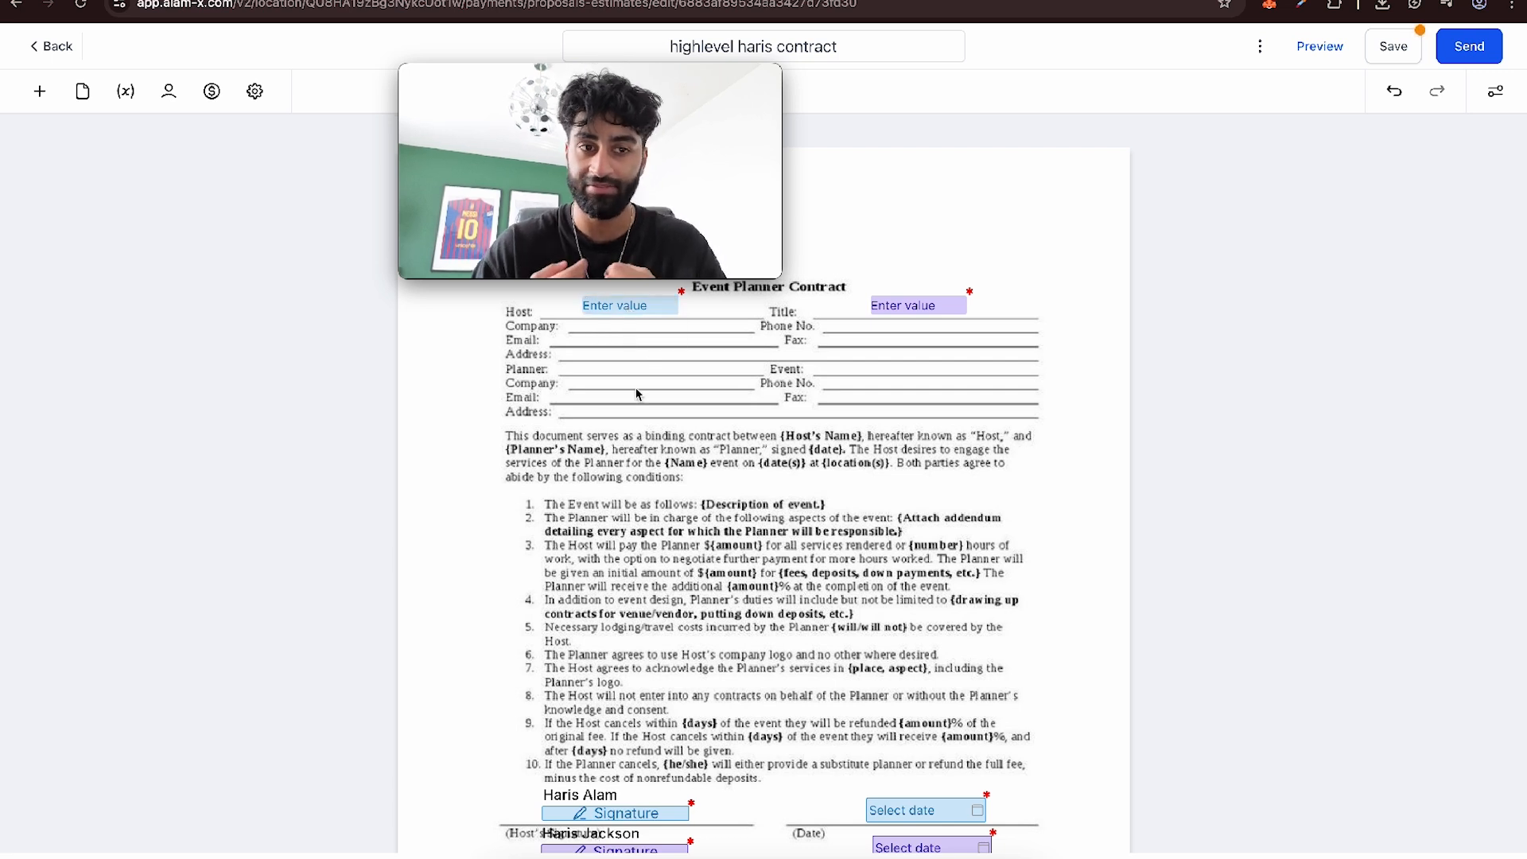
# - Send the contract to both signers via email and open the received email in Gmail
pyautogui.click(167, 93)
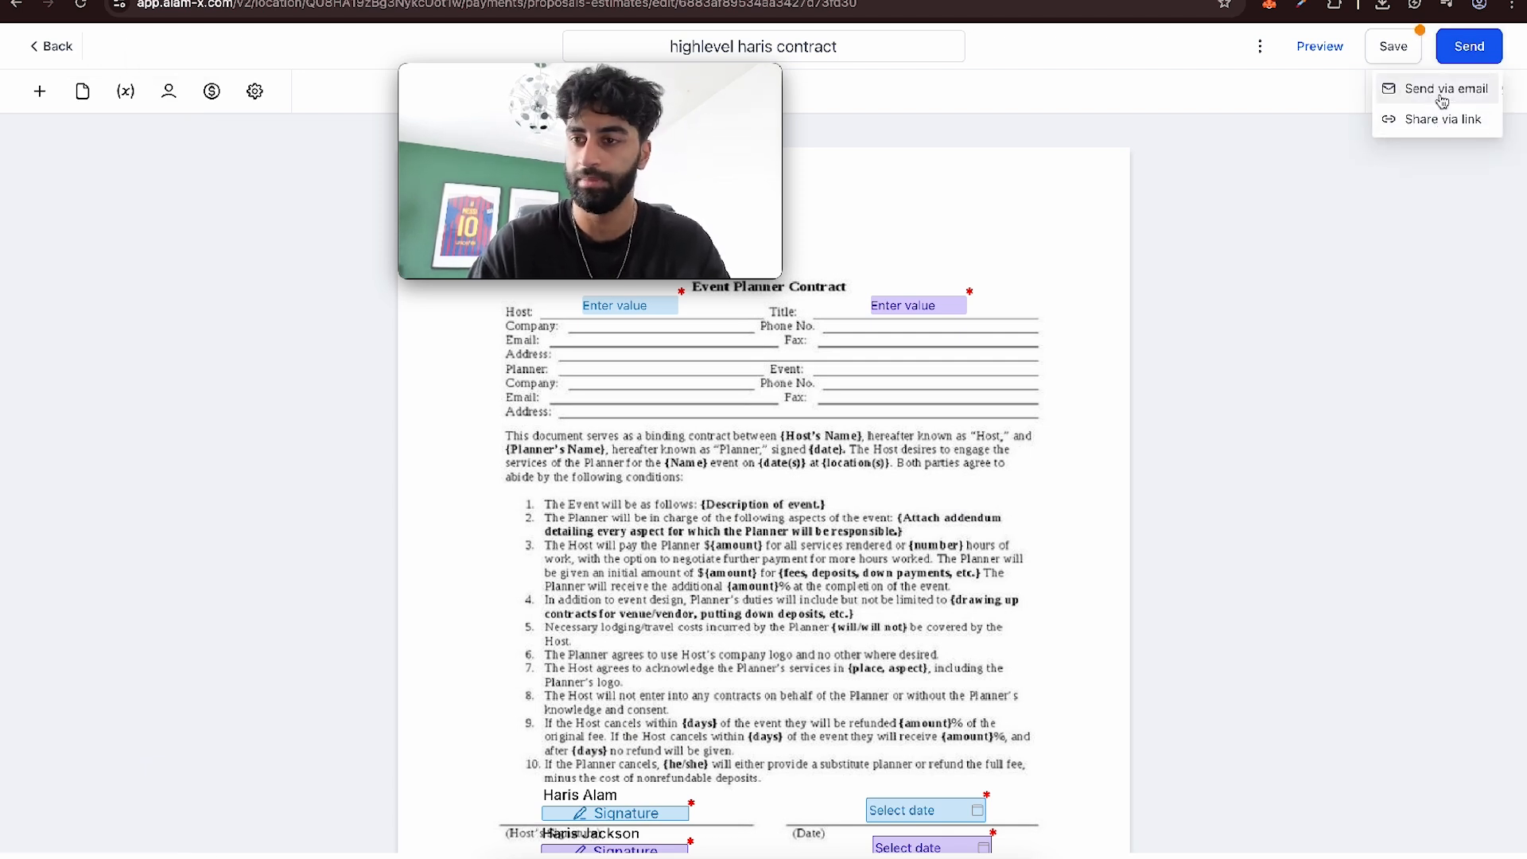
pyautogui.click(1446, 90)
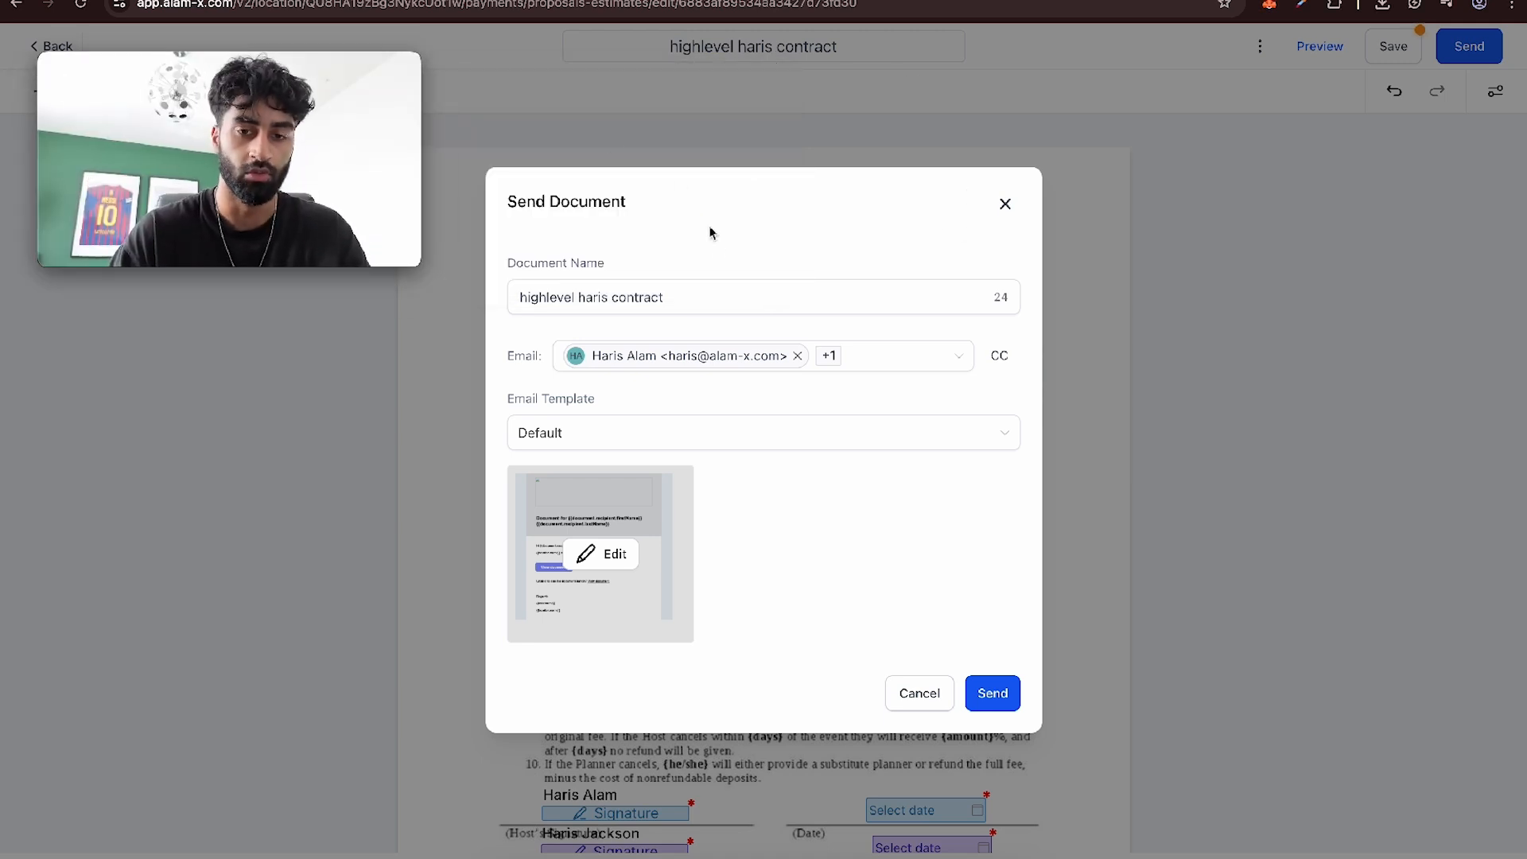
pyautogui.moveTo(788, 418)
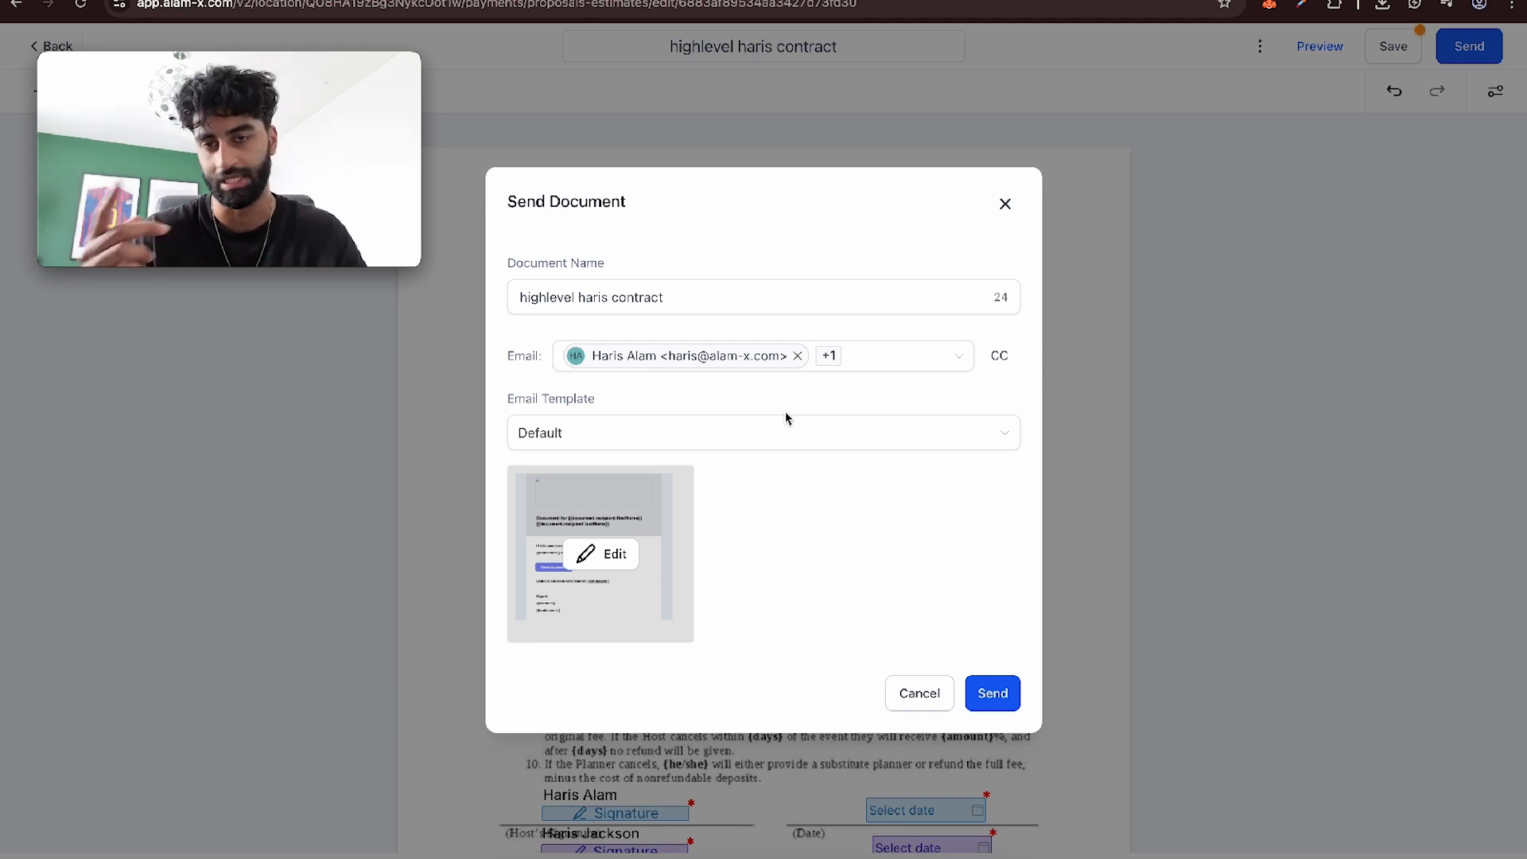
pyautogui.click(991, 692)
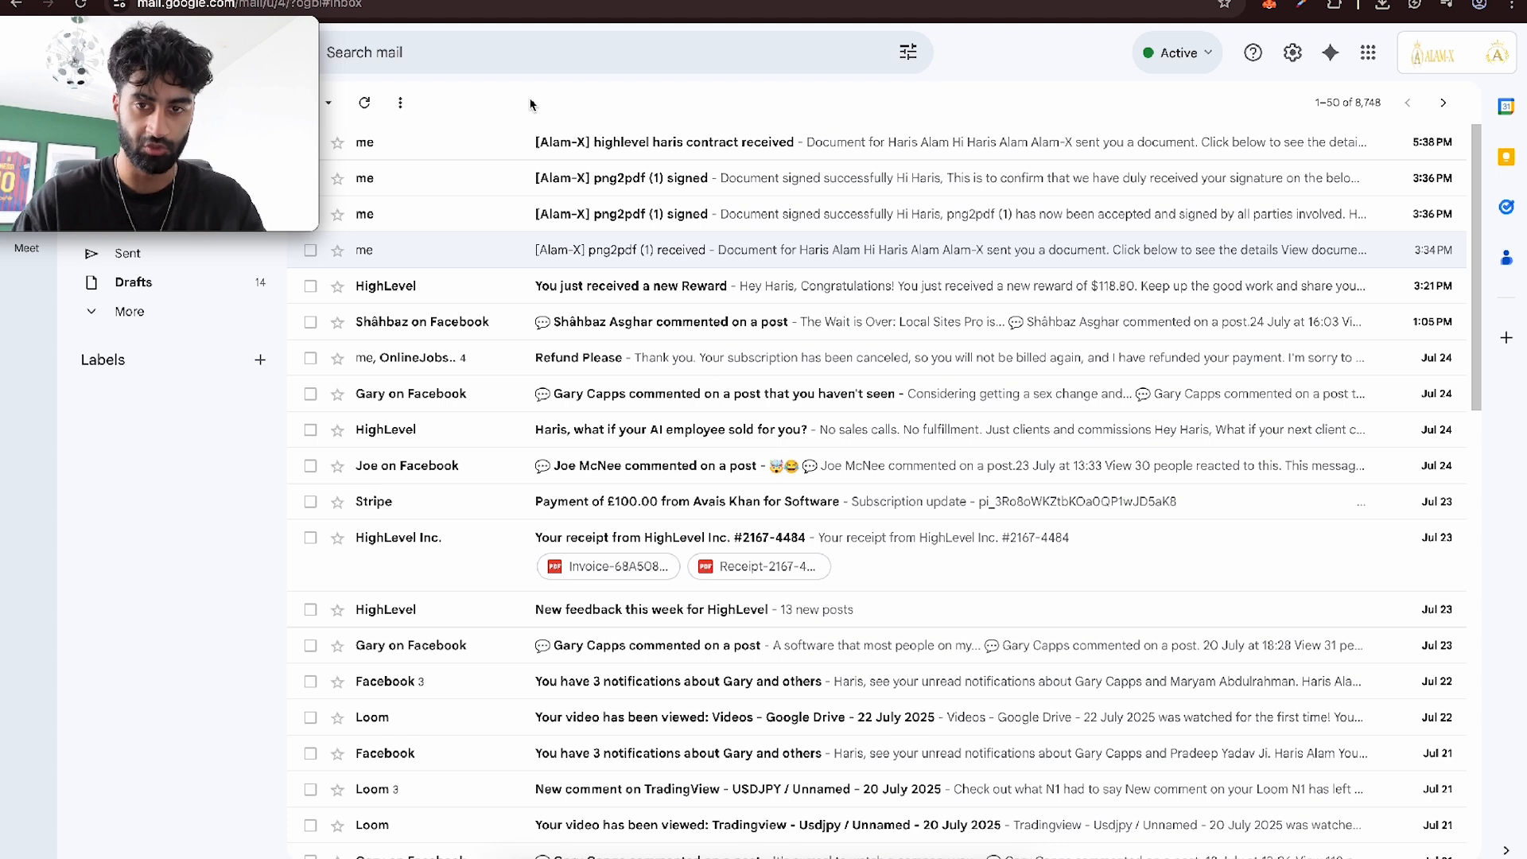
pyautogui.moveTo(646, 146)
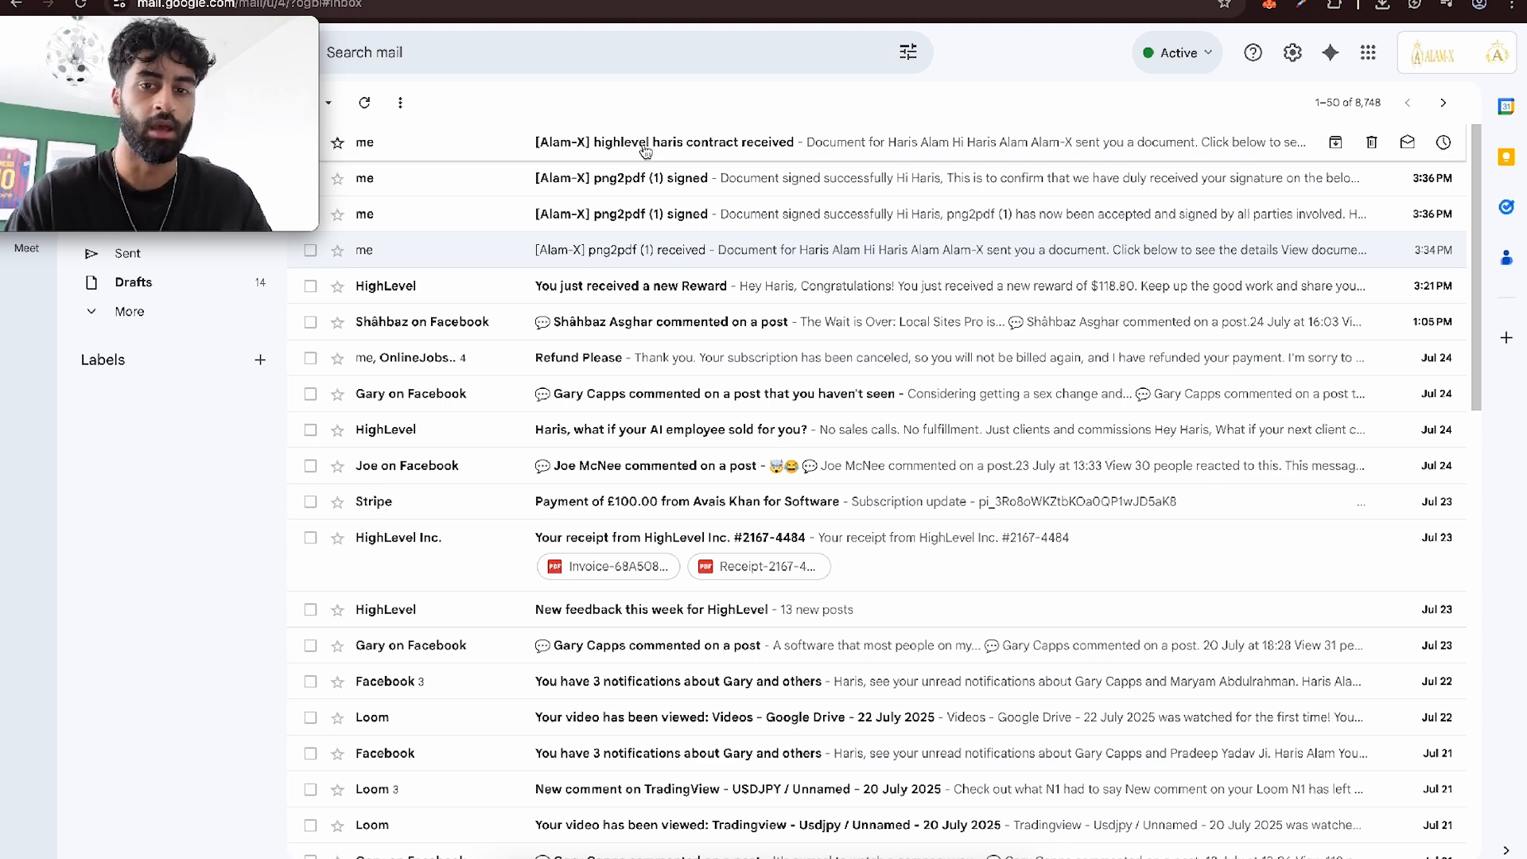
pyautogui.click(682, 142)
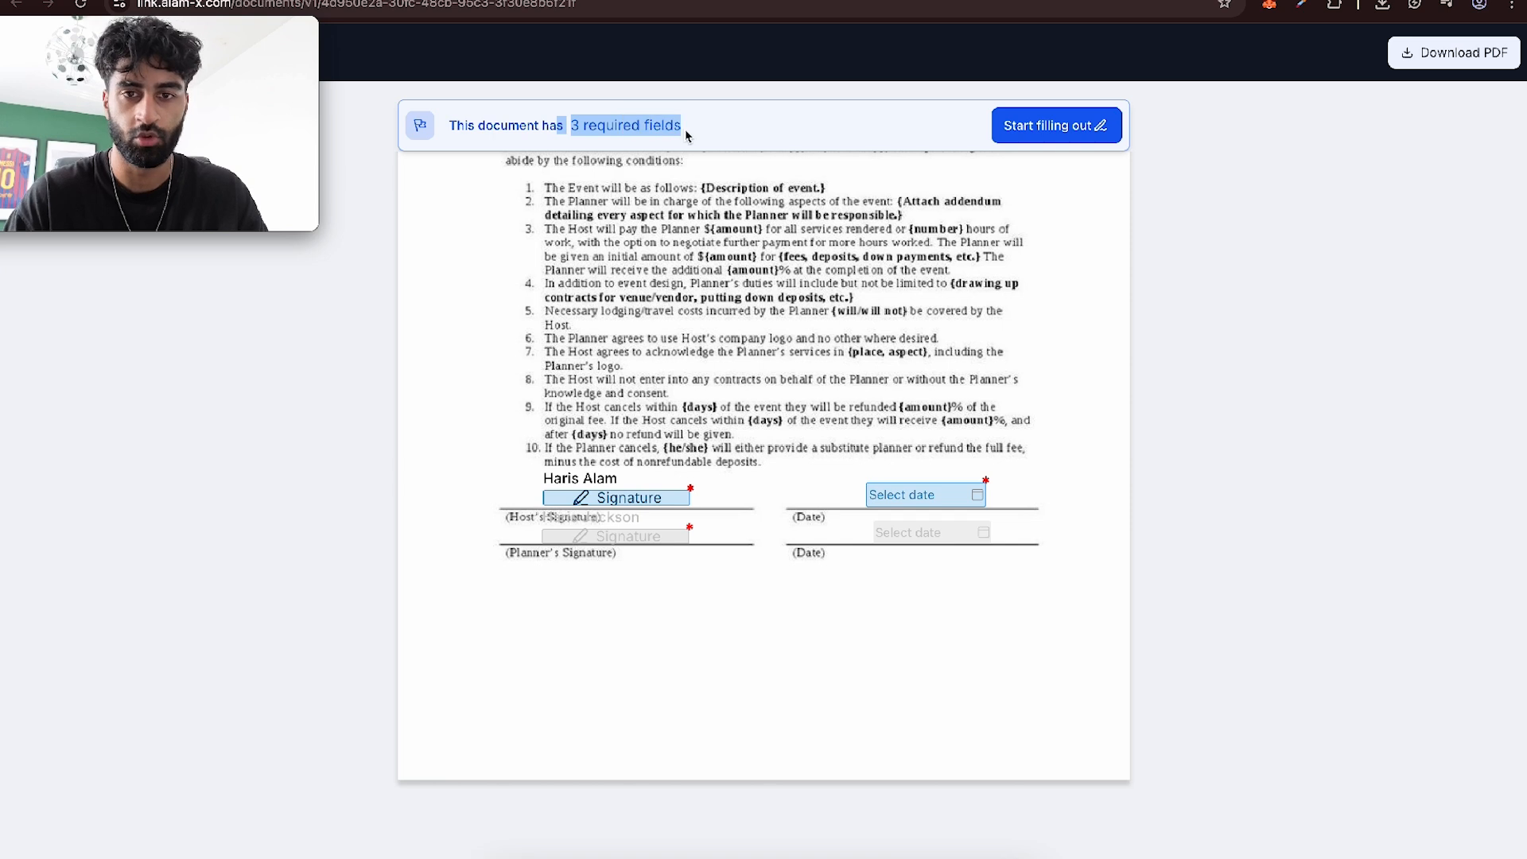
pyautogui.click(1055, 124)
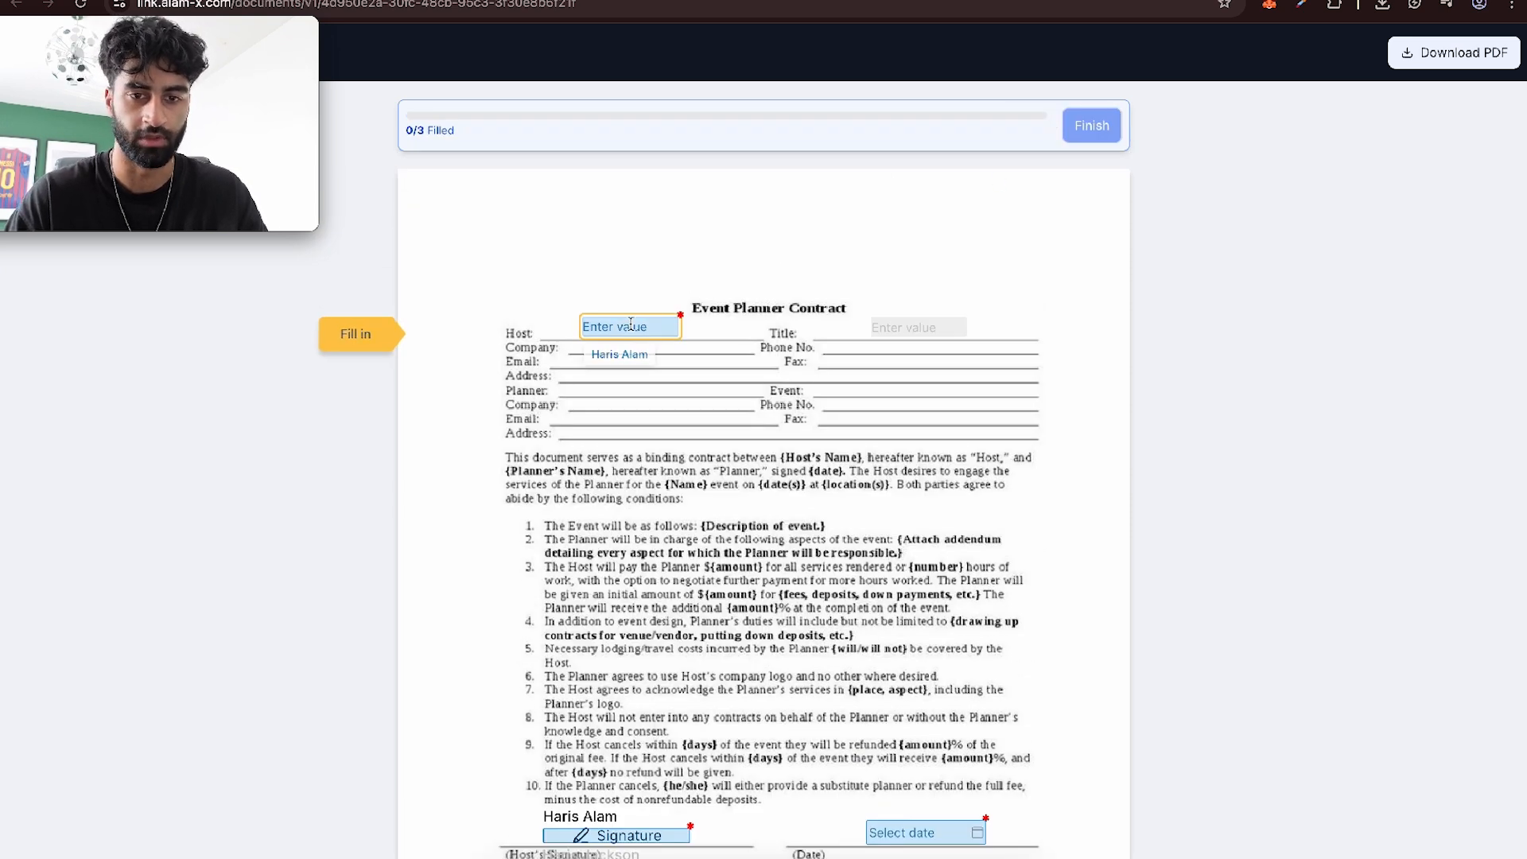
pyautogui.write('HARIS ALA')
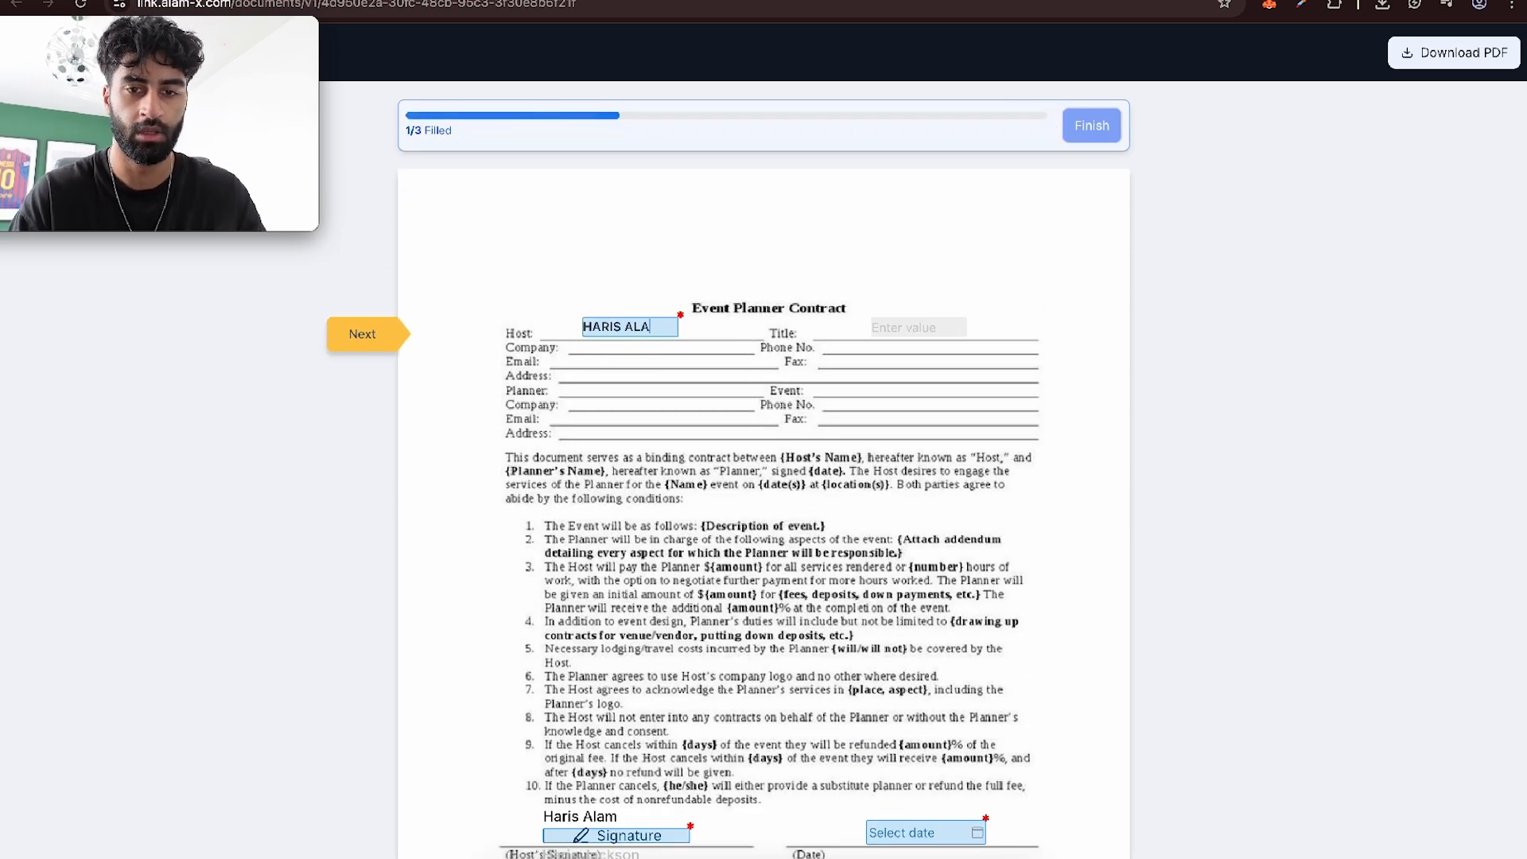
pyautogui.scroll(-3)
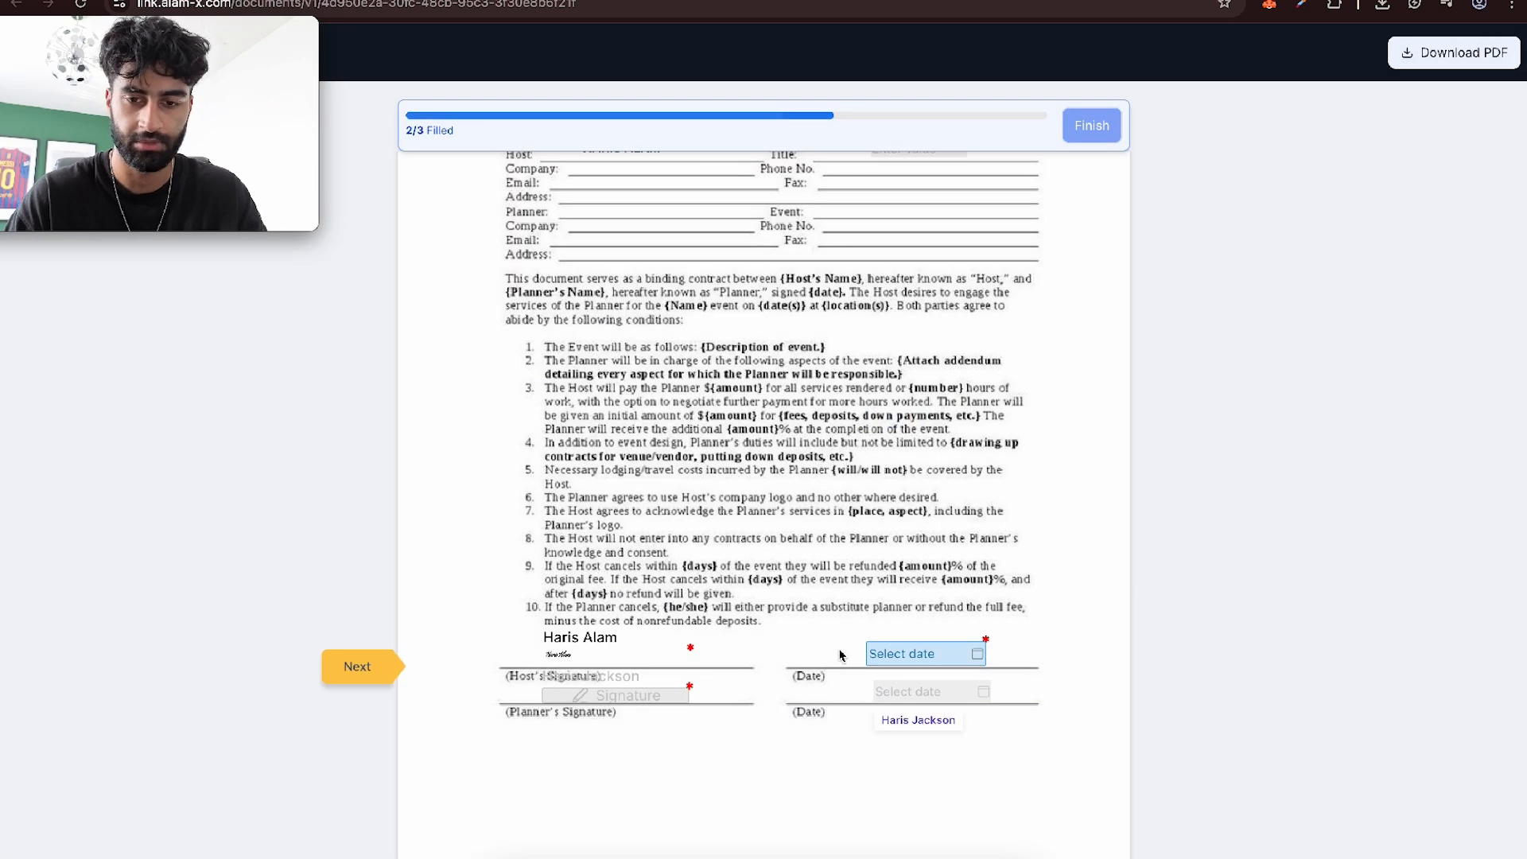
pyautogui.click(922, 654)
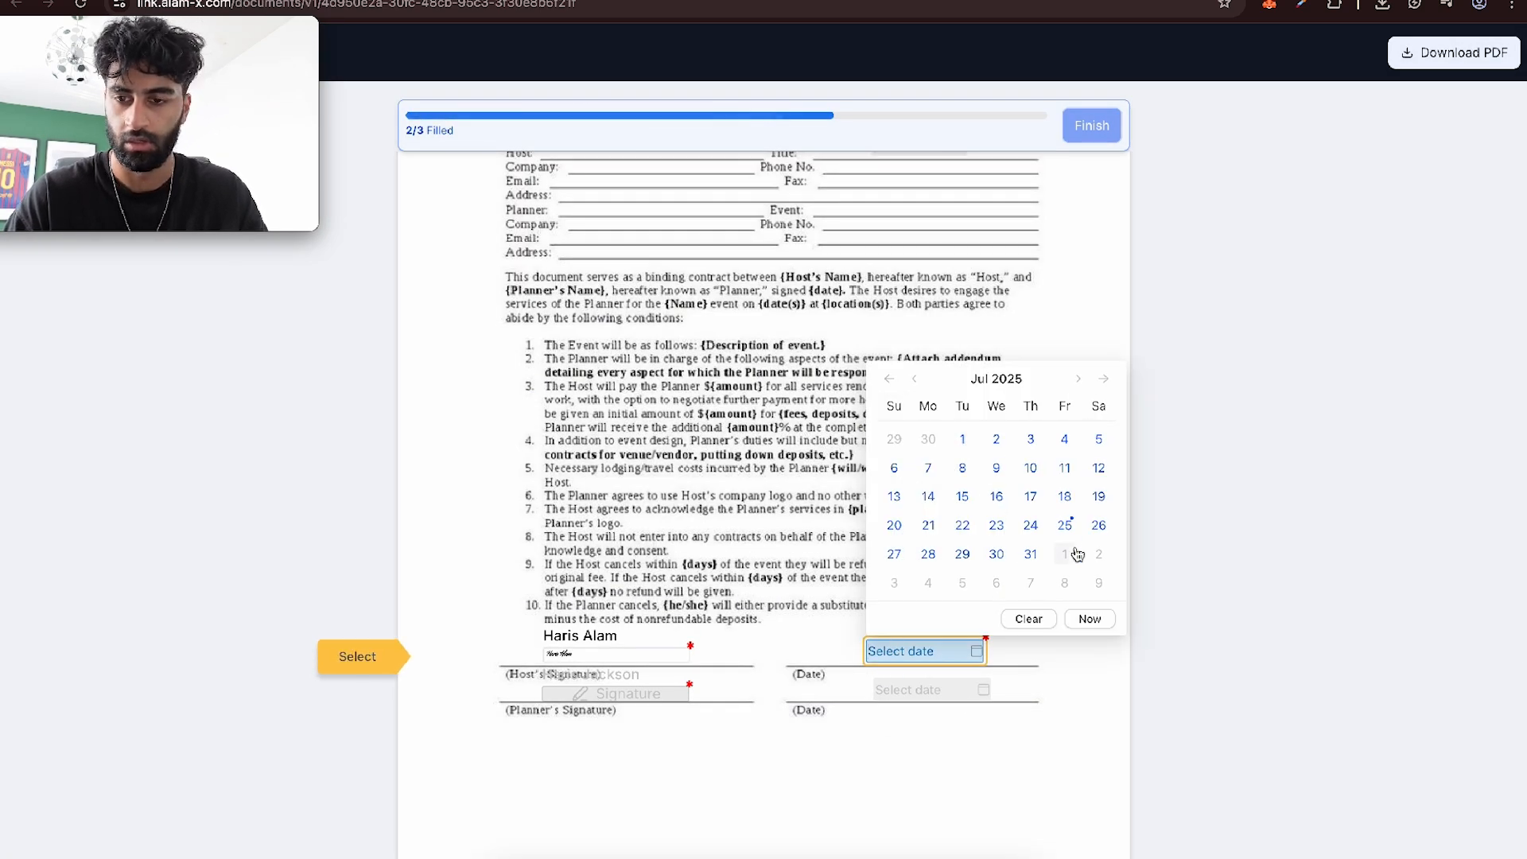
pyautogui.click(1064, 525)
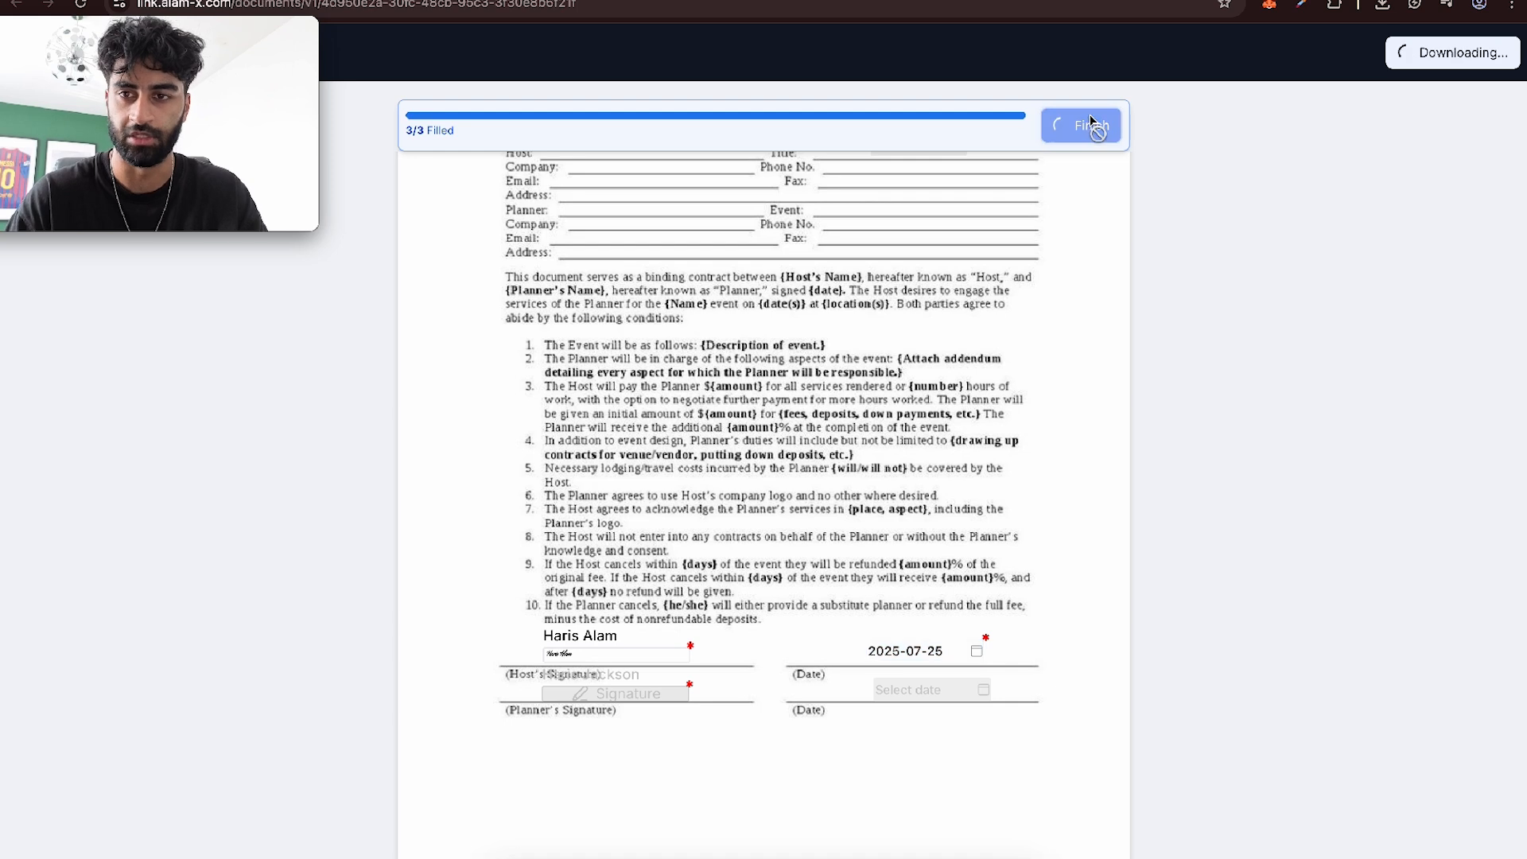
pyautogui.click(1081, 124)
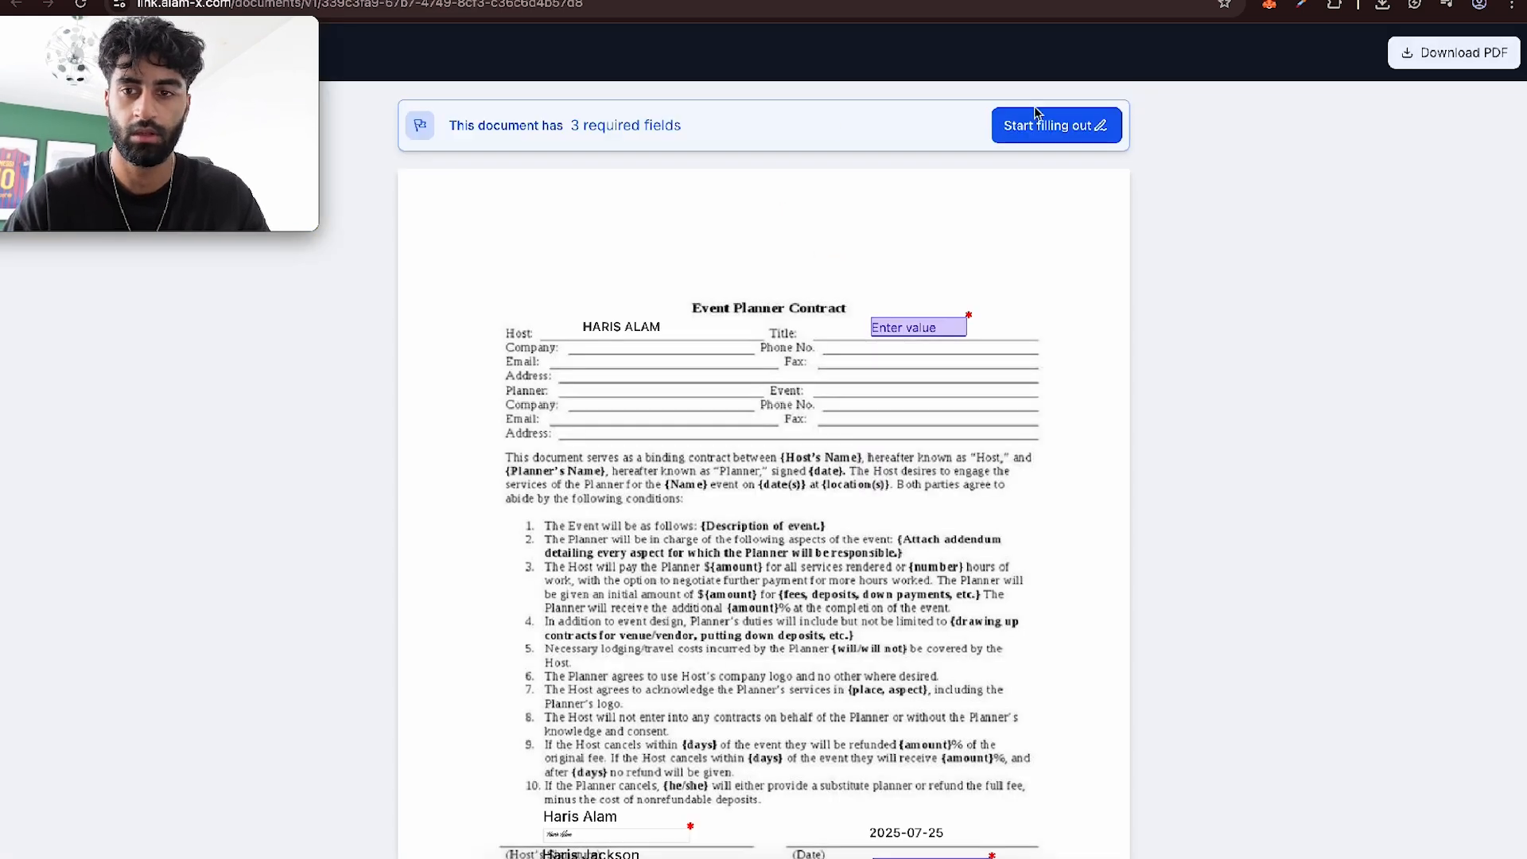
# - As second signer, add signature 'BJKS', pick July 25, 2025, and finish signing
pyautogui.write('BJKS')
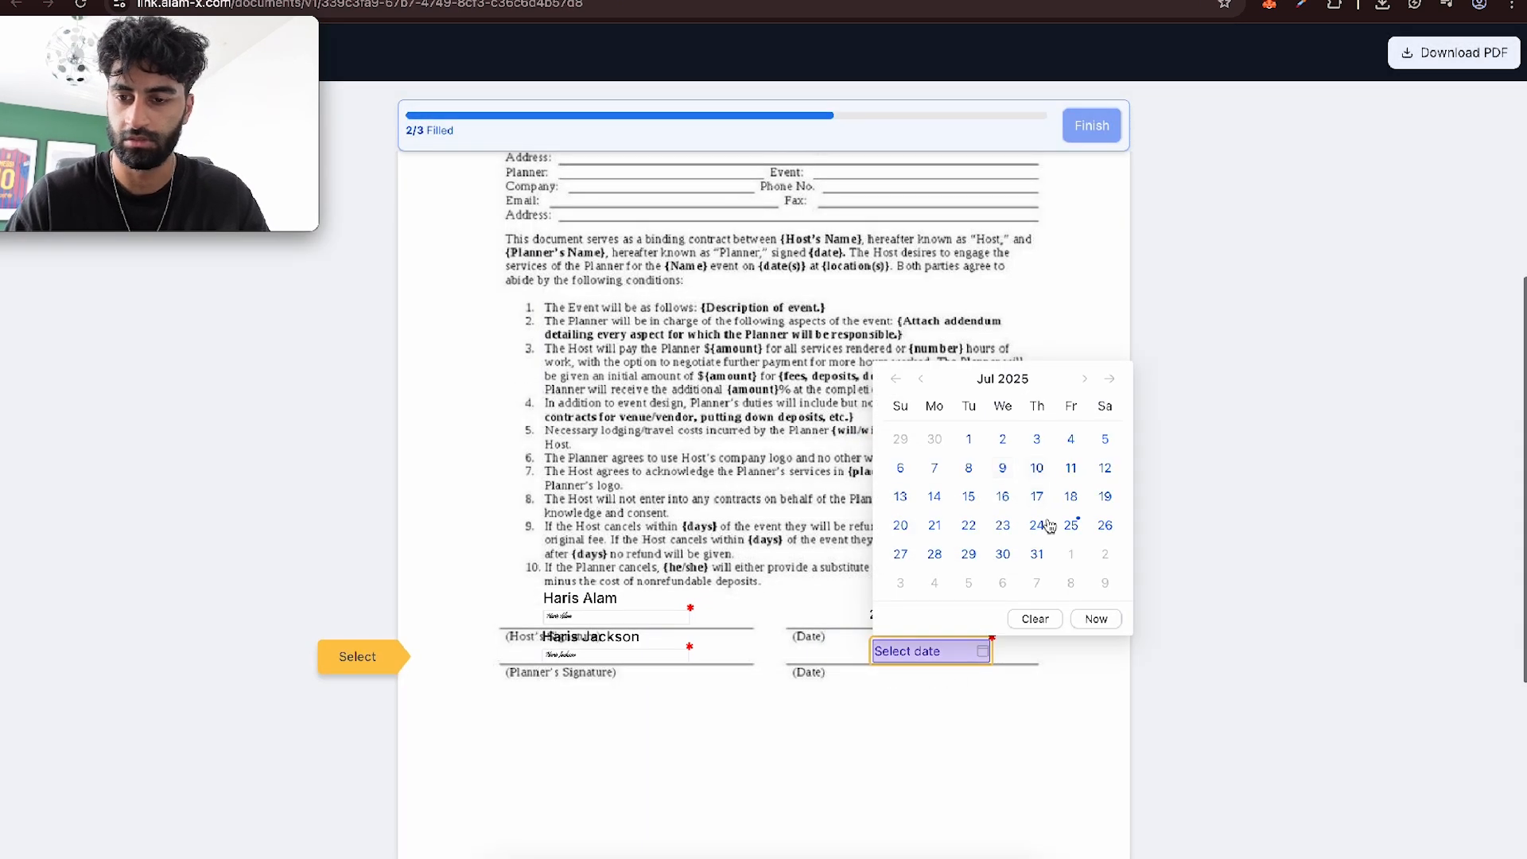
pyautogui.click(1071, 525)
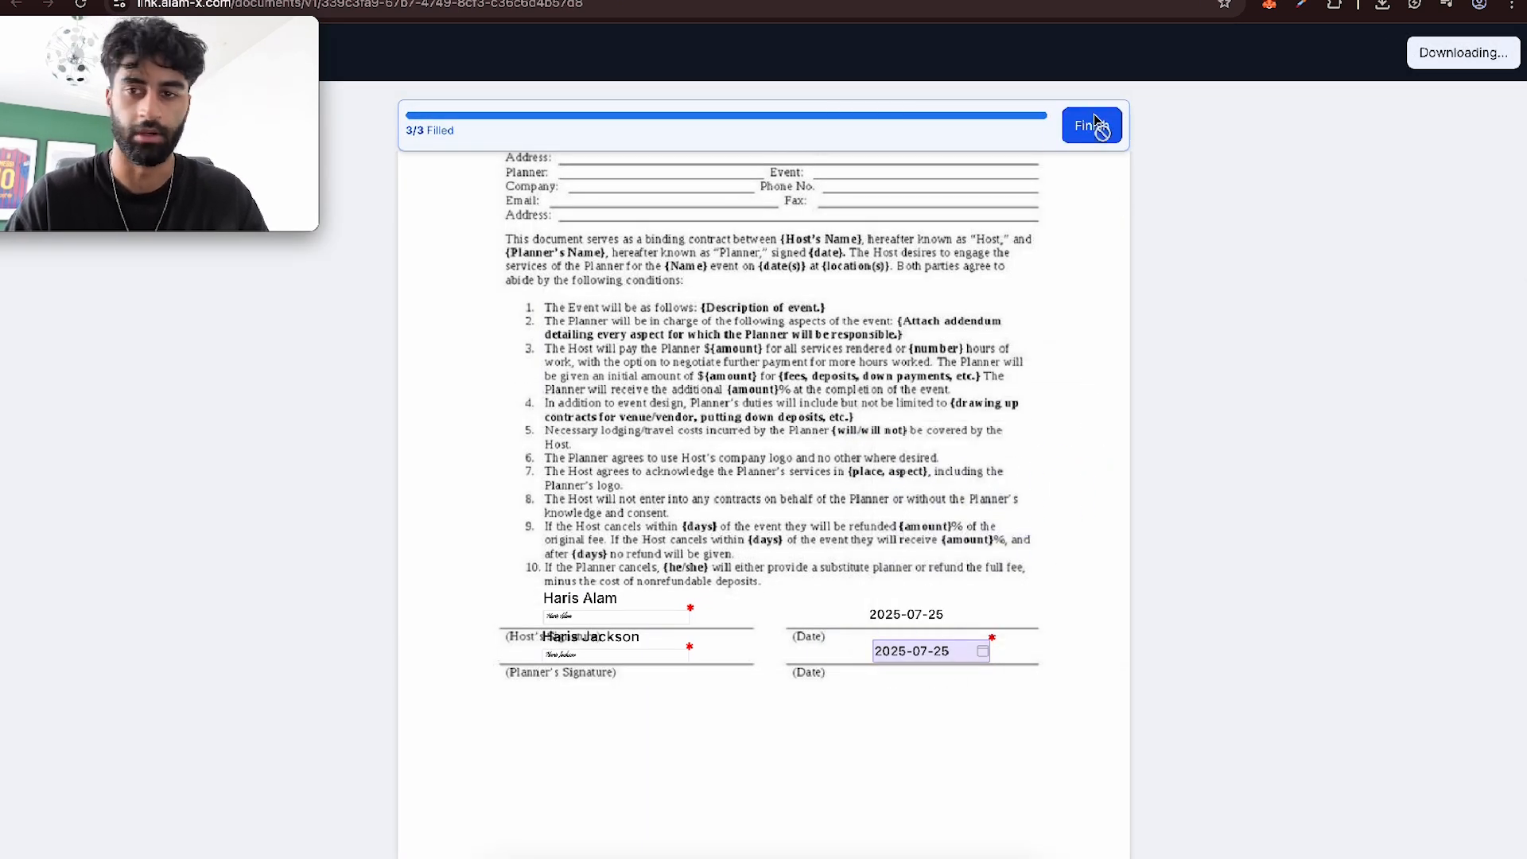
pyautogui.click(1091, 124)
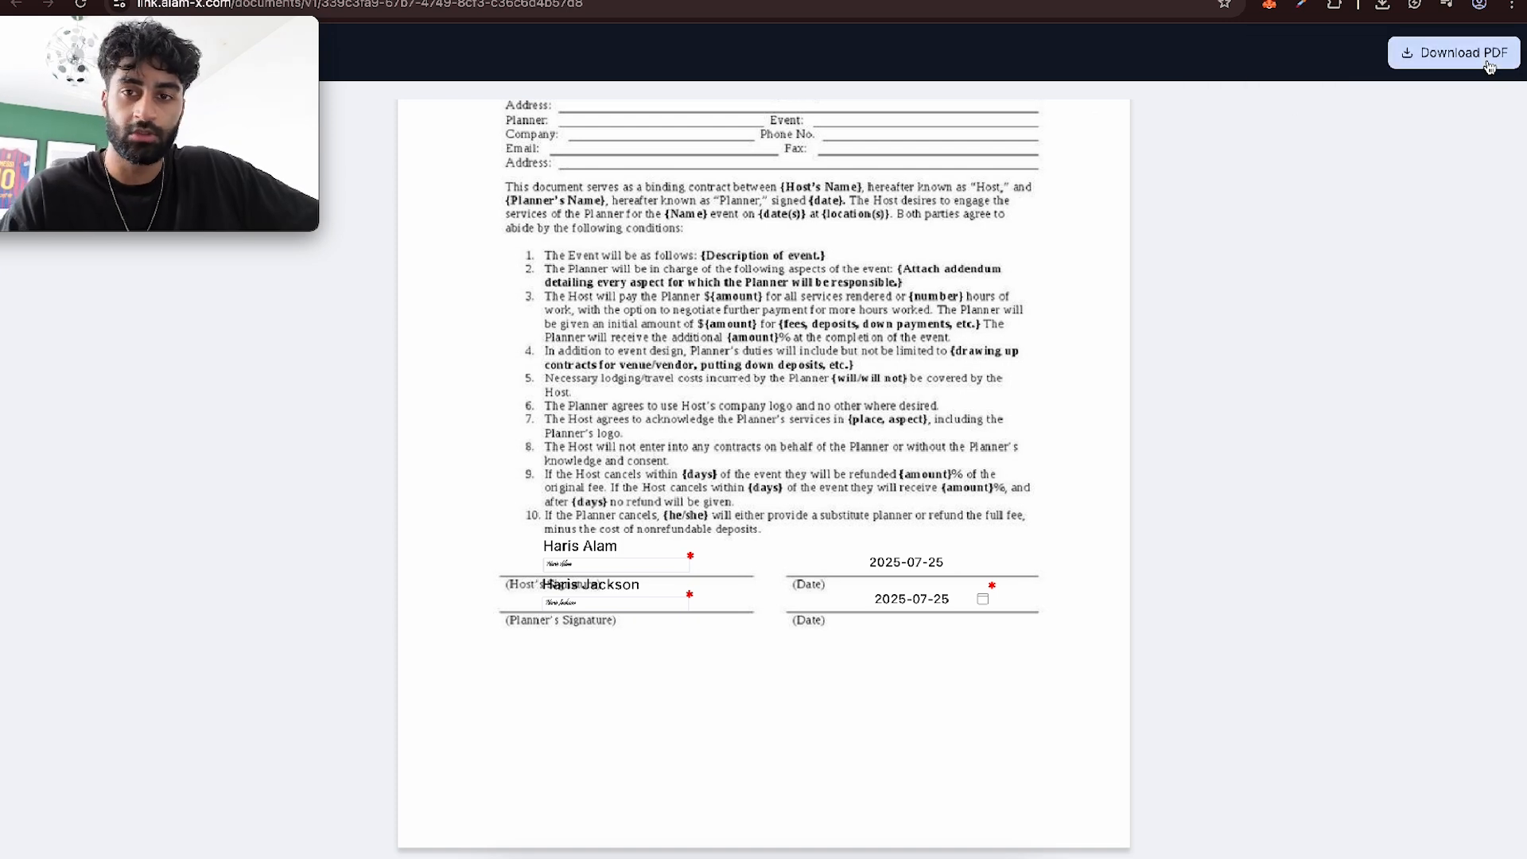